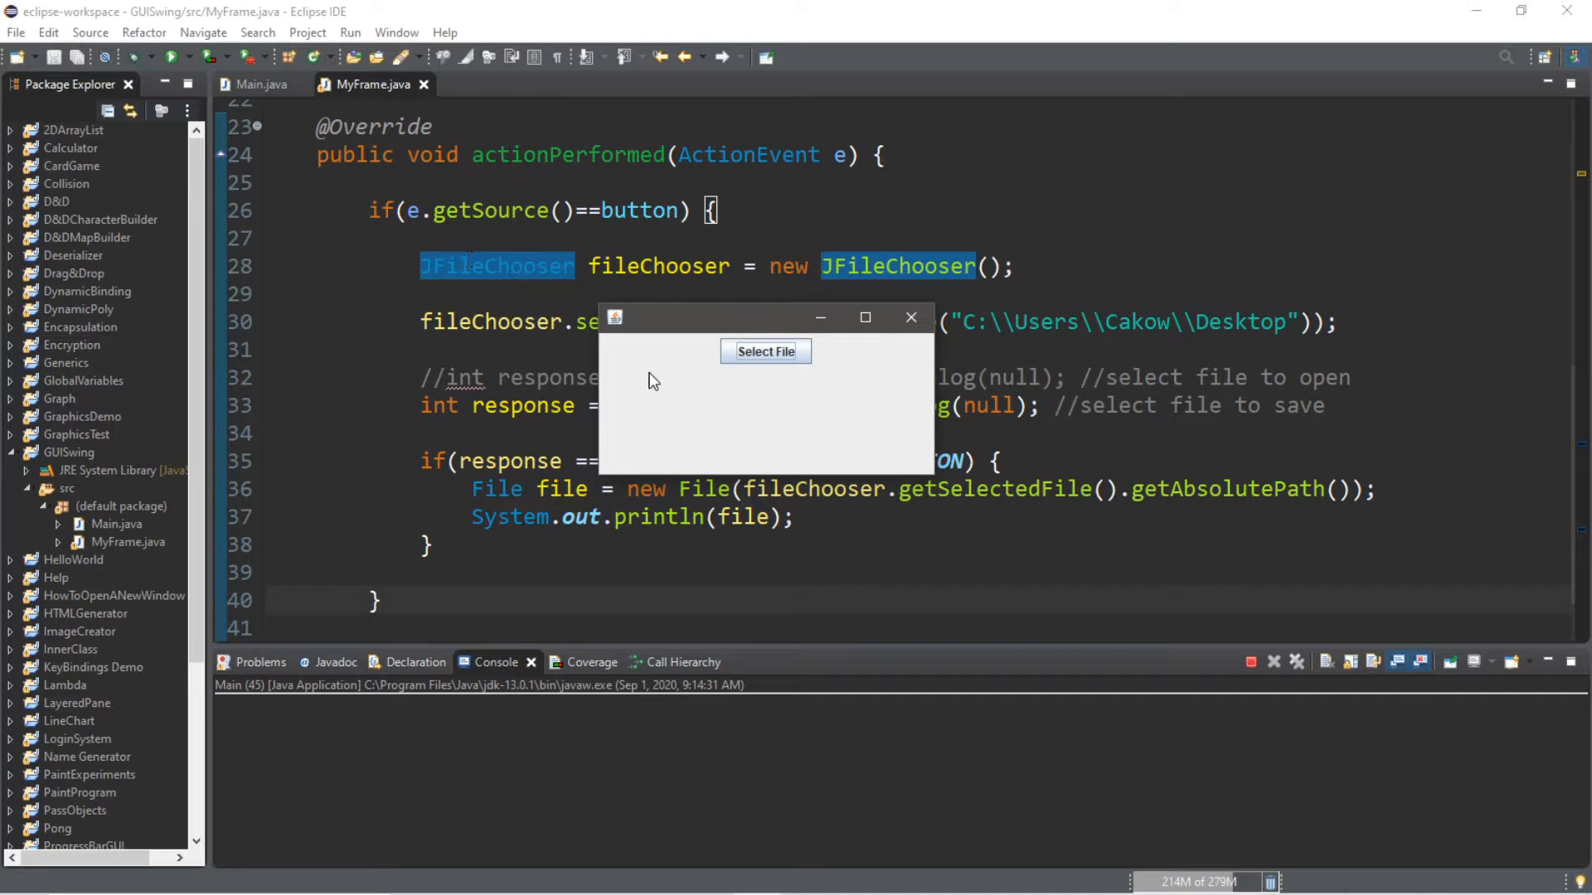
Step: Pick HelloWorld.txt on the Desktop in the demo's Select File save dialog
click(765, 351)
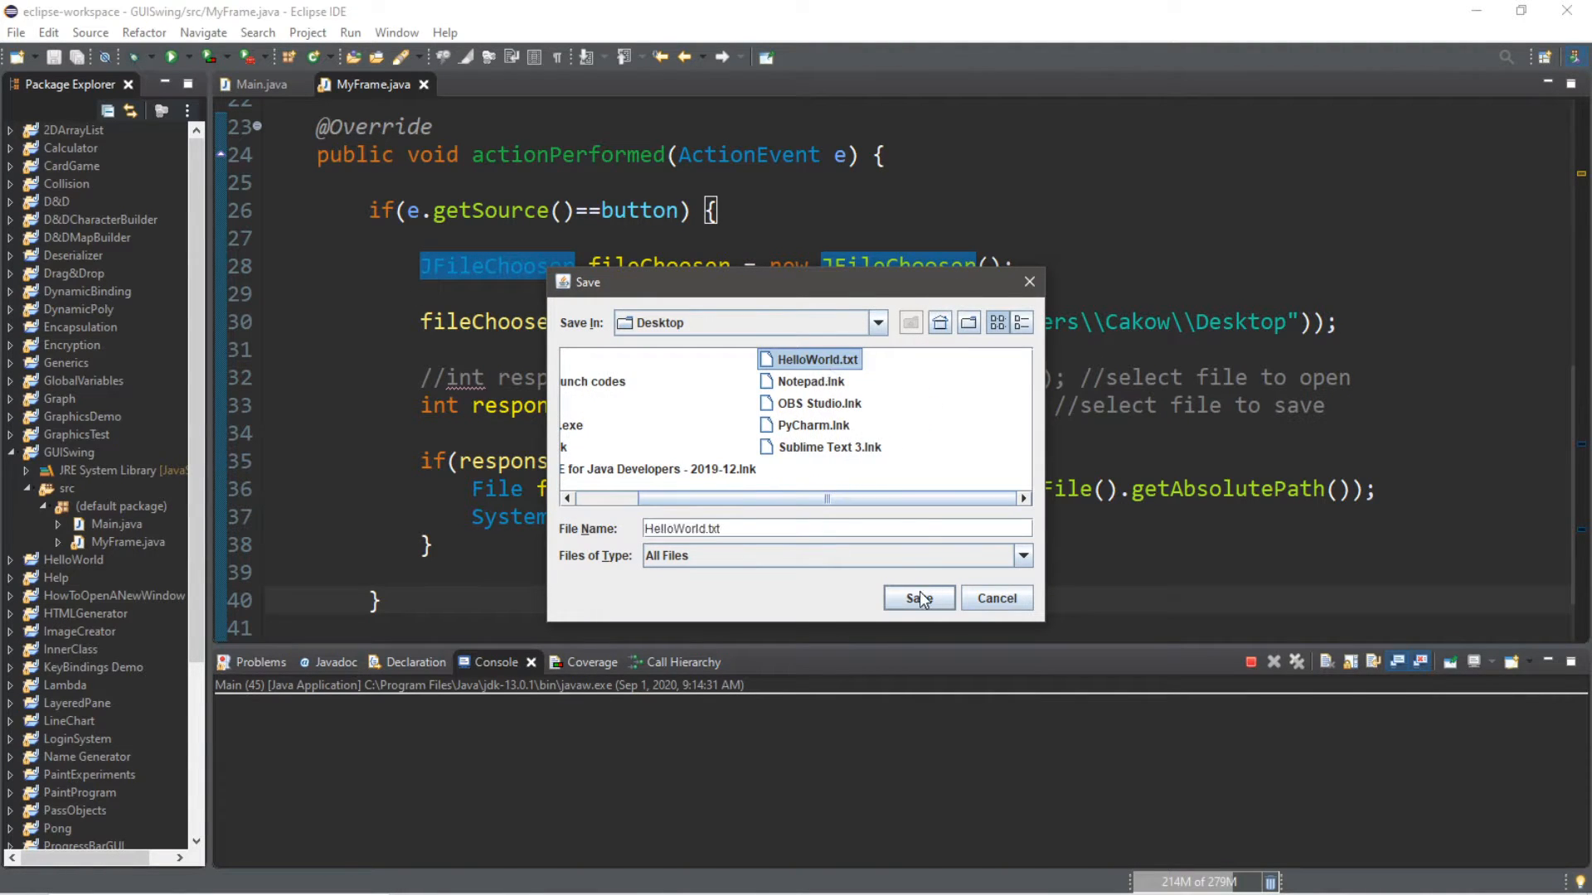
click(918, 598)
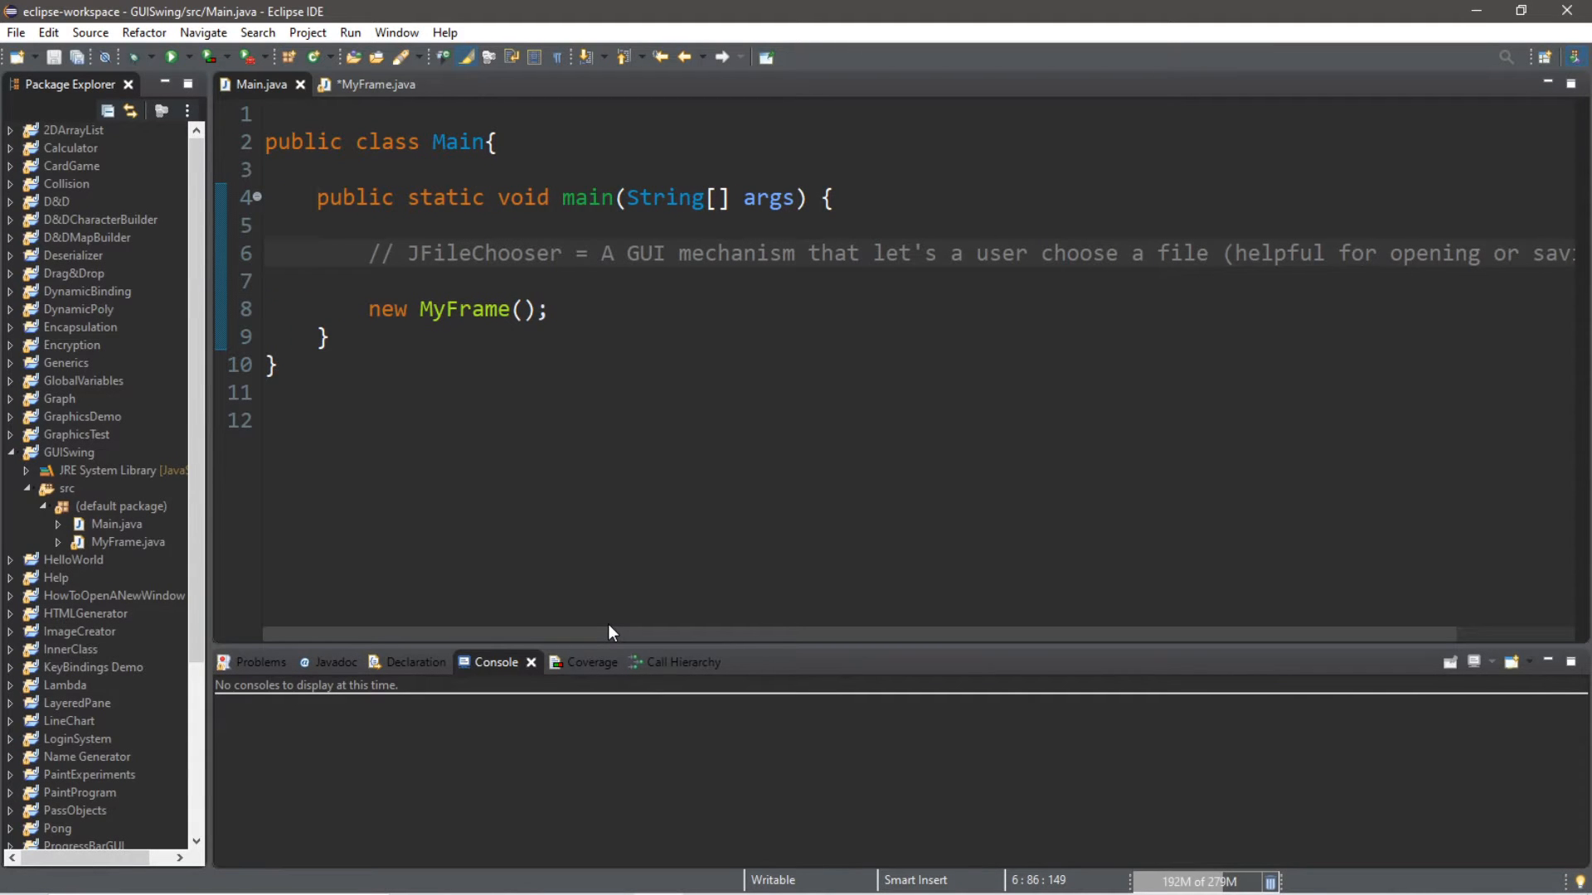
Step: Highlight parts of the JFileChooser comment, including 'A GUI mechanism' and the open/save note
double_click(475, 253)
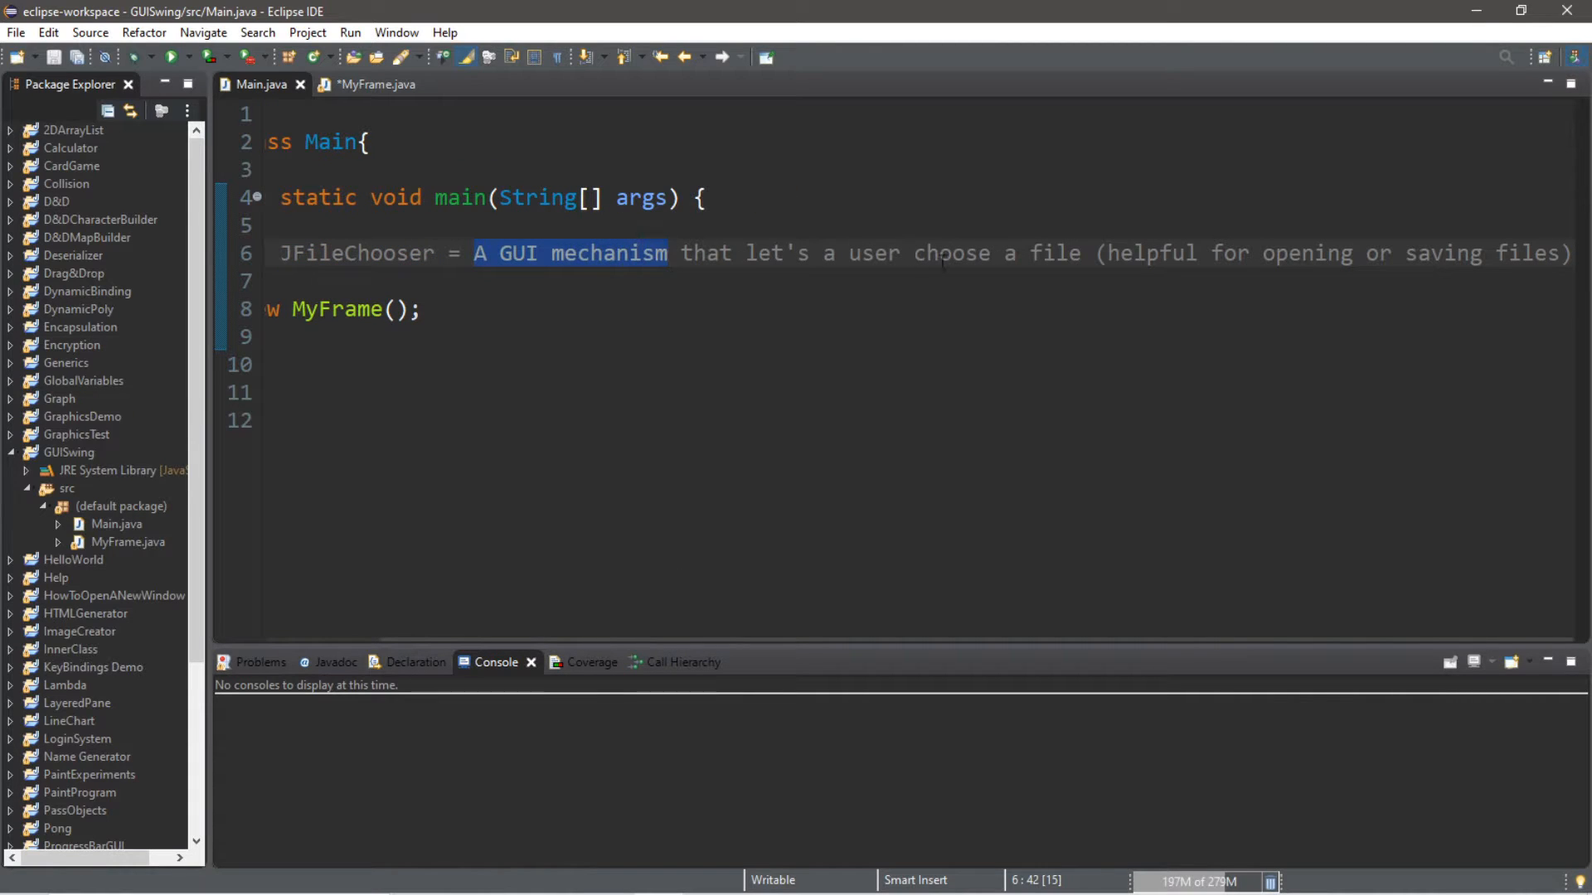
double_click(1056, 253)
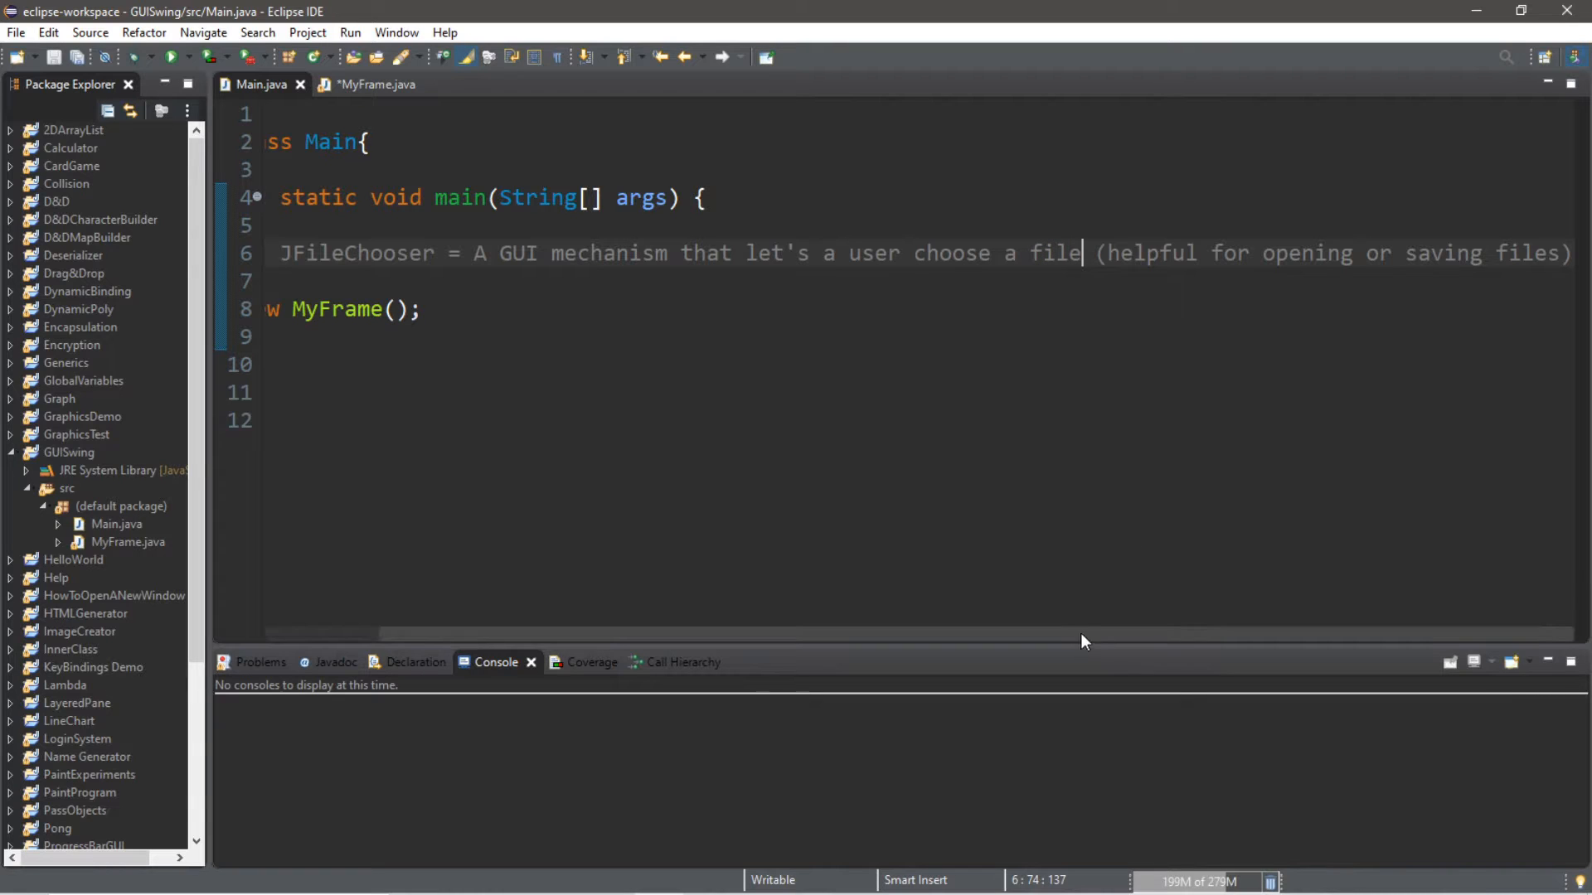
mouse_move(1159, 197)
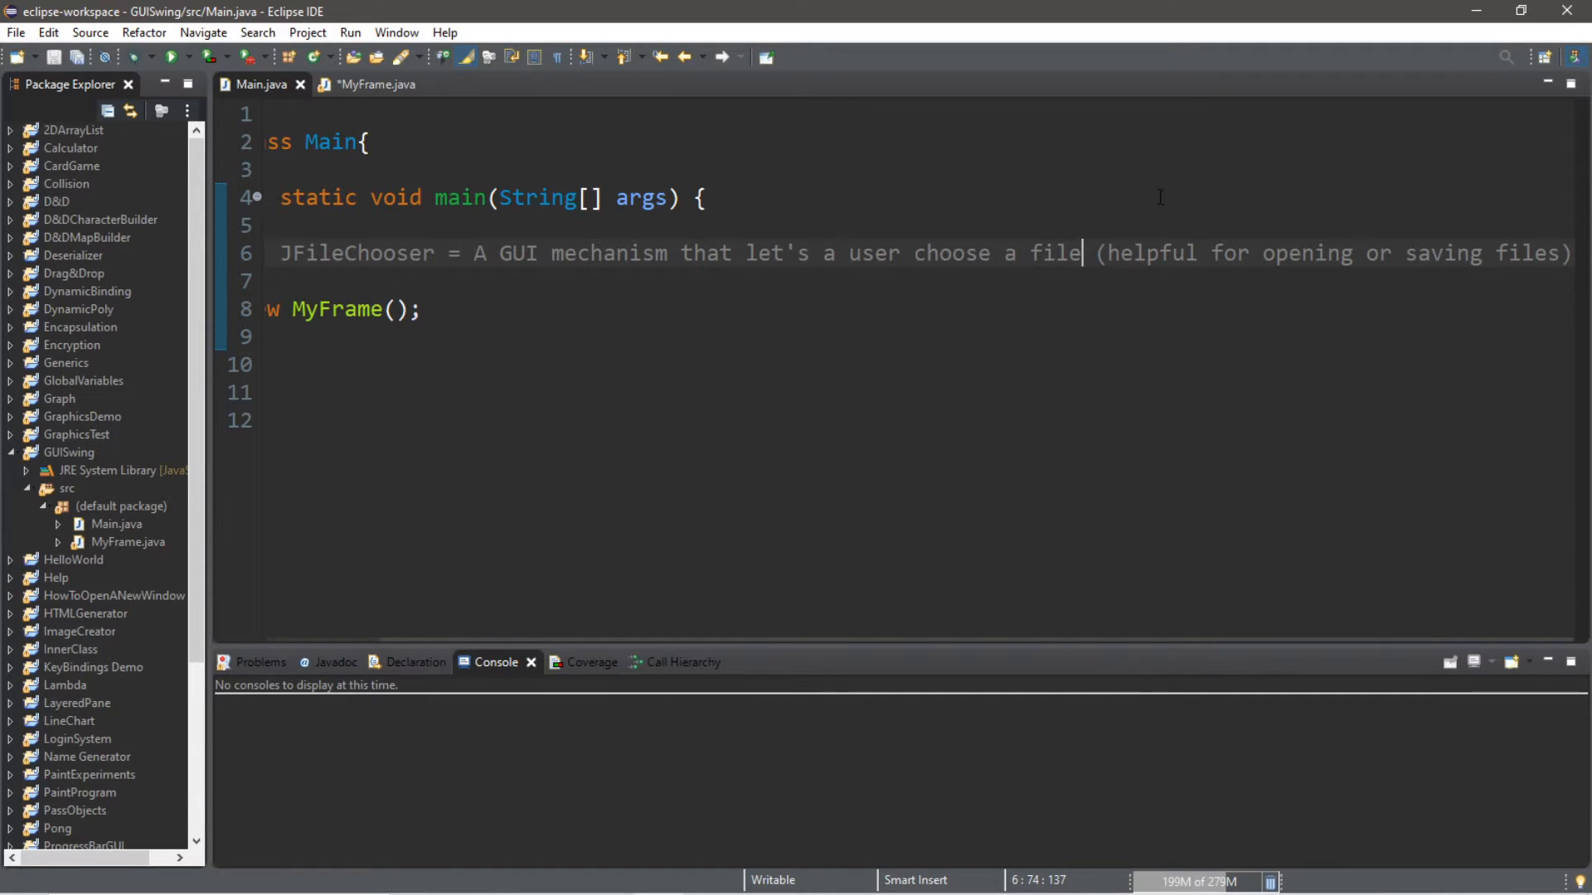
drag(1096, 253, 1568, 253)
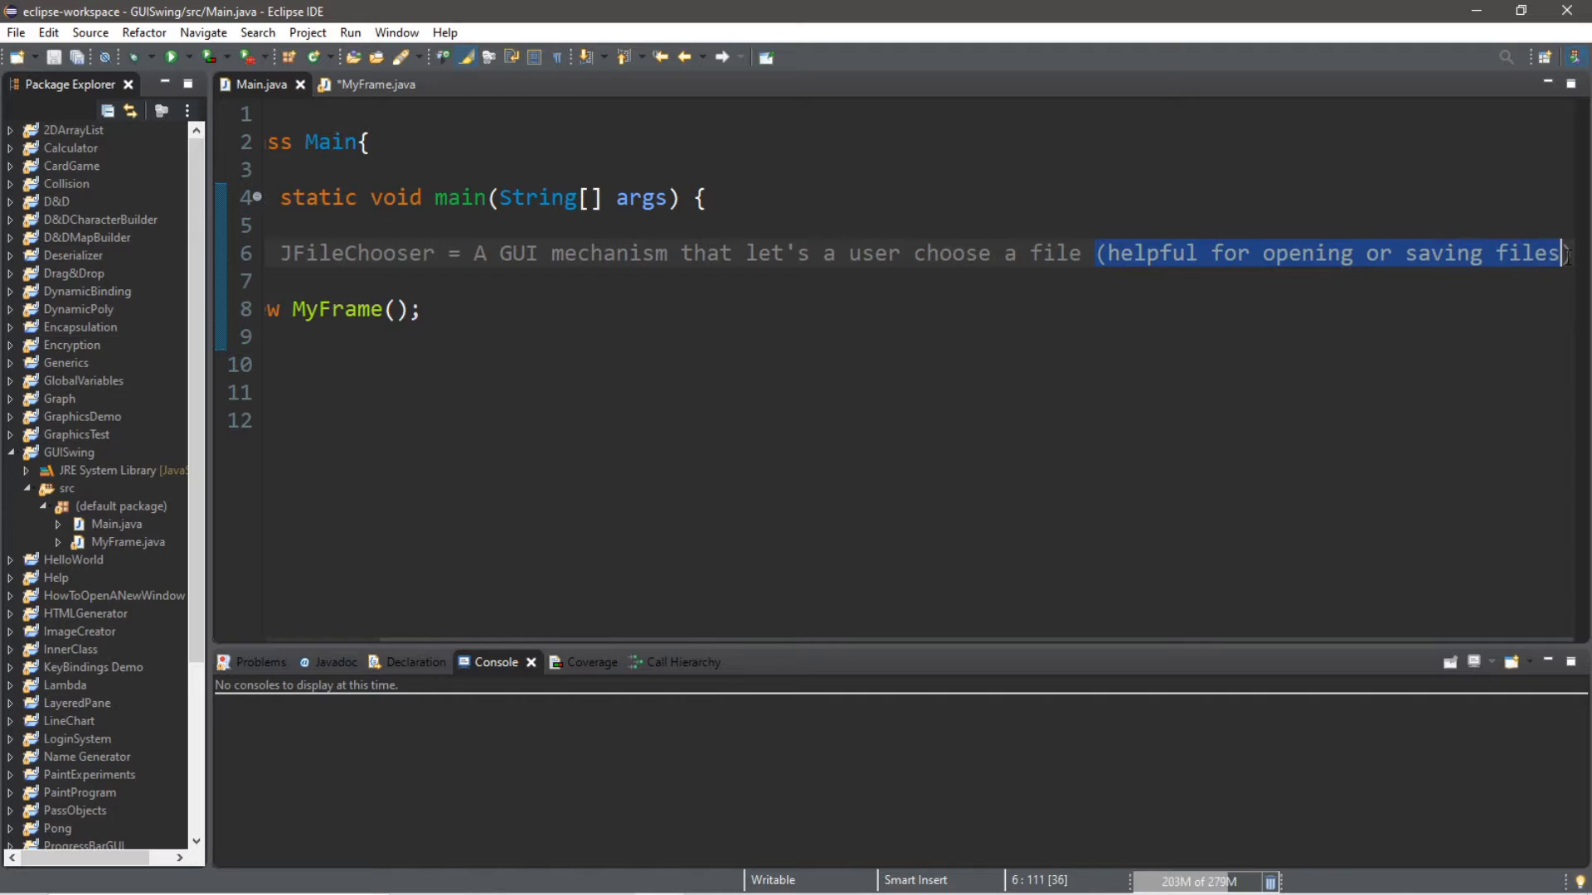
text())
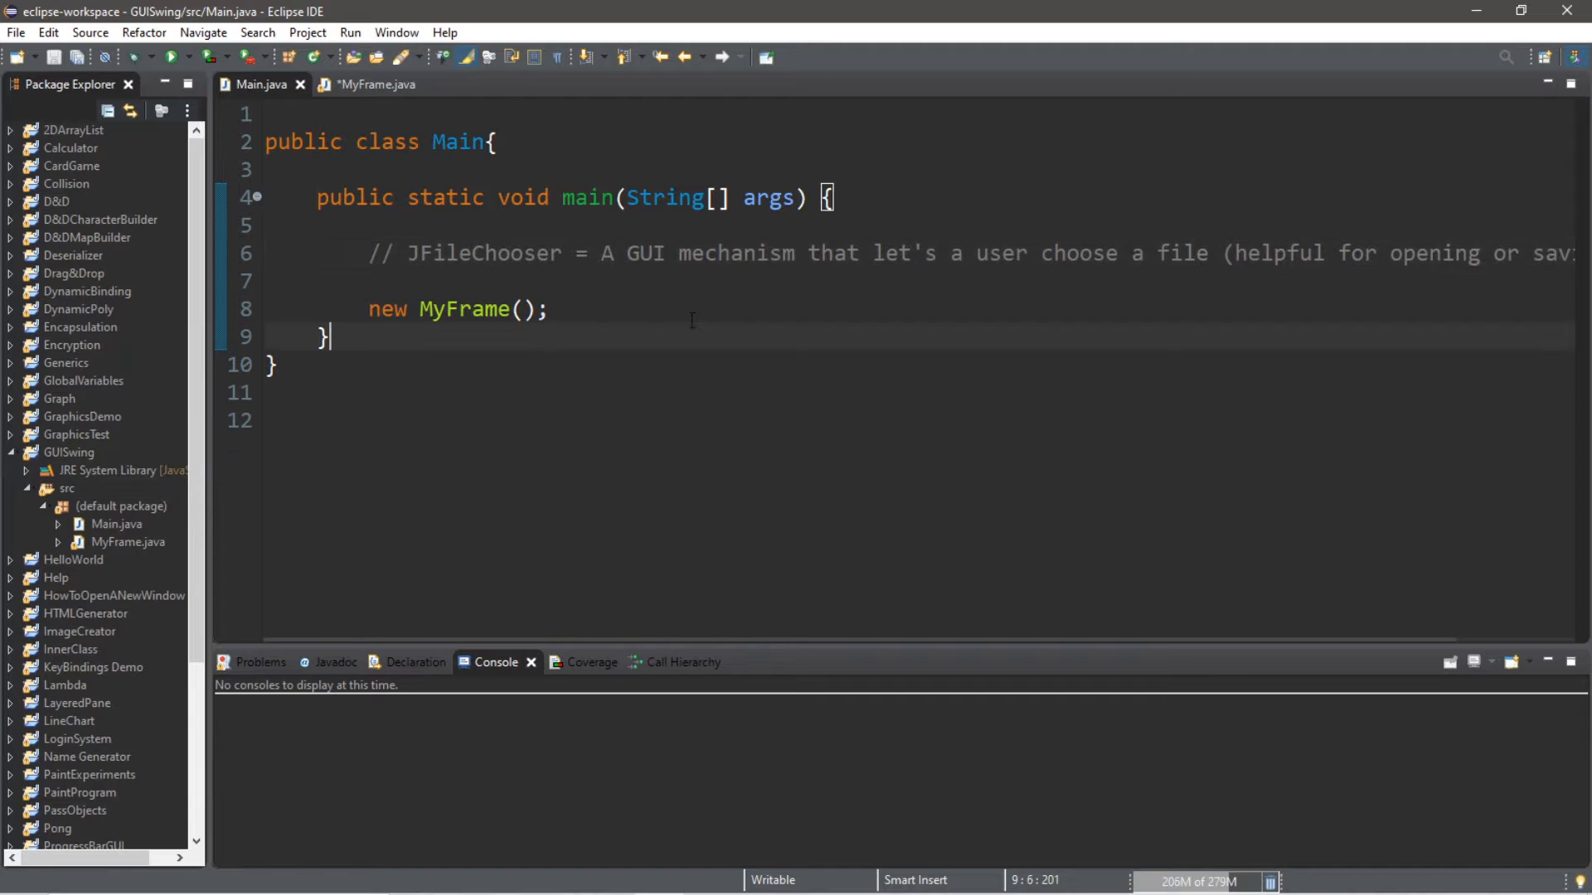
mouse_move(280, 456)
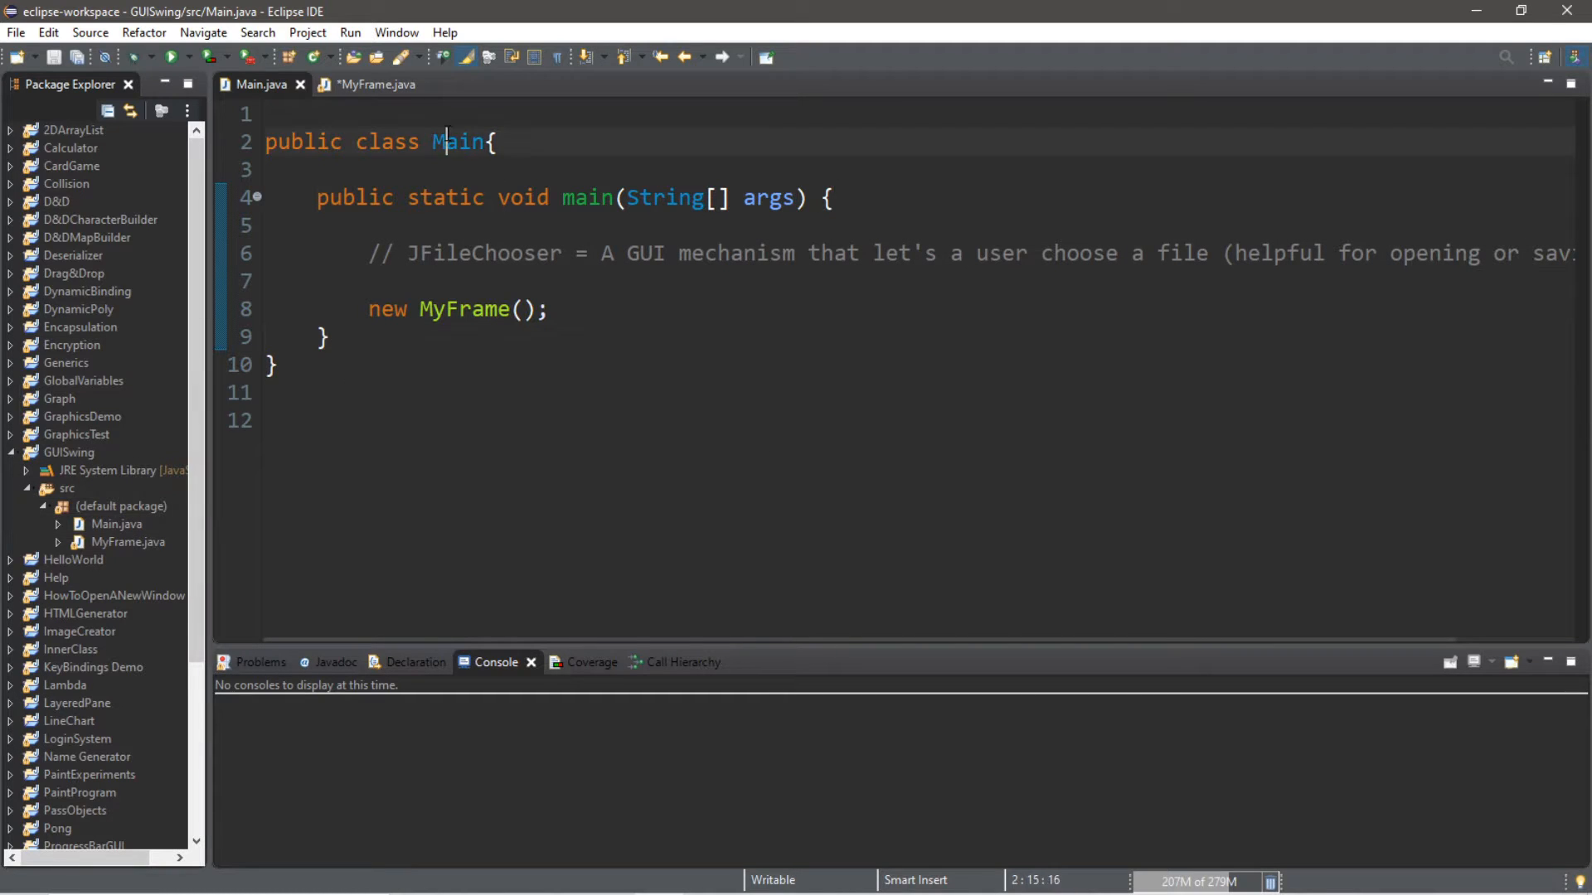
Step: Switch to MyFrame.java and highlight its constructor and setDefaultCloseOperation call
click(371, 85)
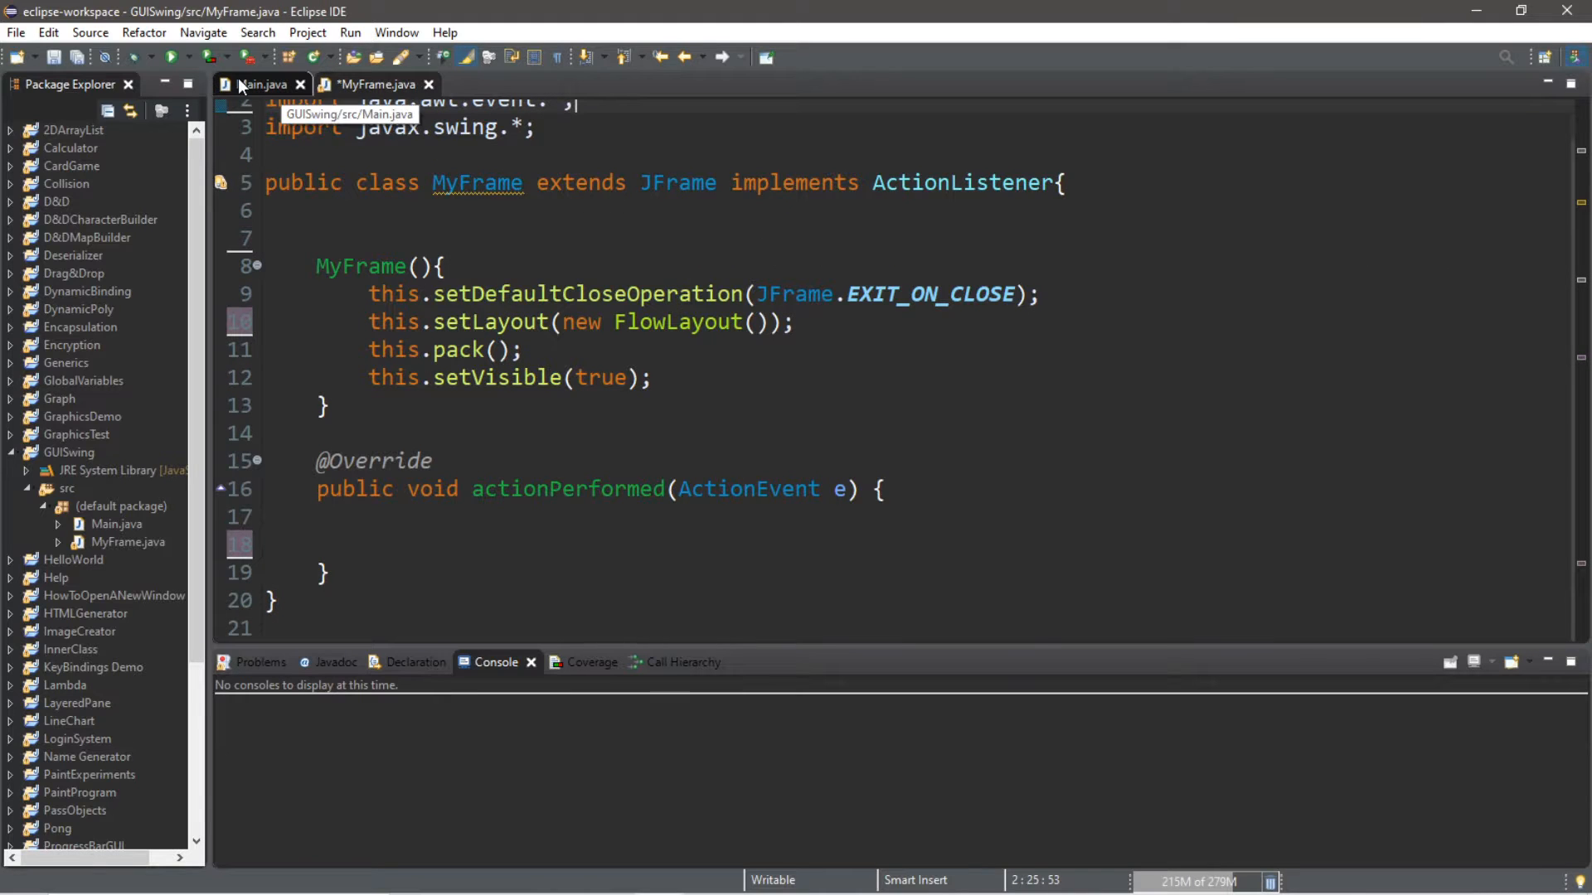
click(266, 84)
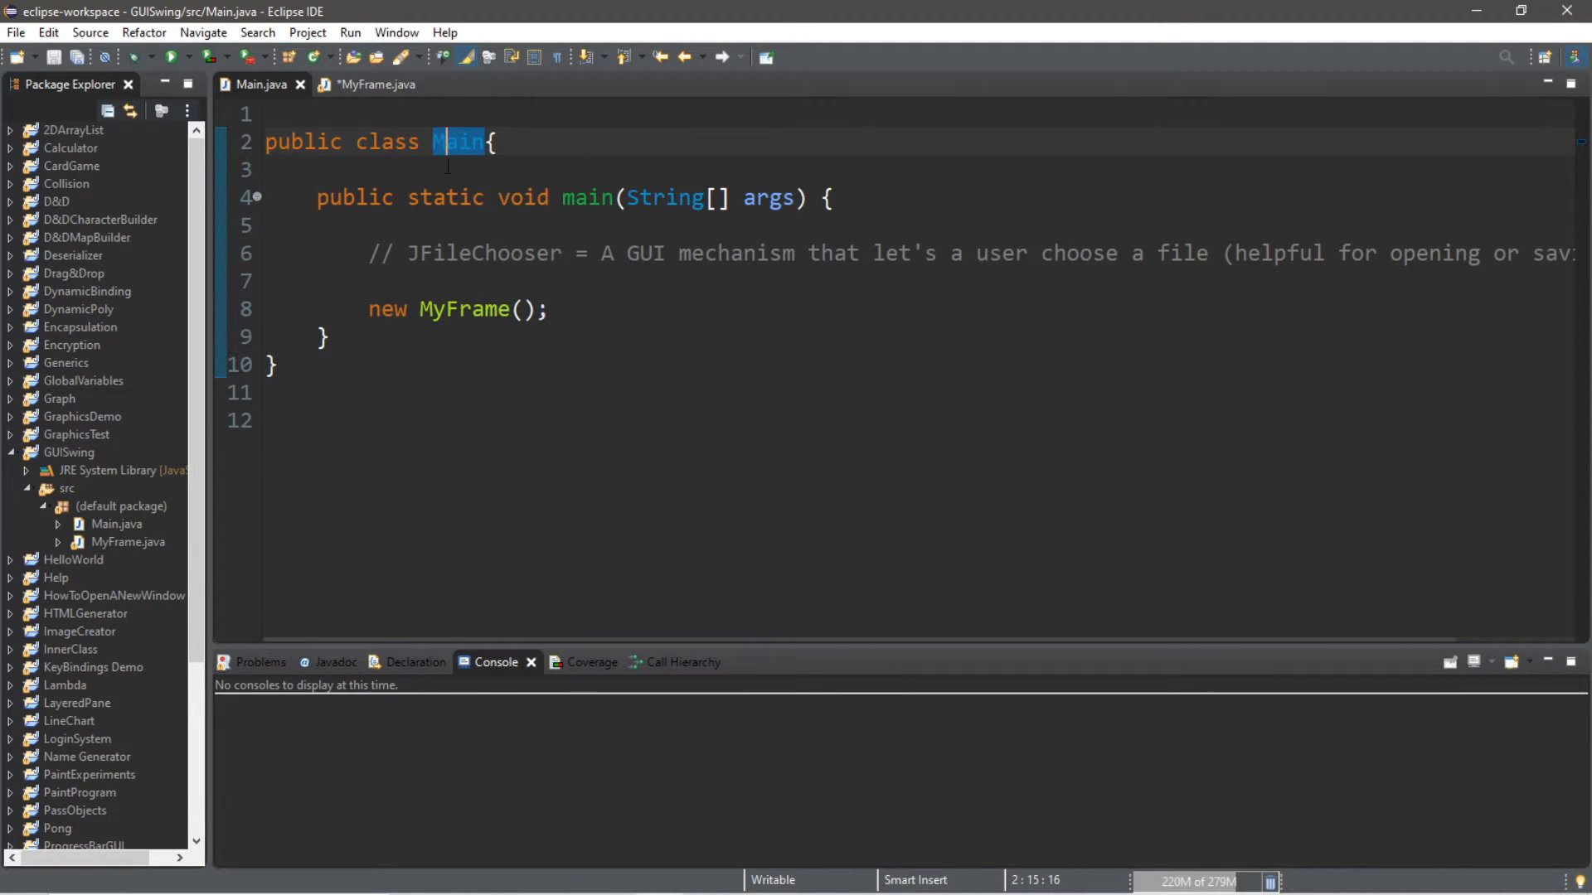
click(377, 84)
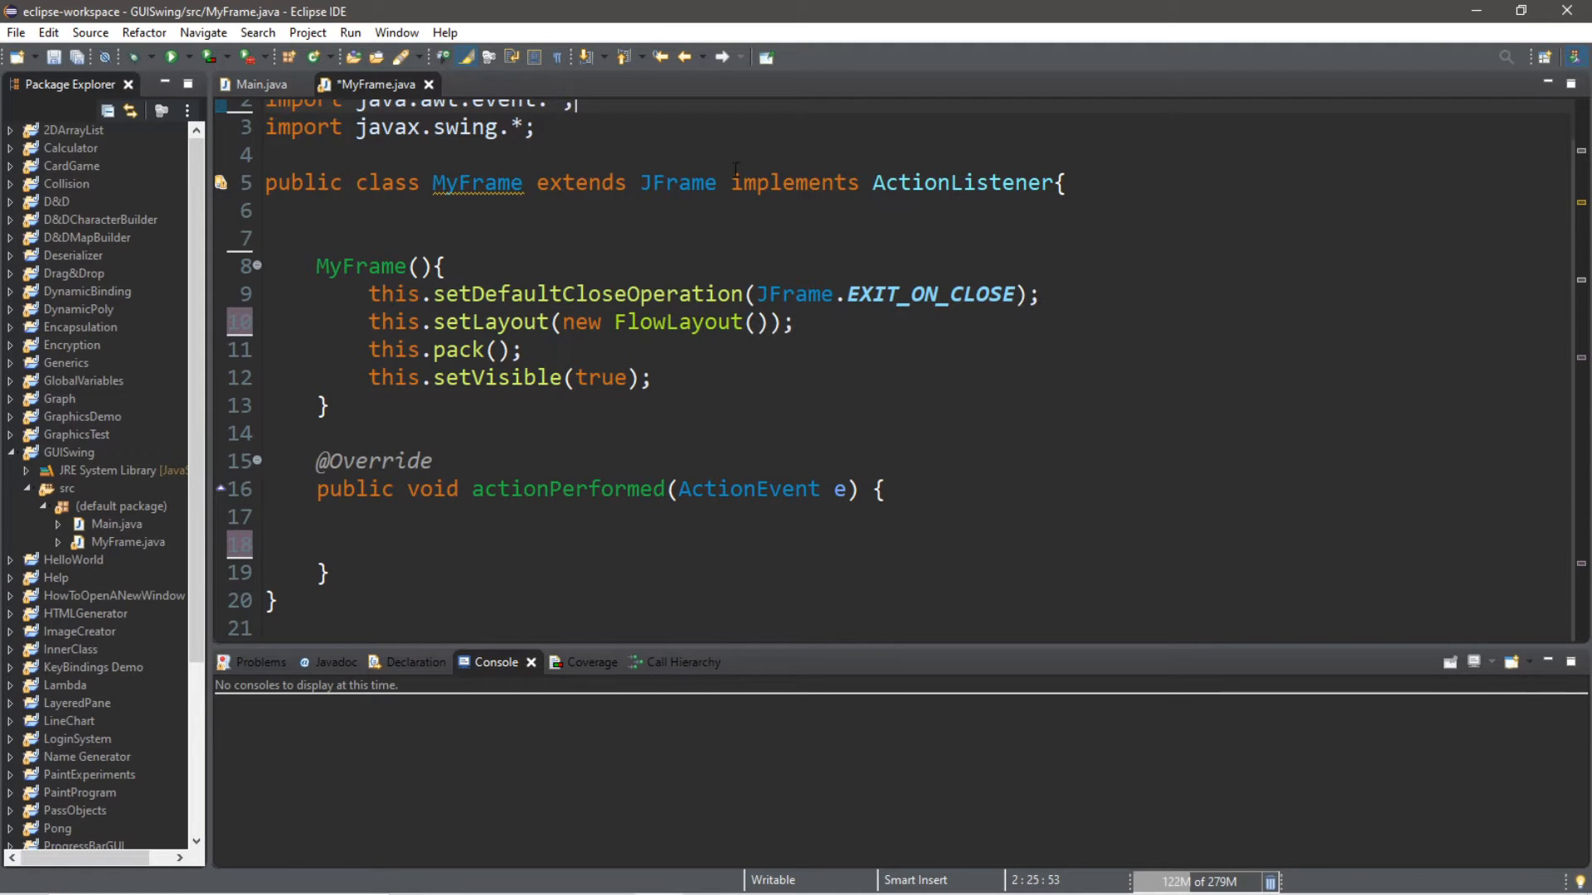
drag(315, 266, 330, 405)
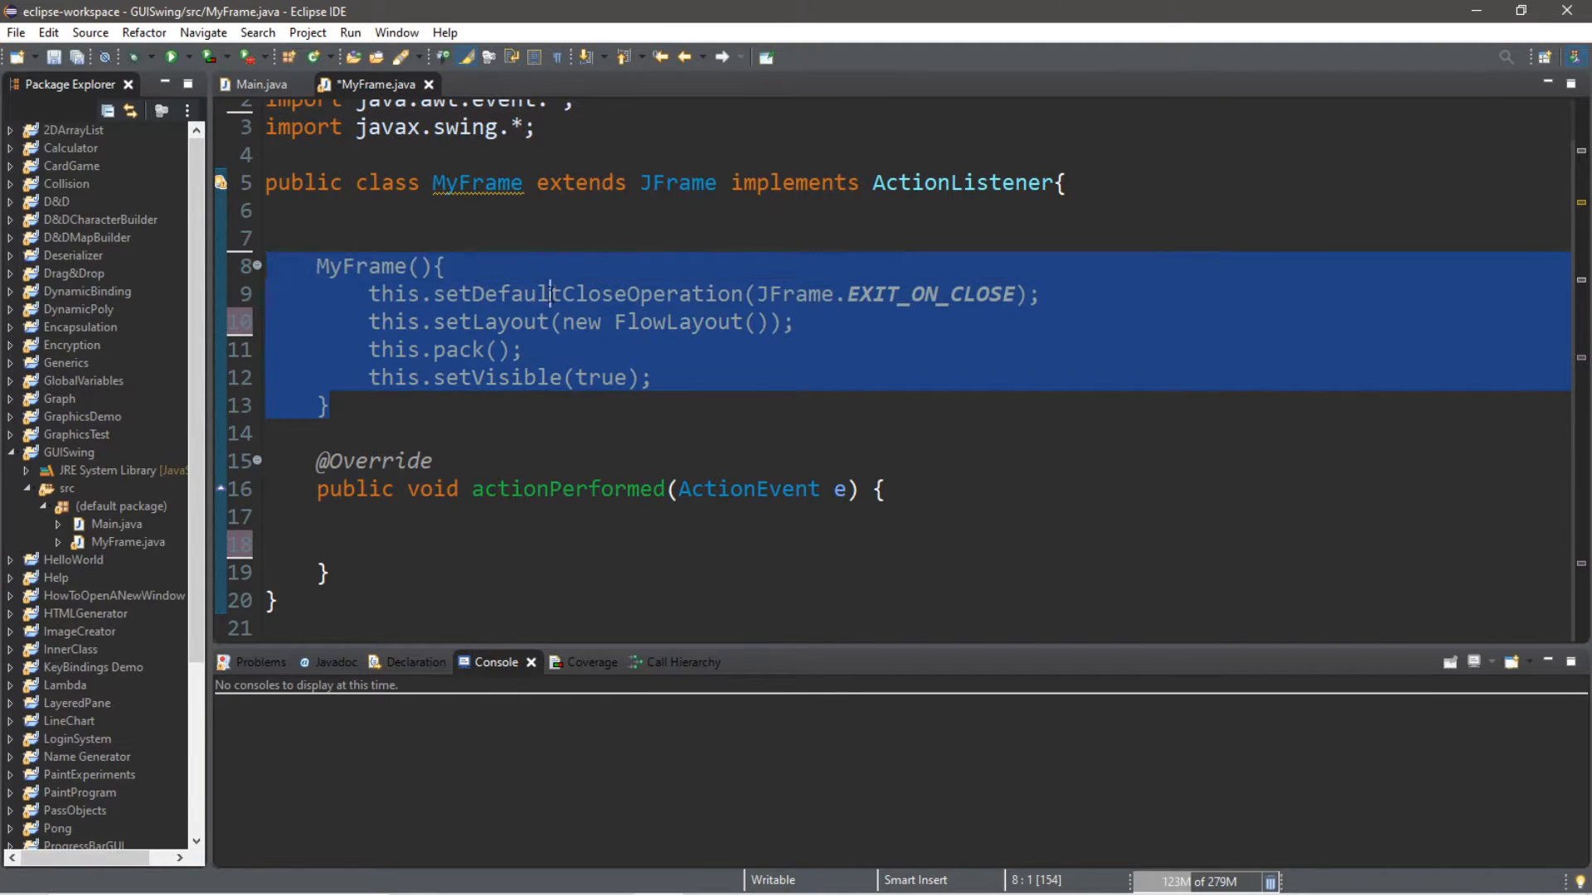
double_click(586, 295)
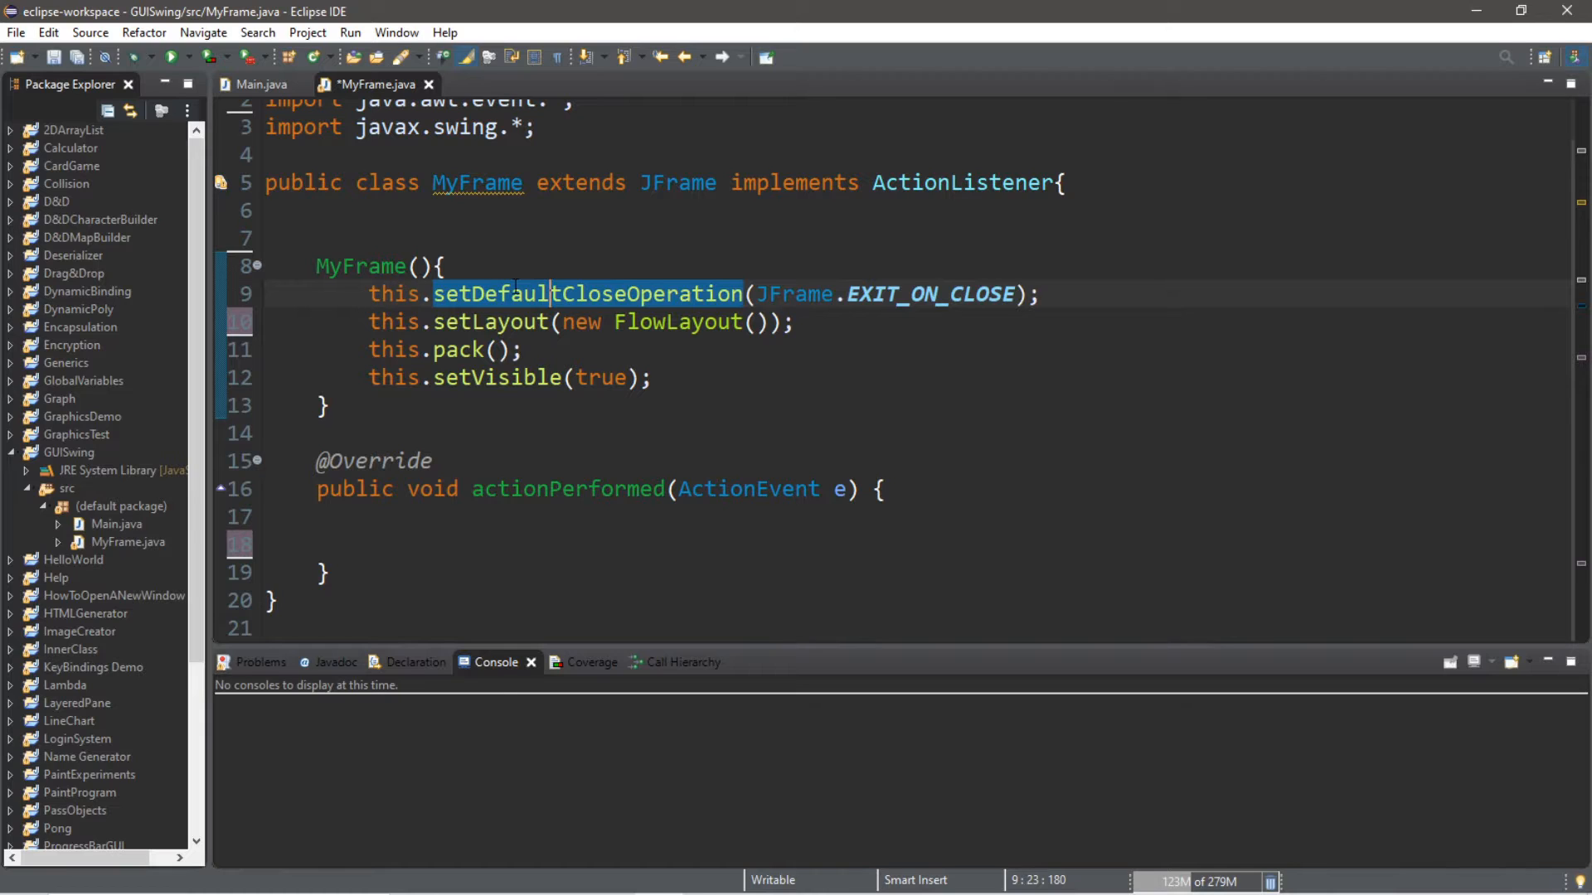
mouse_move(720, 294)
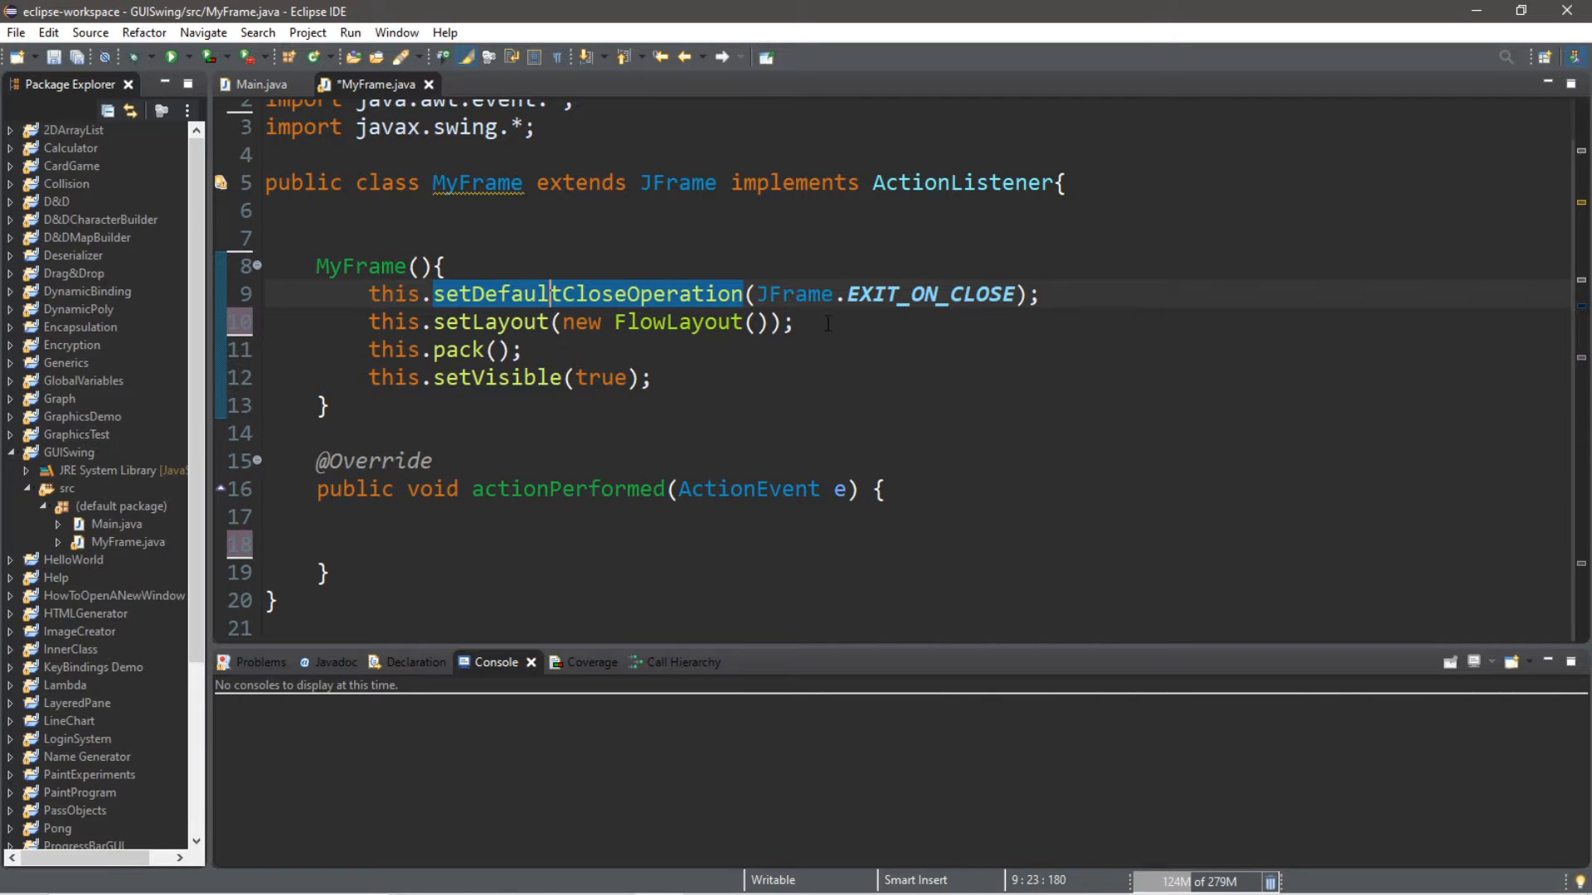
Step: Create a 'Select File' JButton with the frame as its listener and add it to the frame
click(828, 322)
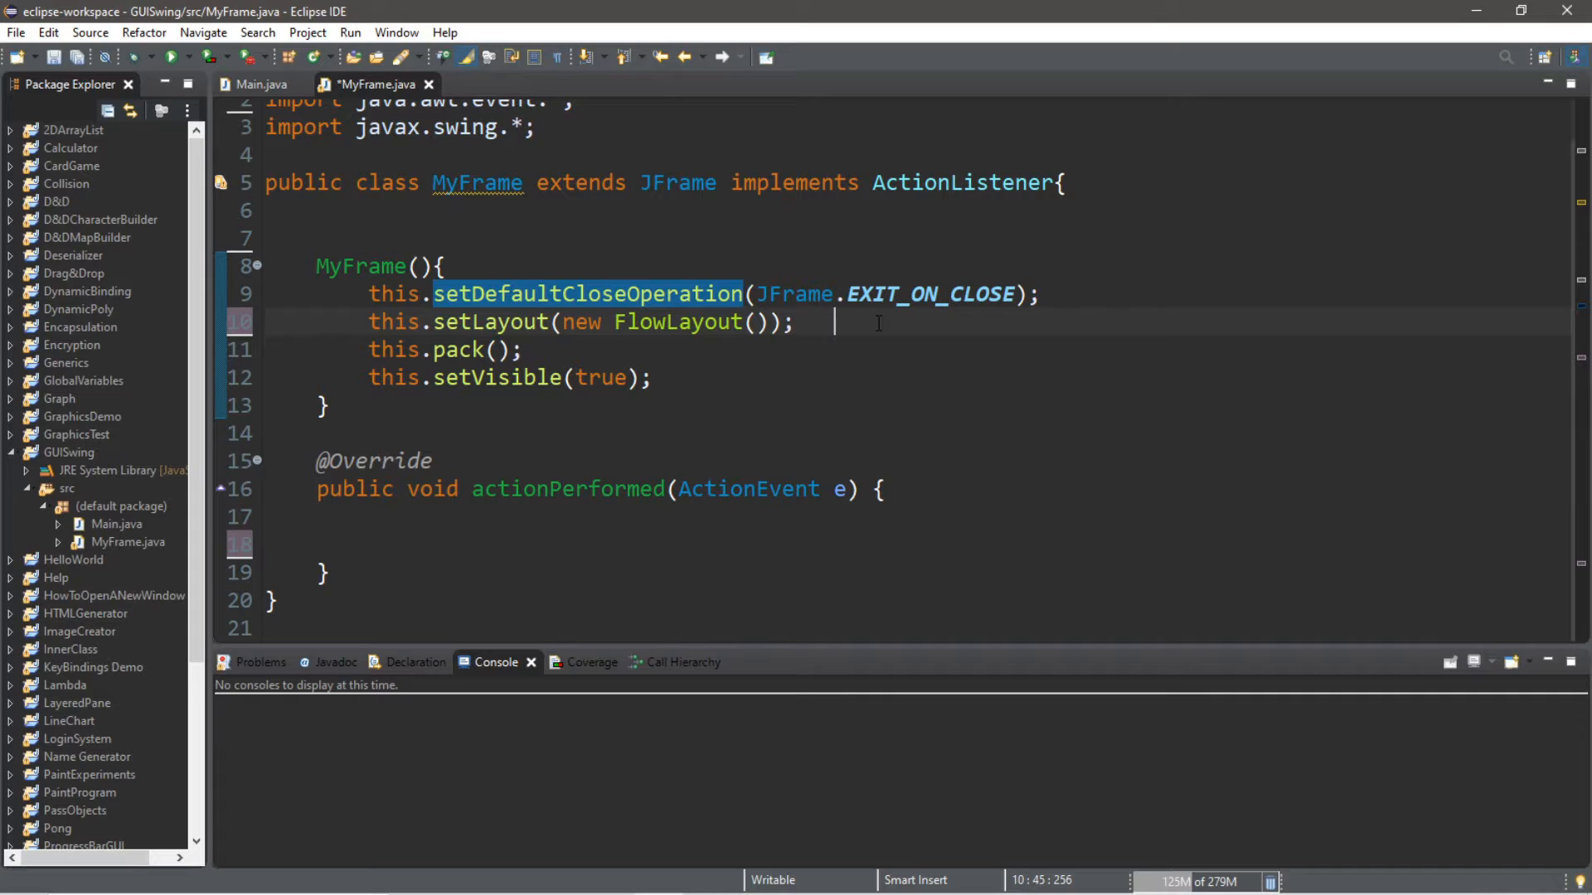
key(Enter)
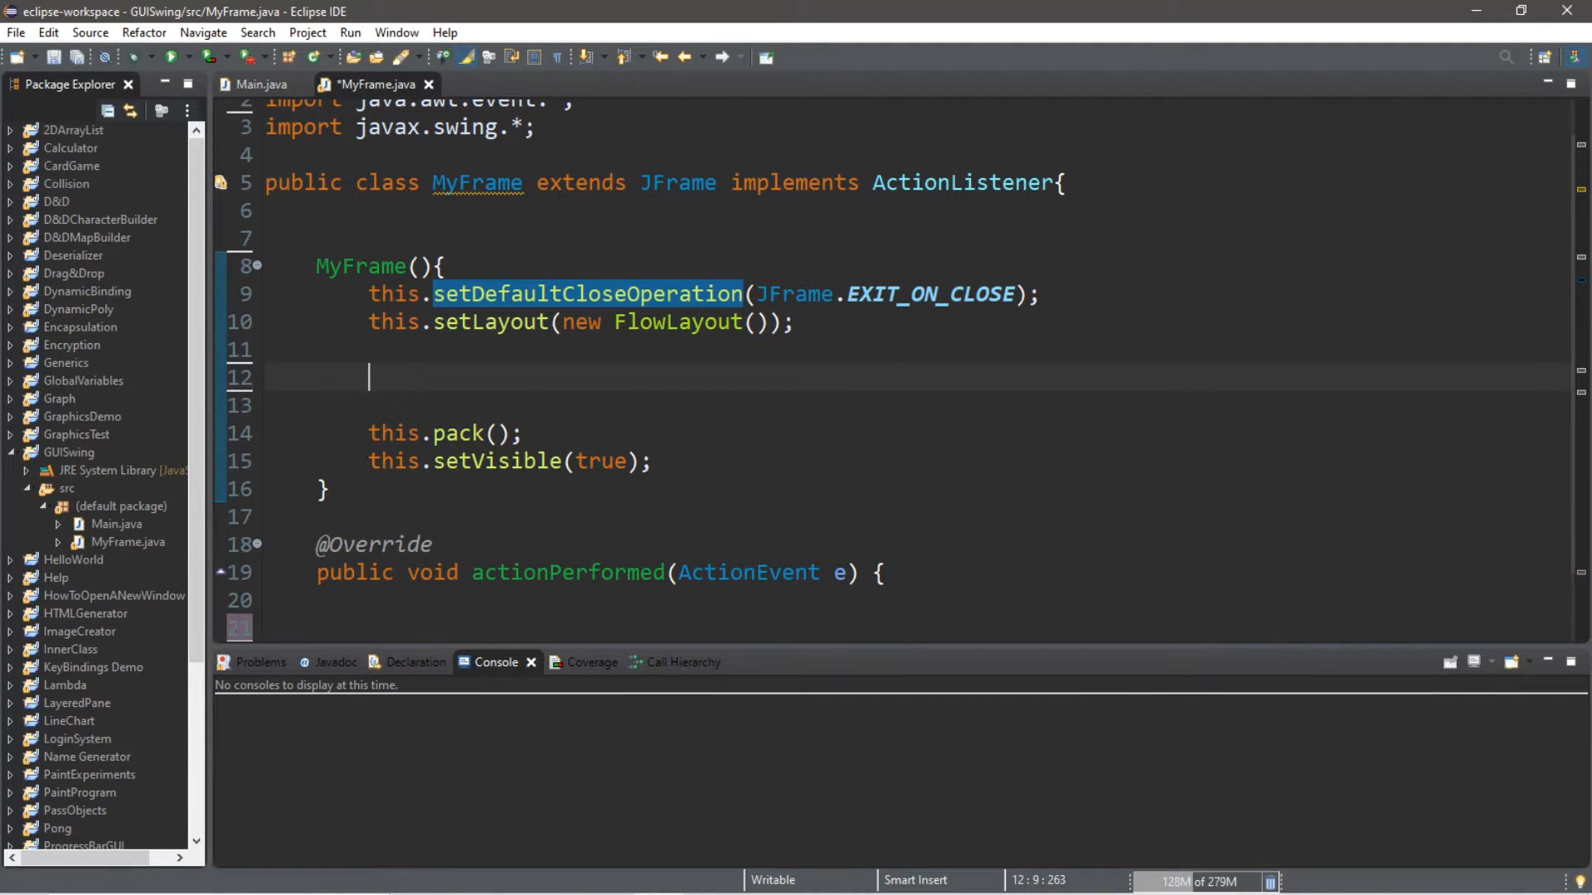
text(JButton button)
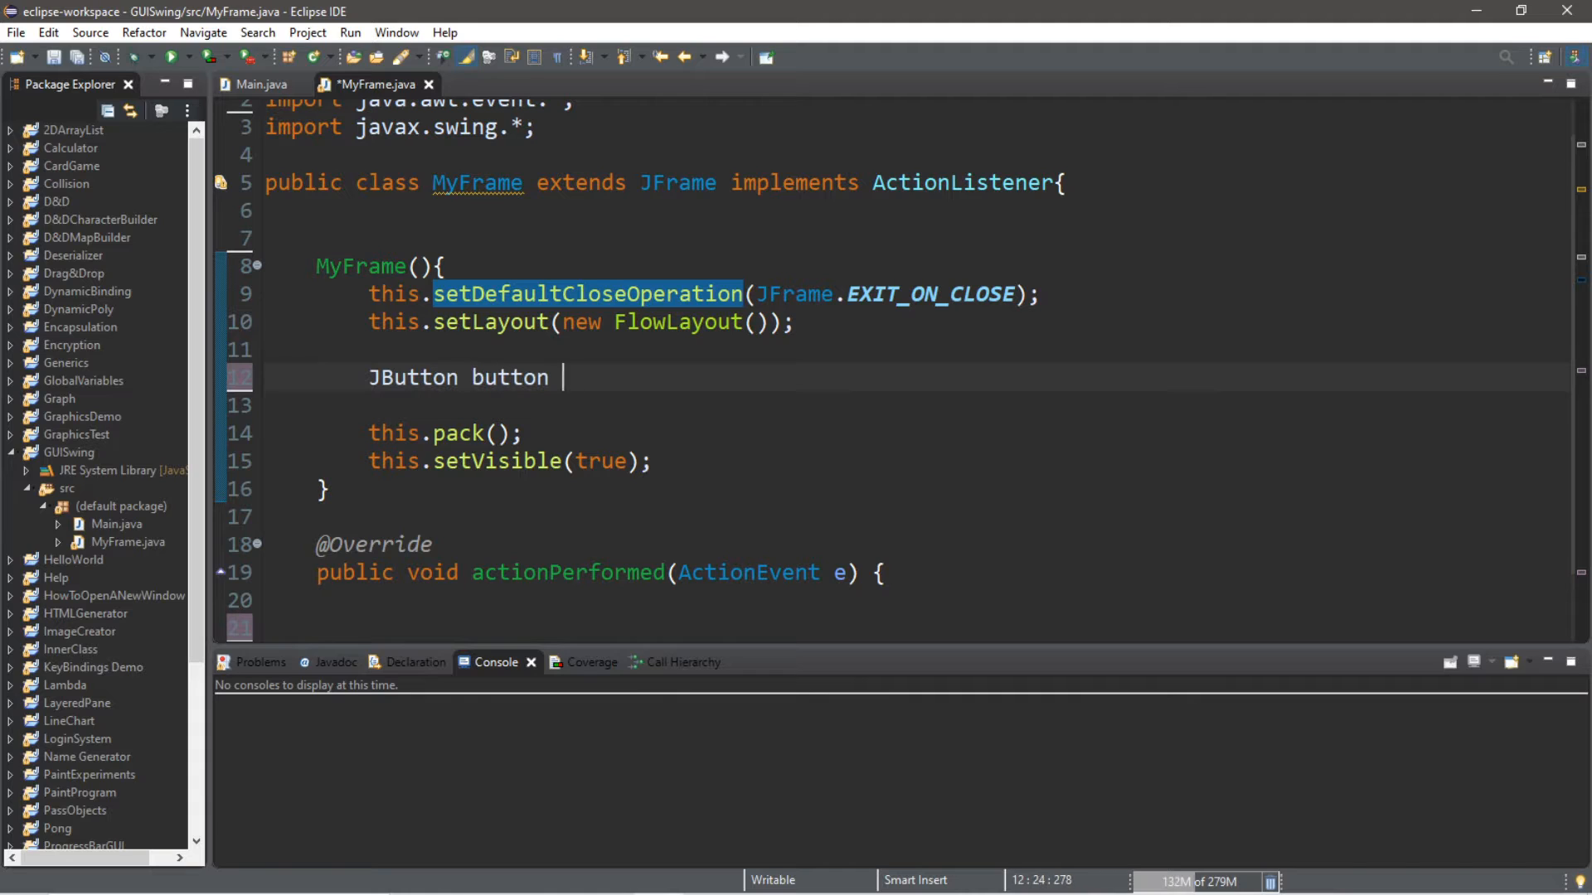
text(= new JButton("S)
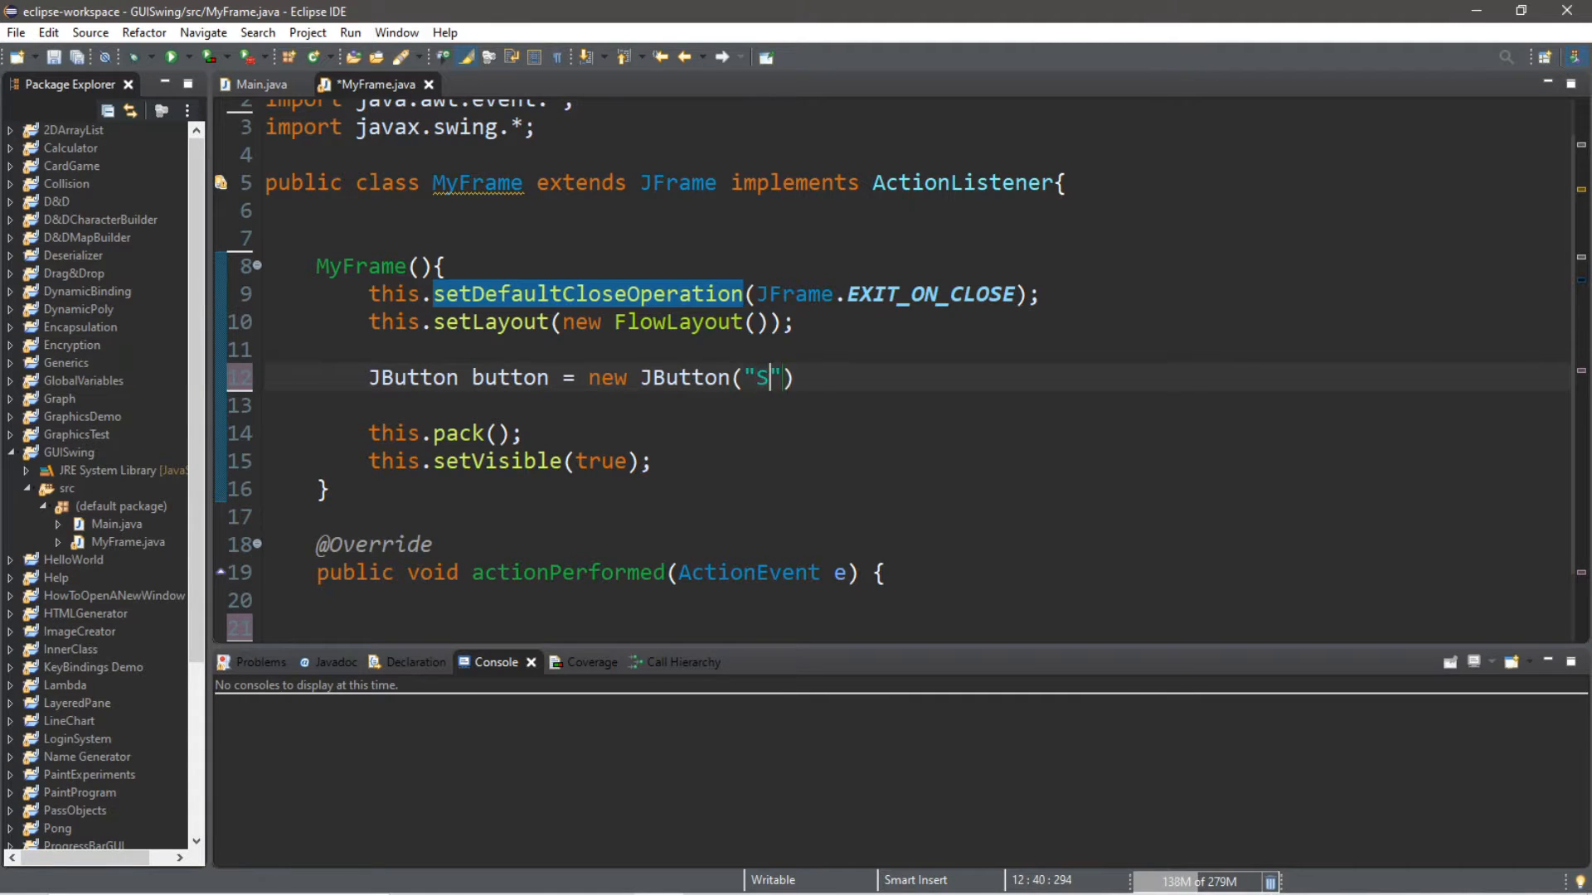
text(elect File)
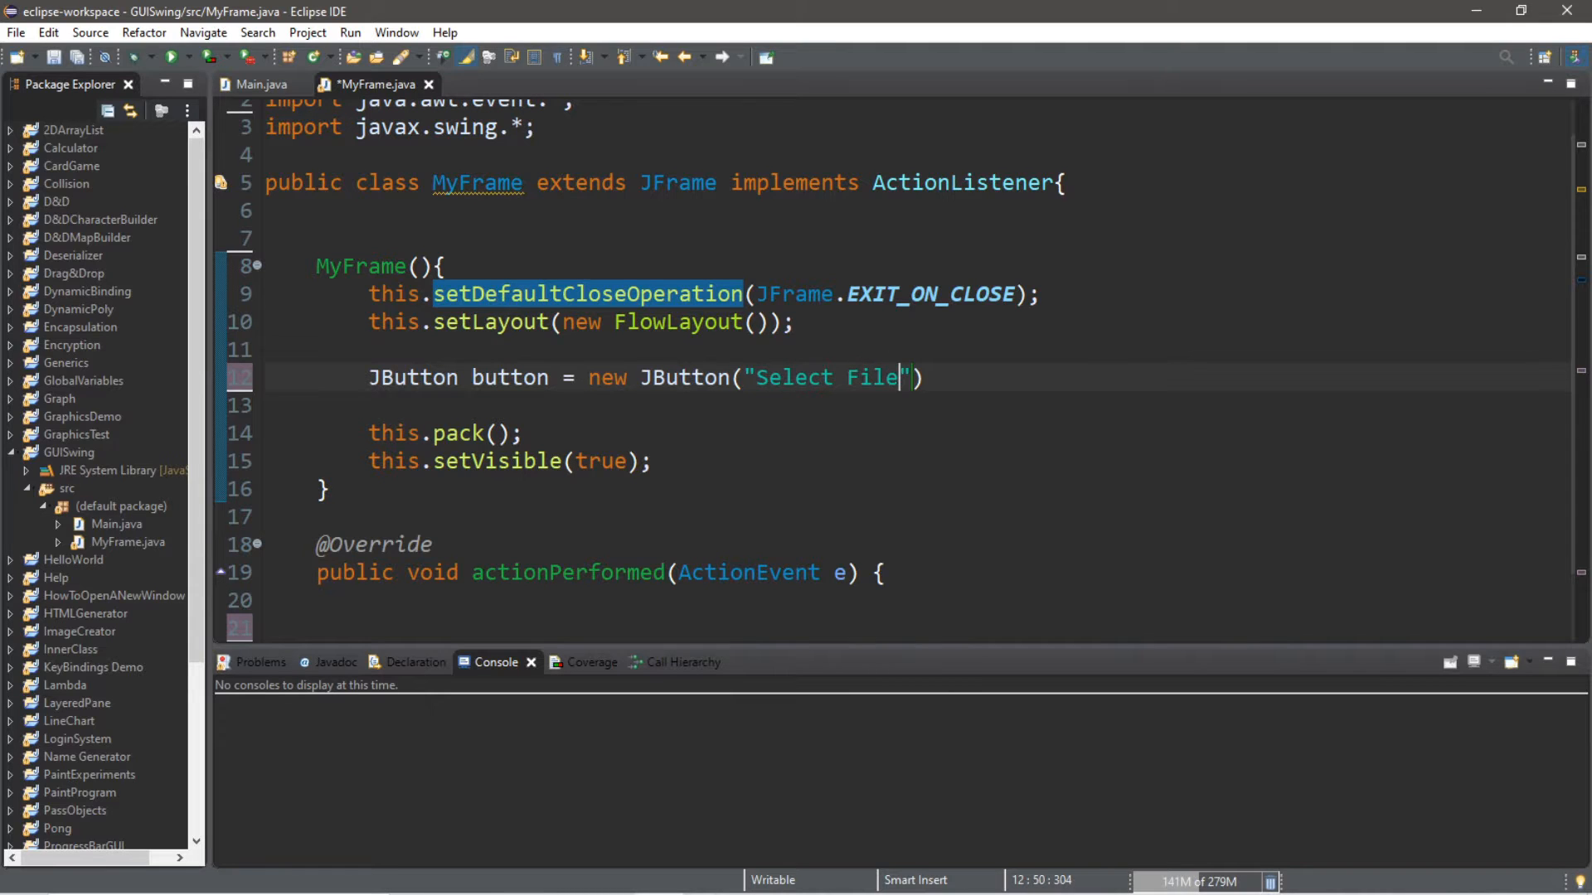
text(;)
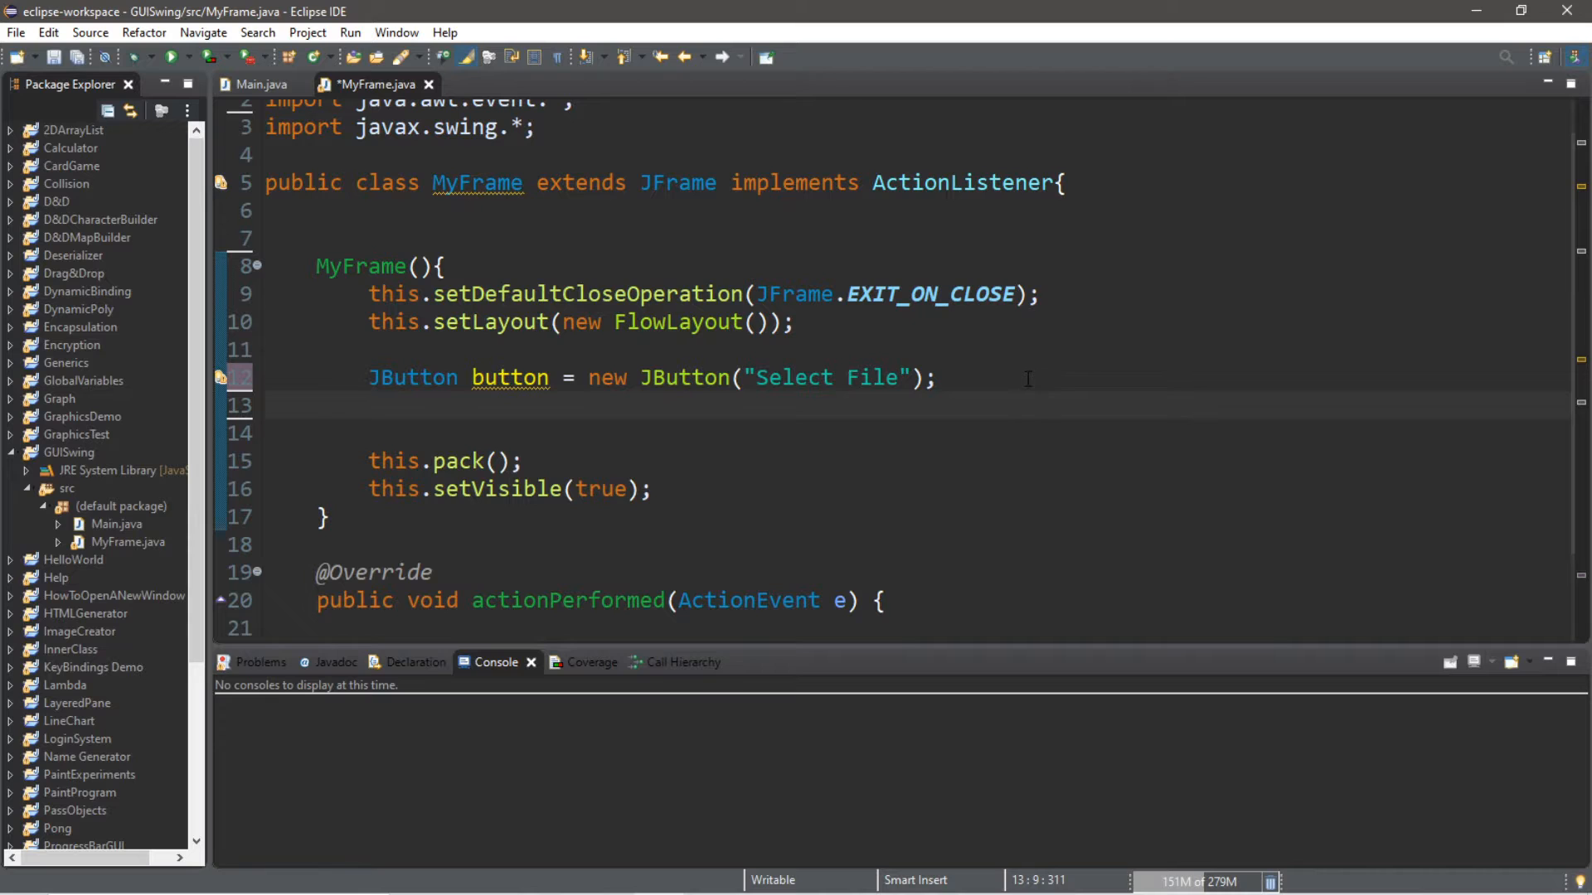
text(button.add)
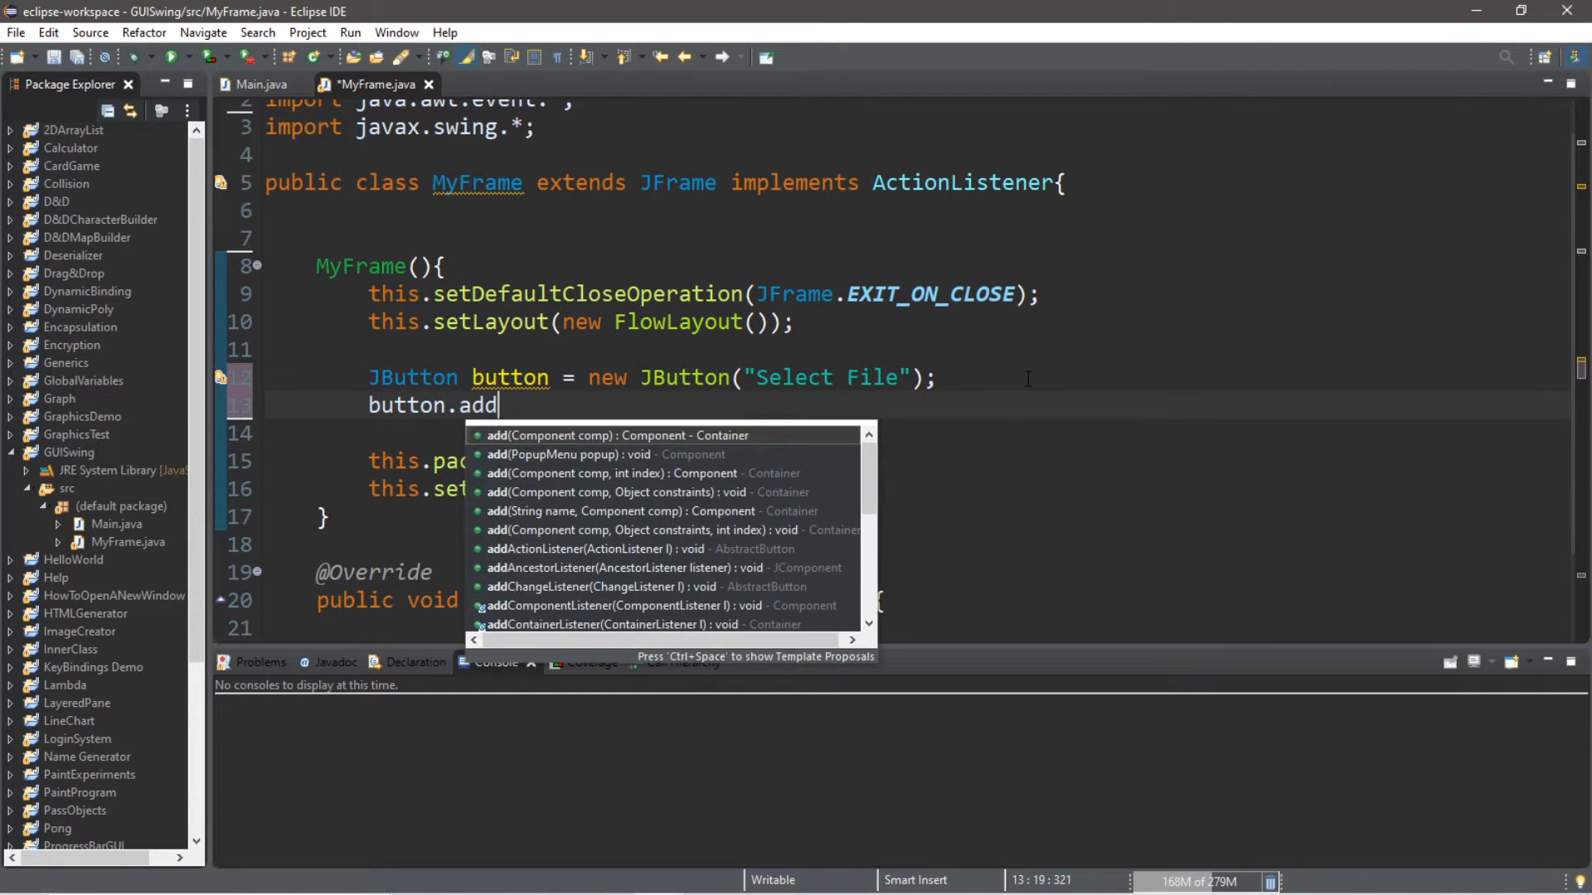
click(589, 549)
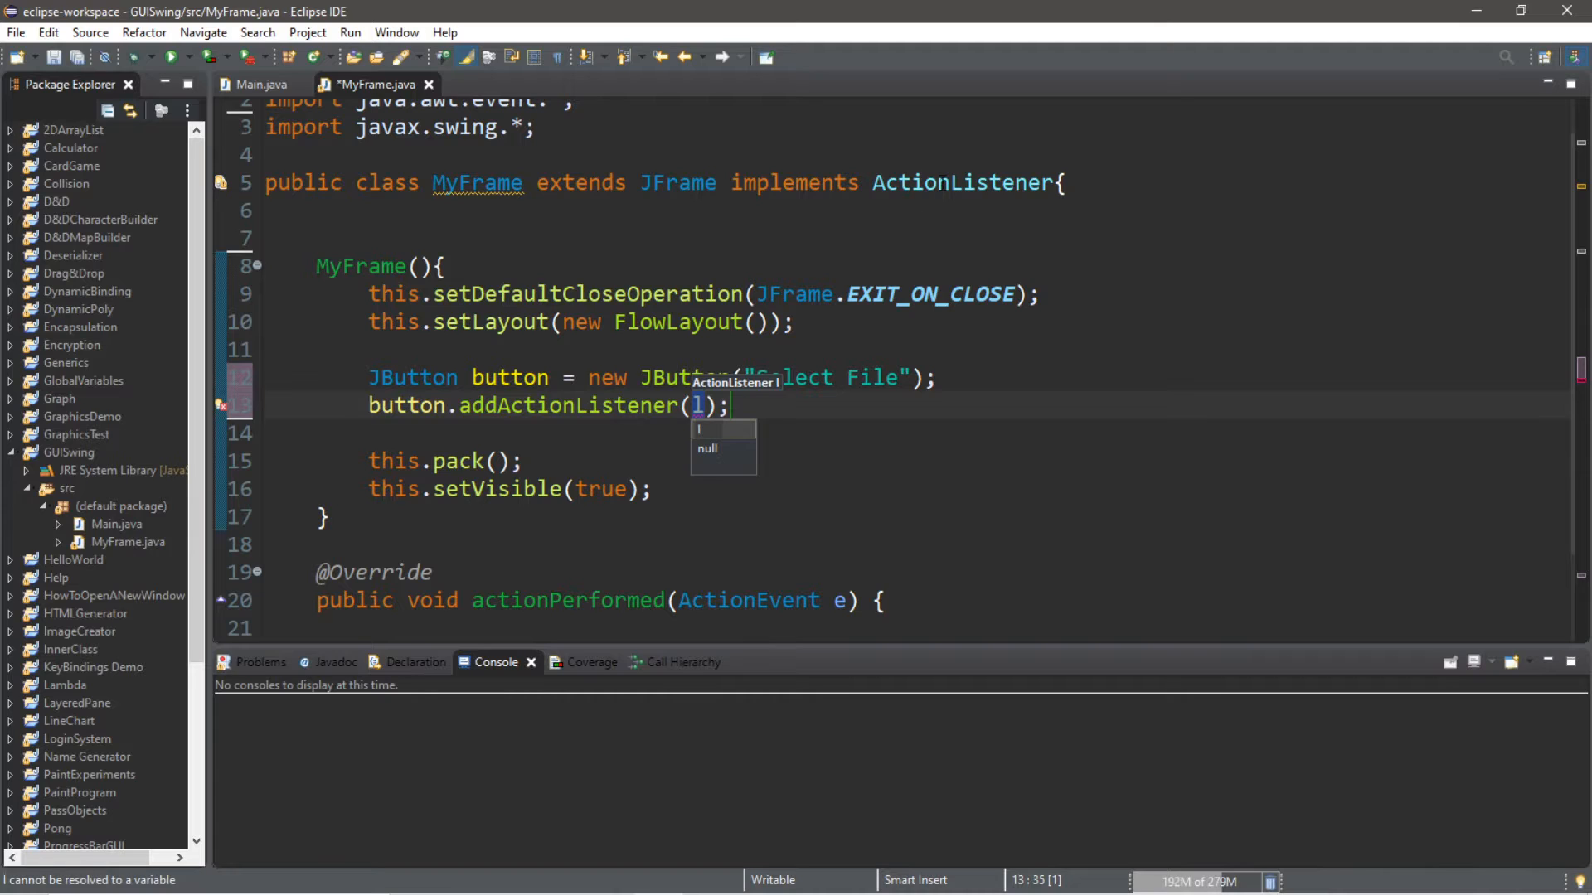
text(this)
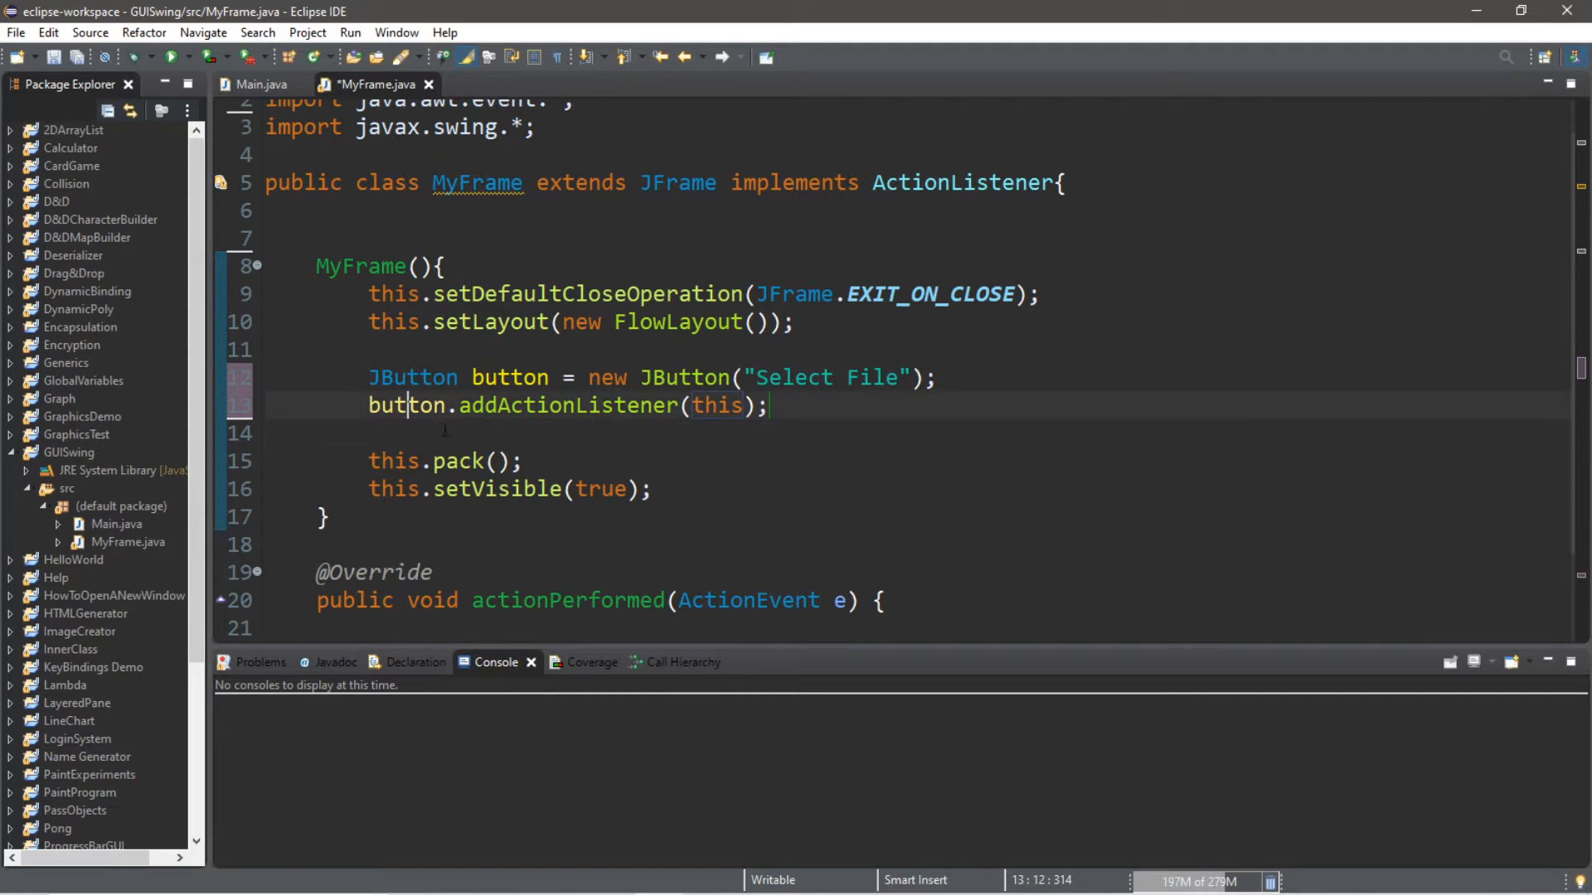
text(this.)
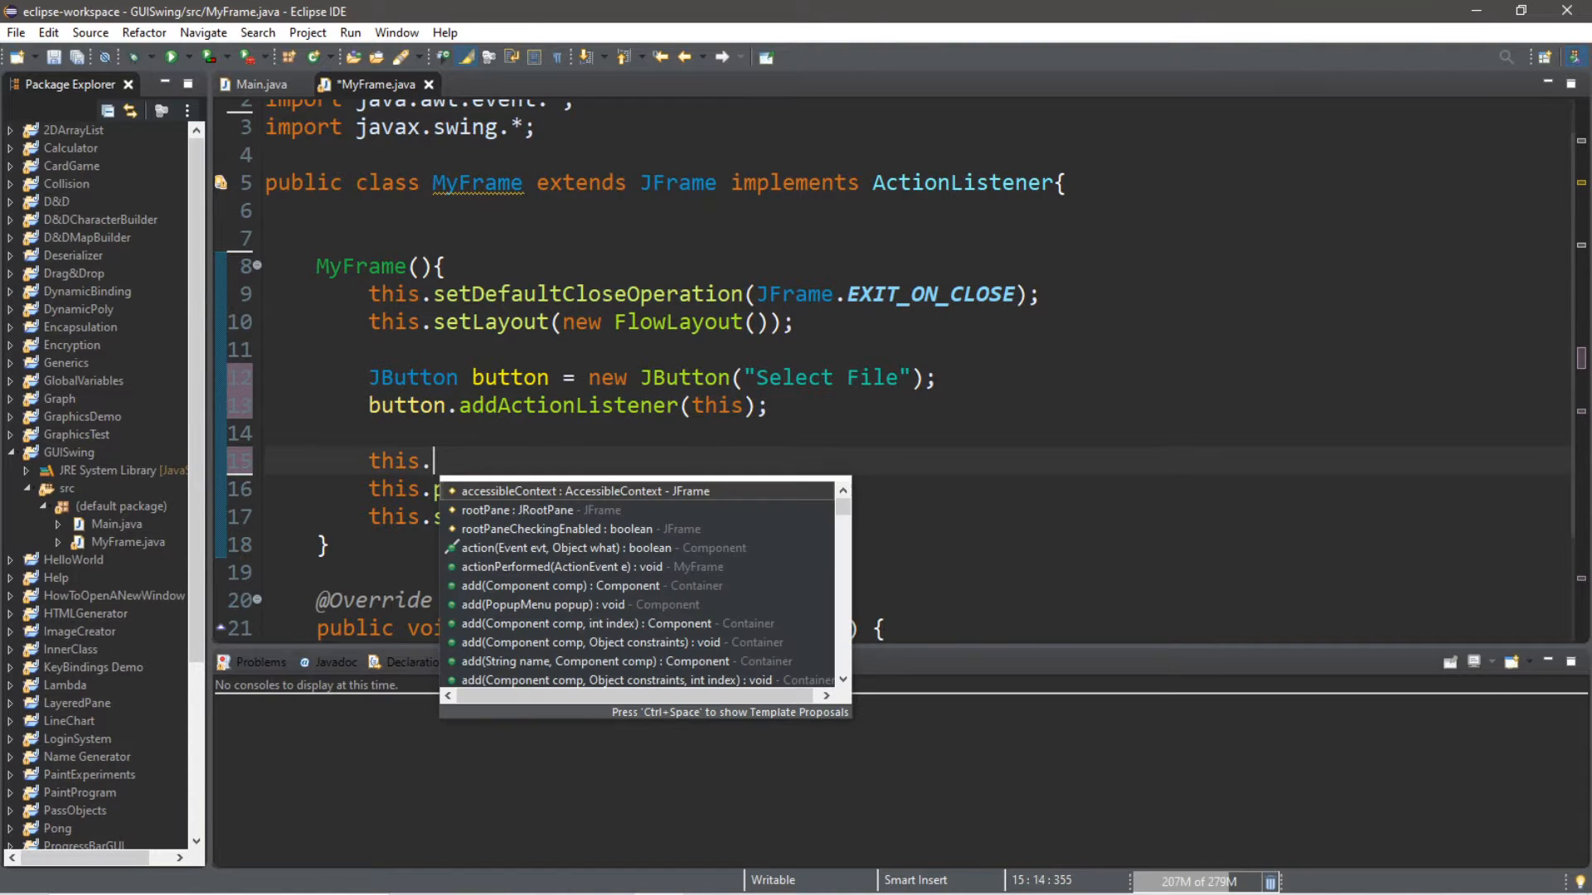
text(add(button);)
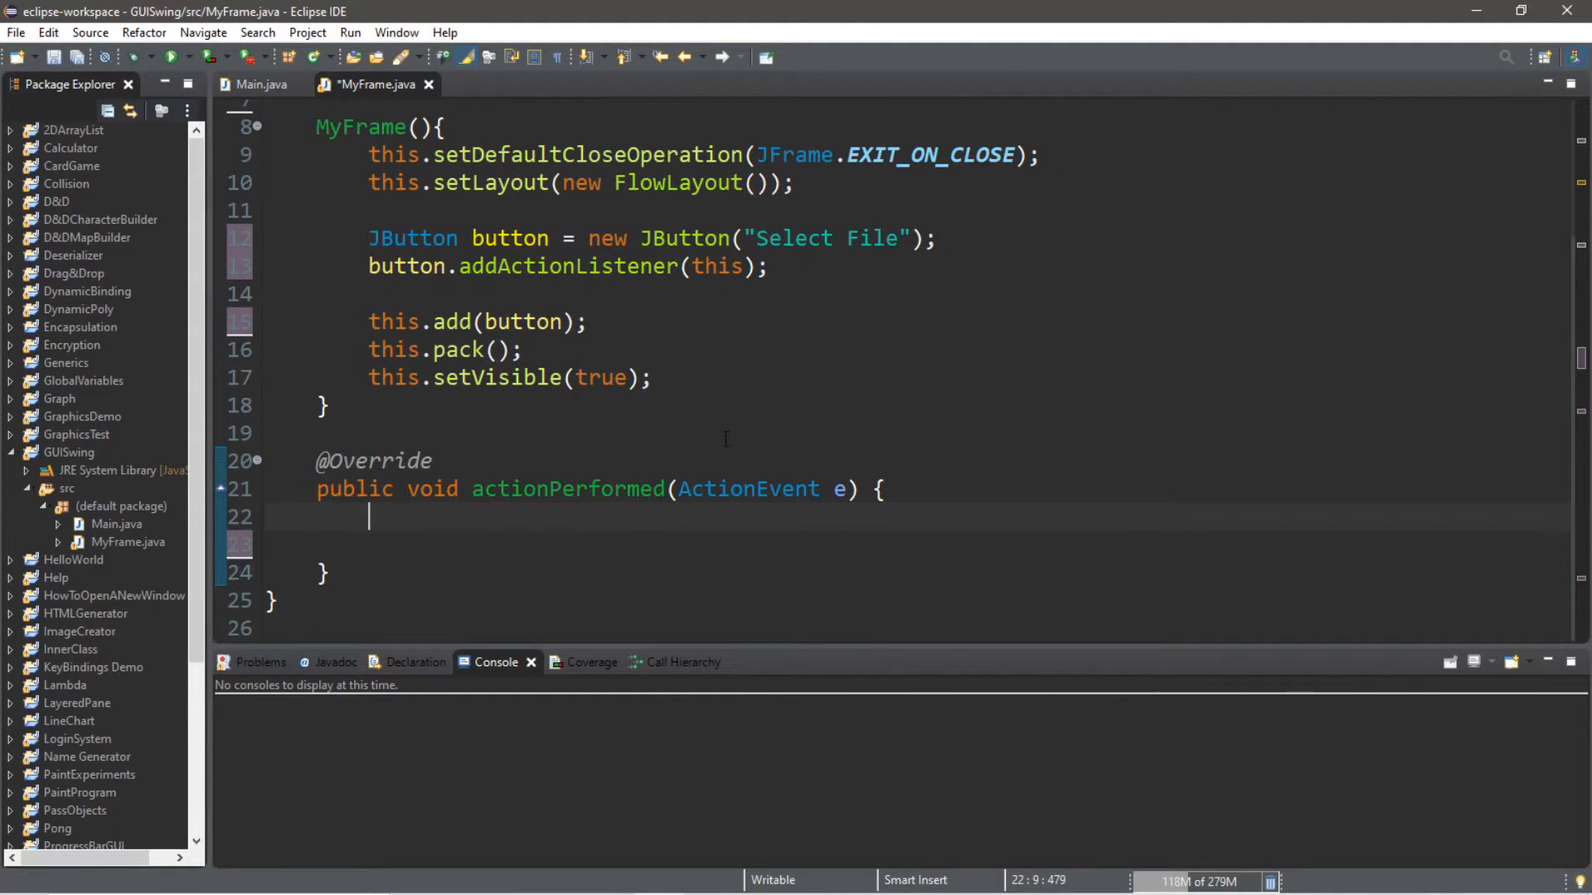
mouse_move(590, 534)
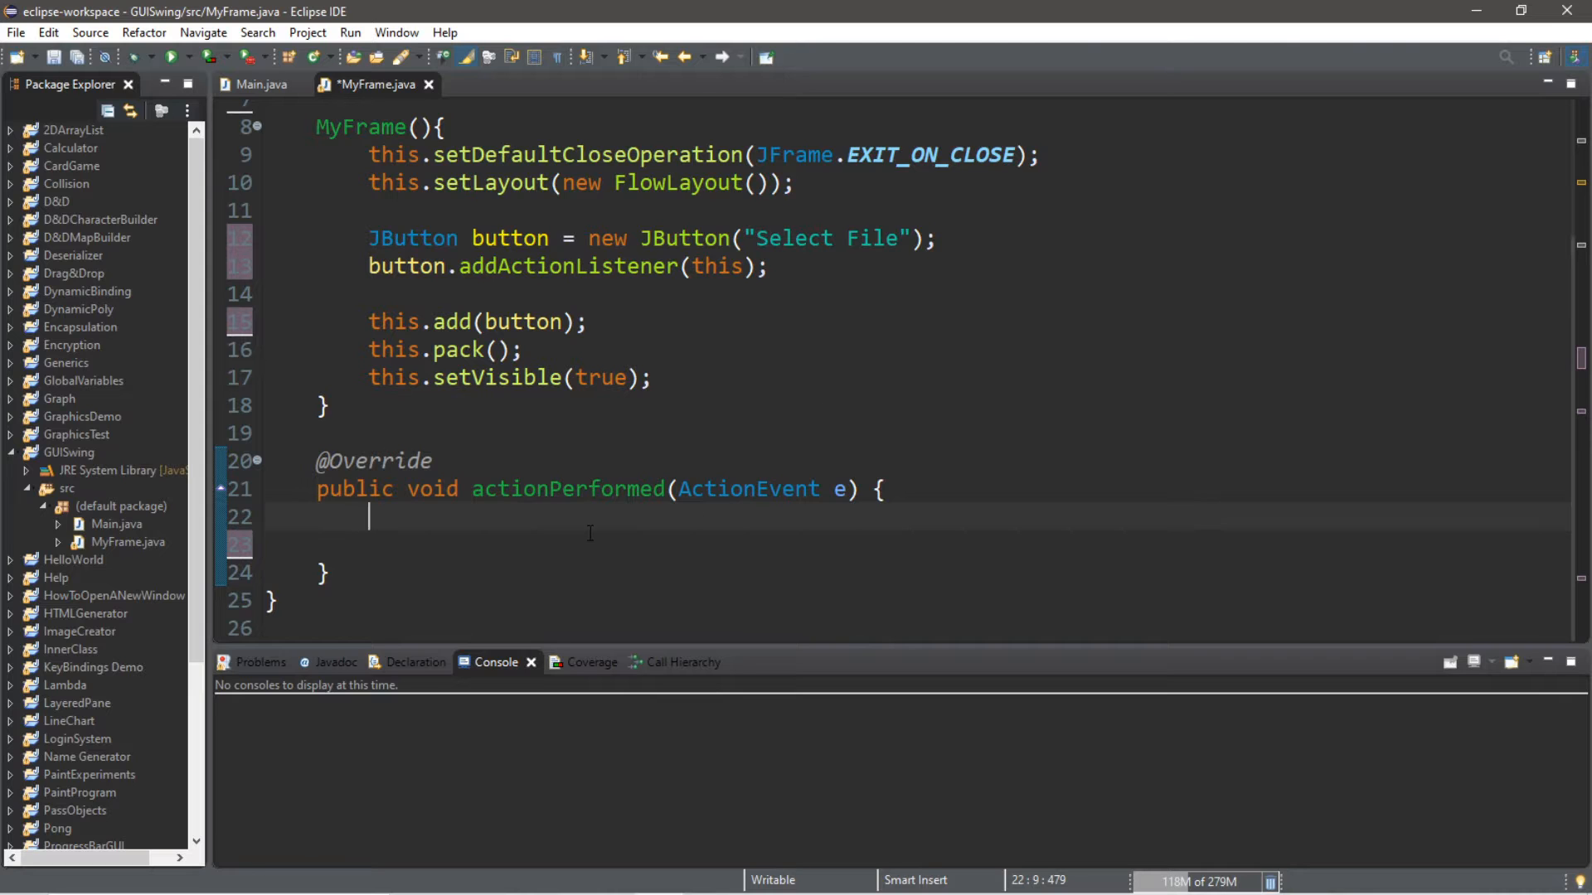
Step: Add if(e.getSource()==button){} to actionPerformed and declare button as a field
text(if(e.ge)
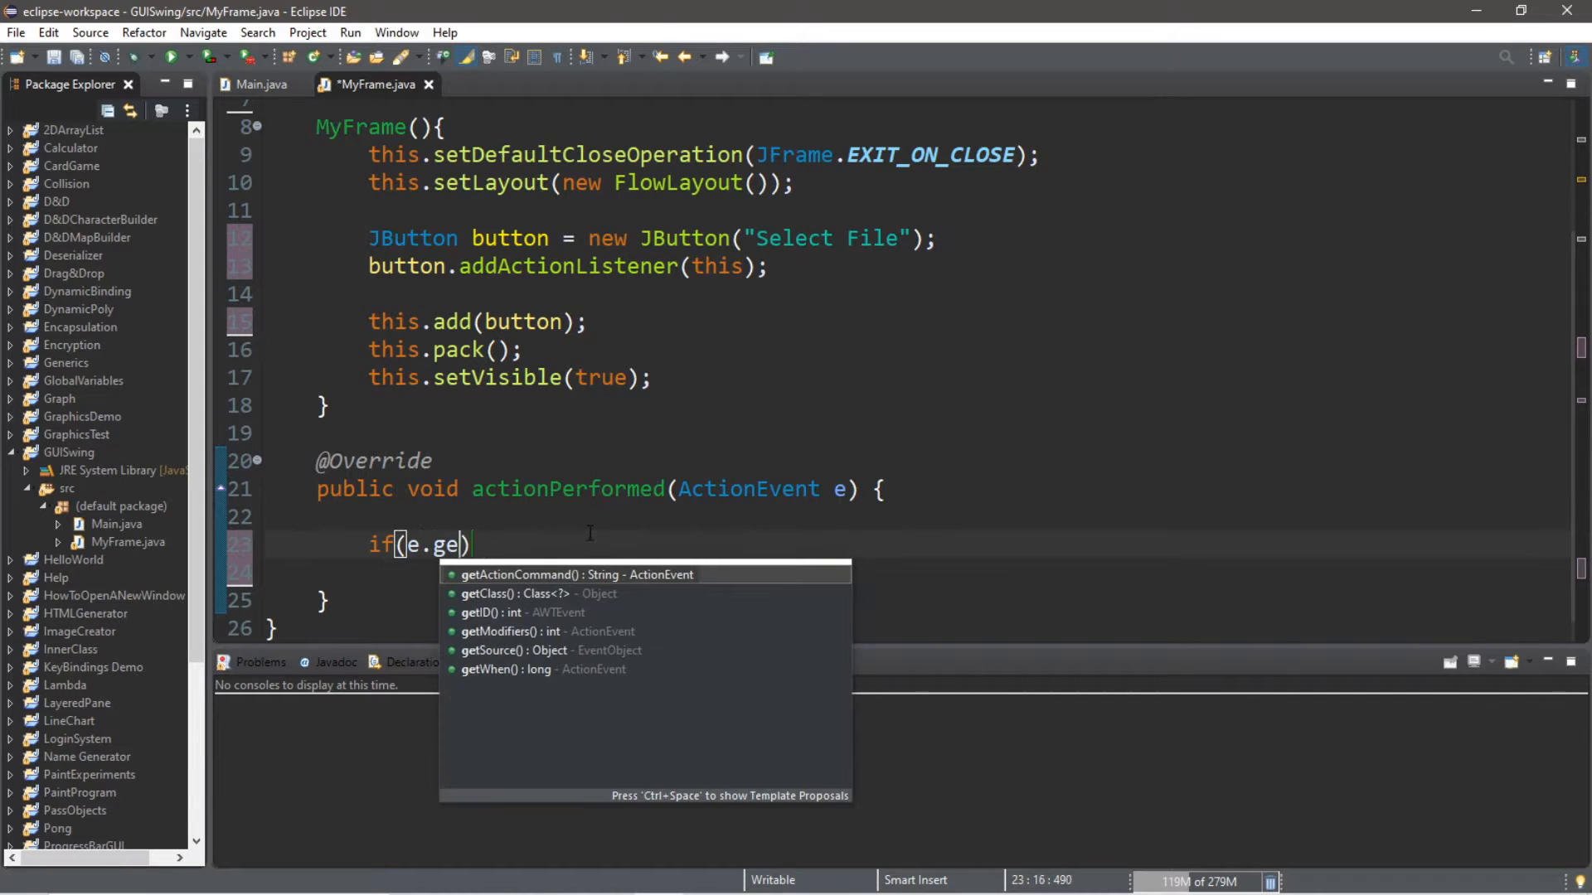
click(509, 650)
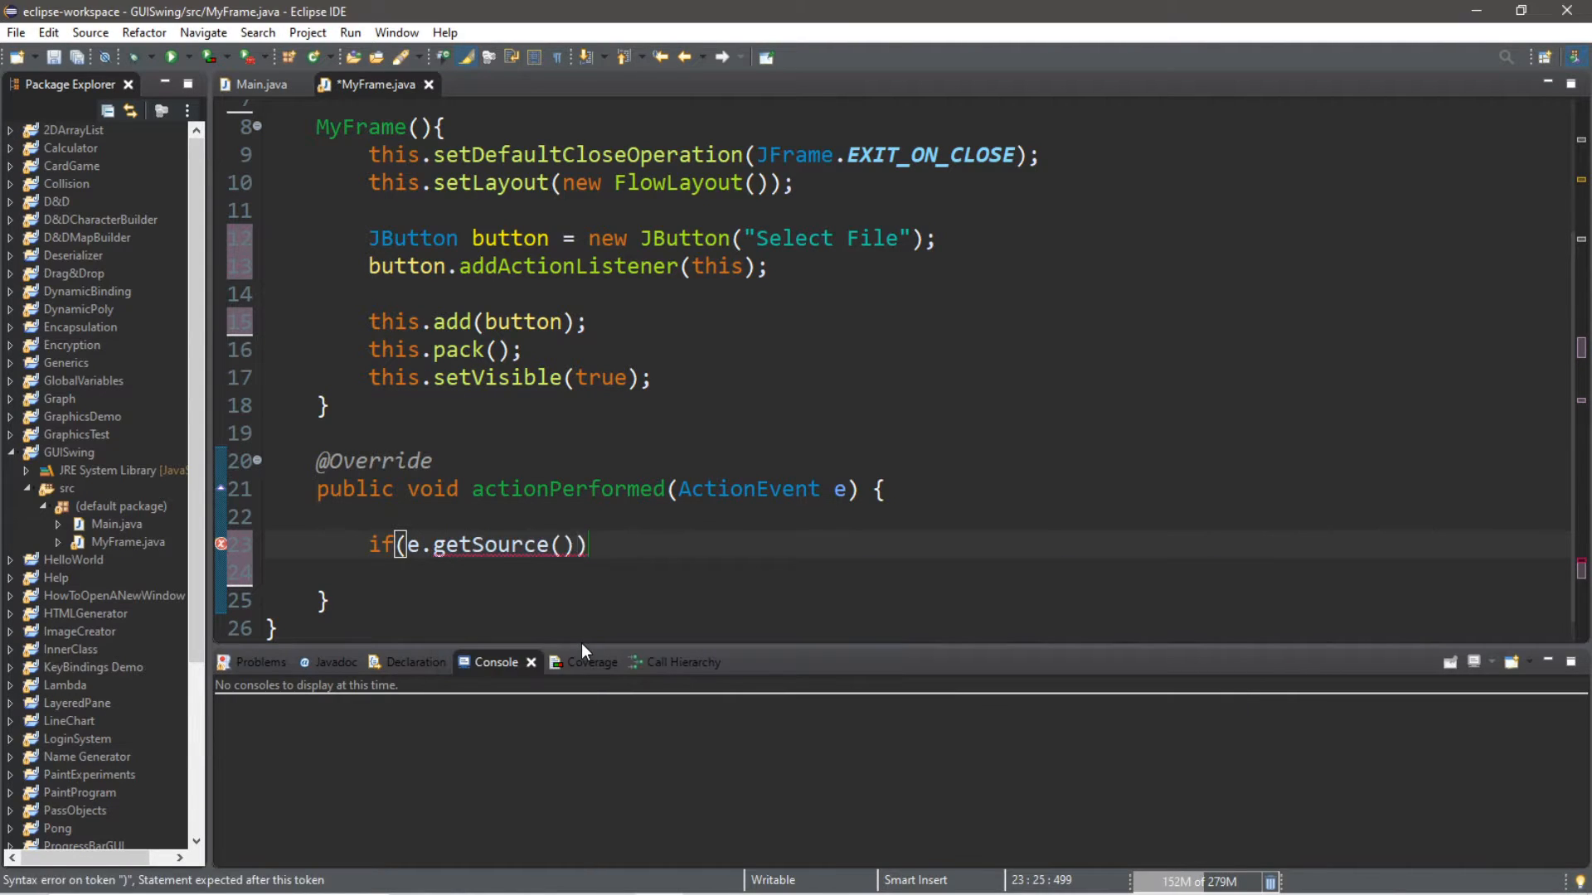
text(==button)
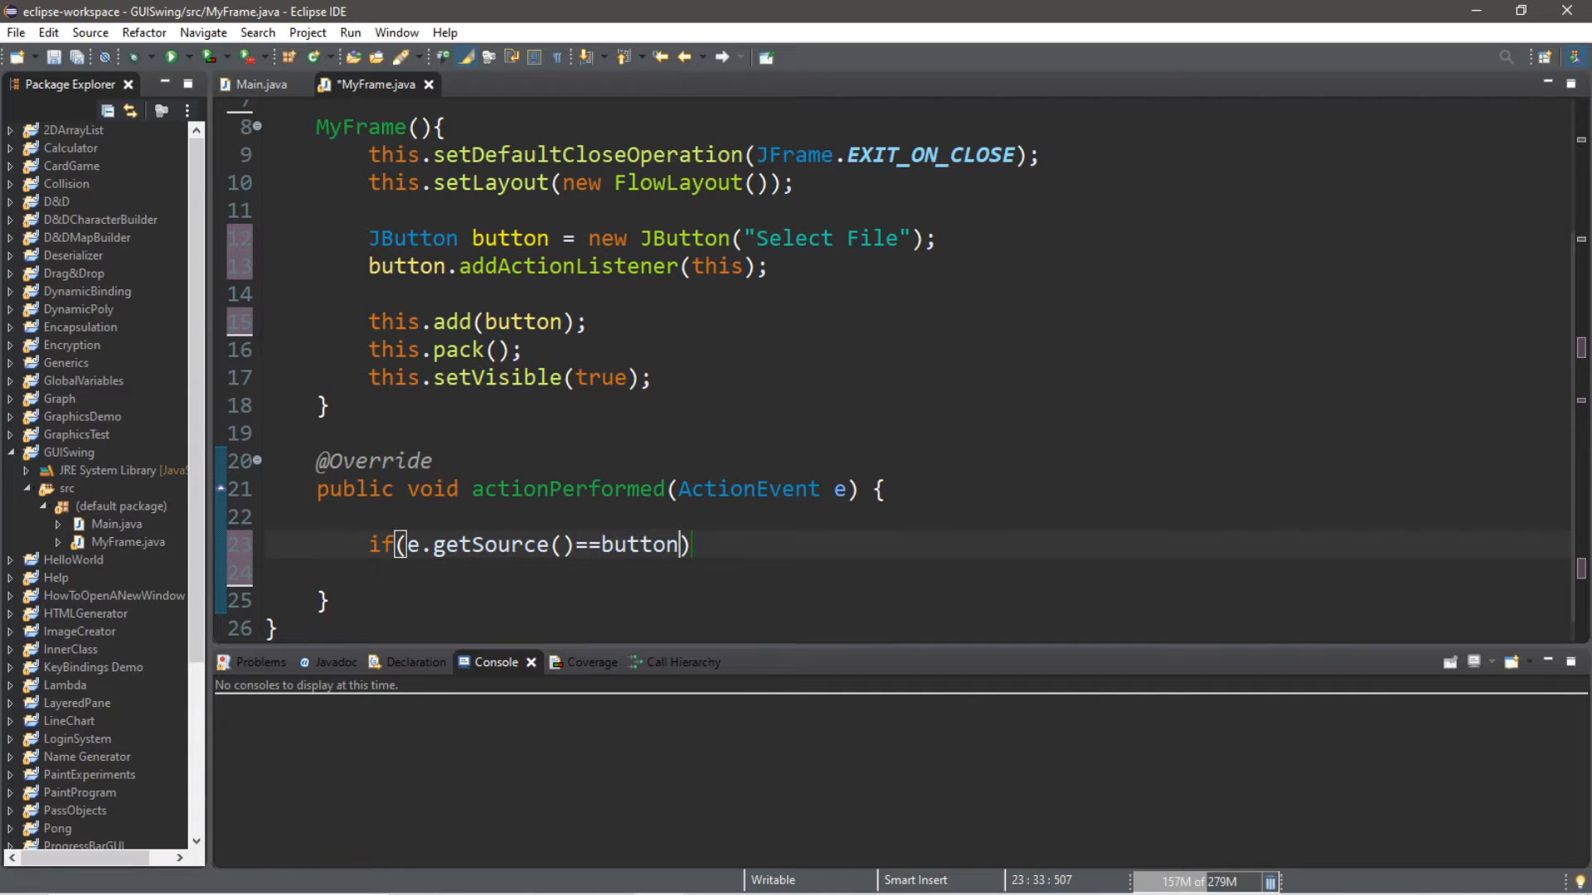
text({)
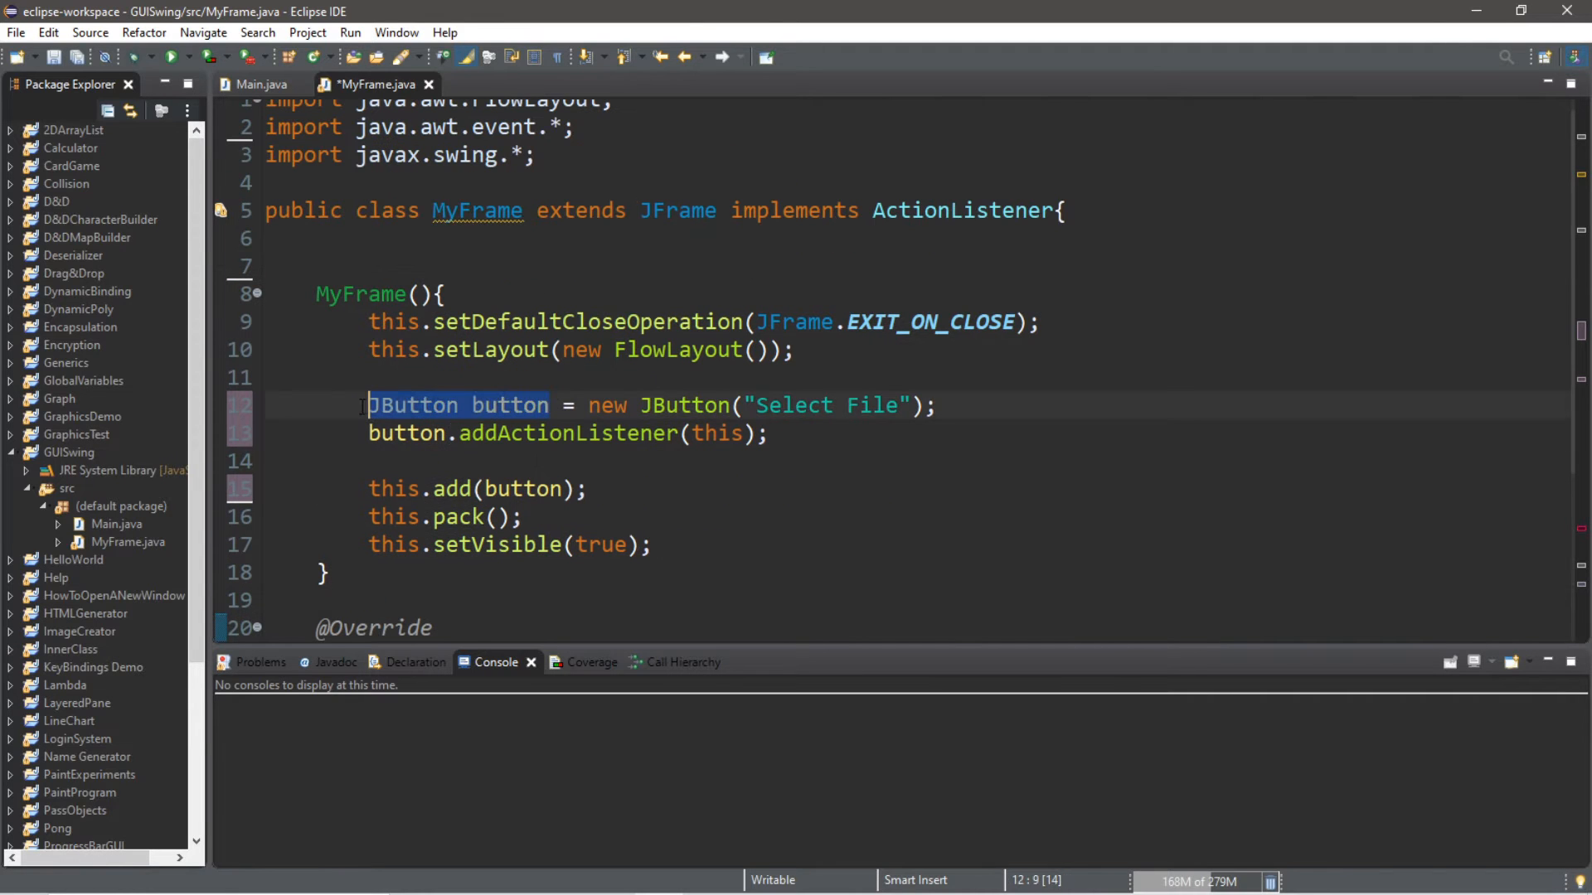
text(JButton button;)
text(if(e.getSource()==button) {)
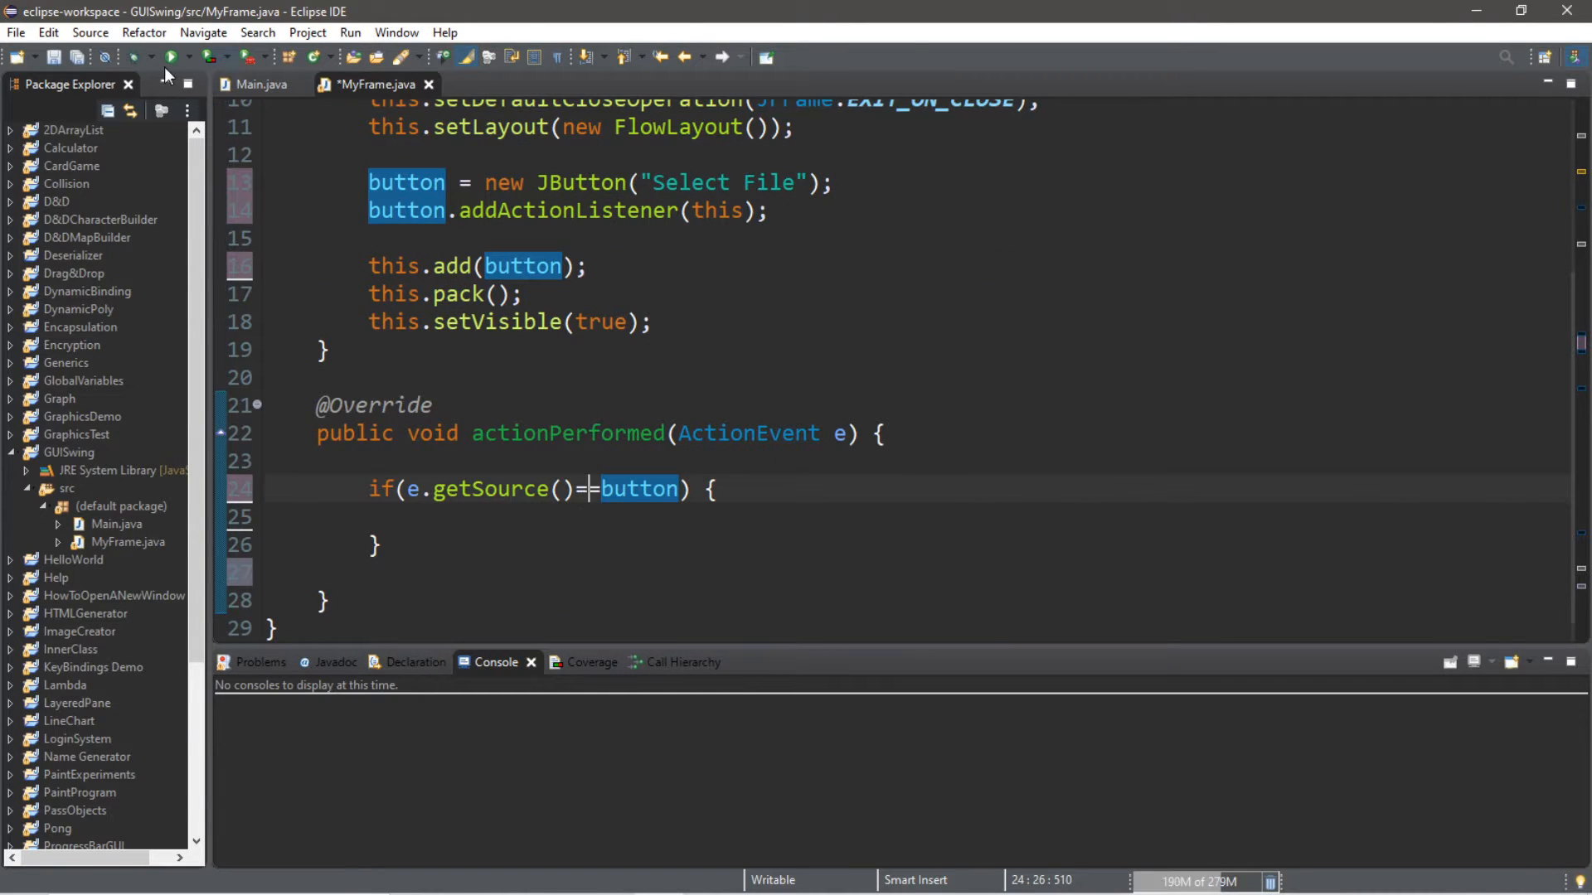
Step: Launch the program to show its Select File button window
click(257, 85)
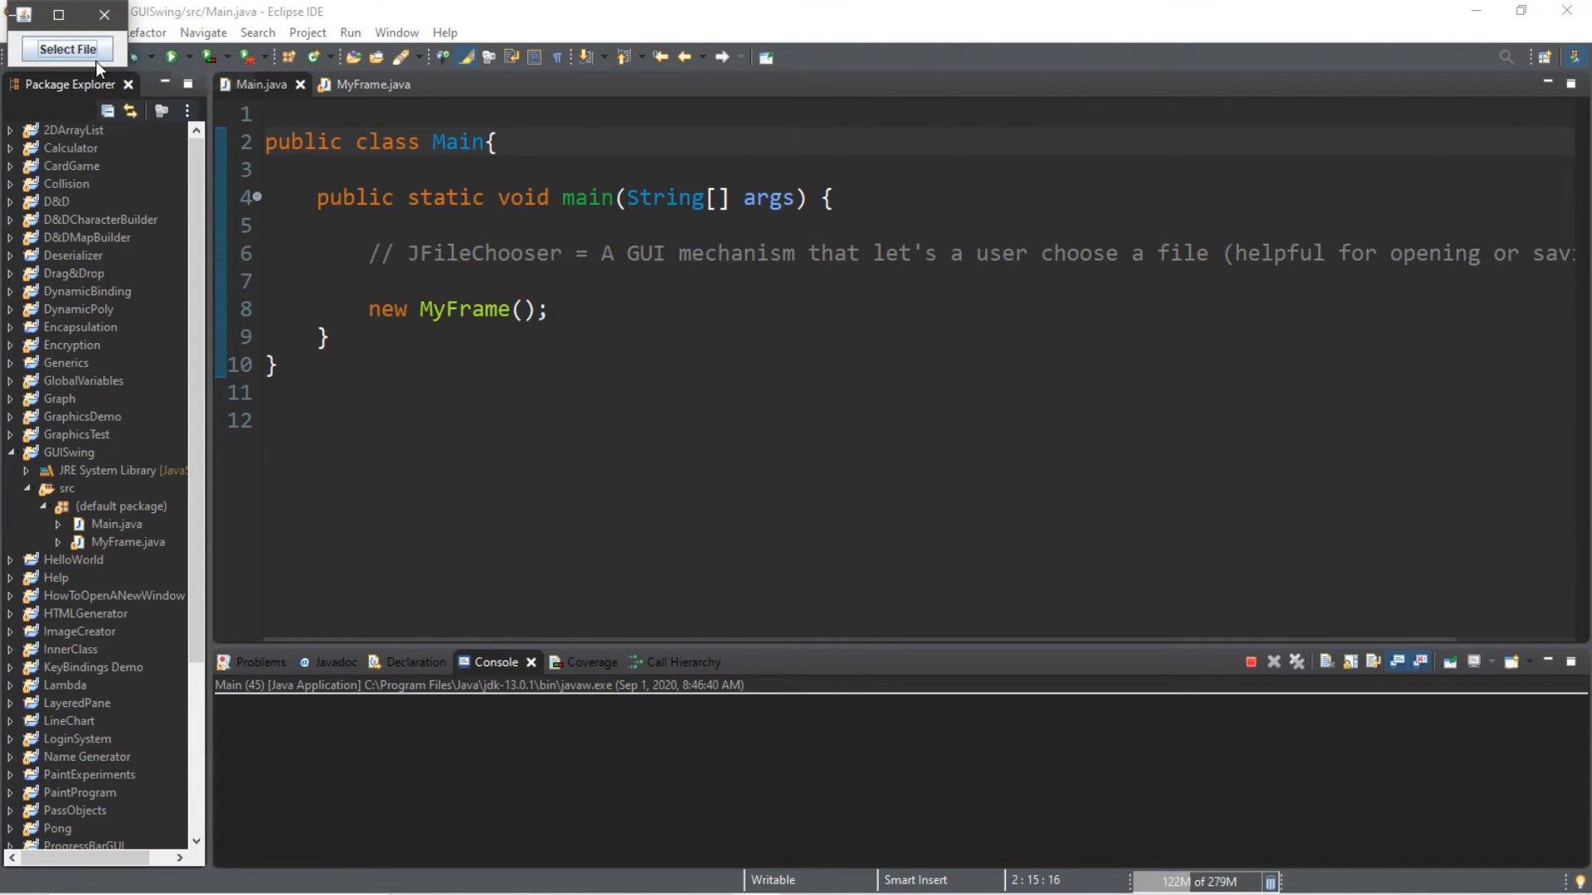
mouse_move(102, 17)
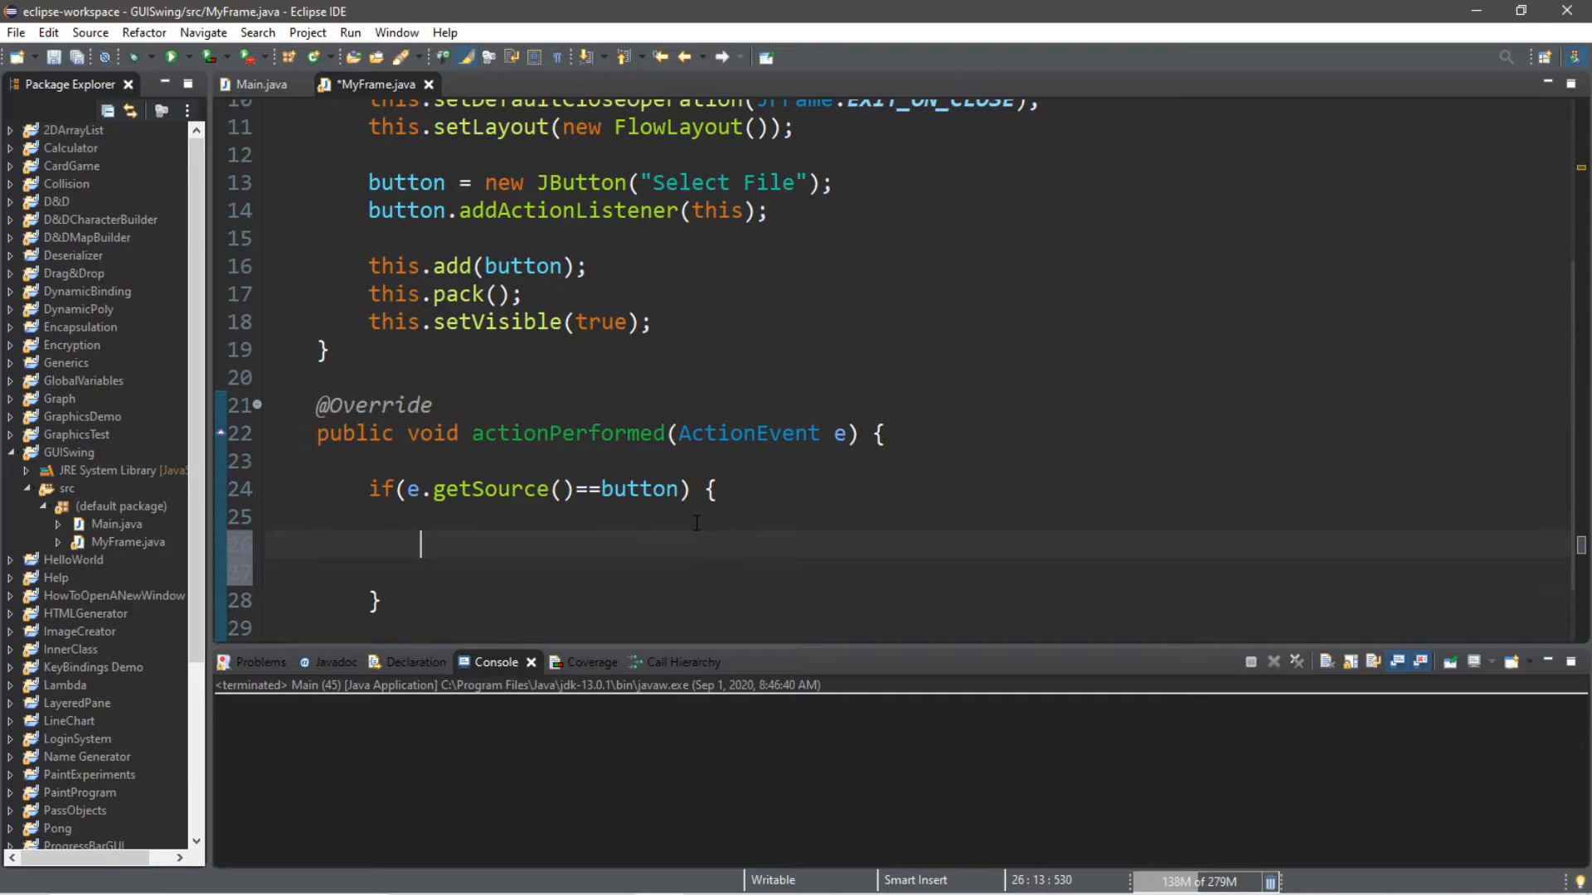
Step: Create JFileChooser fileChooser = new JFileChooser(); inside the button check
text(JFi)
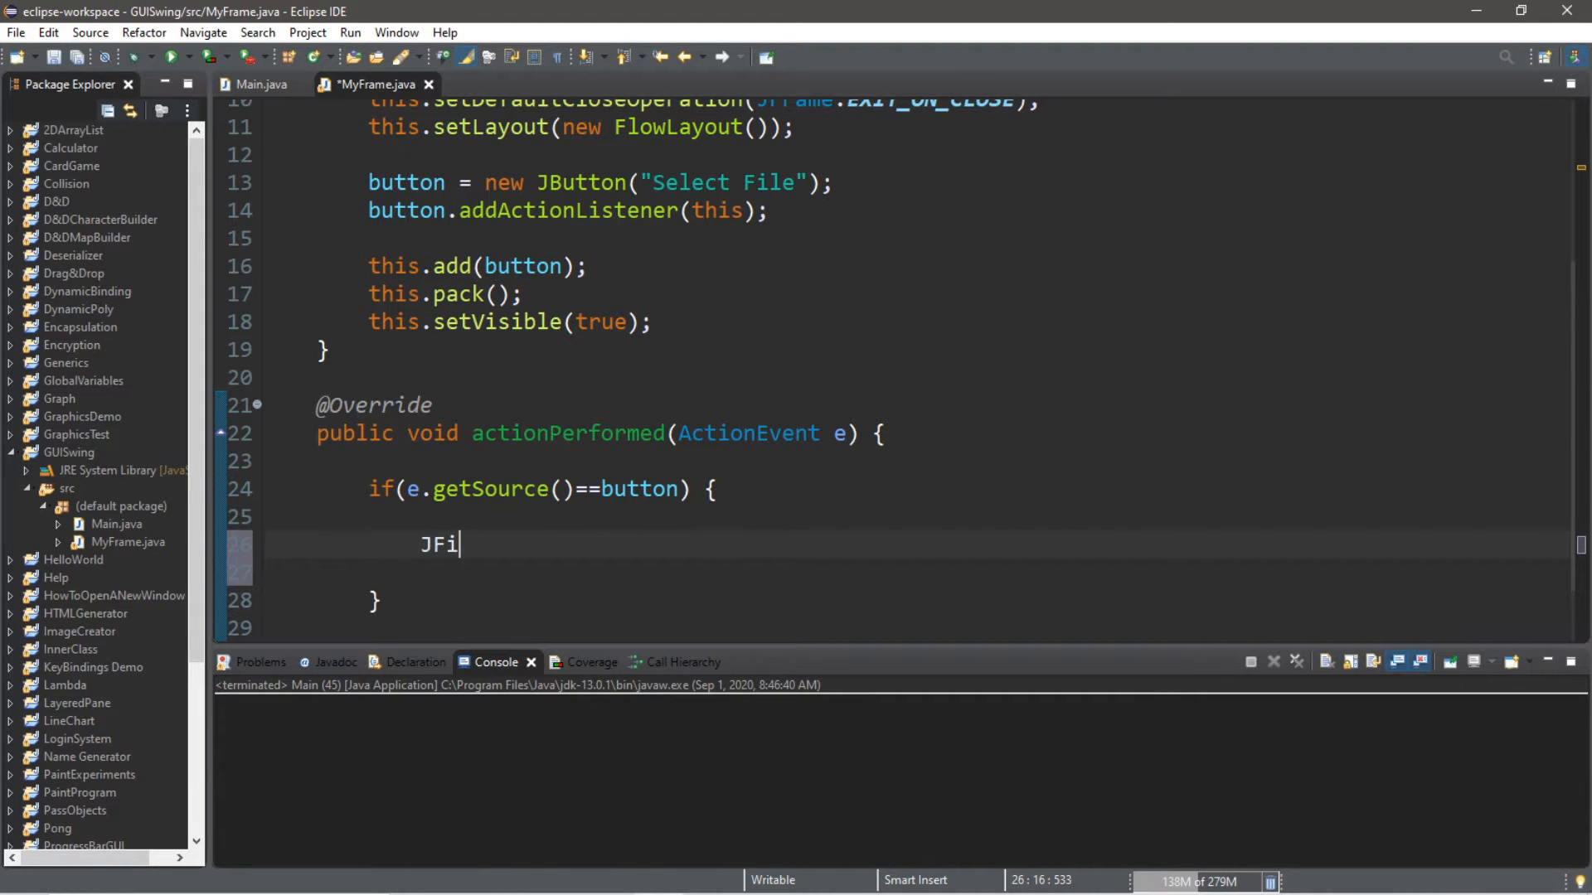
text(leChooser)
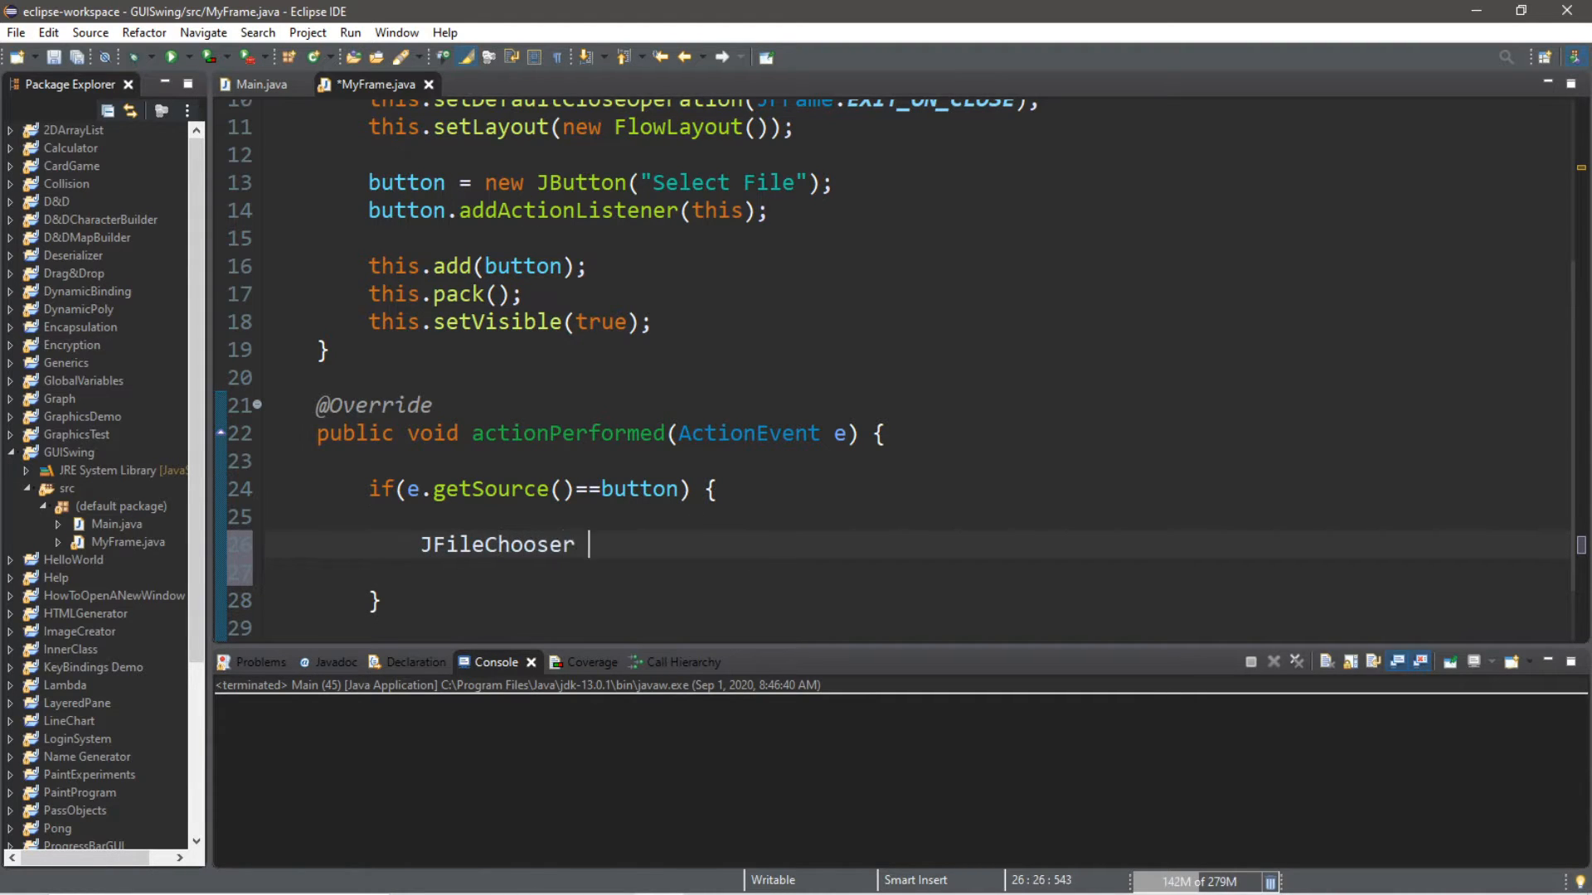
text(fileChooser =)
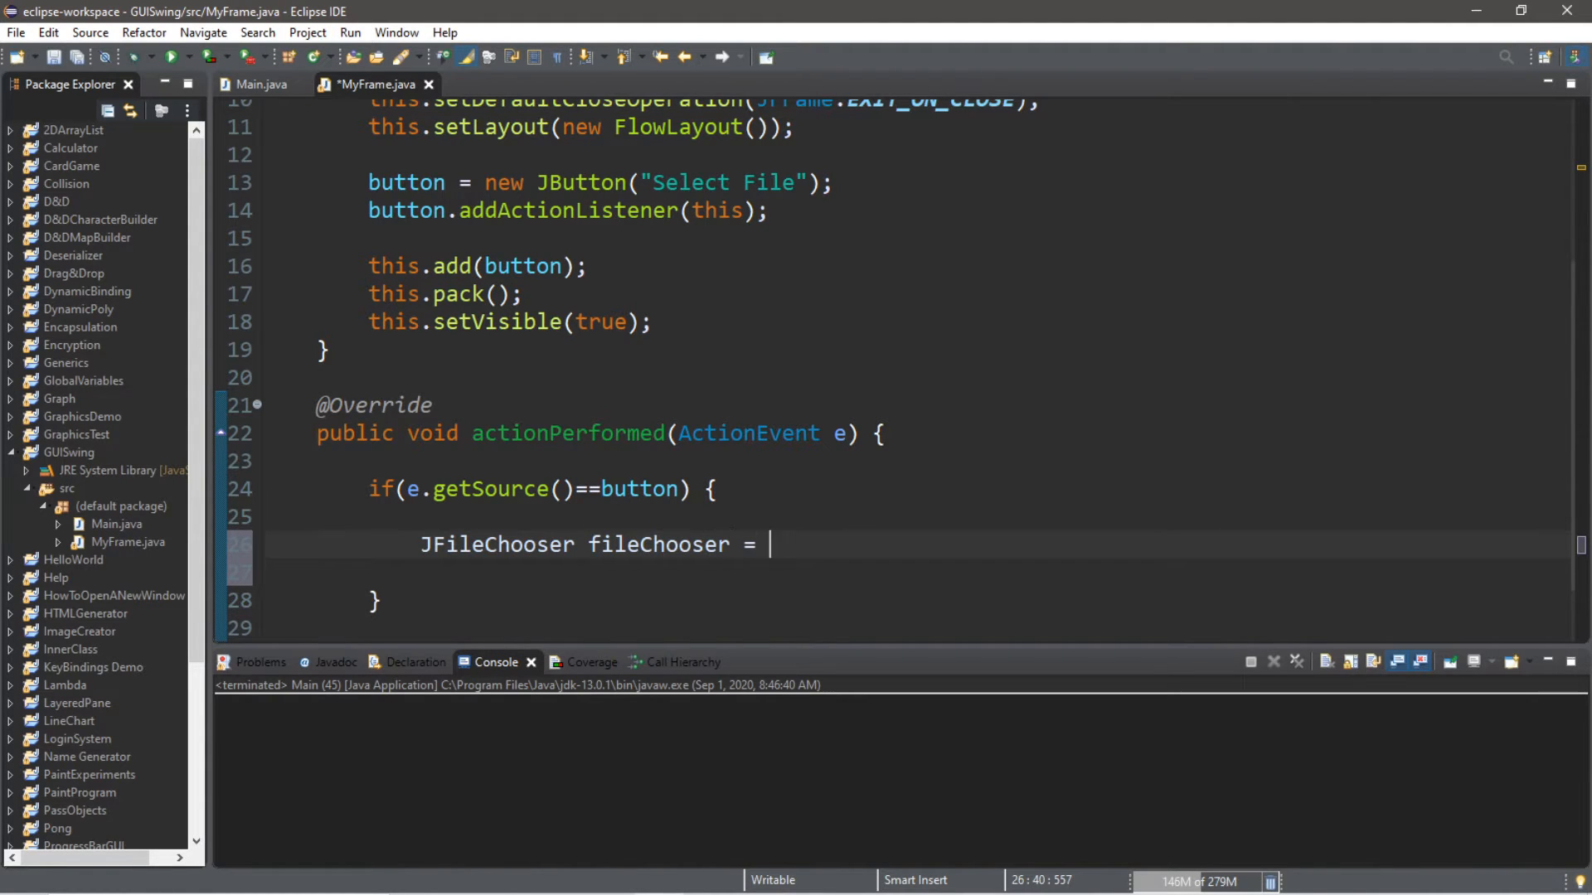
text(new JFile)
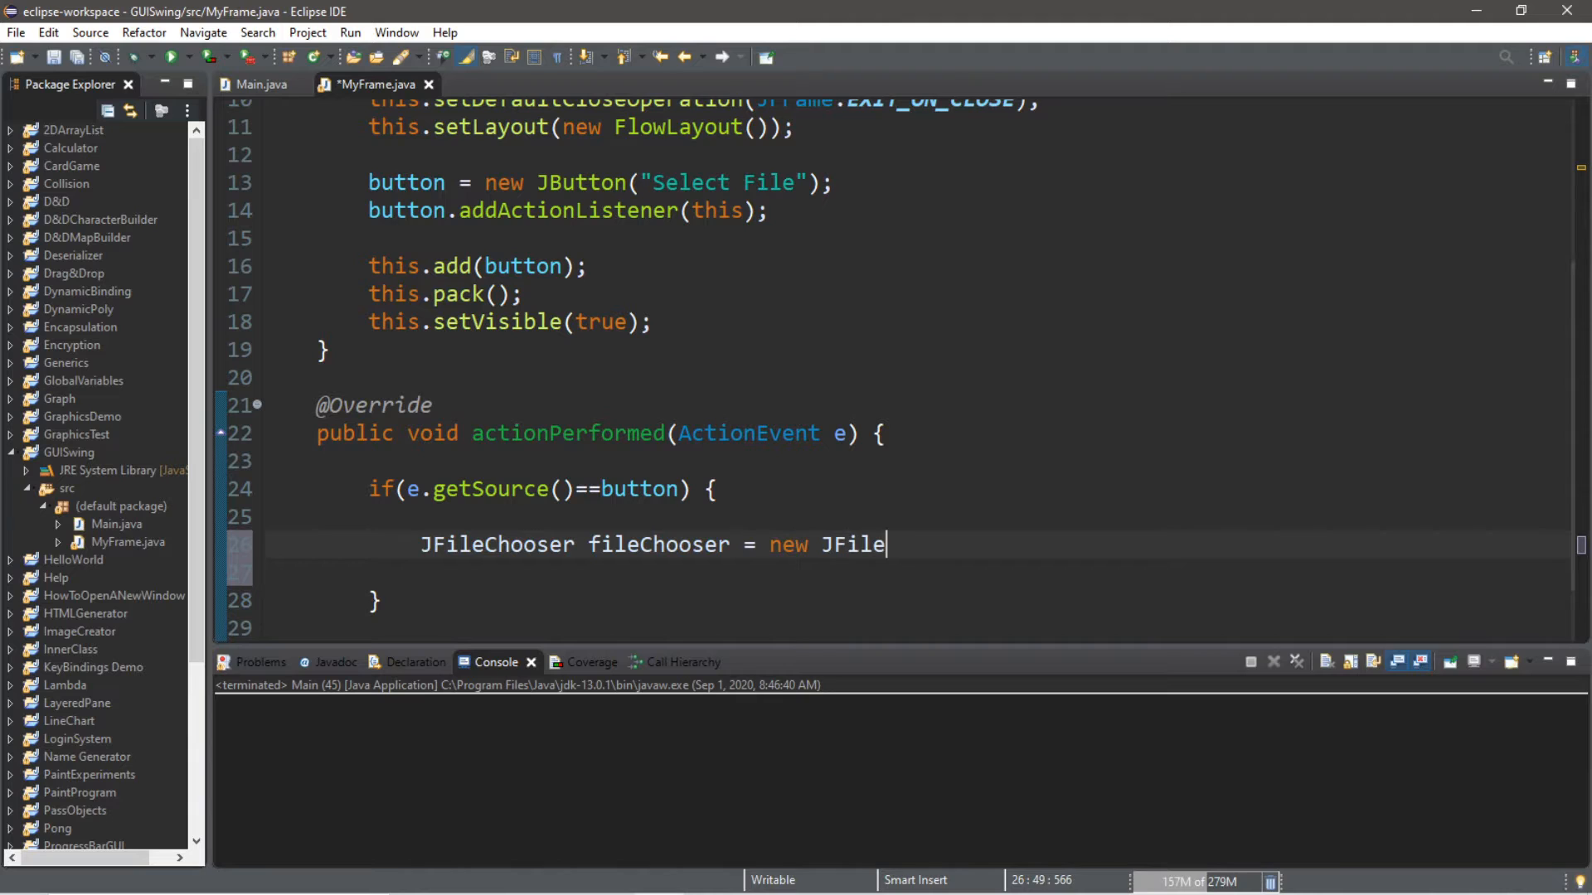
text(Chooser())
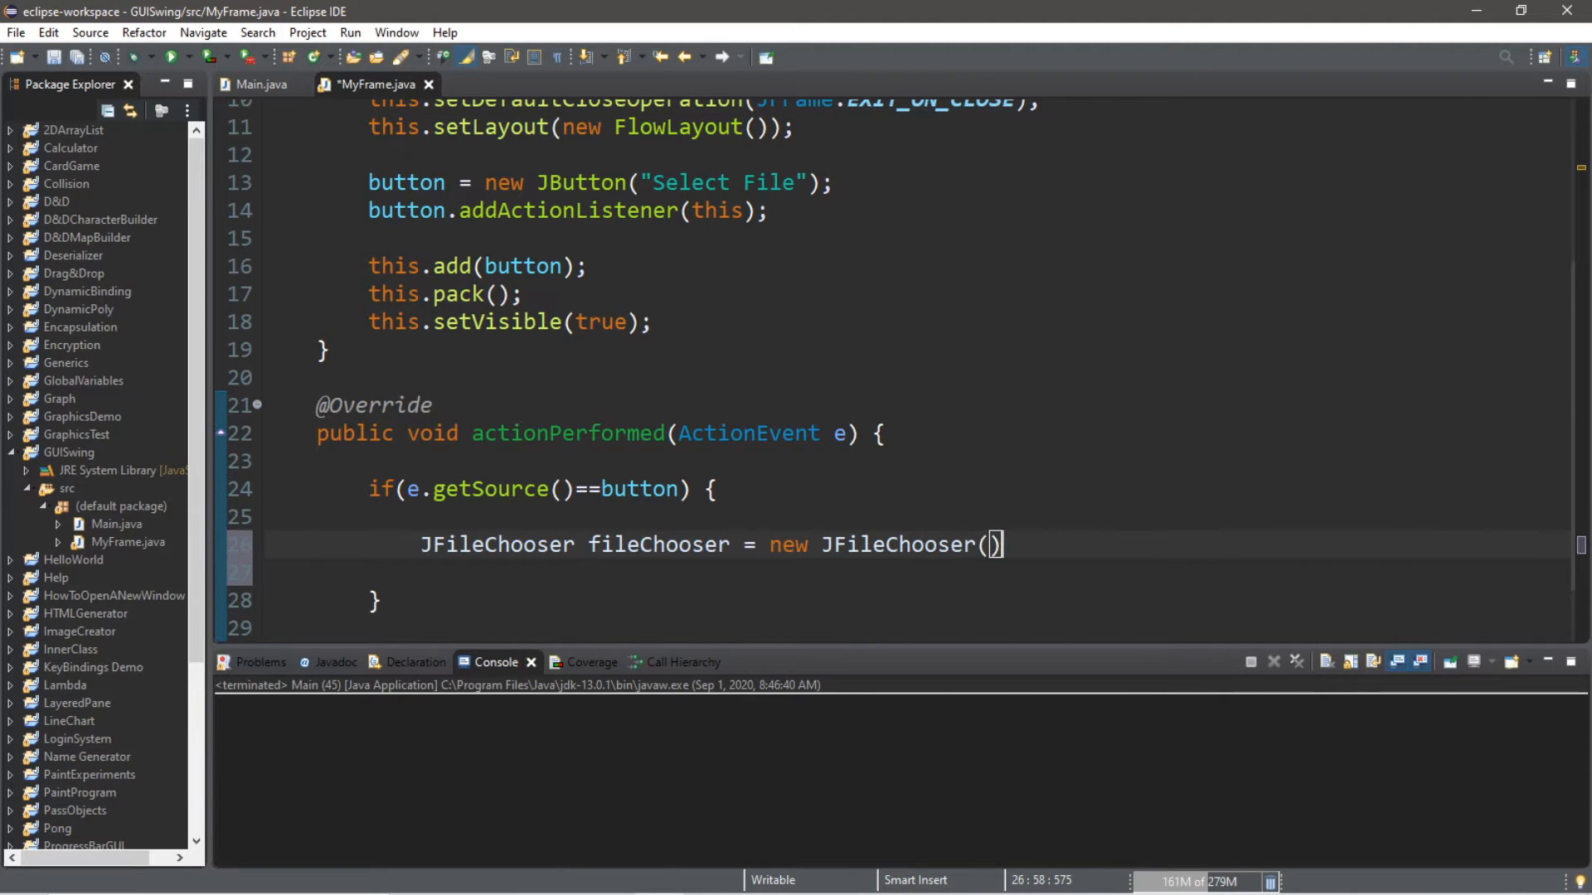
text(;)
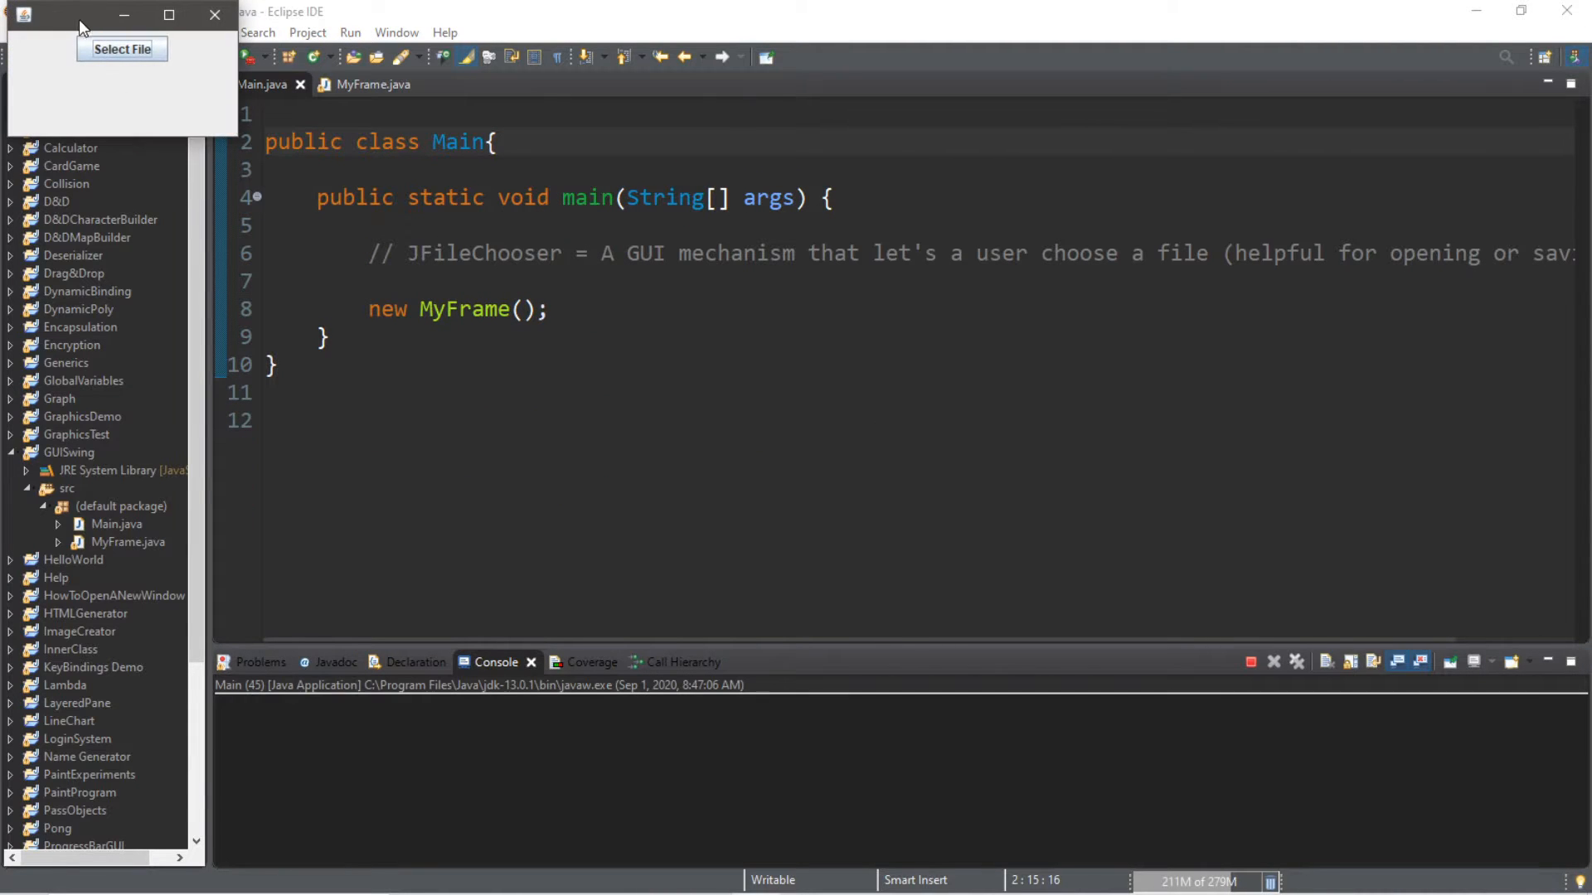
drag(122, 14, 678, 343)
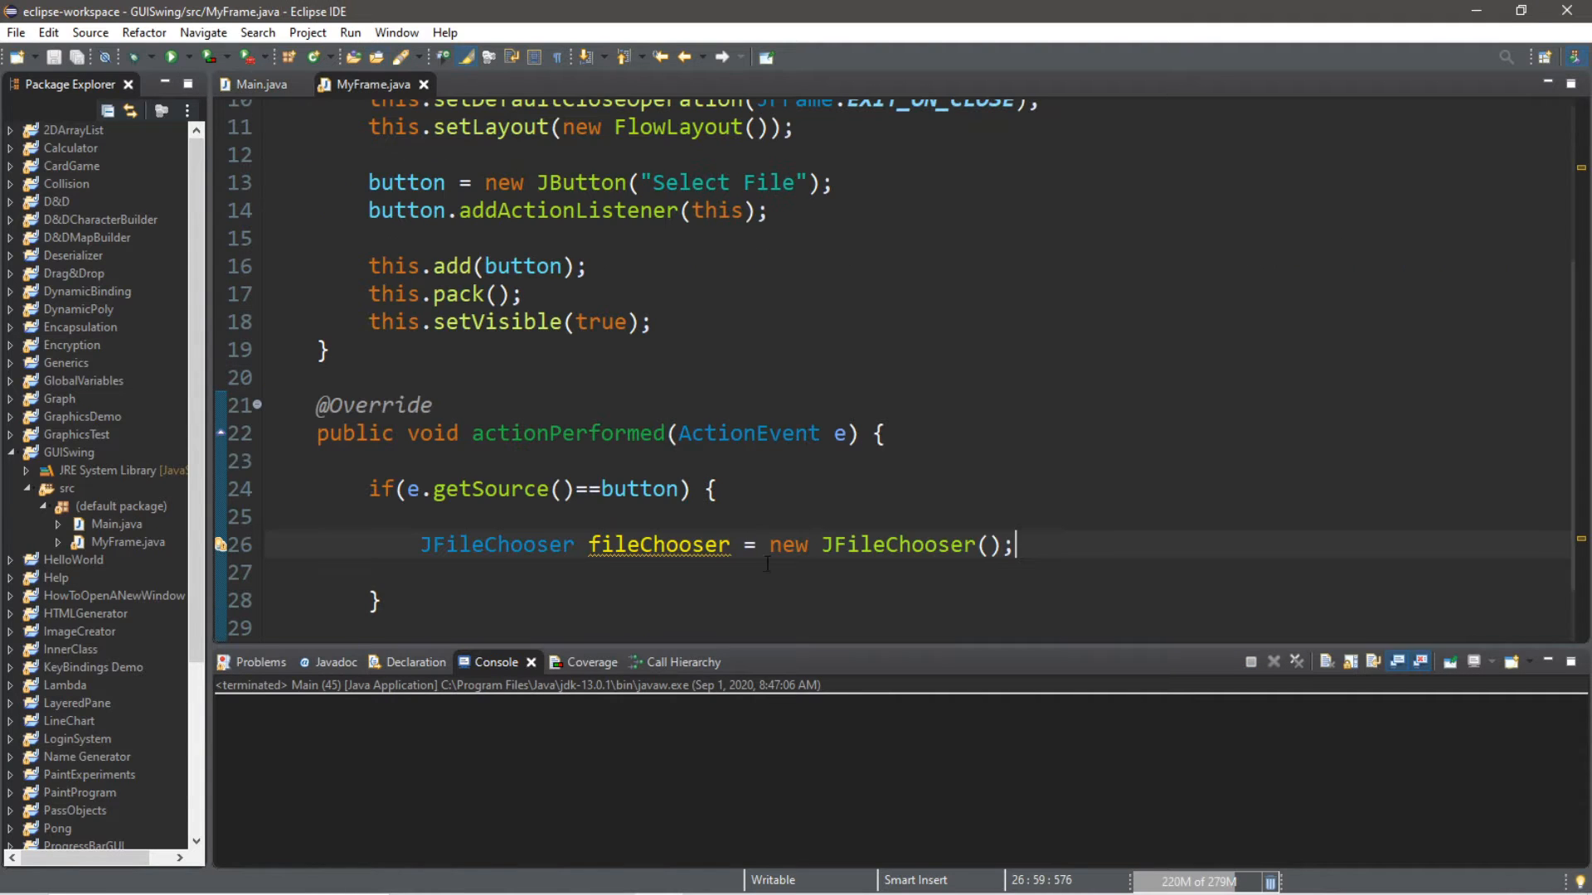
mouse_move(645, 558)
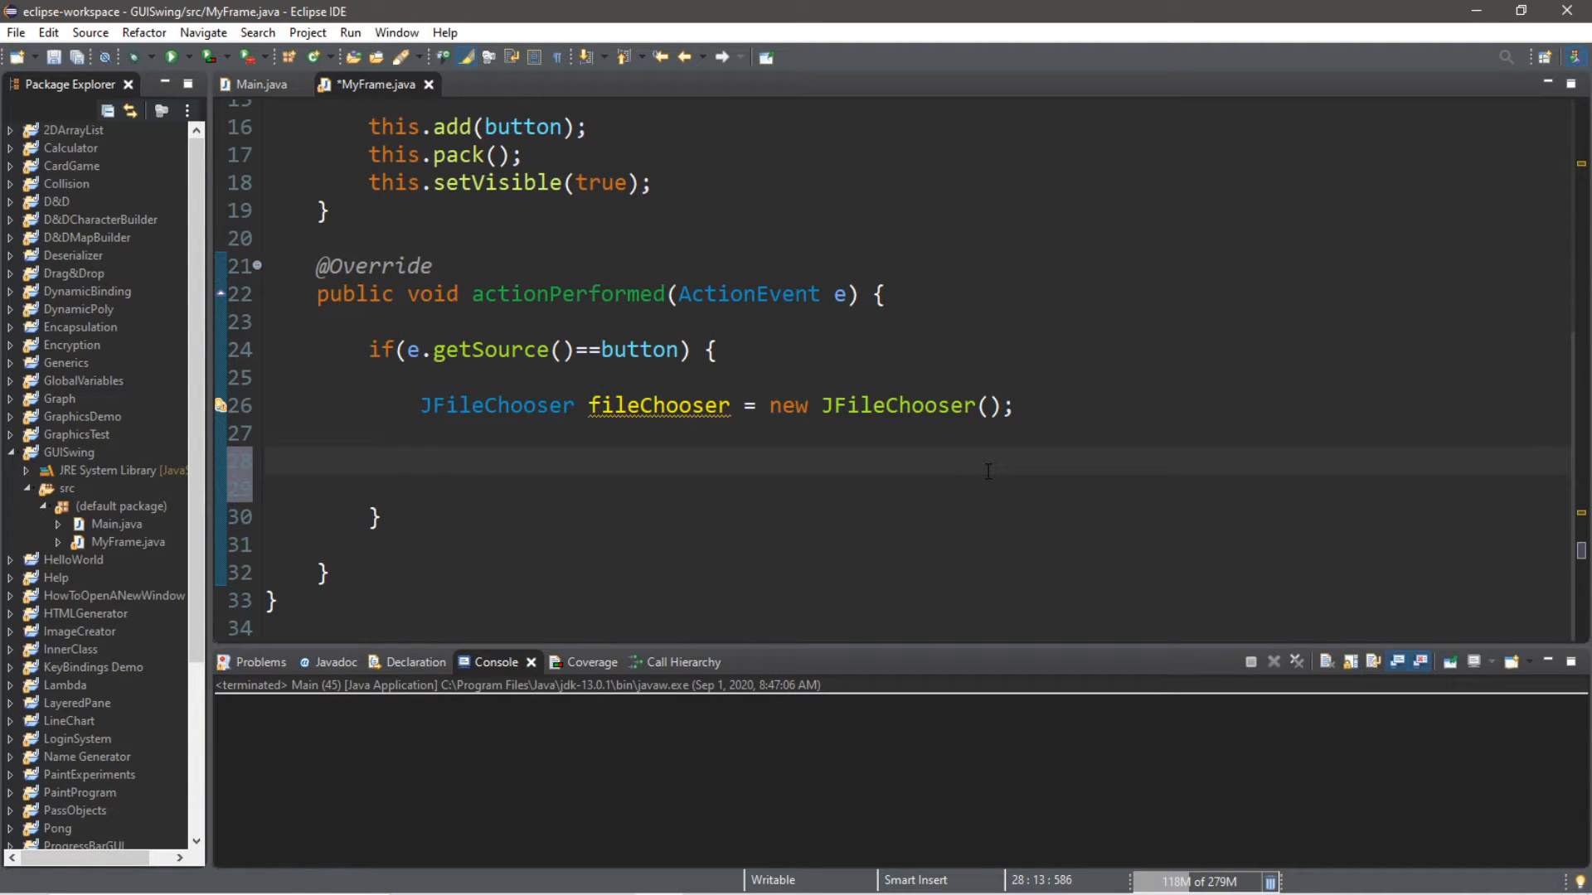
Step: Call fileChooser.showOpenDialog(null) with the comment '//select file to open'
text(file)
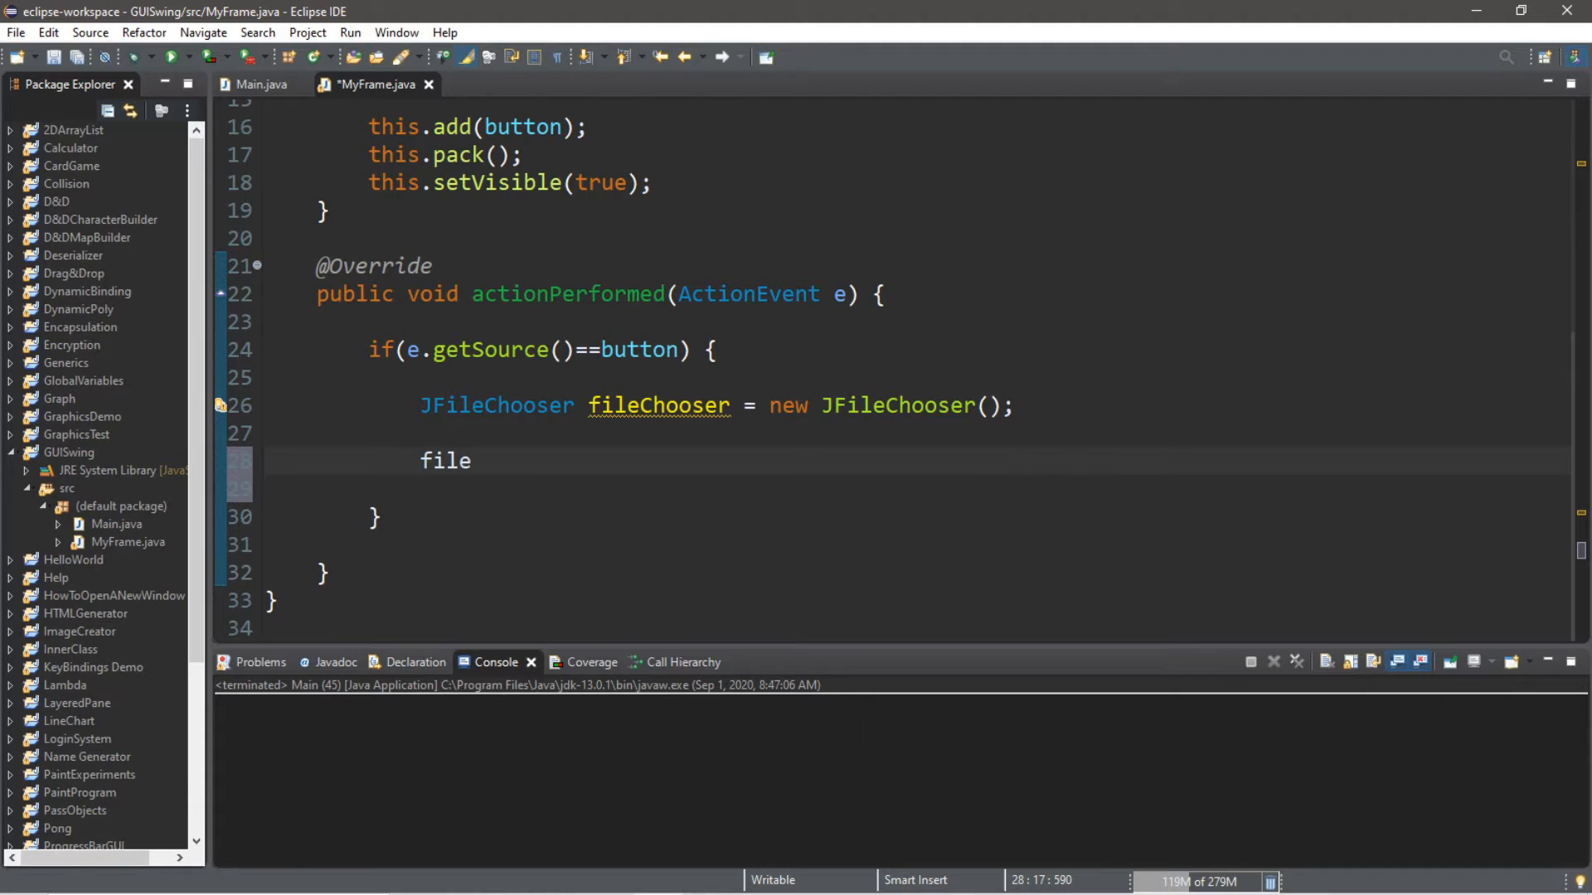
text(Chooser)
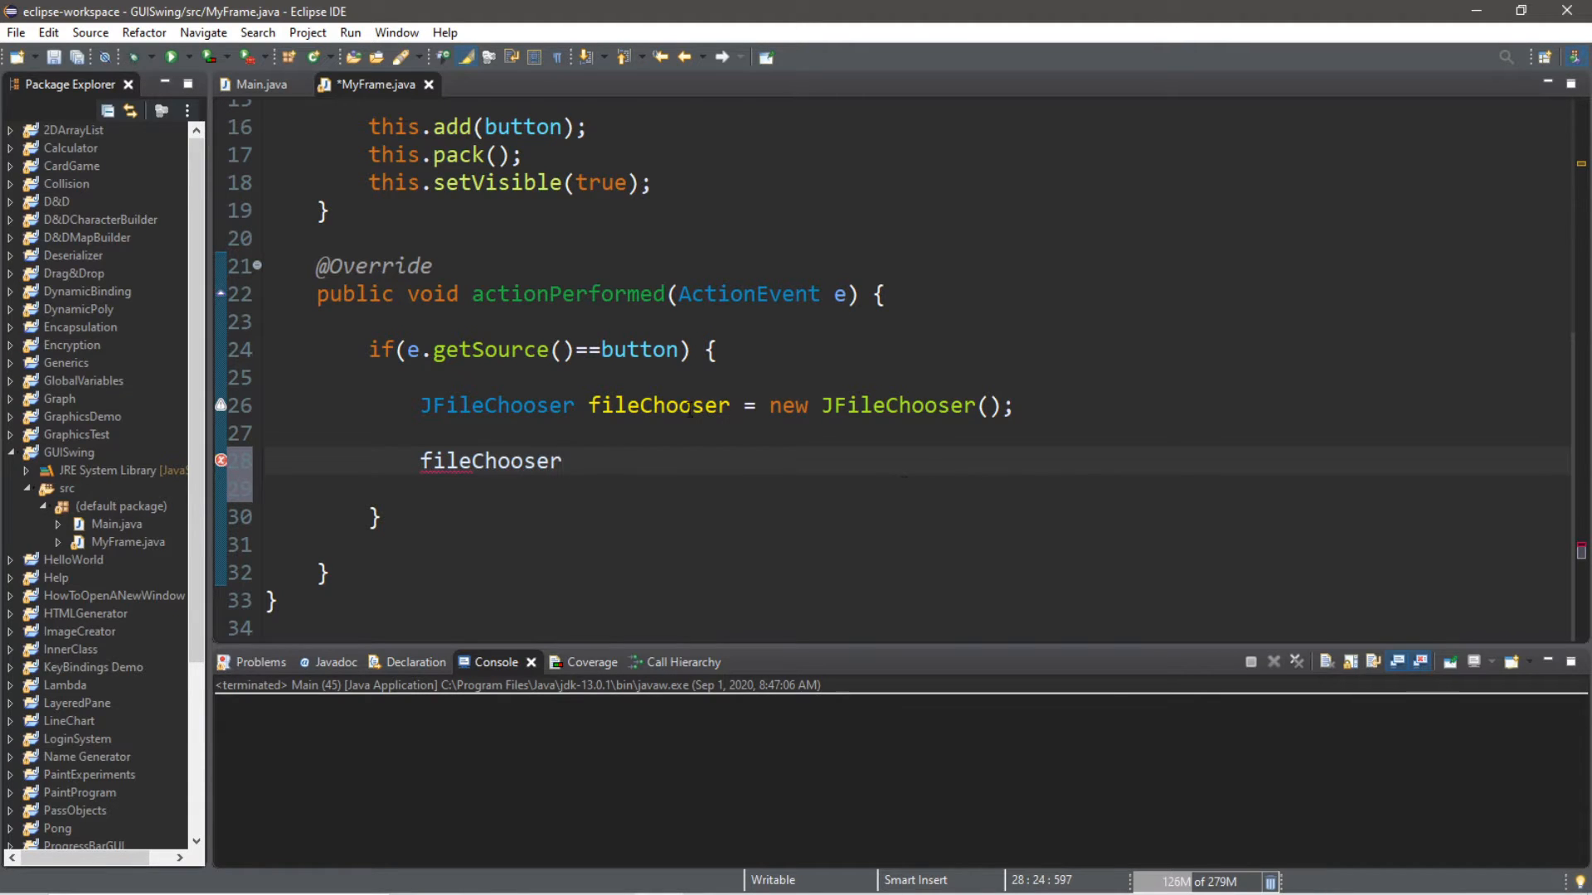
text(.)
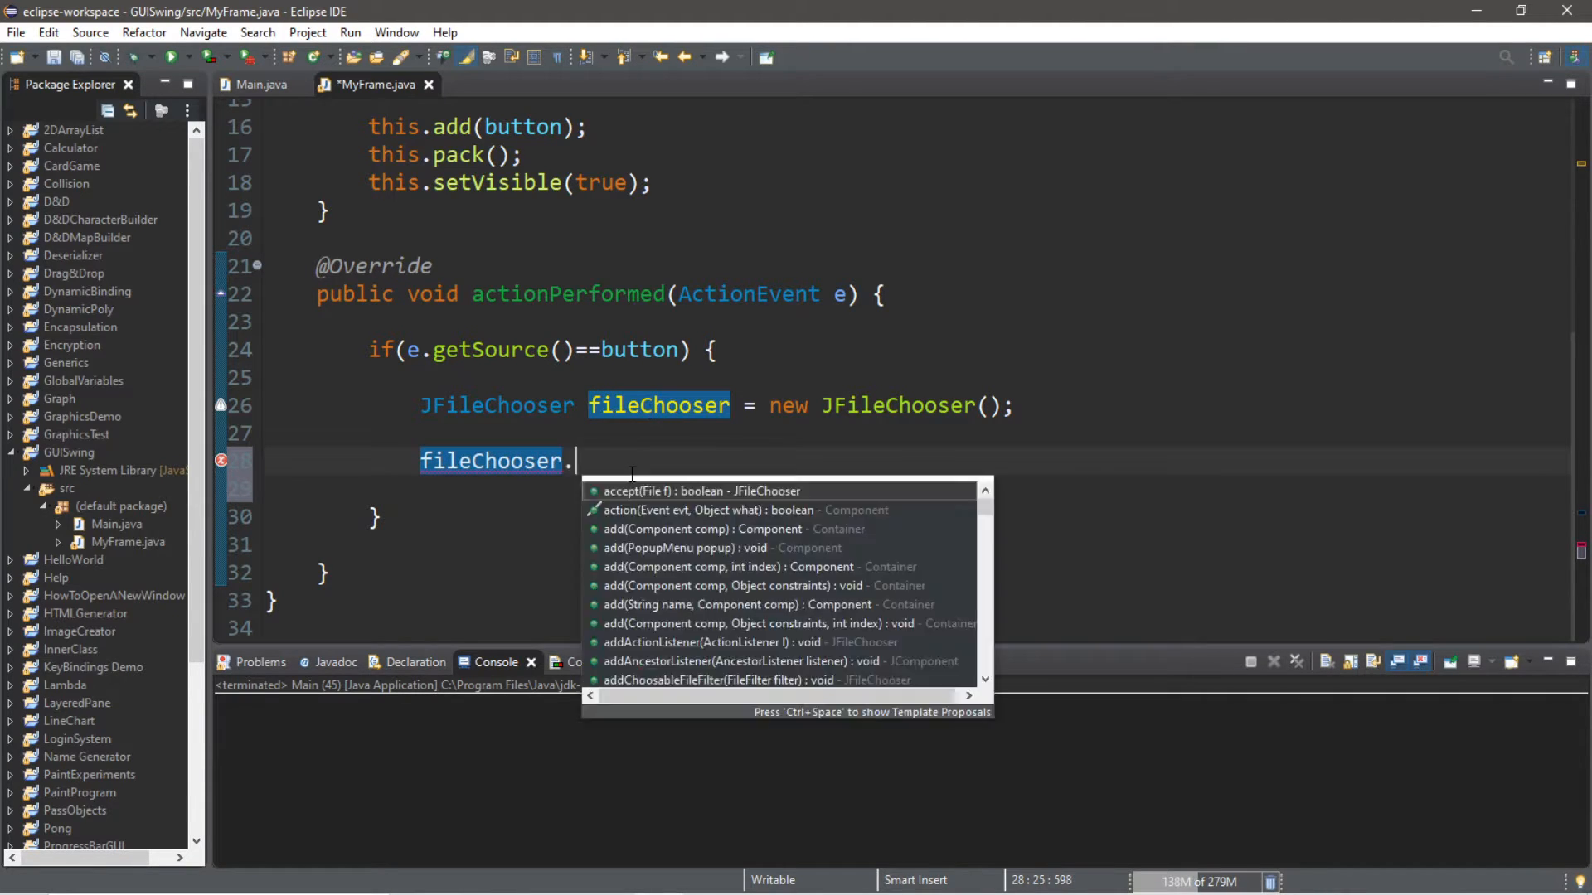
text(show)
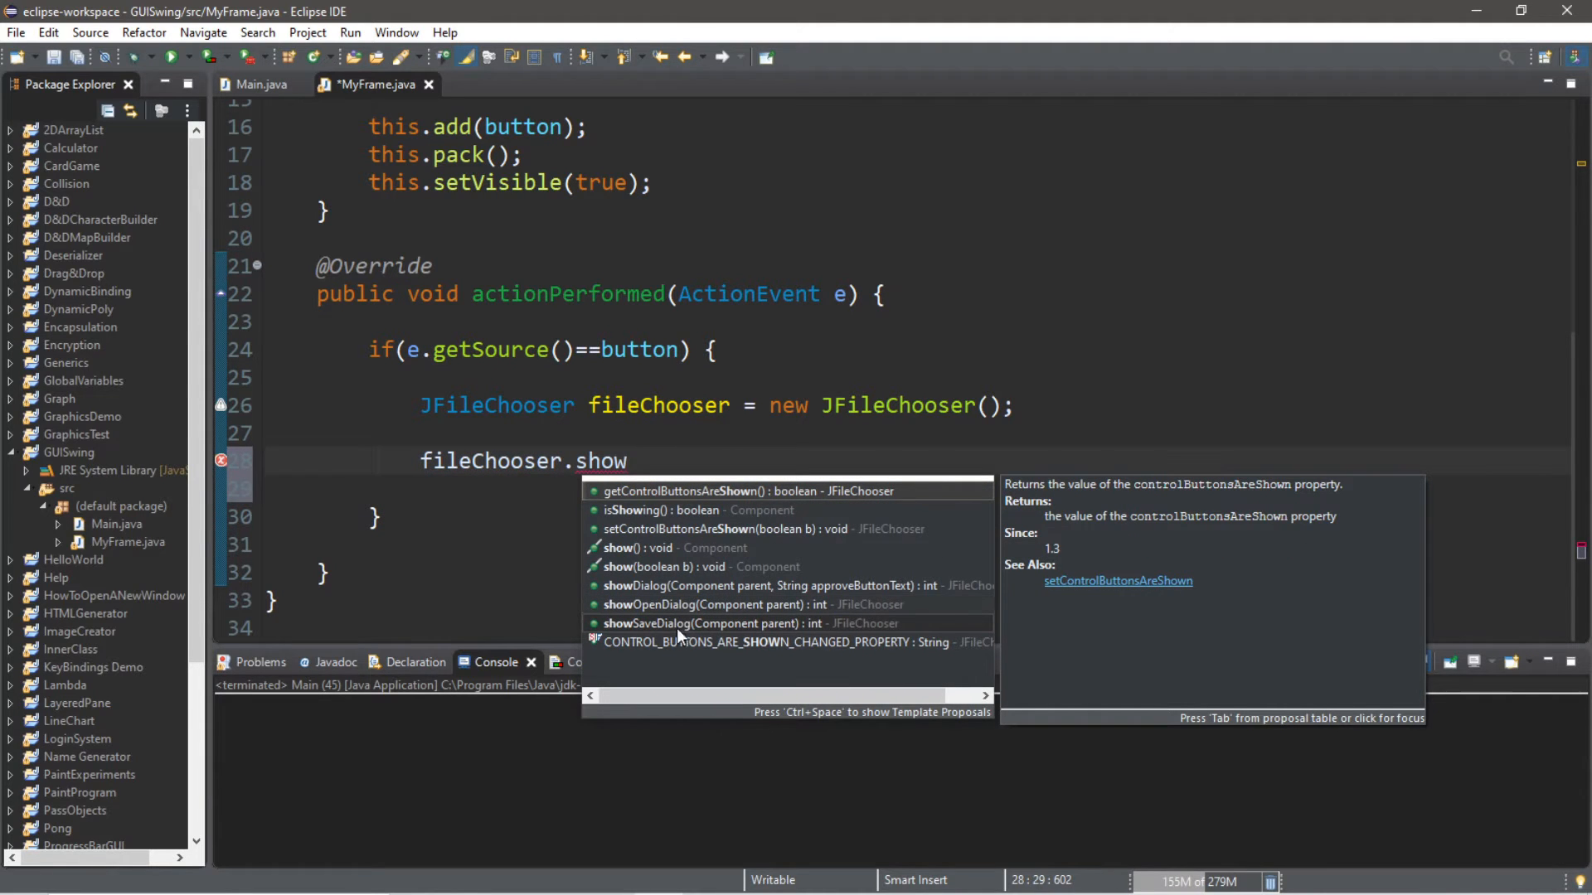
click(673, 604)
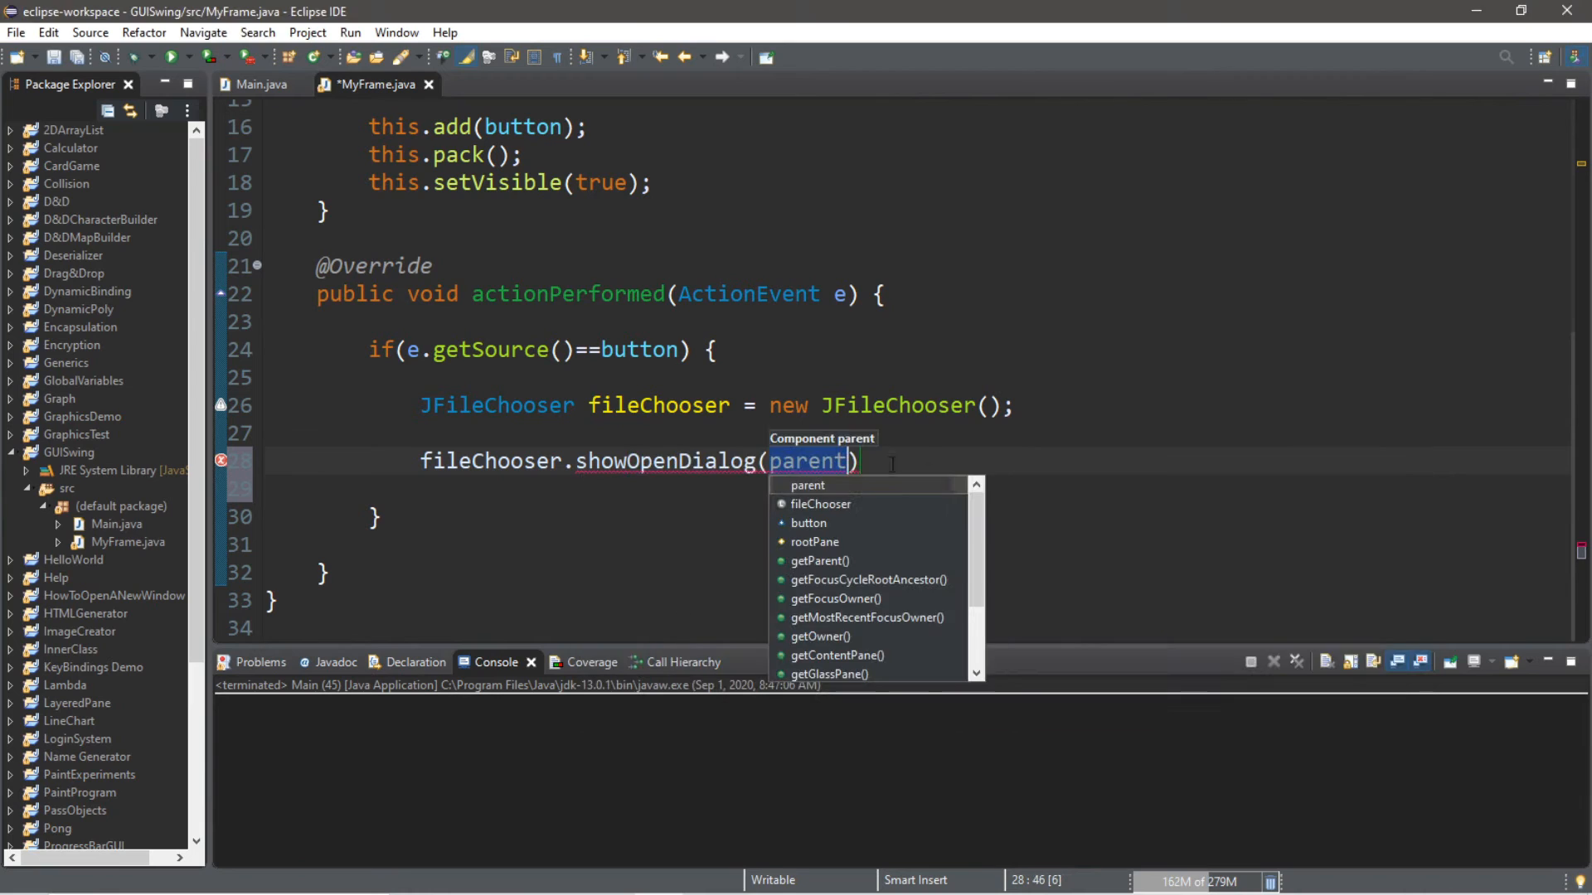
key(Escape)
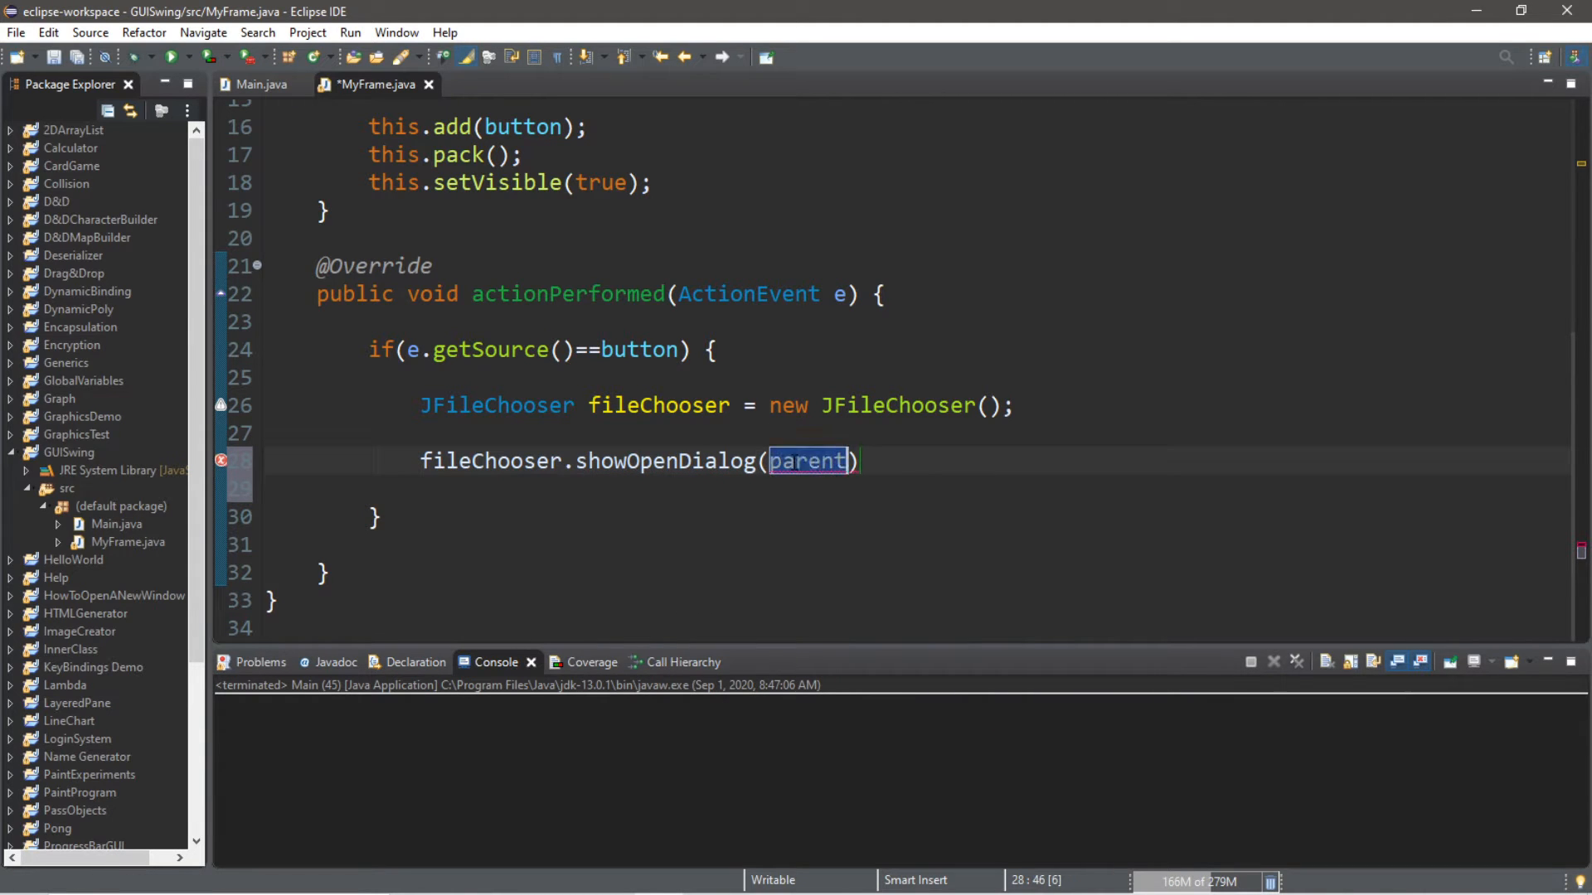
click(809, 461)
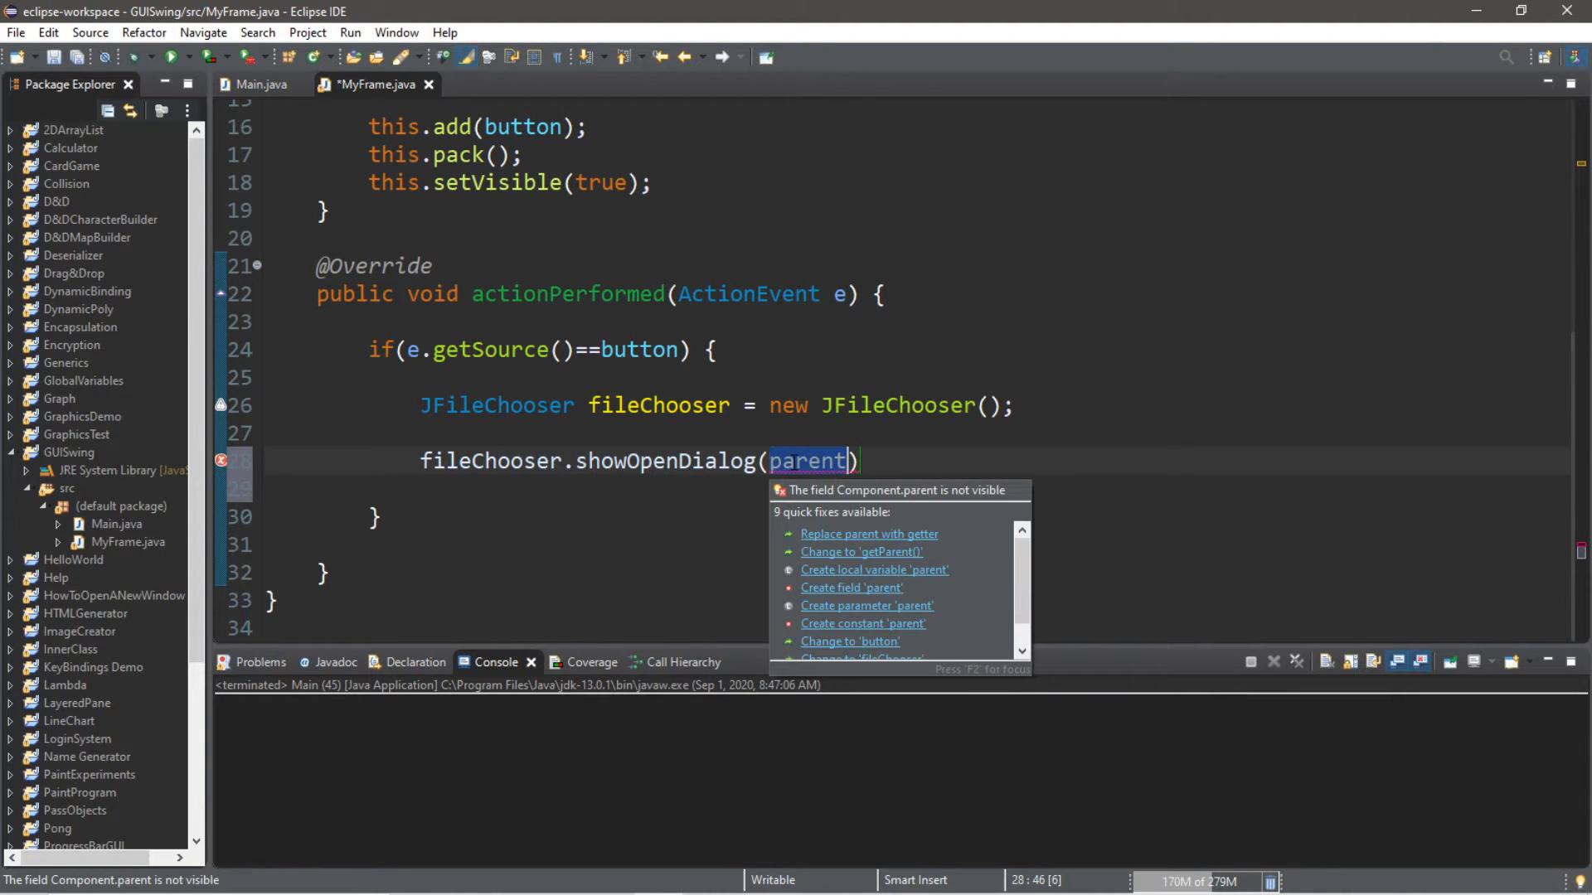
text(null)
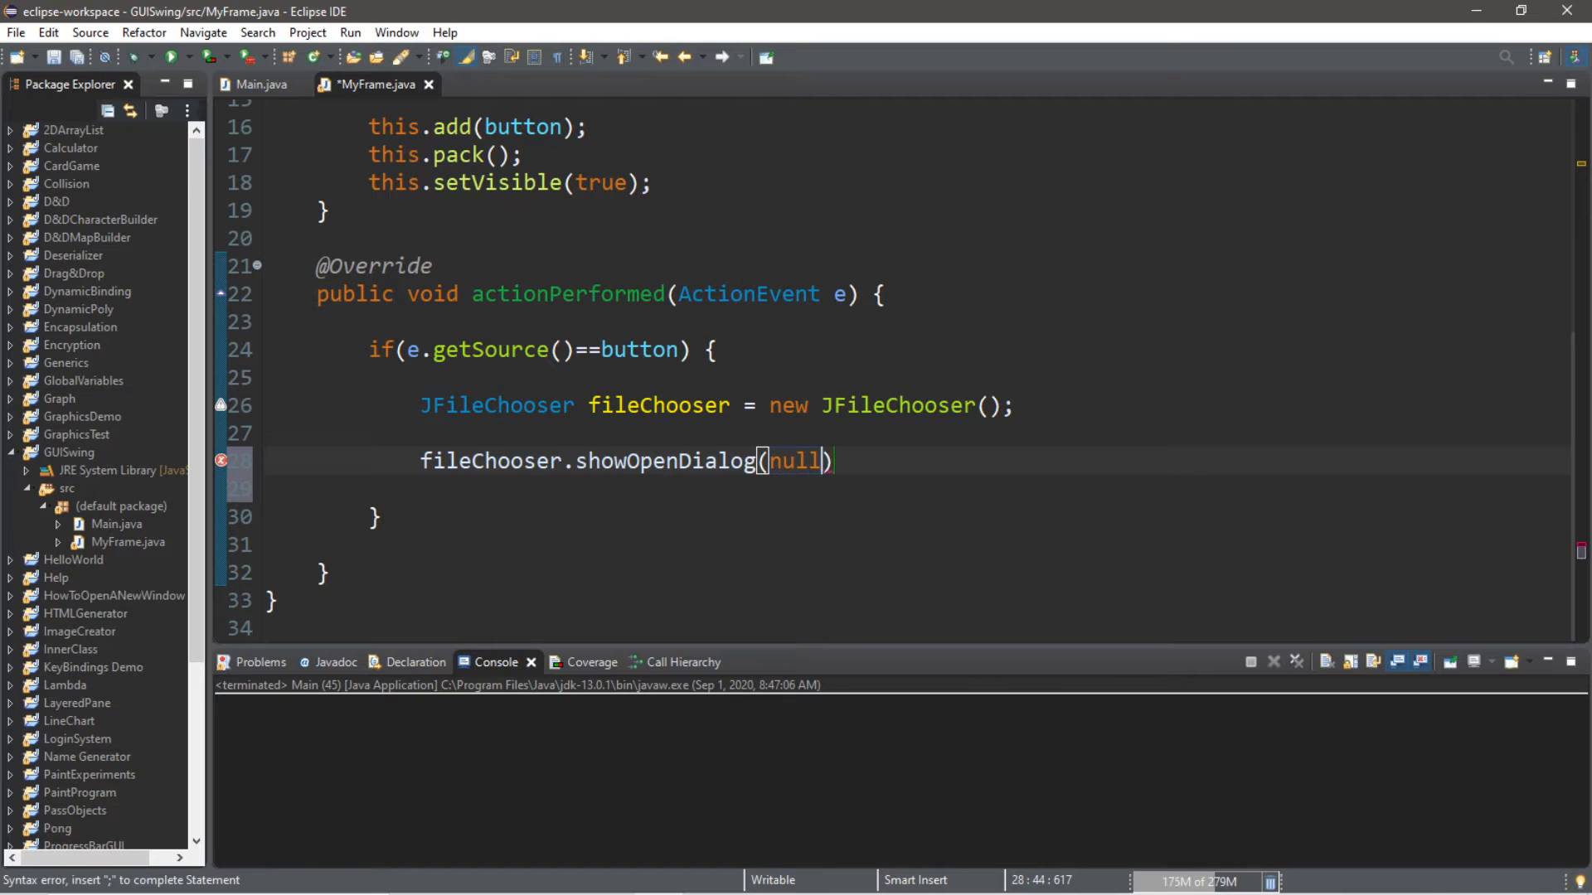
text(;)
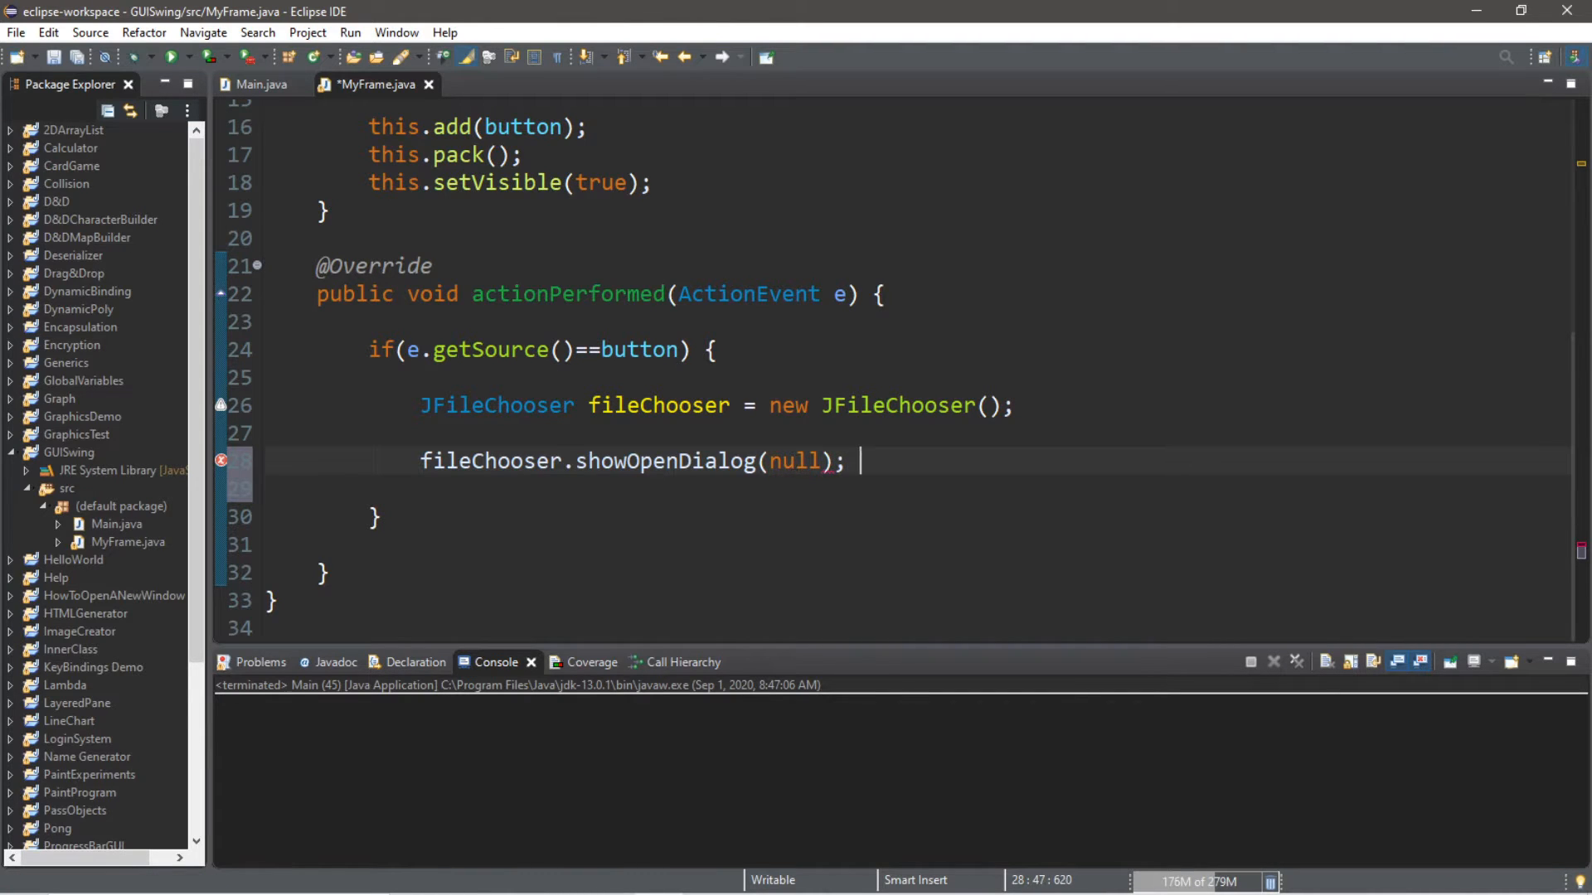
text(//s)
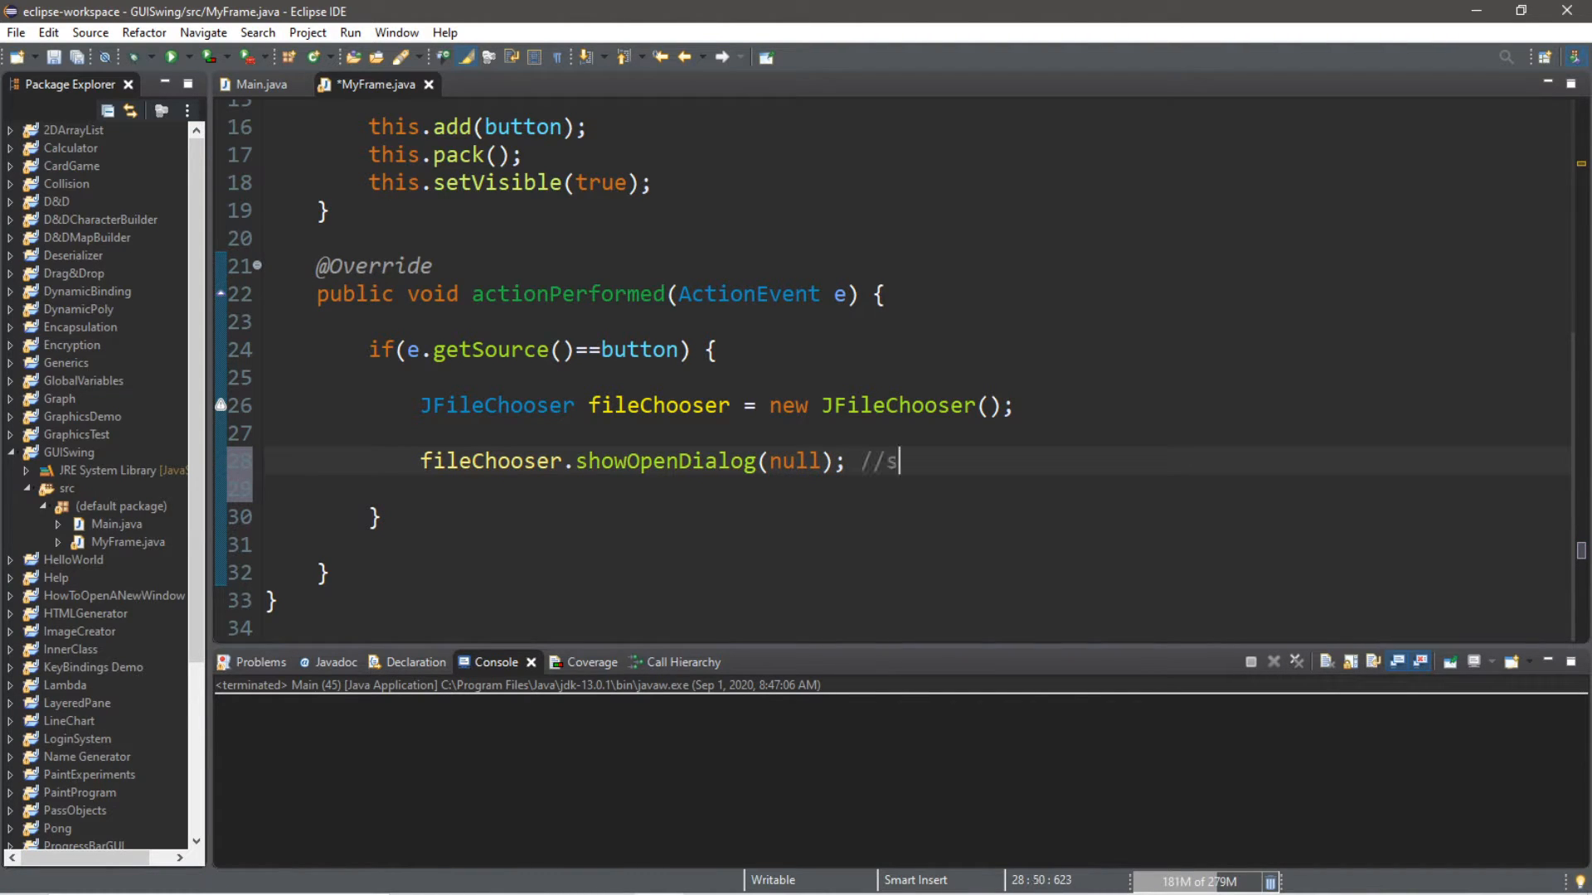
text(elect)
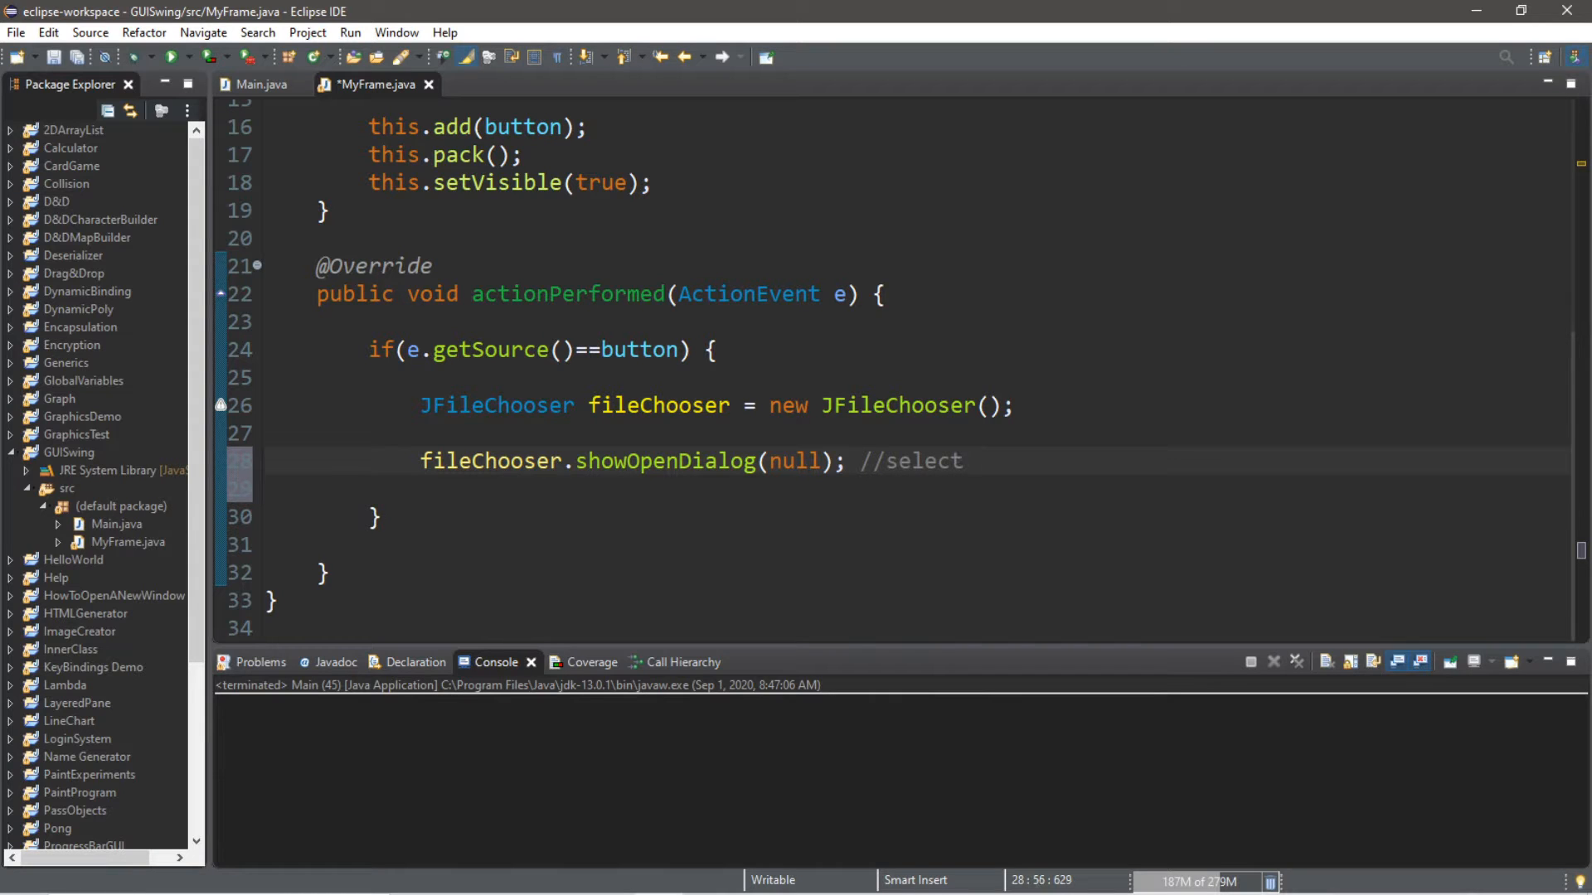
text(file to open)
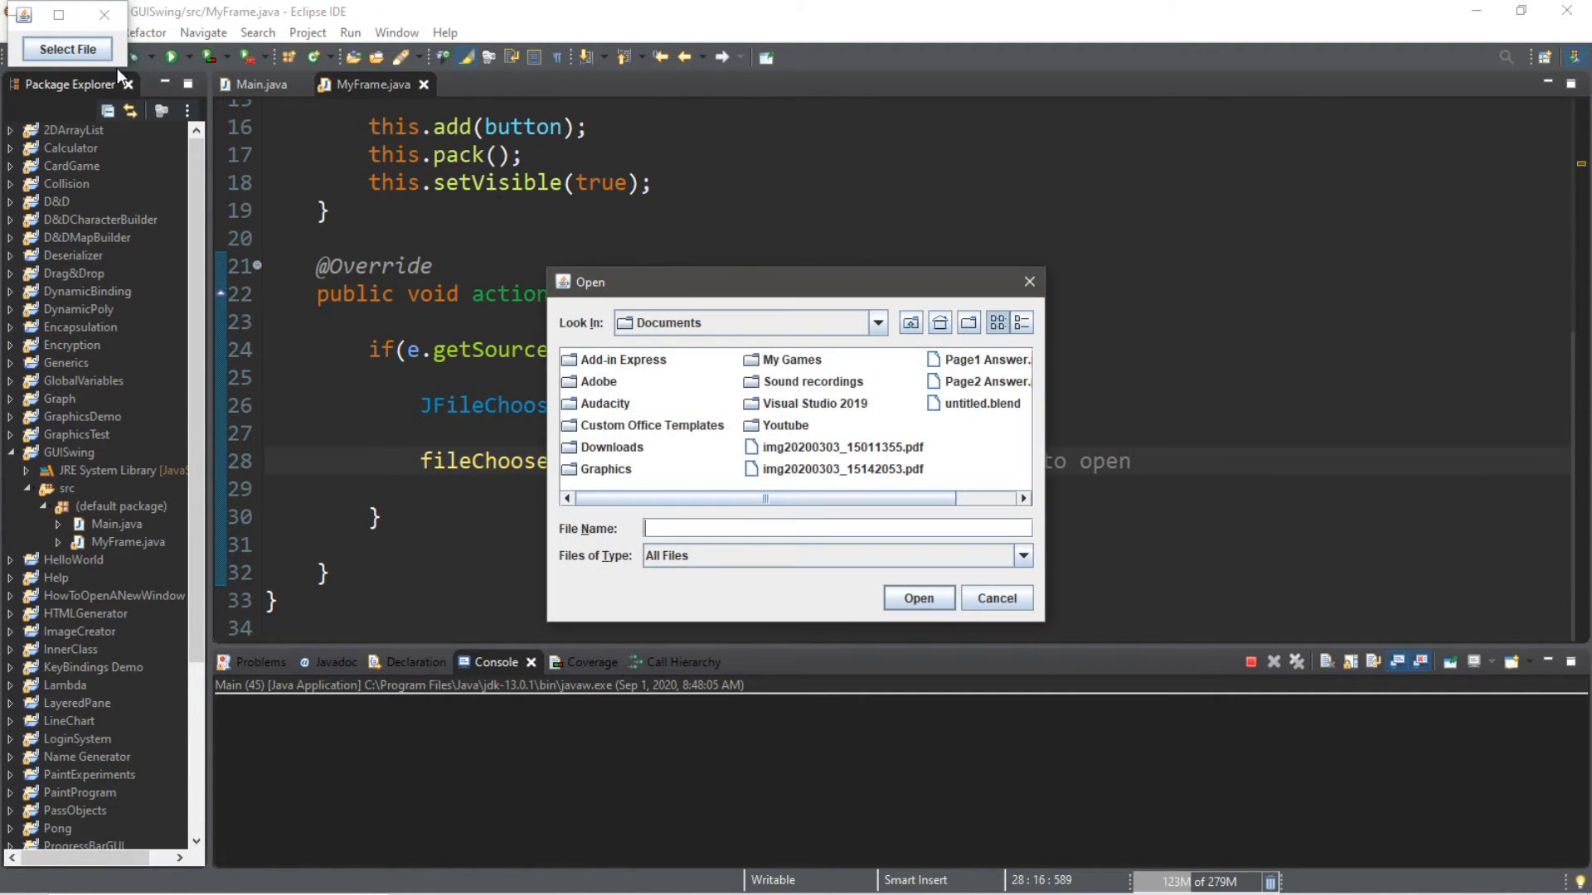
Step: In the Open dialog, browse to Desktop, select HelloWorld.txt and keep the All Files filter
drag(795, 281, 871, 241)
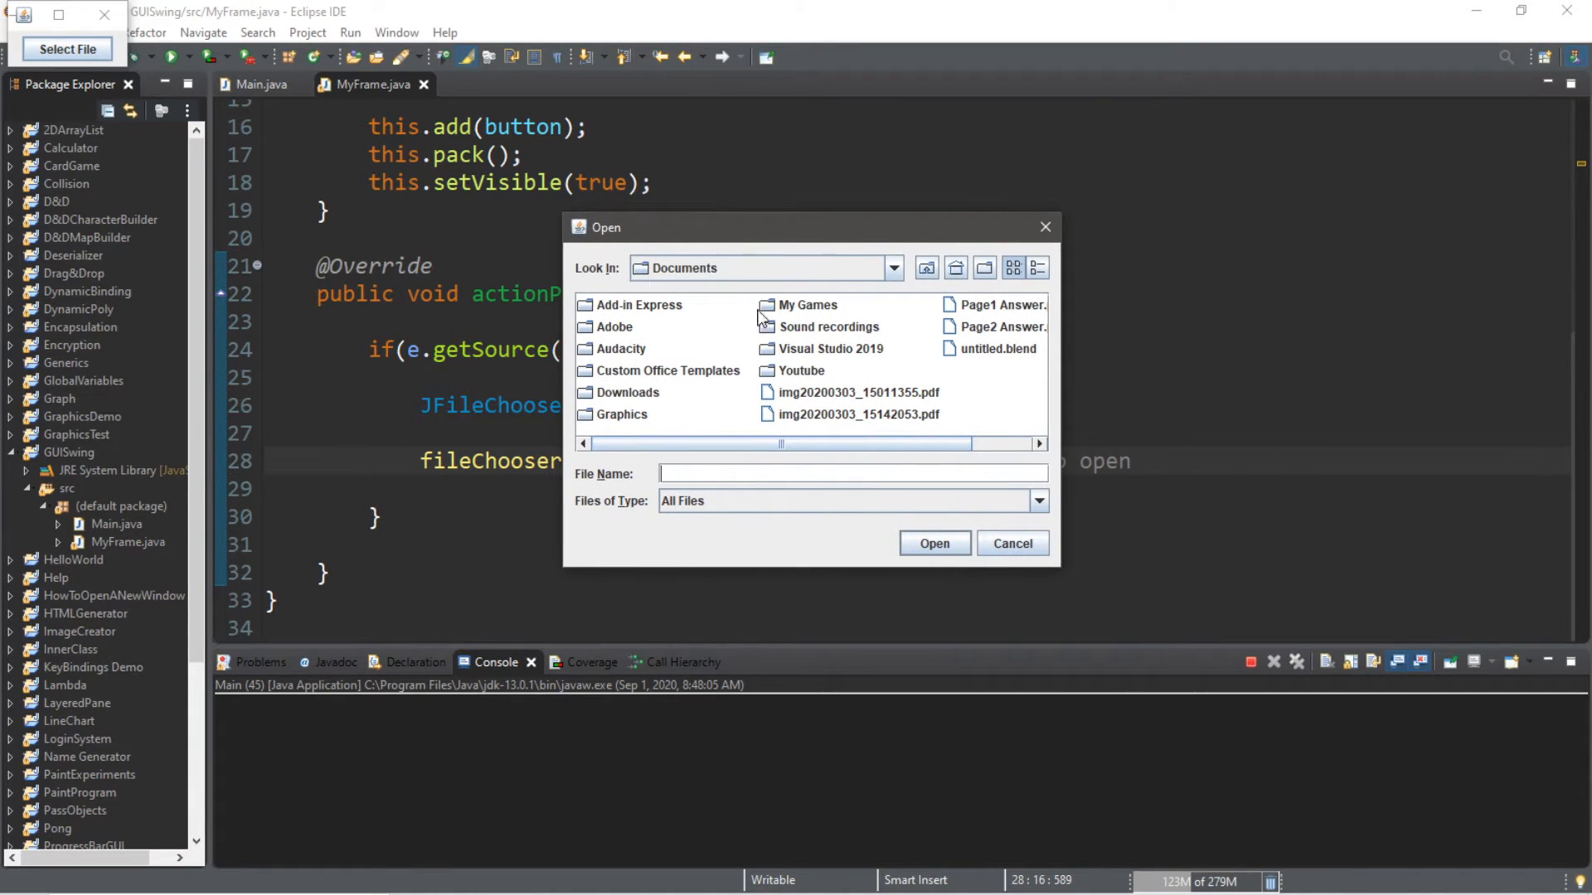
click(894, 267)
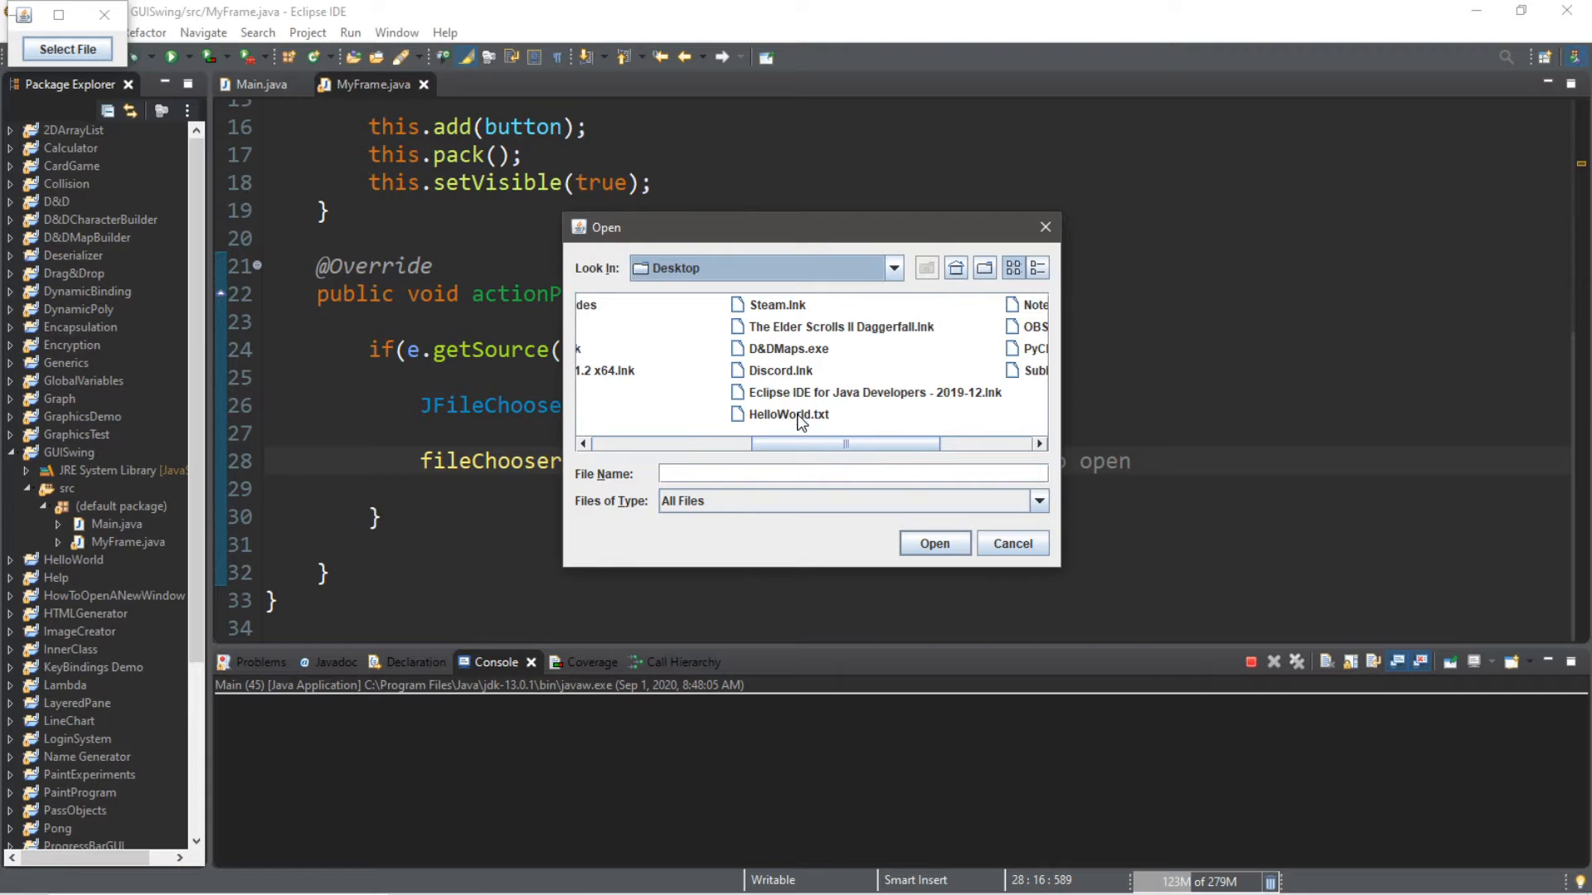
click(787, 414)
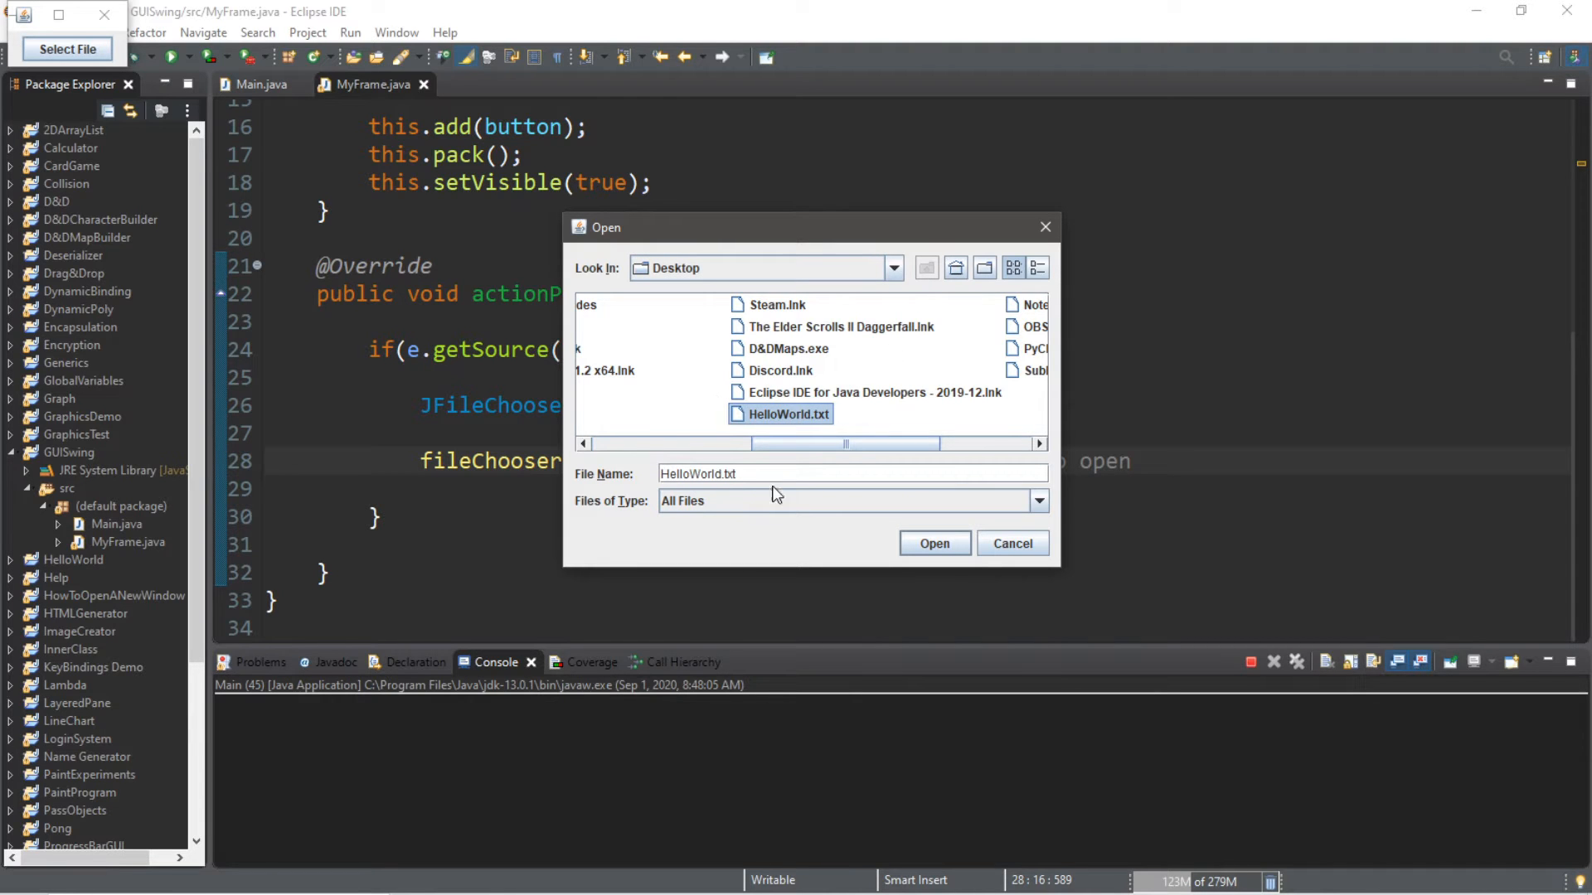
click(1040, 500)
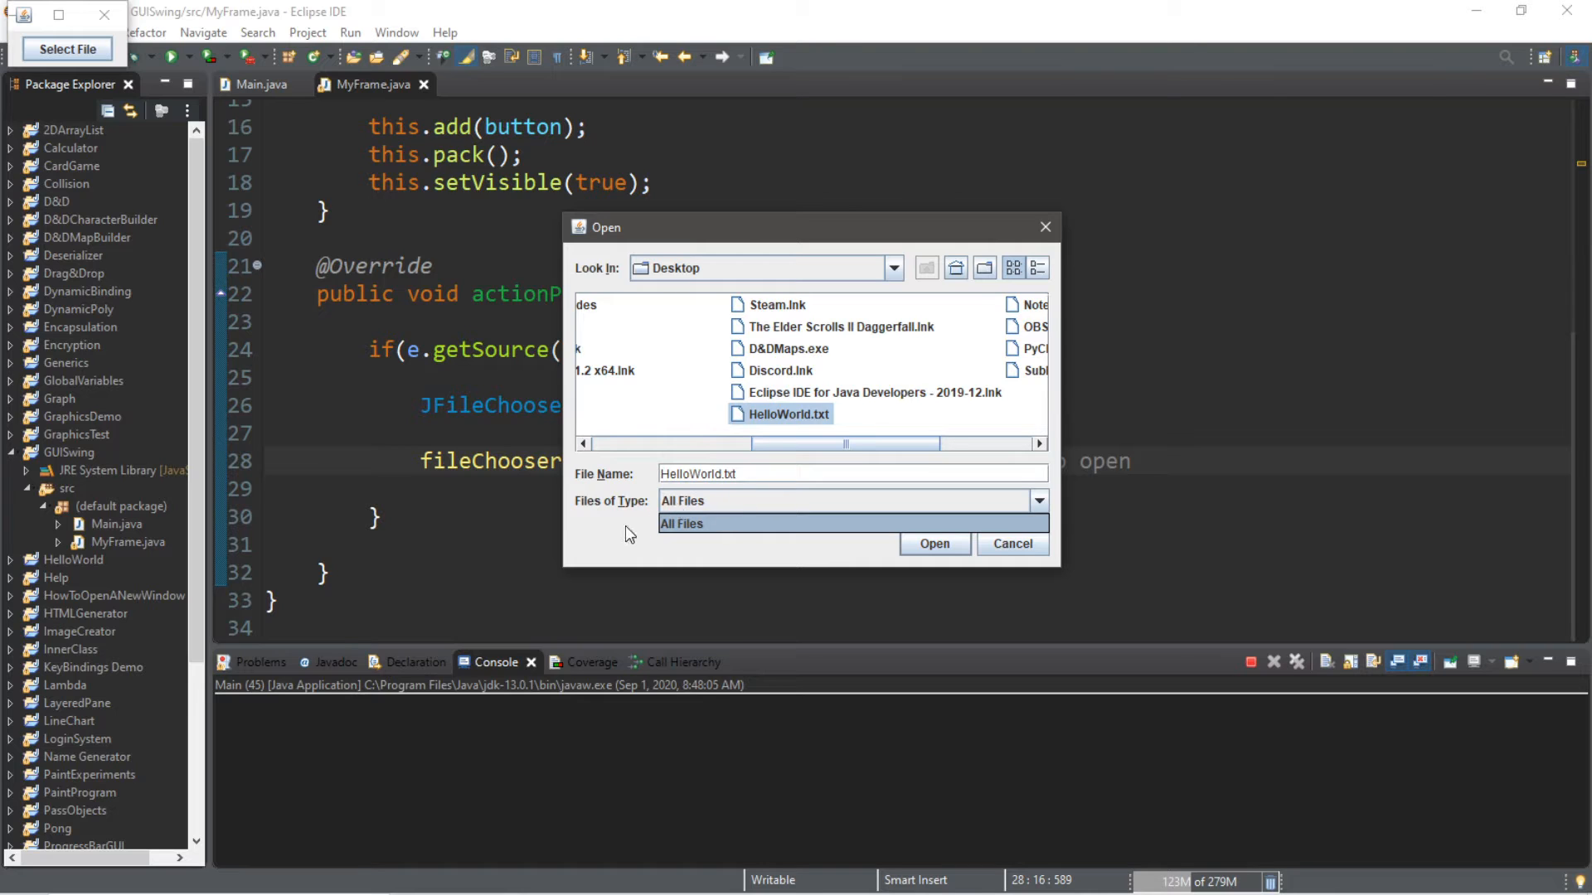
click(681, 523)
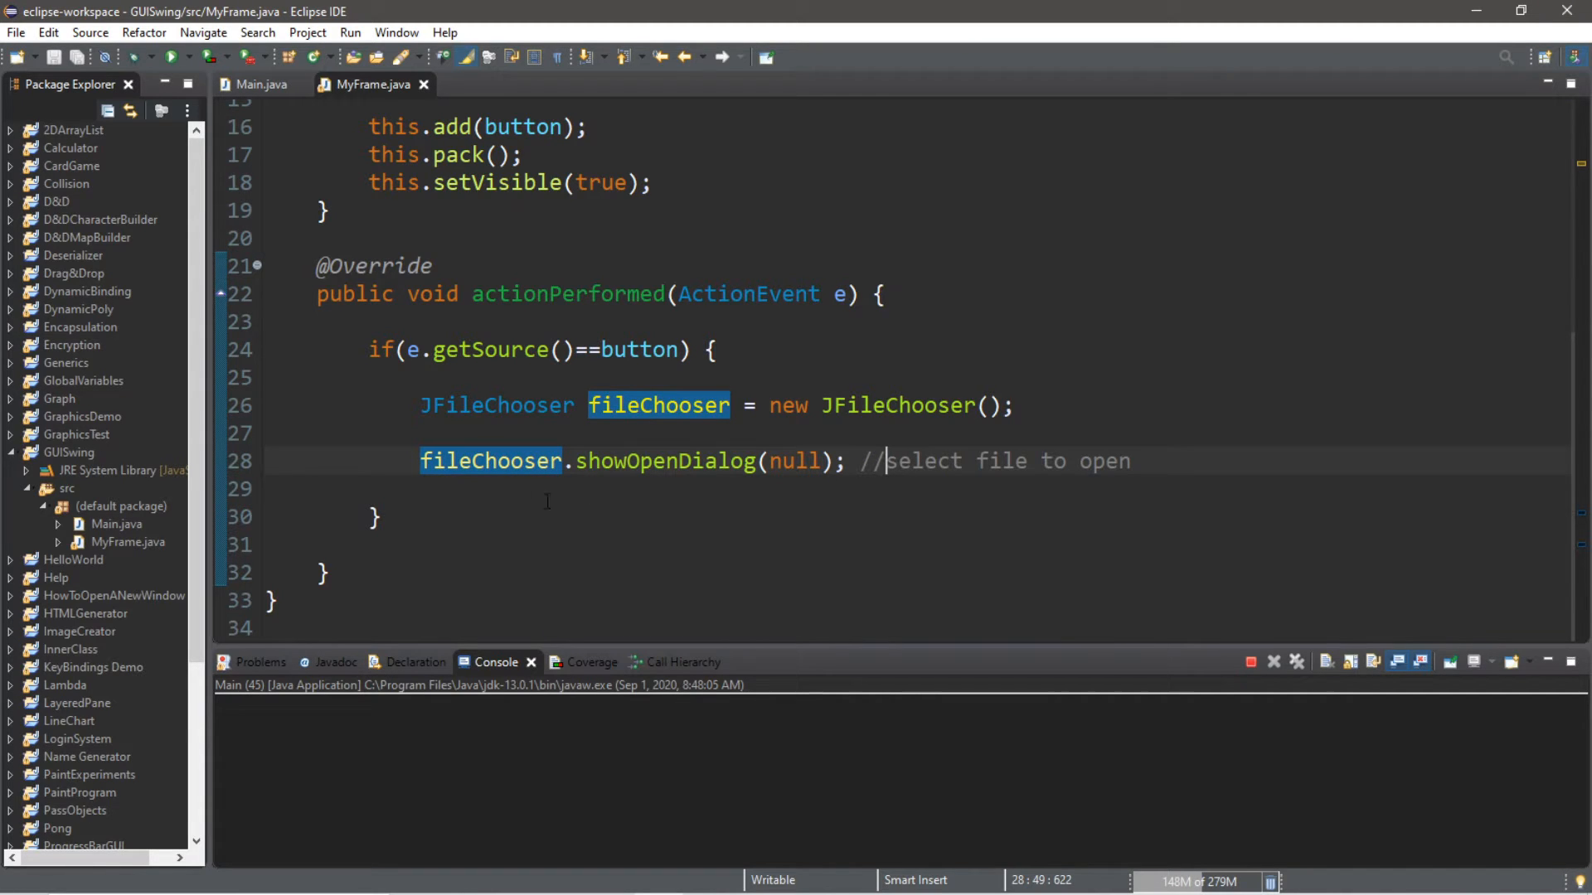
mouse_move(636, 456)
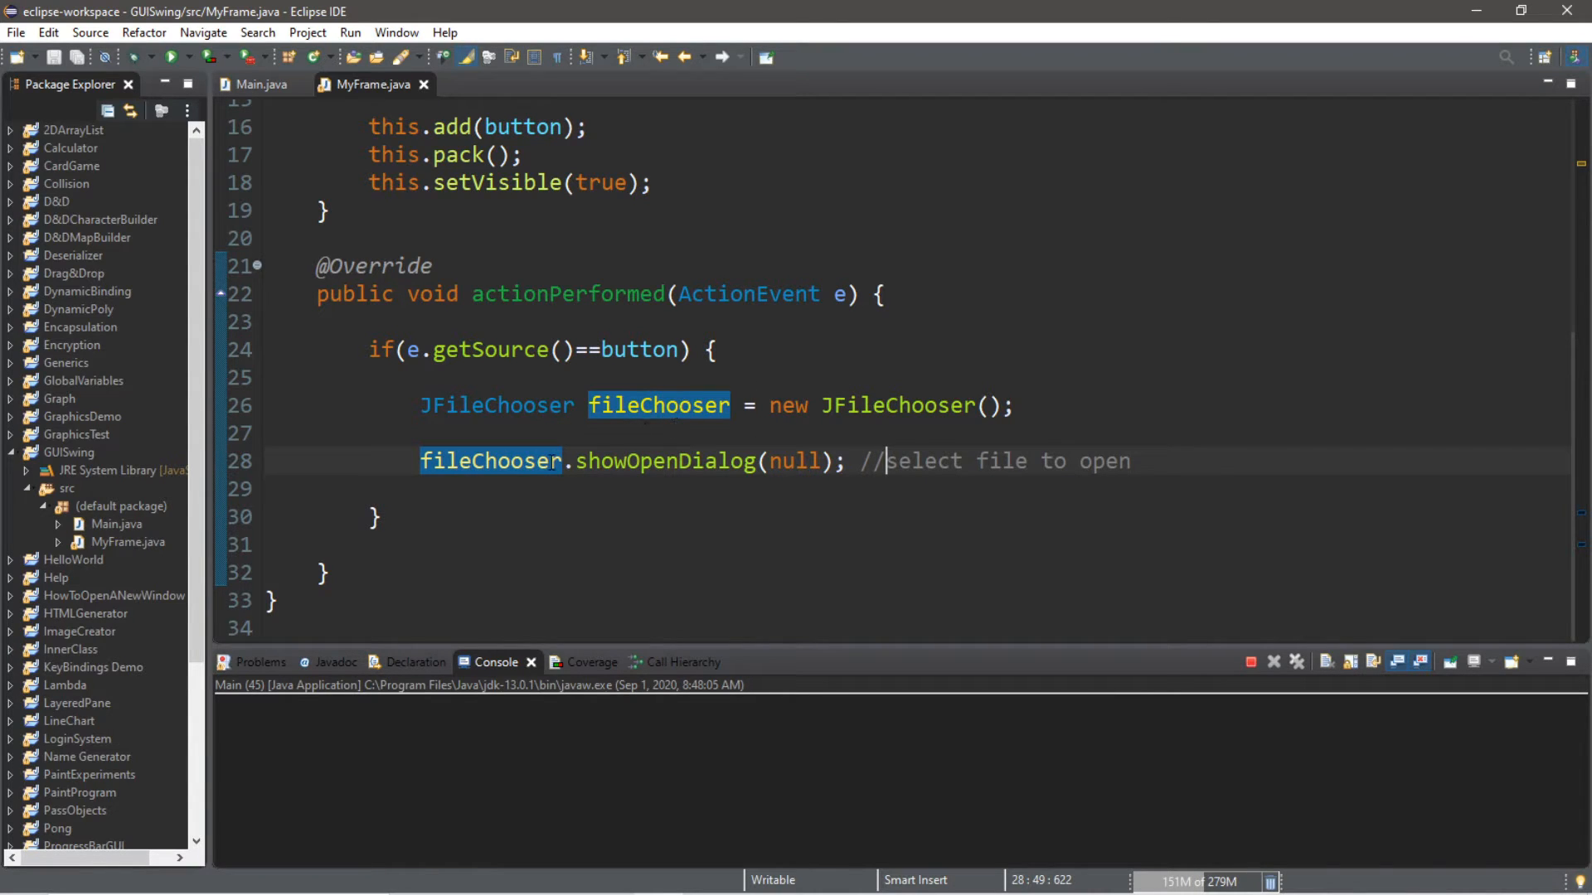
Step: Wrap fileChooser.showOpenDialog(null) inside System.out.println() to print its result
text(sy)
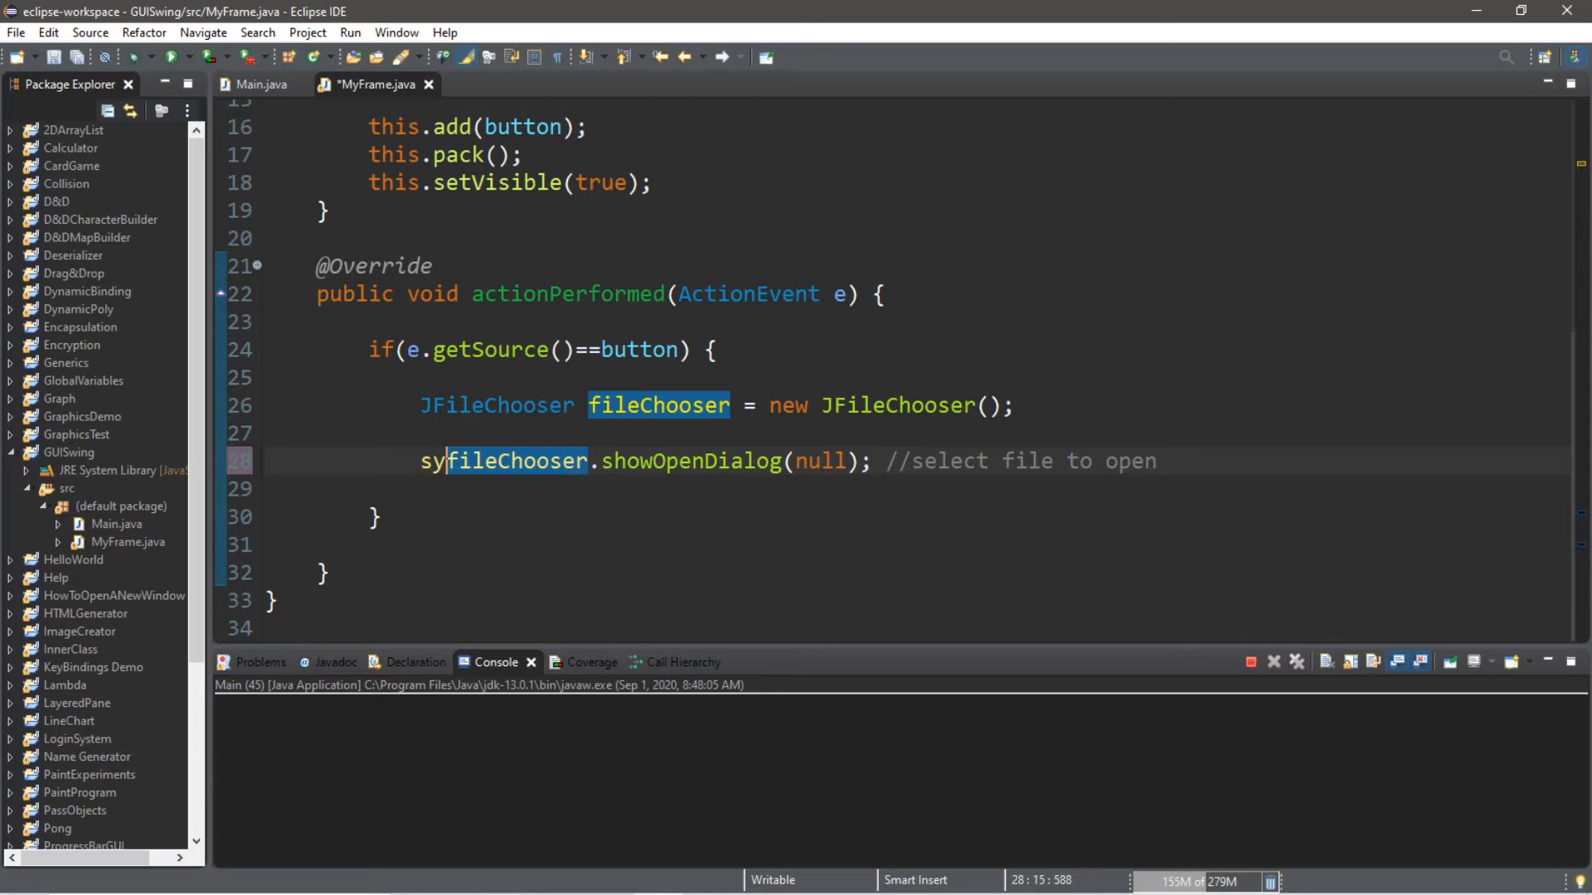
text(System.out.println();)
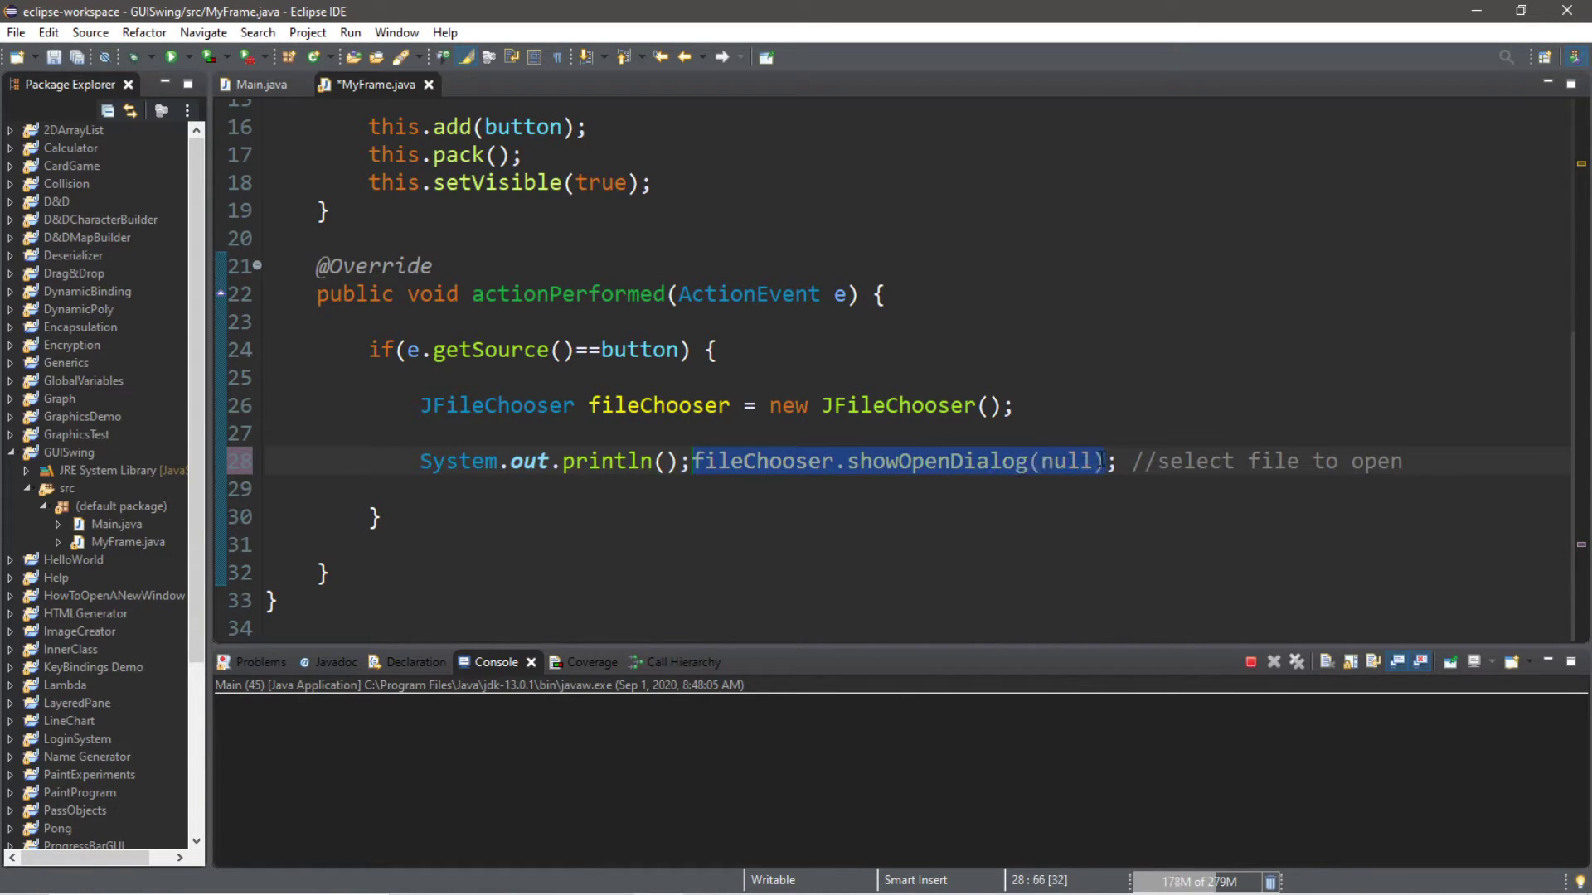
key(Delete)
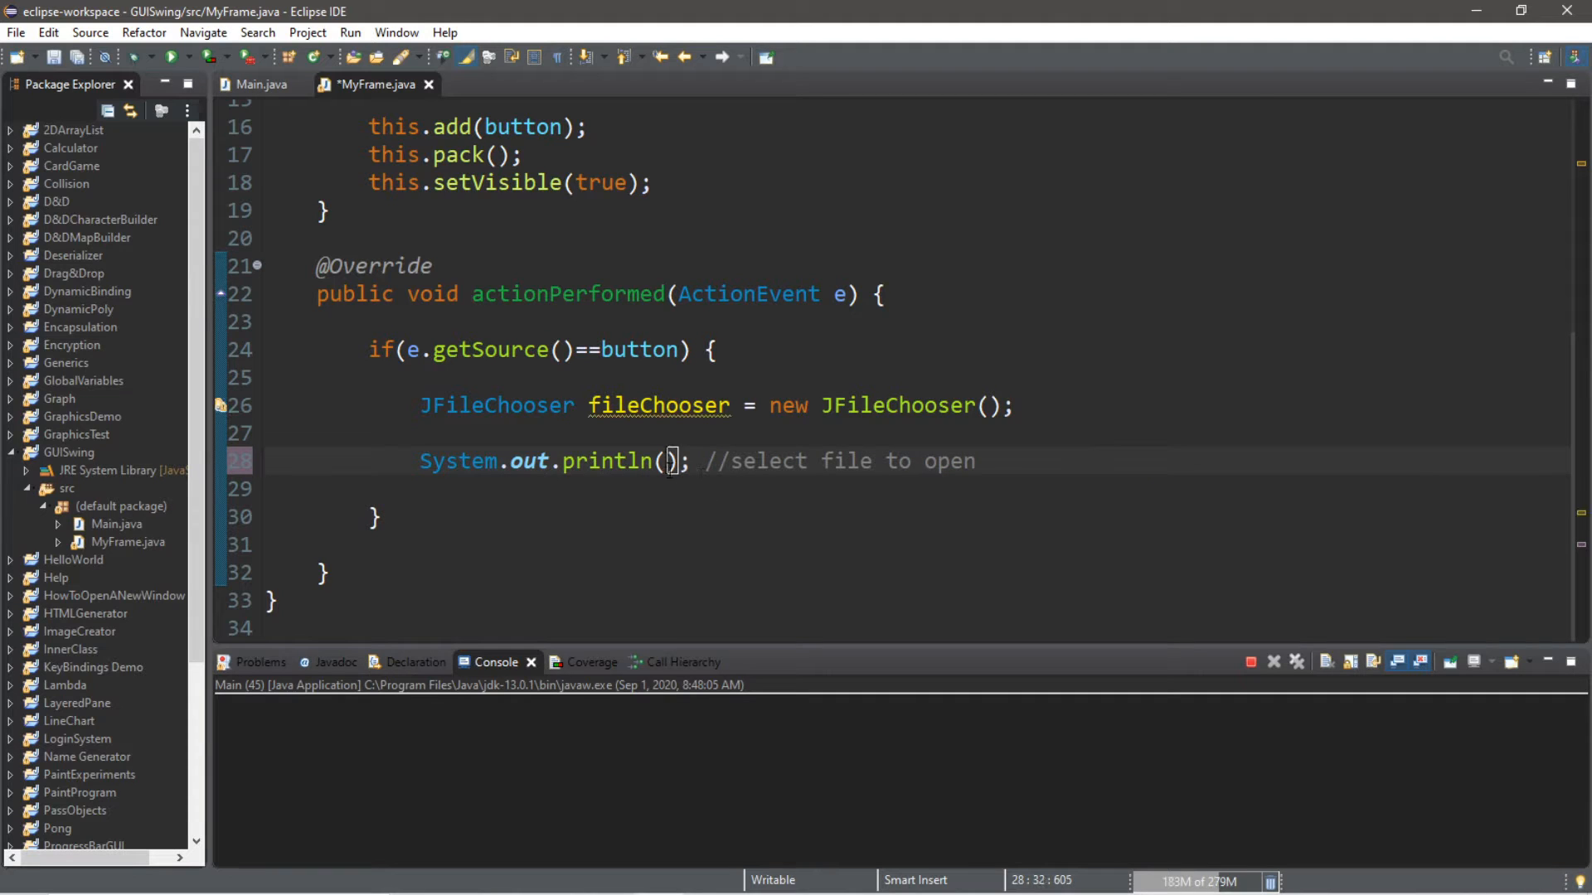
text(fileChooser.showOpenDialog(null))
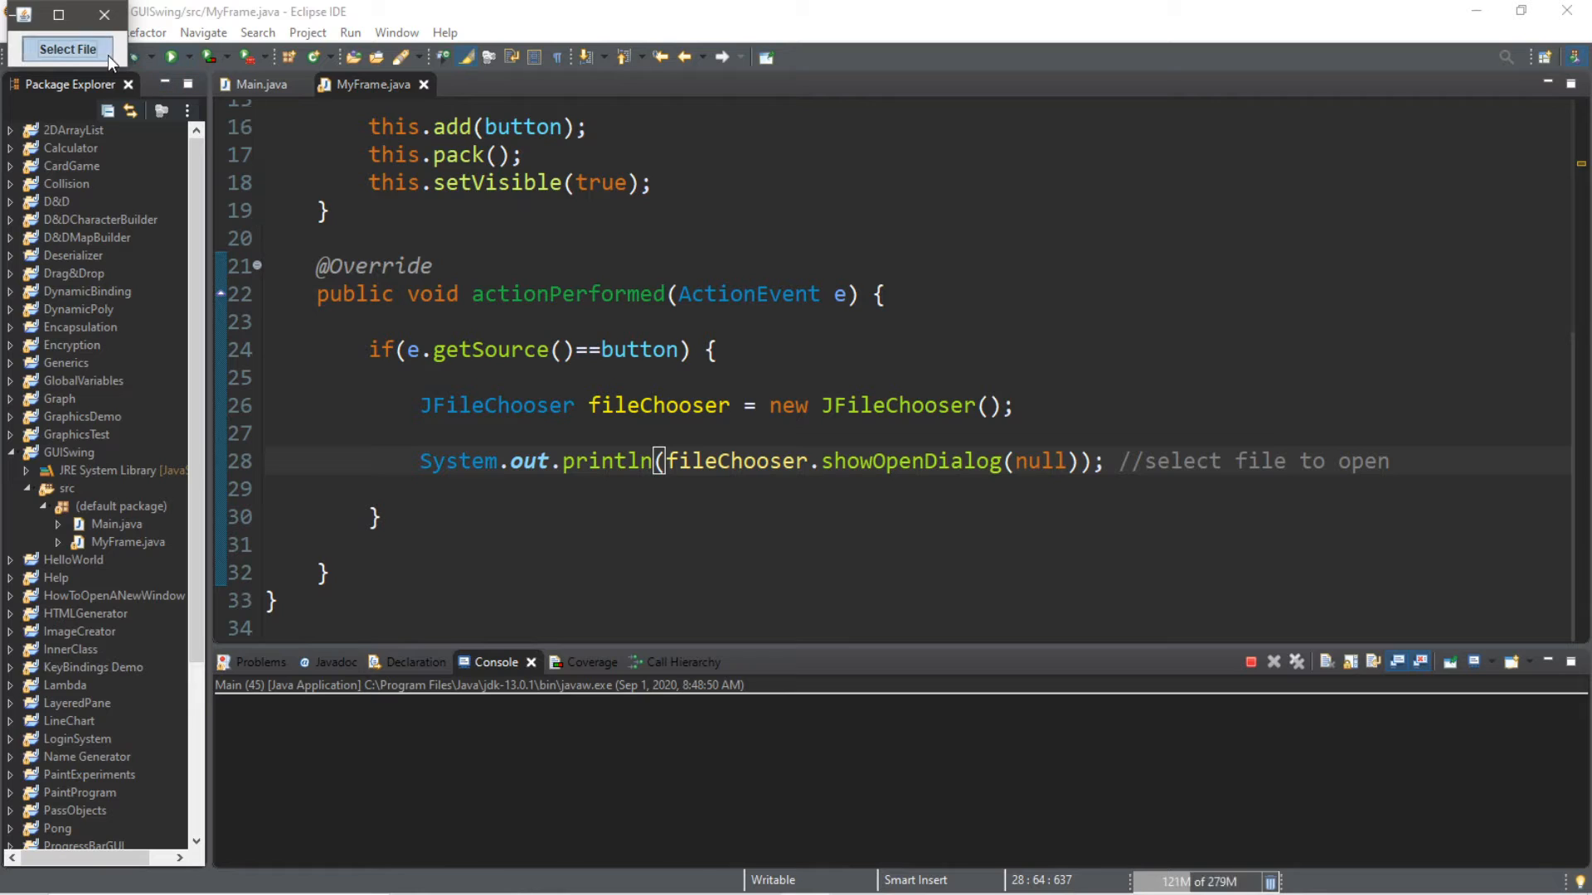
Step: Open HelloWorld.txt from the Desktop, then reopen the chooser and cancel, printing 0 then 1
click(66, 48)
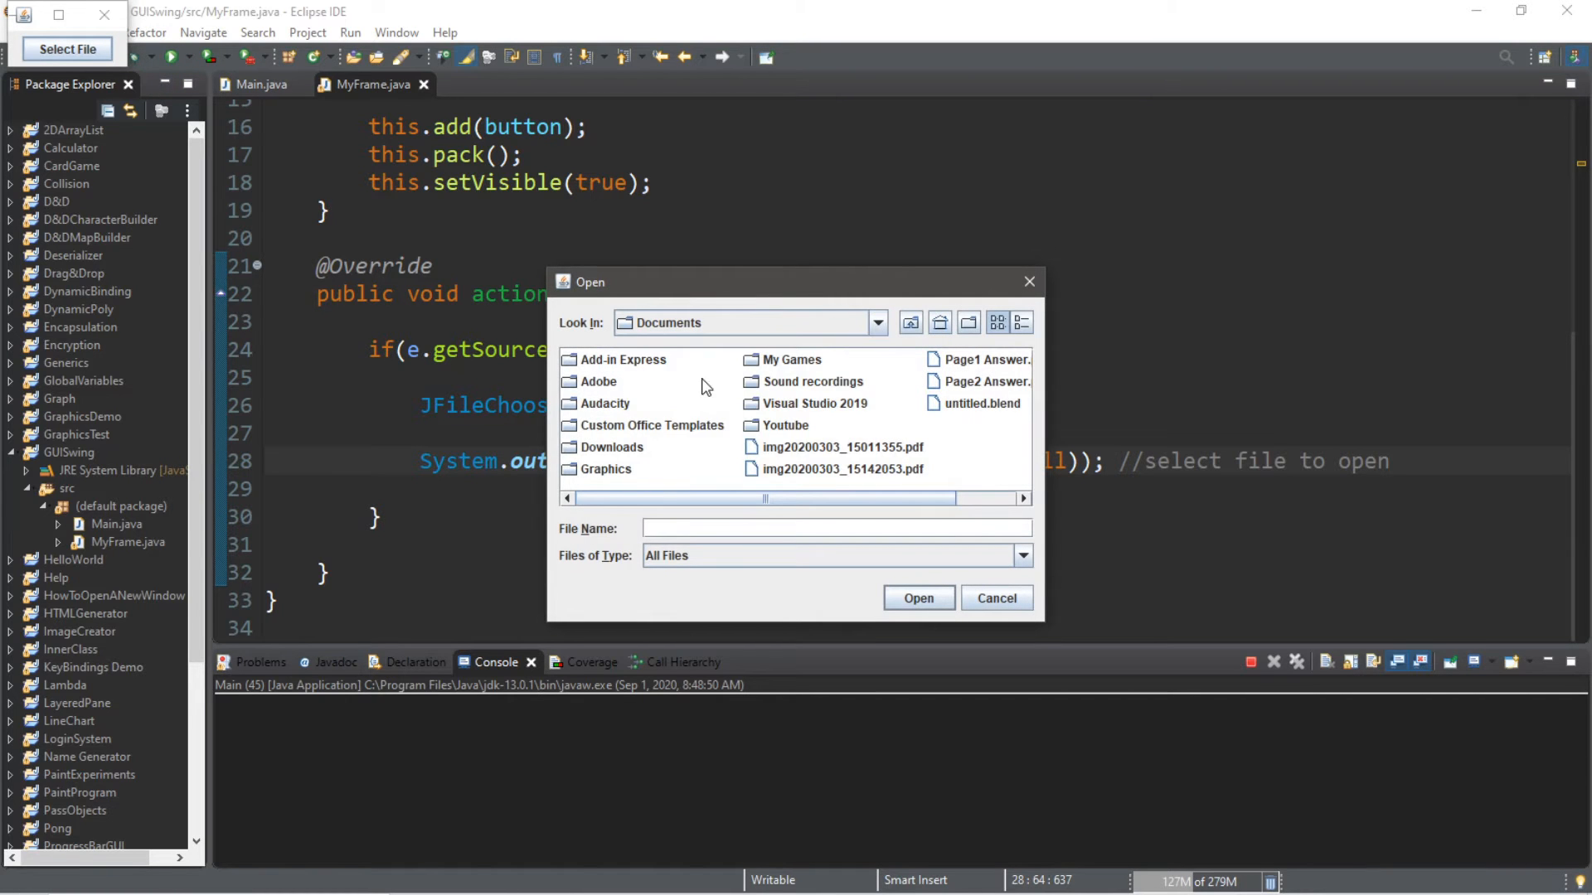
click(877, 323)
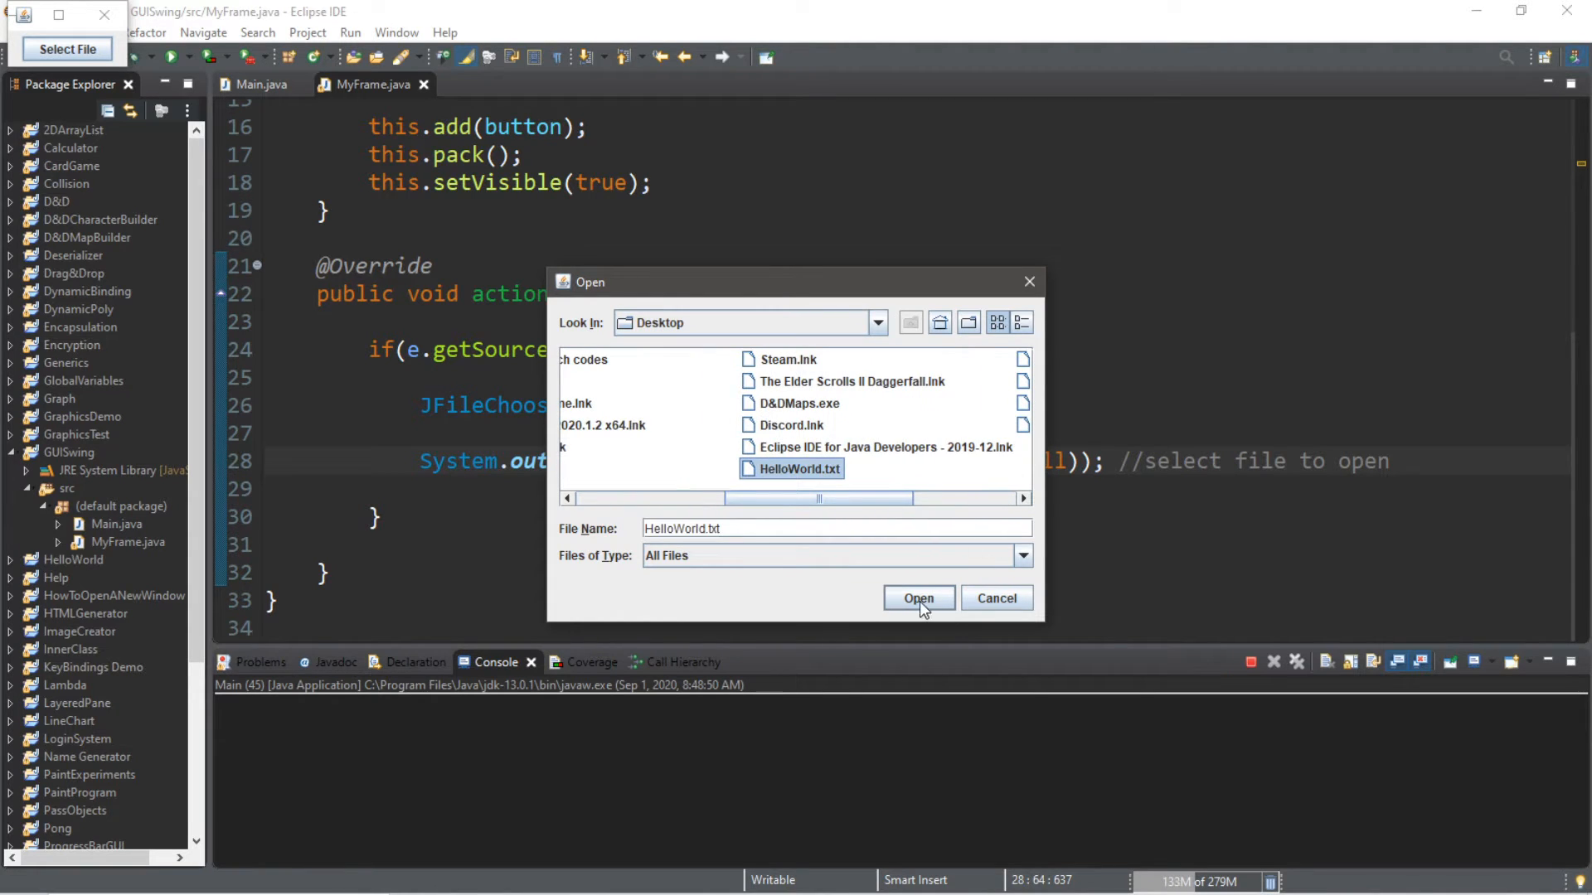
click(918, 598)
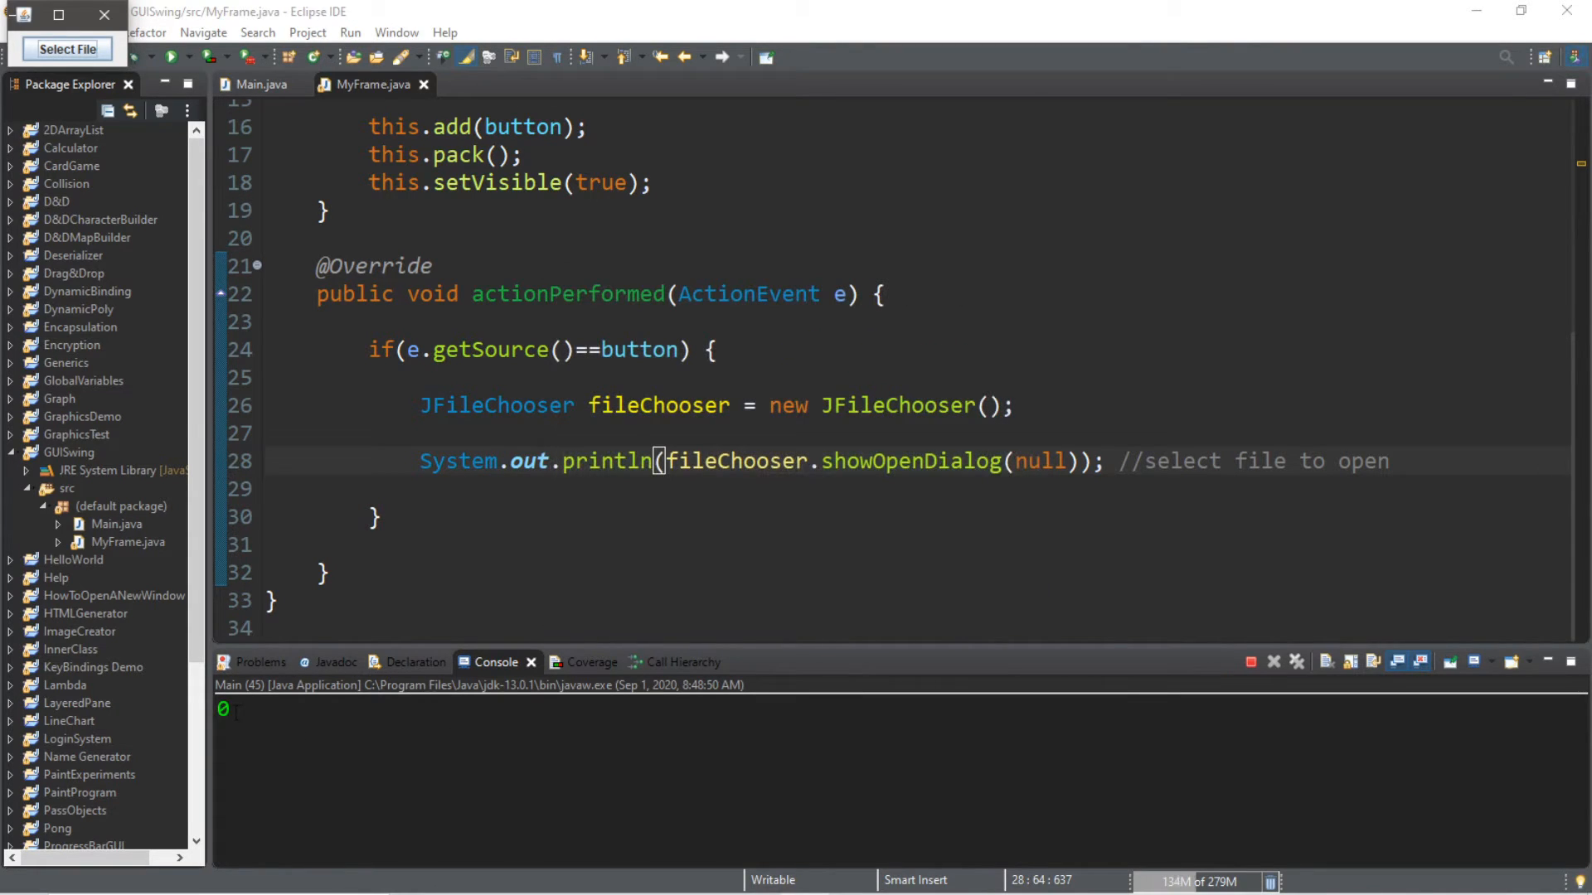
mouse_move(808, 339)
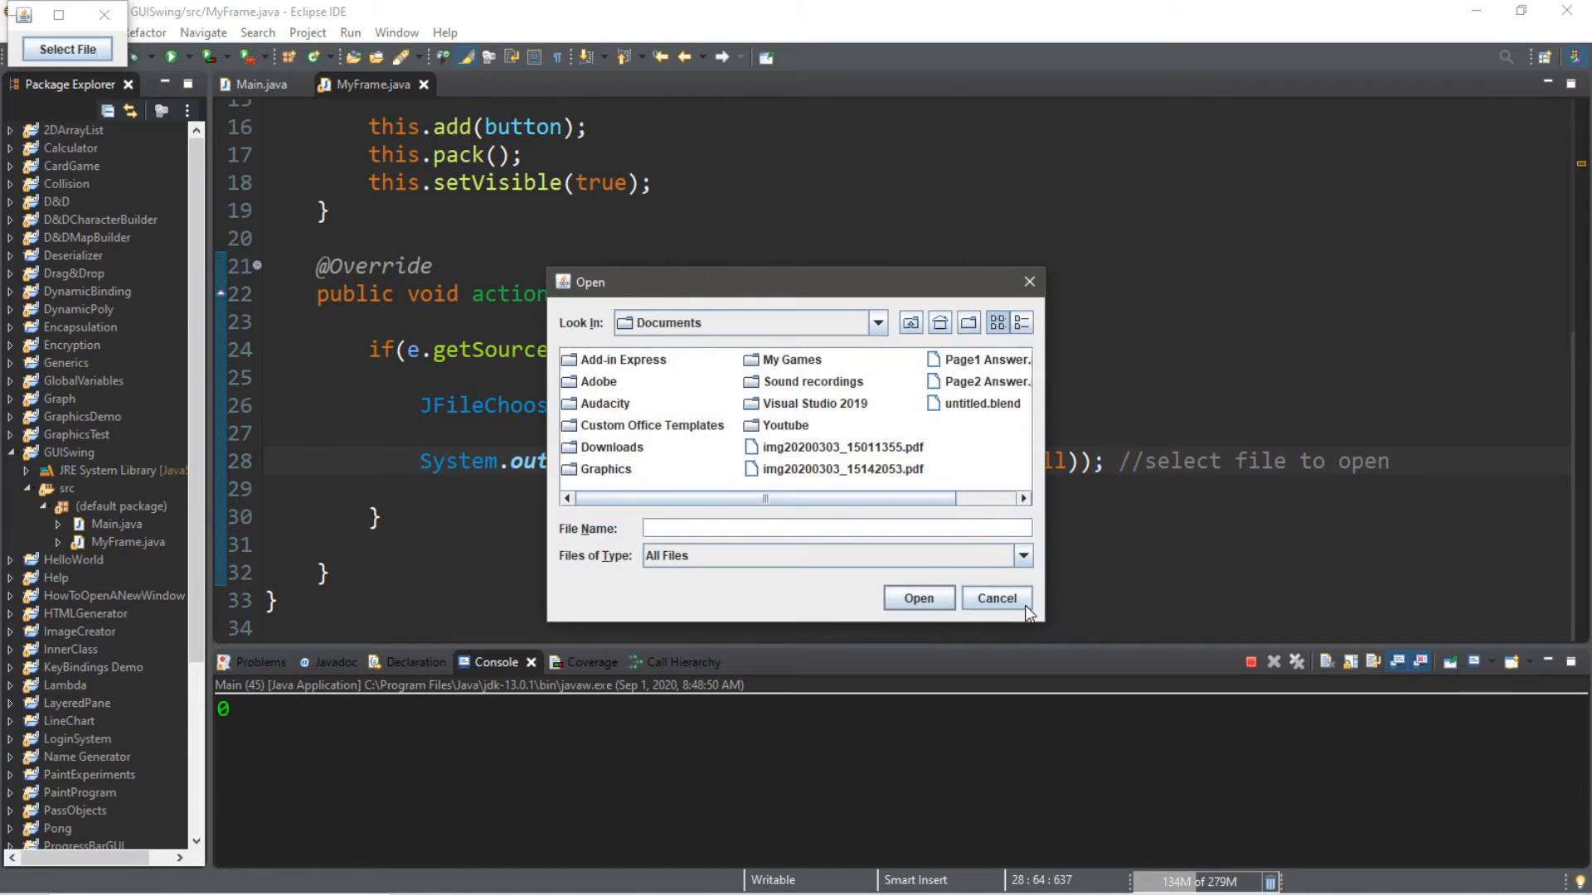
click(997, 599)
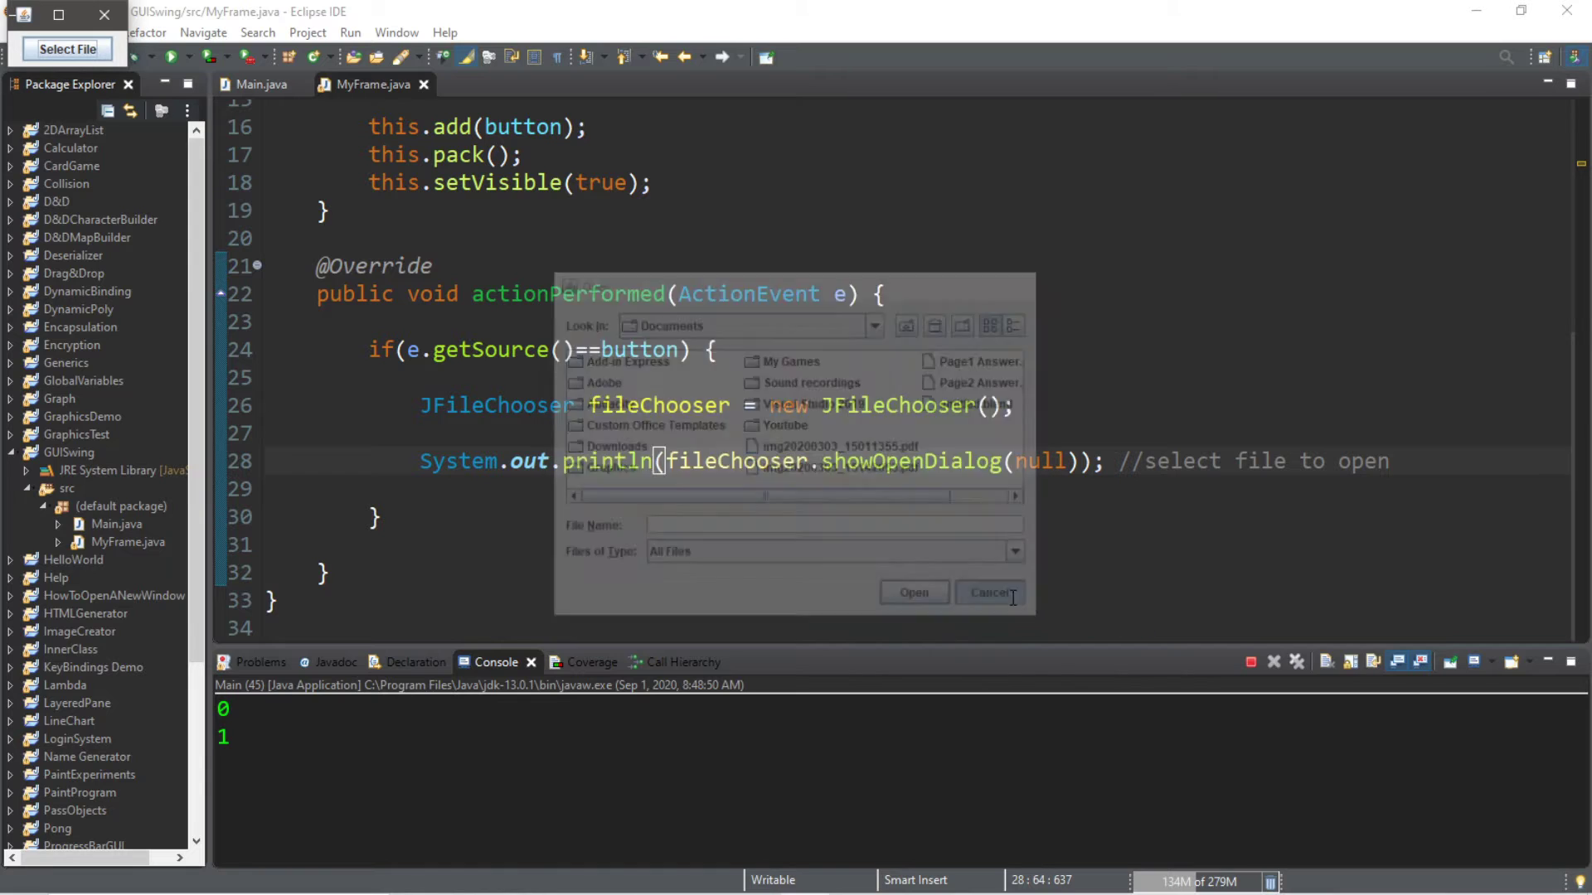
click(990, 592)
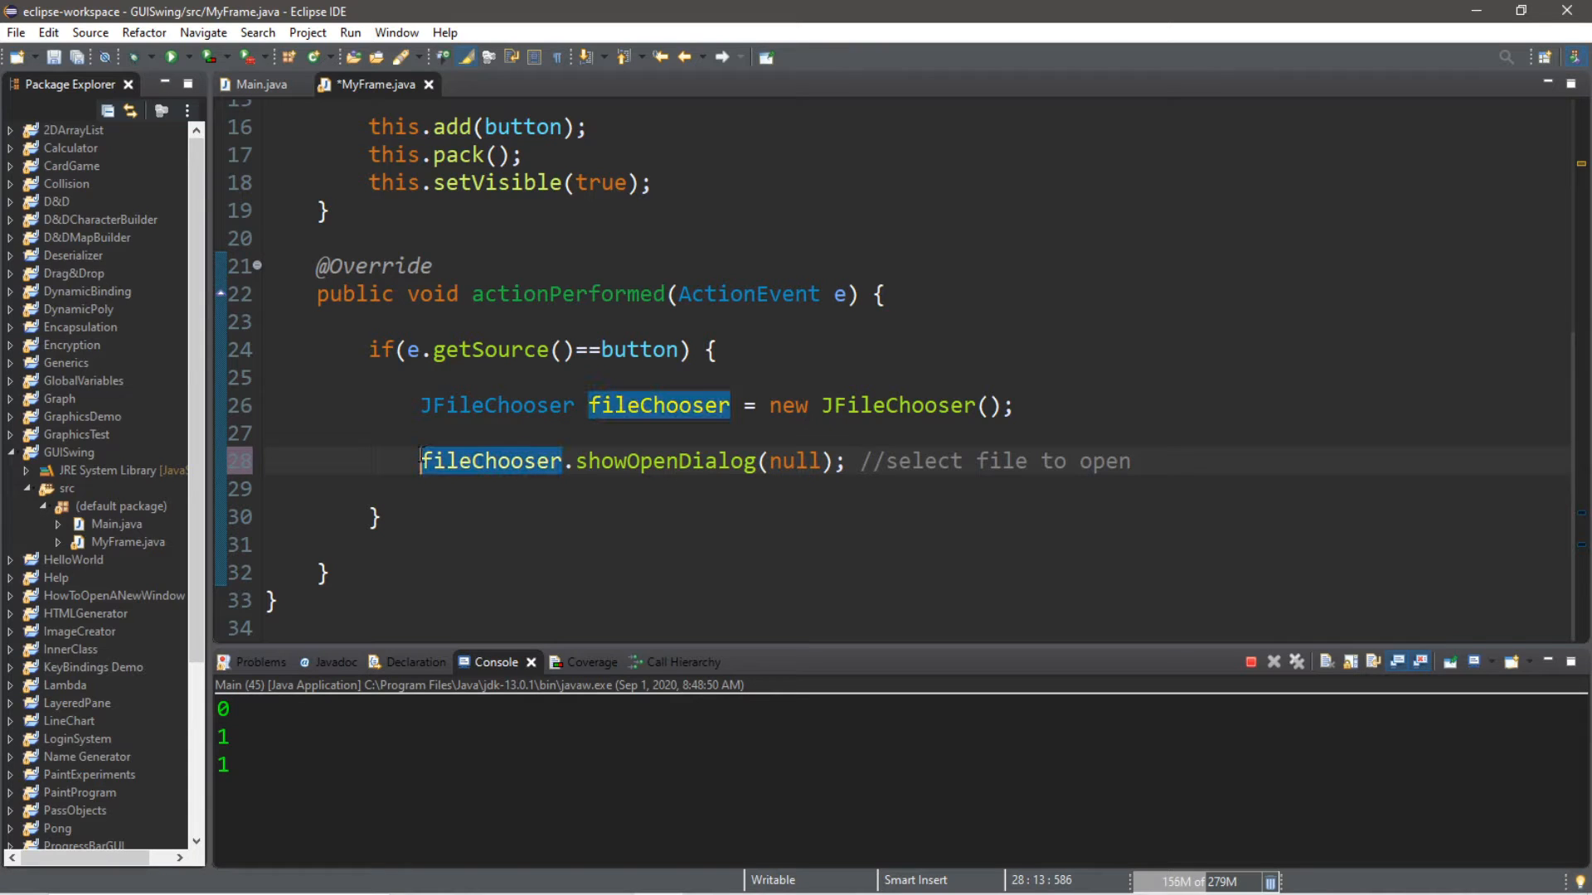
Step: Store the dialog result in int response and start if(response == JFileChooser.APPROVE_OPTION){
text(int response =)
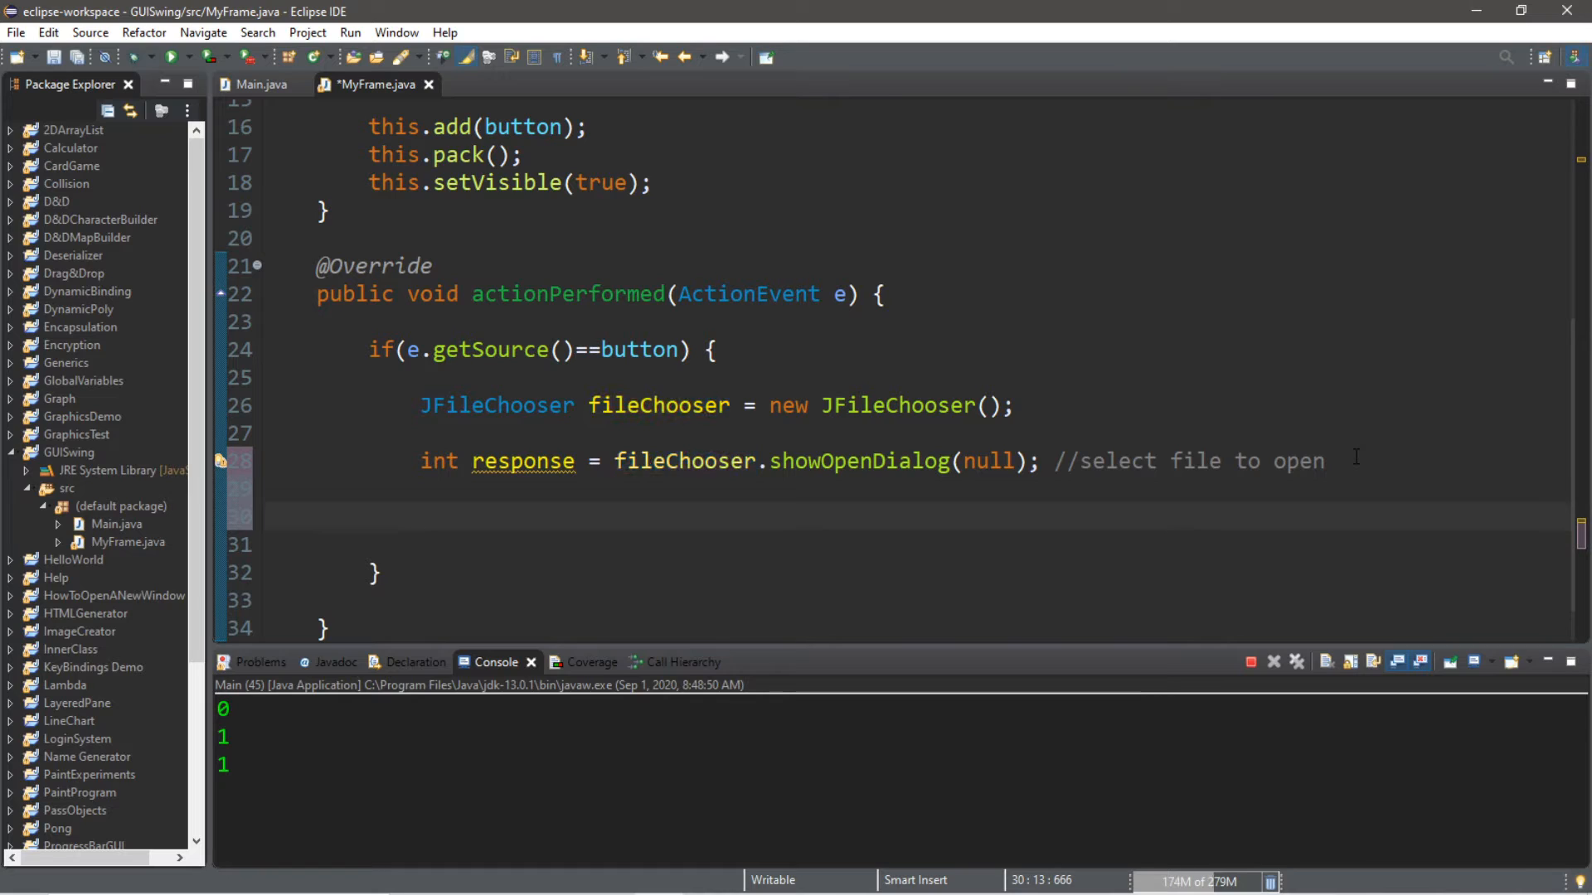
text(if)
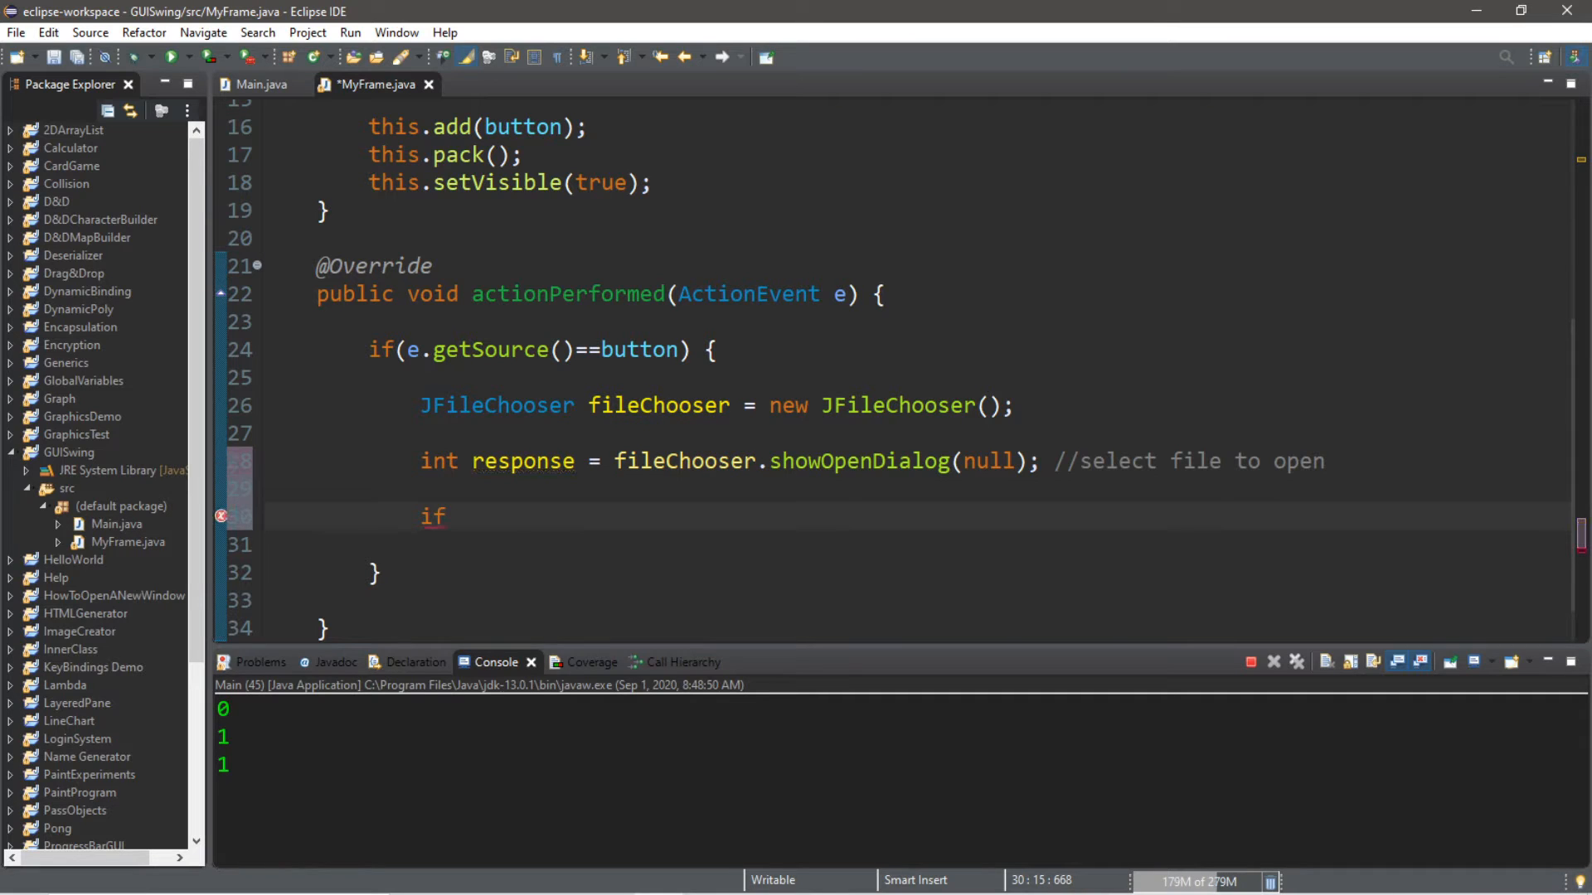
text((response ==)
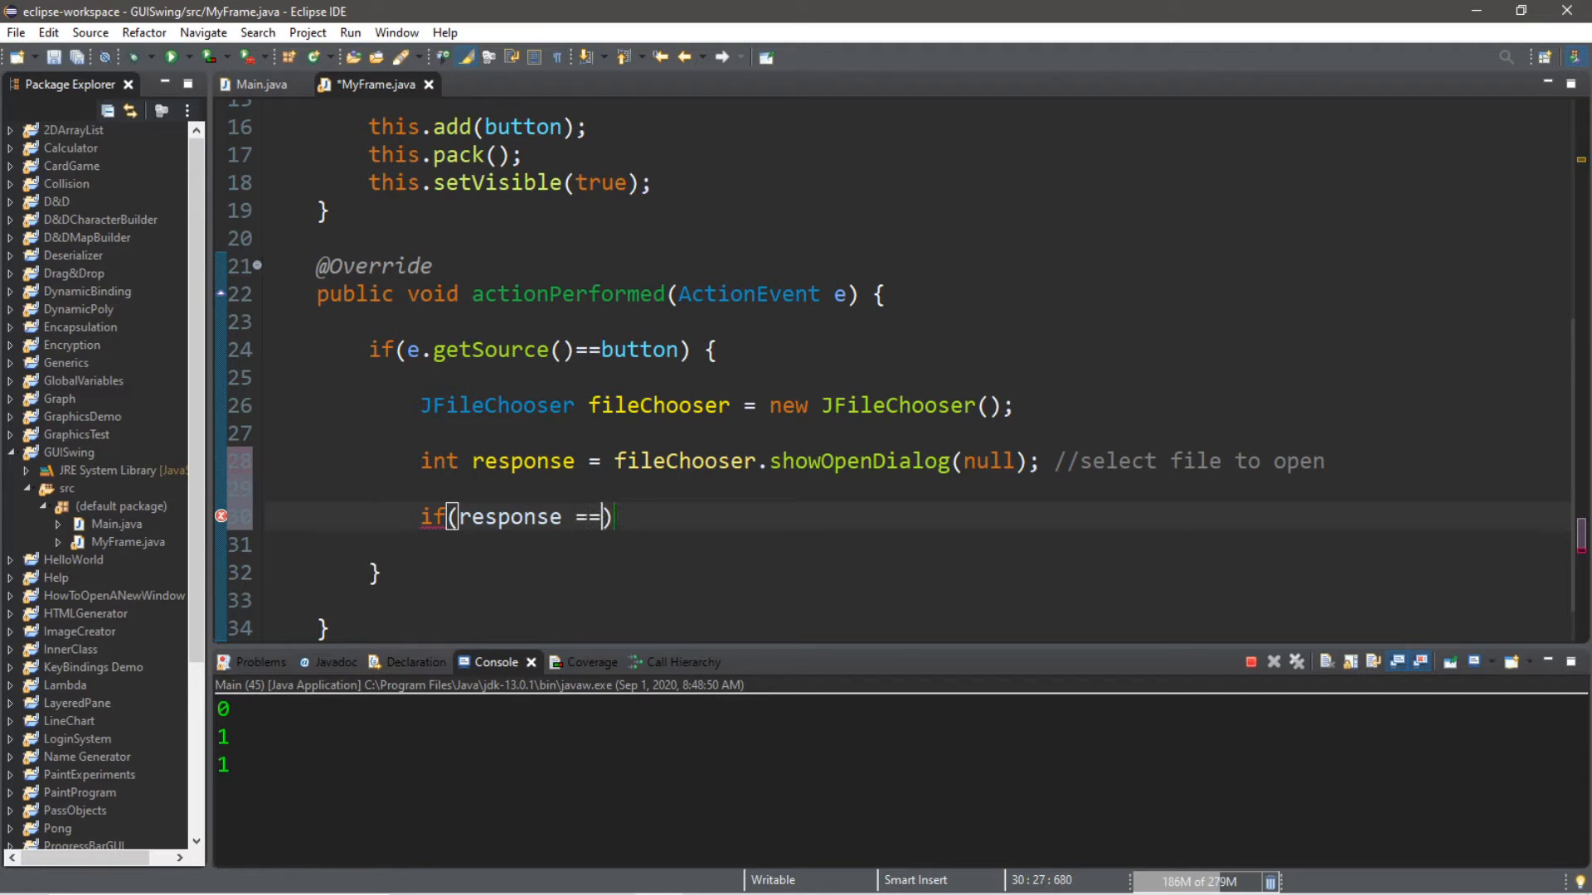
text(0)
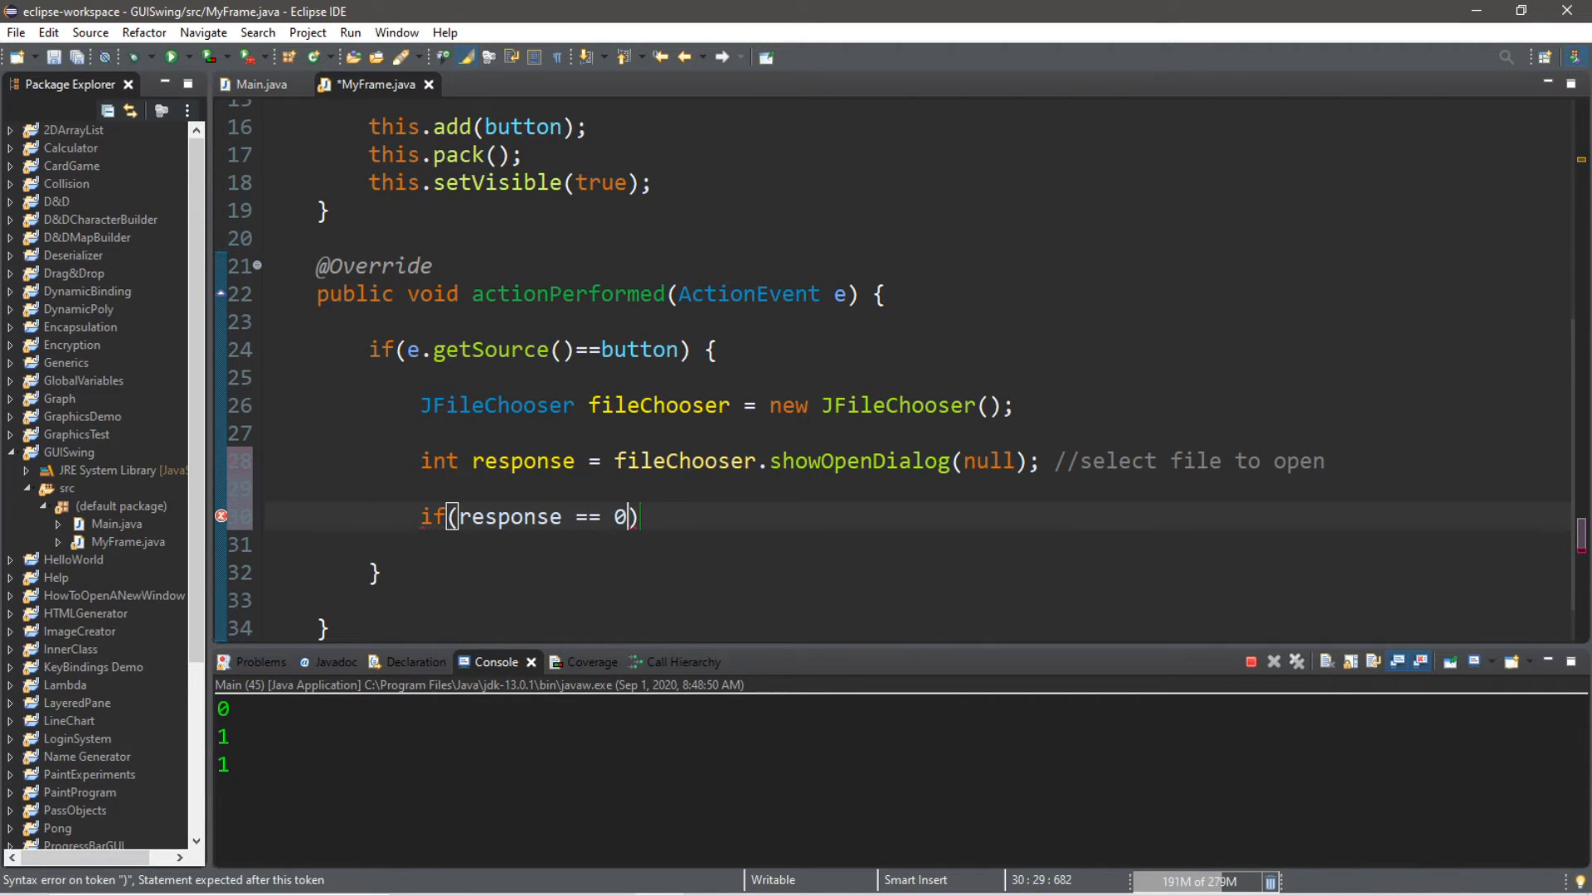
key(BackSpace)
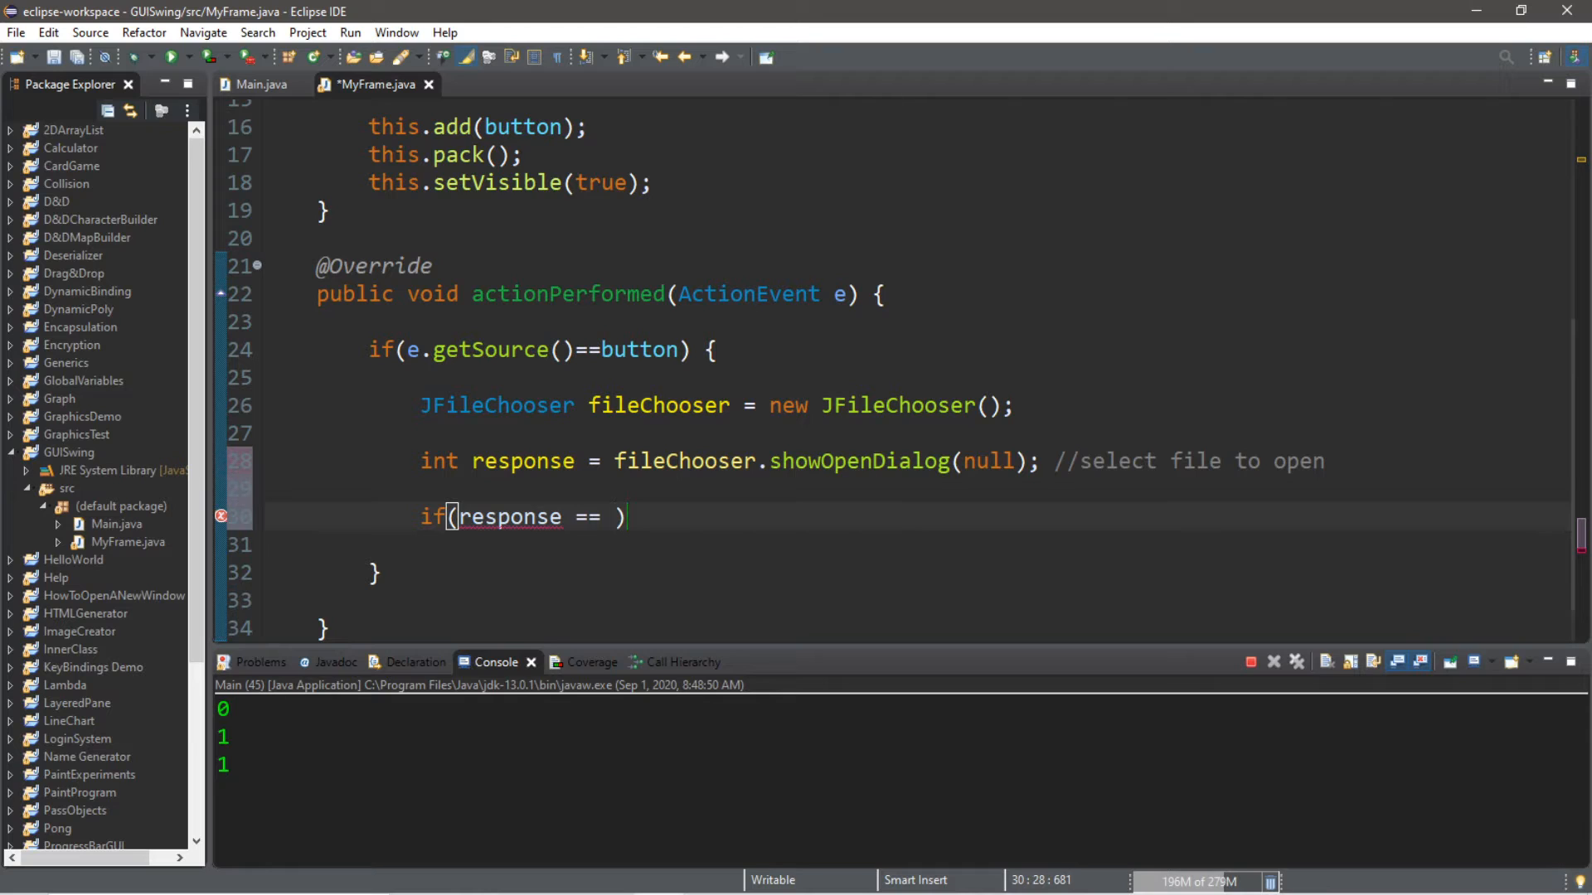
text(JFileChooser.AP)
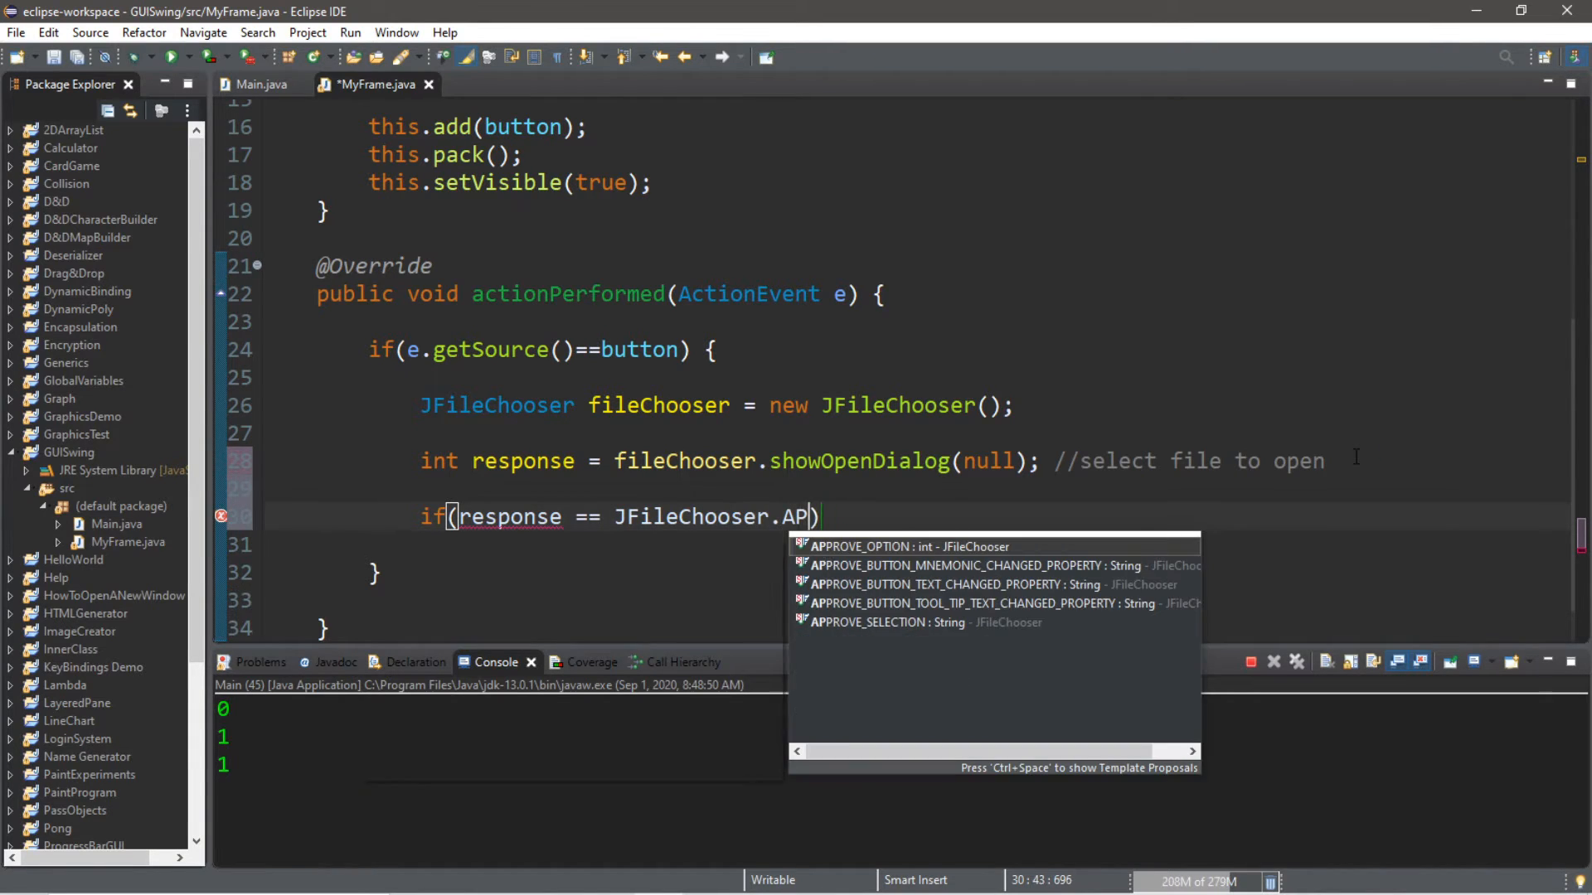
click(893, 546)
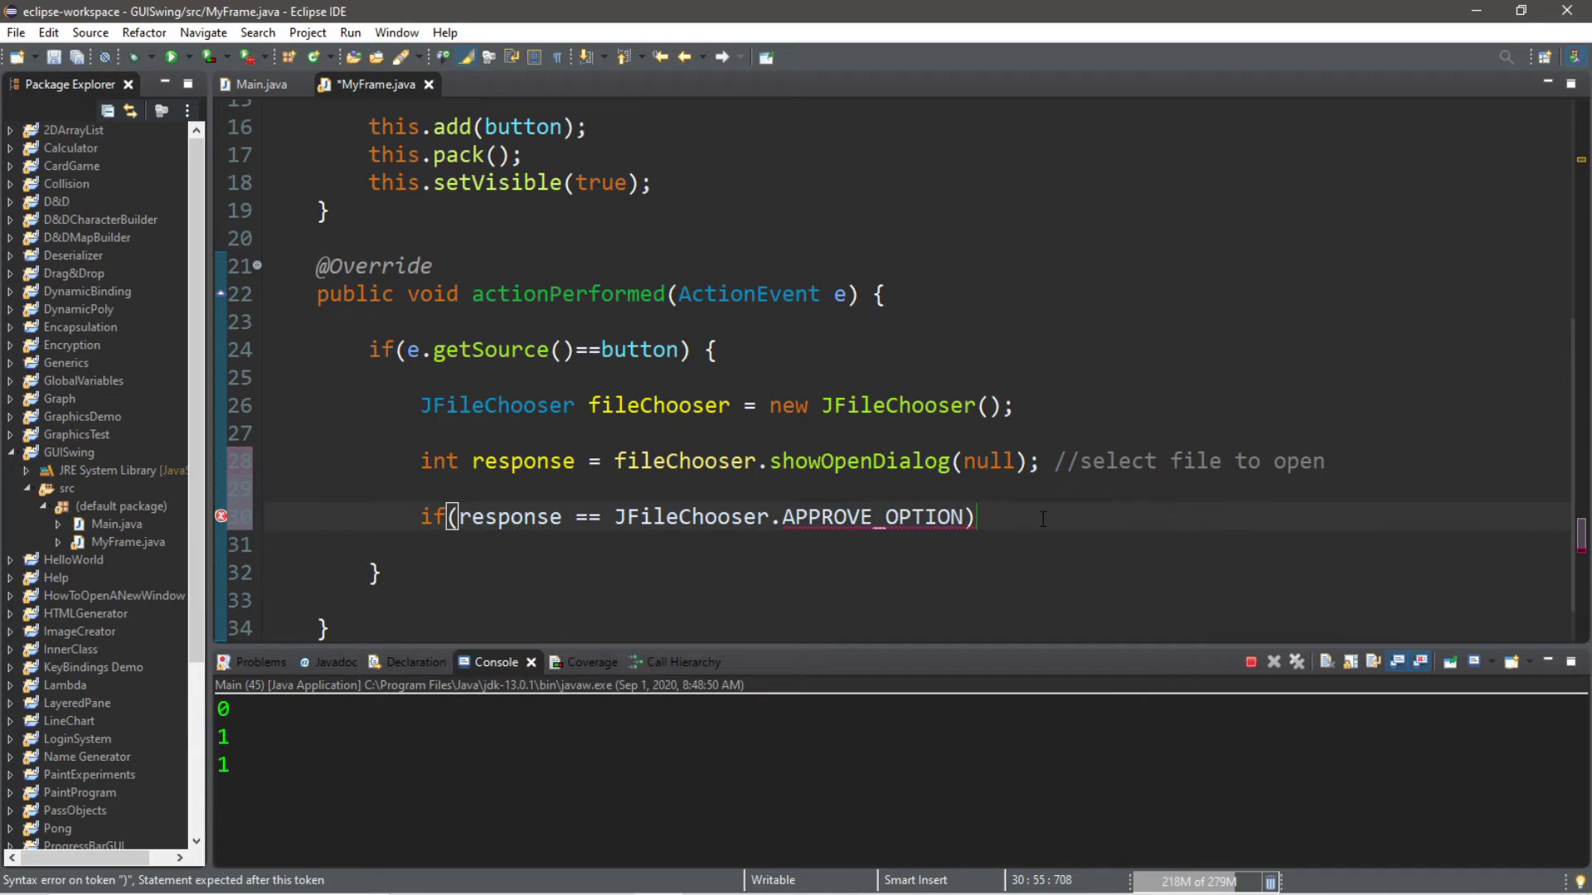
text({)
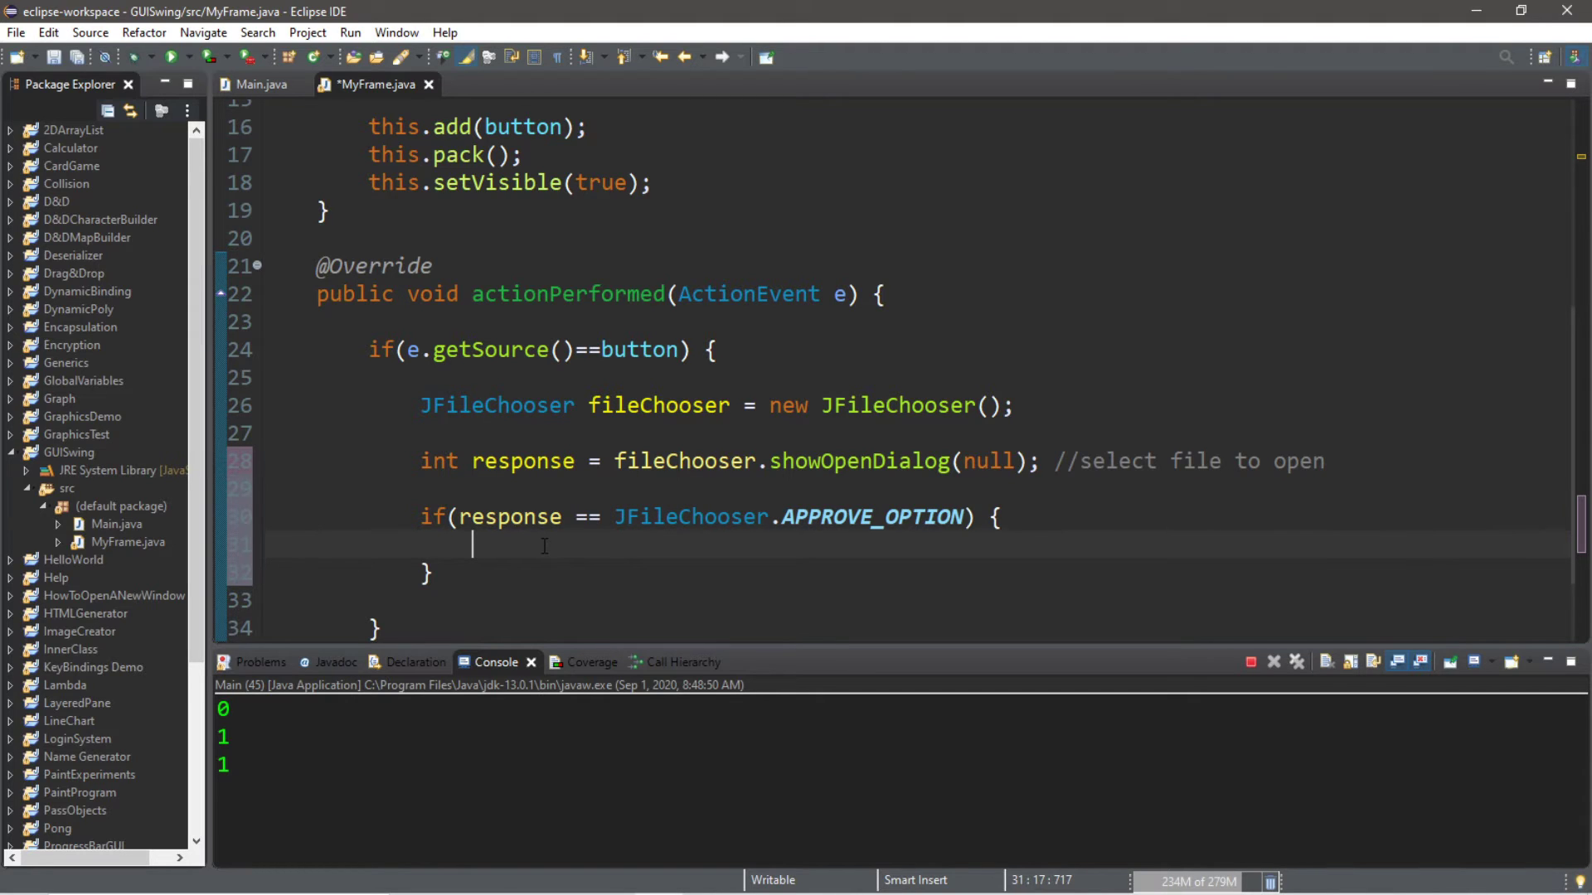
Step: Build File file from getSelectedFile().getAbsolutePath(), import java.io.File, and print file
text(File file = ne)
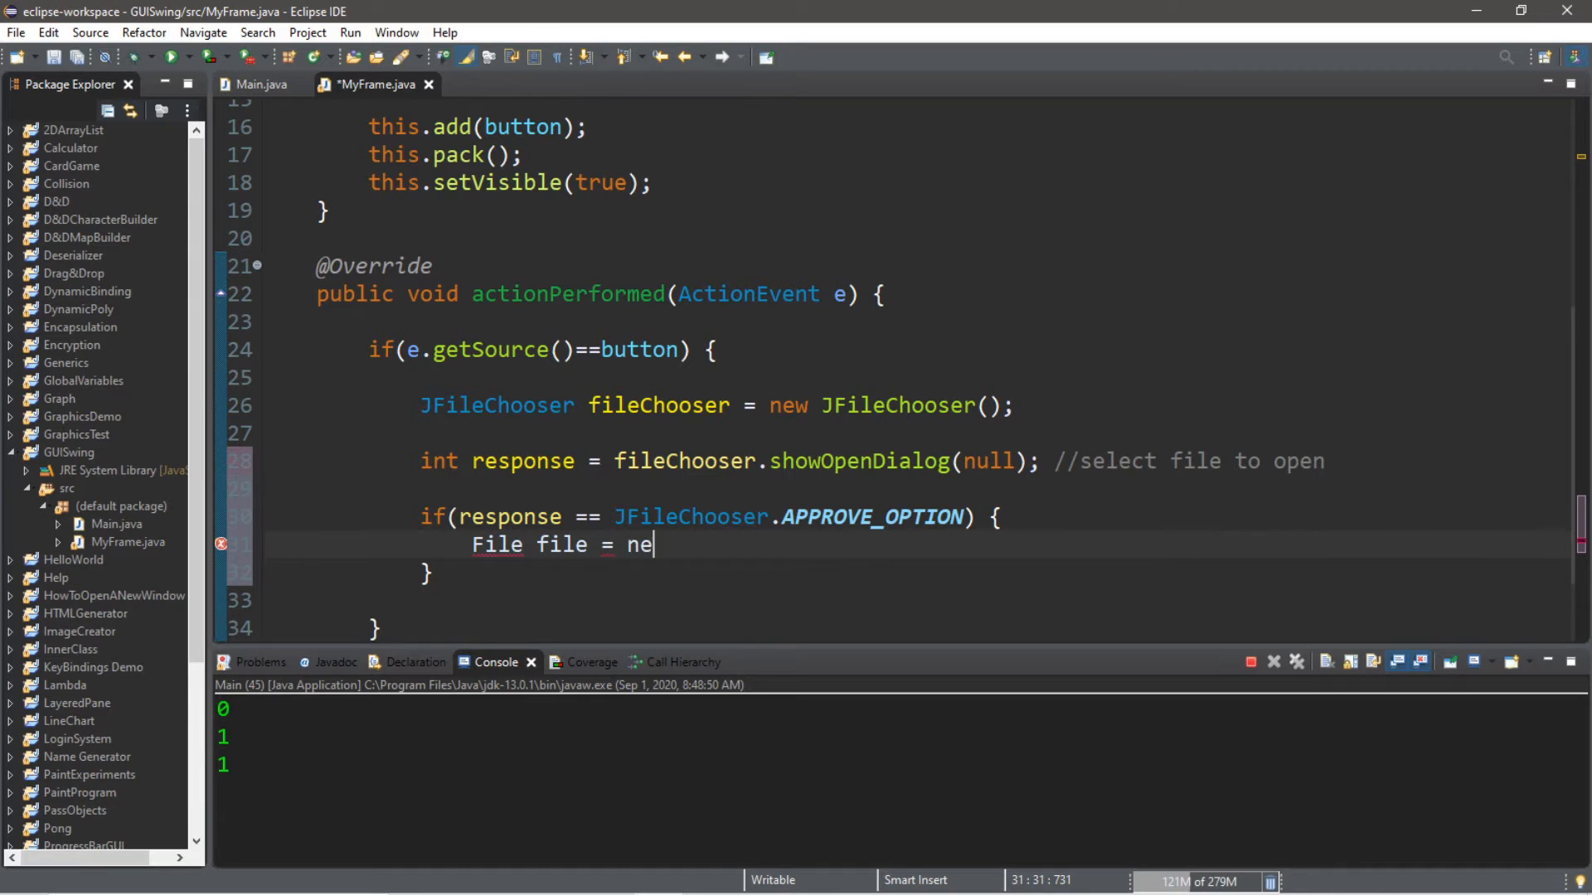
text(w File())
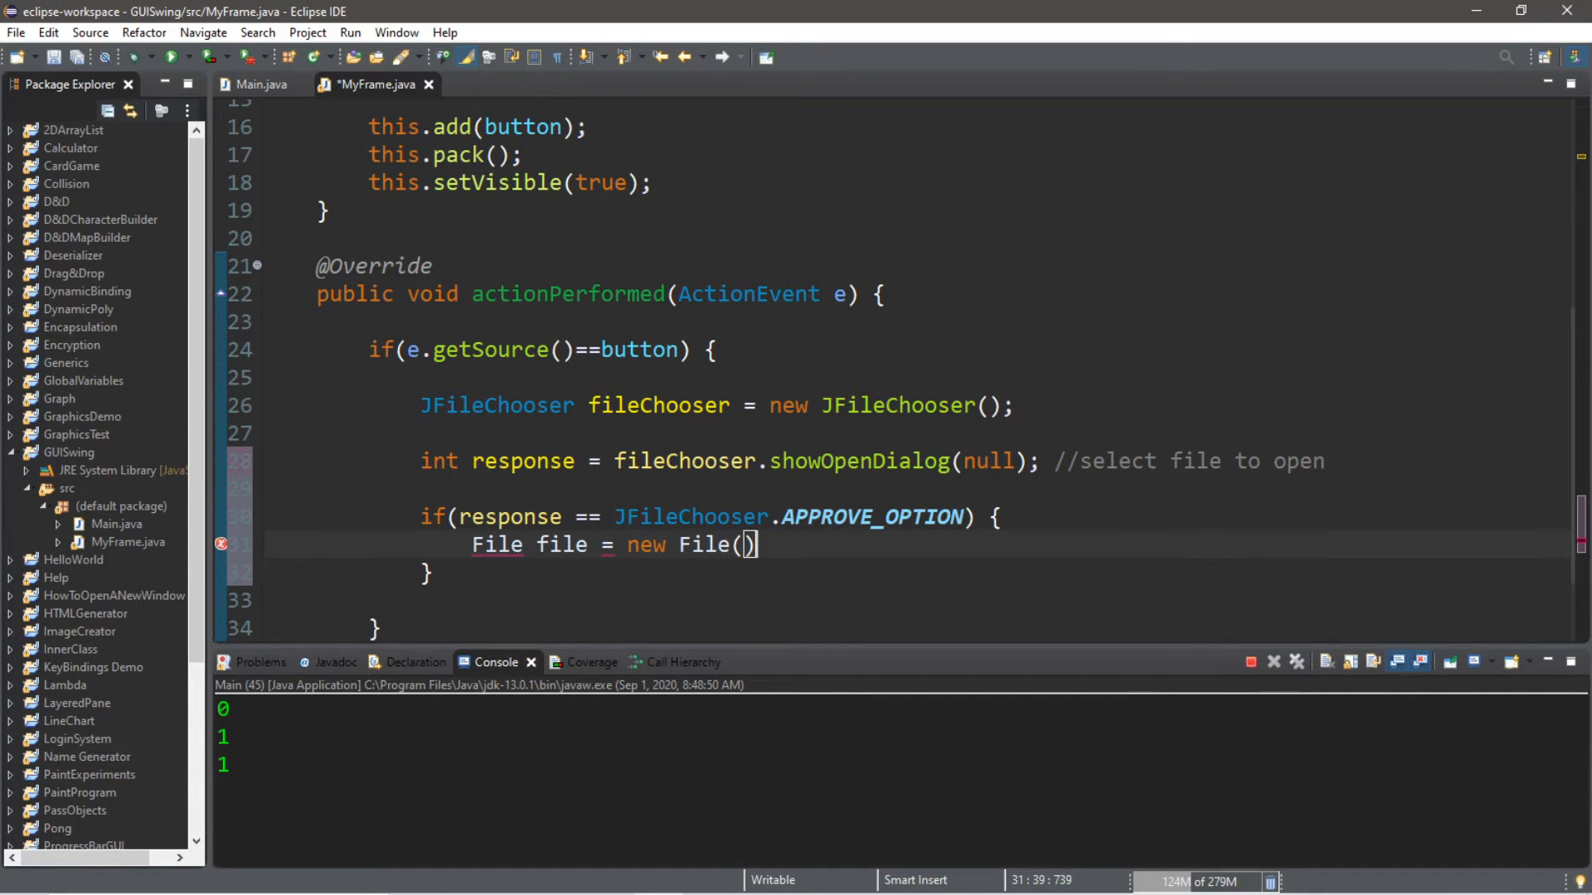
text(;)
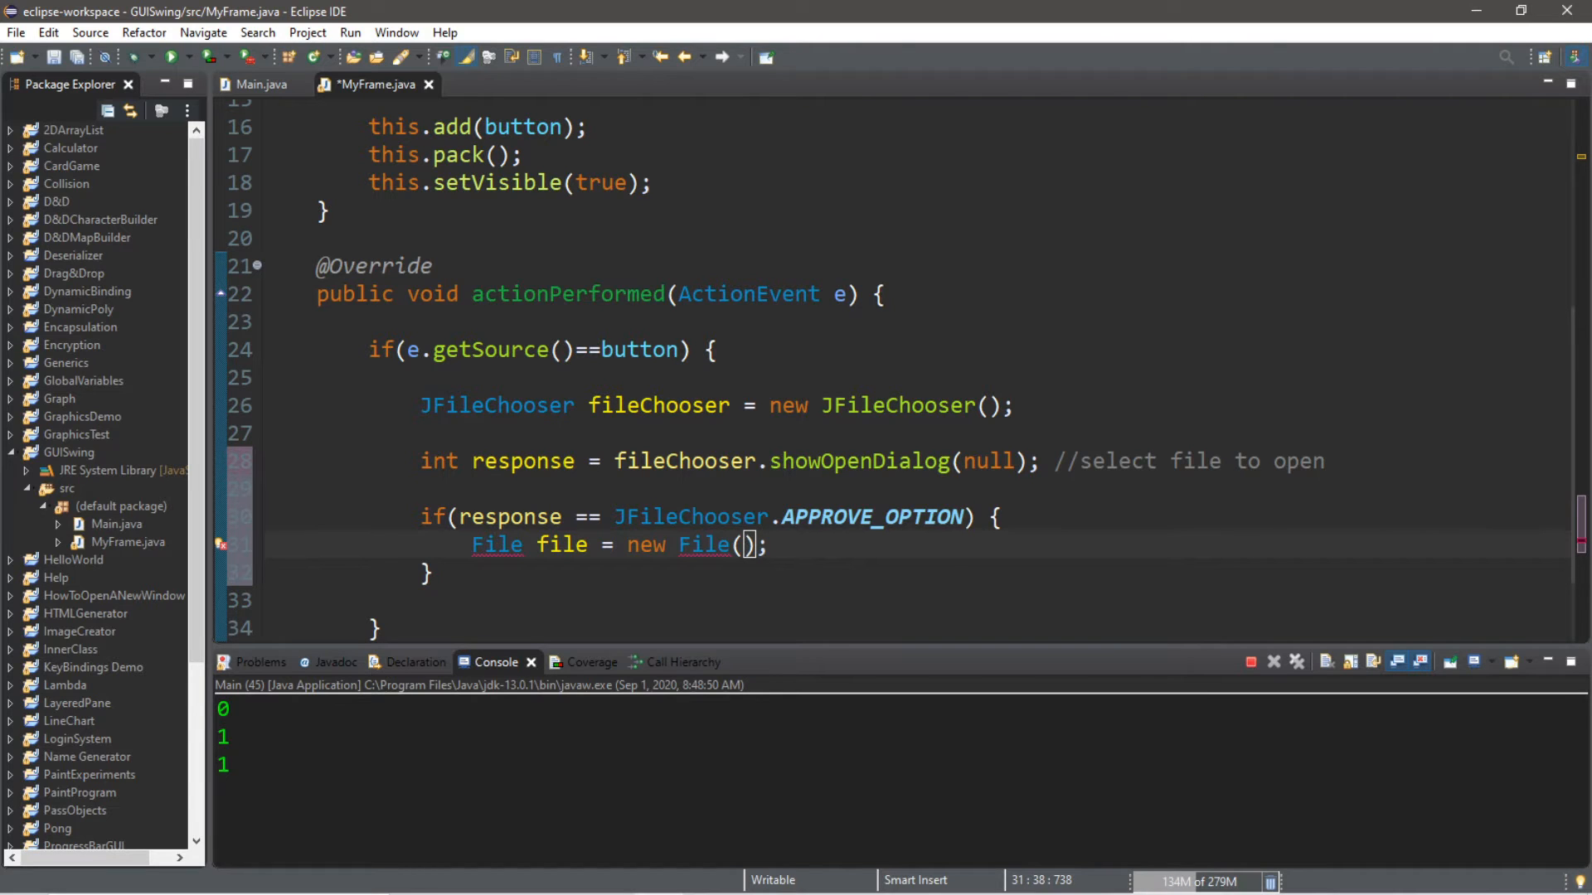
text(fileChoose)
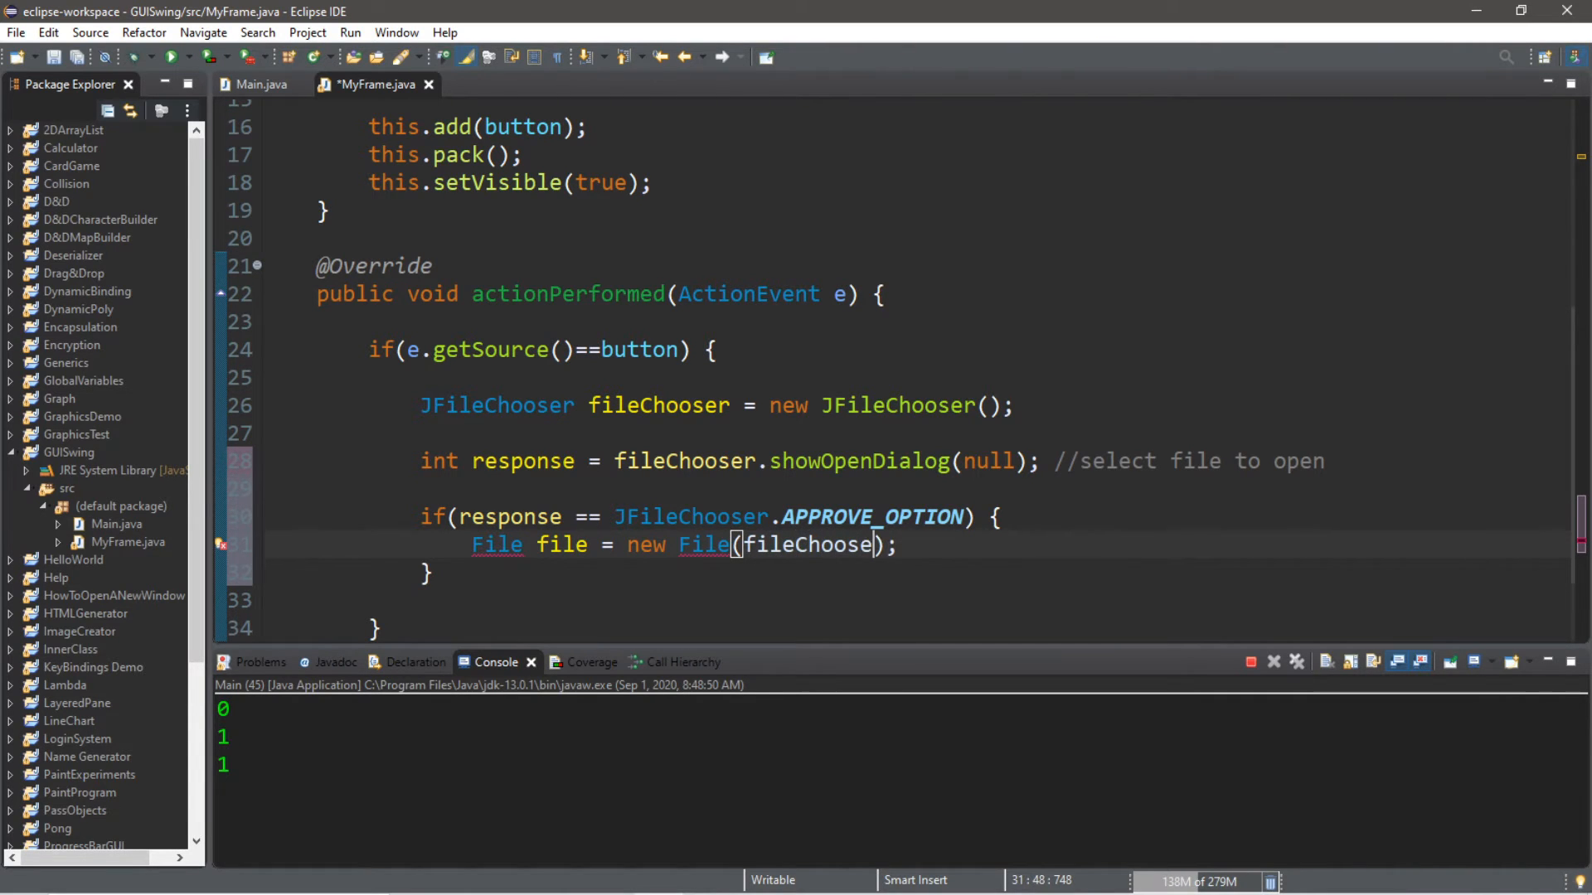
text(.getSelectedFile()
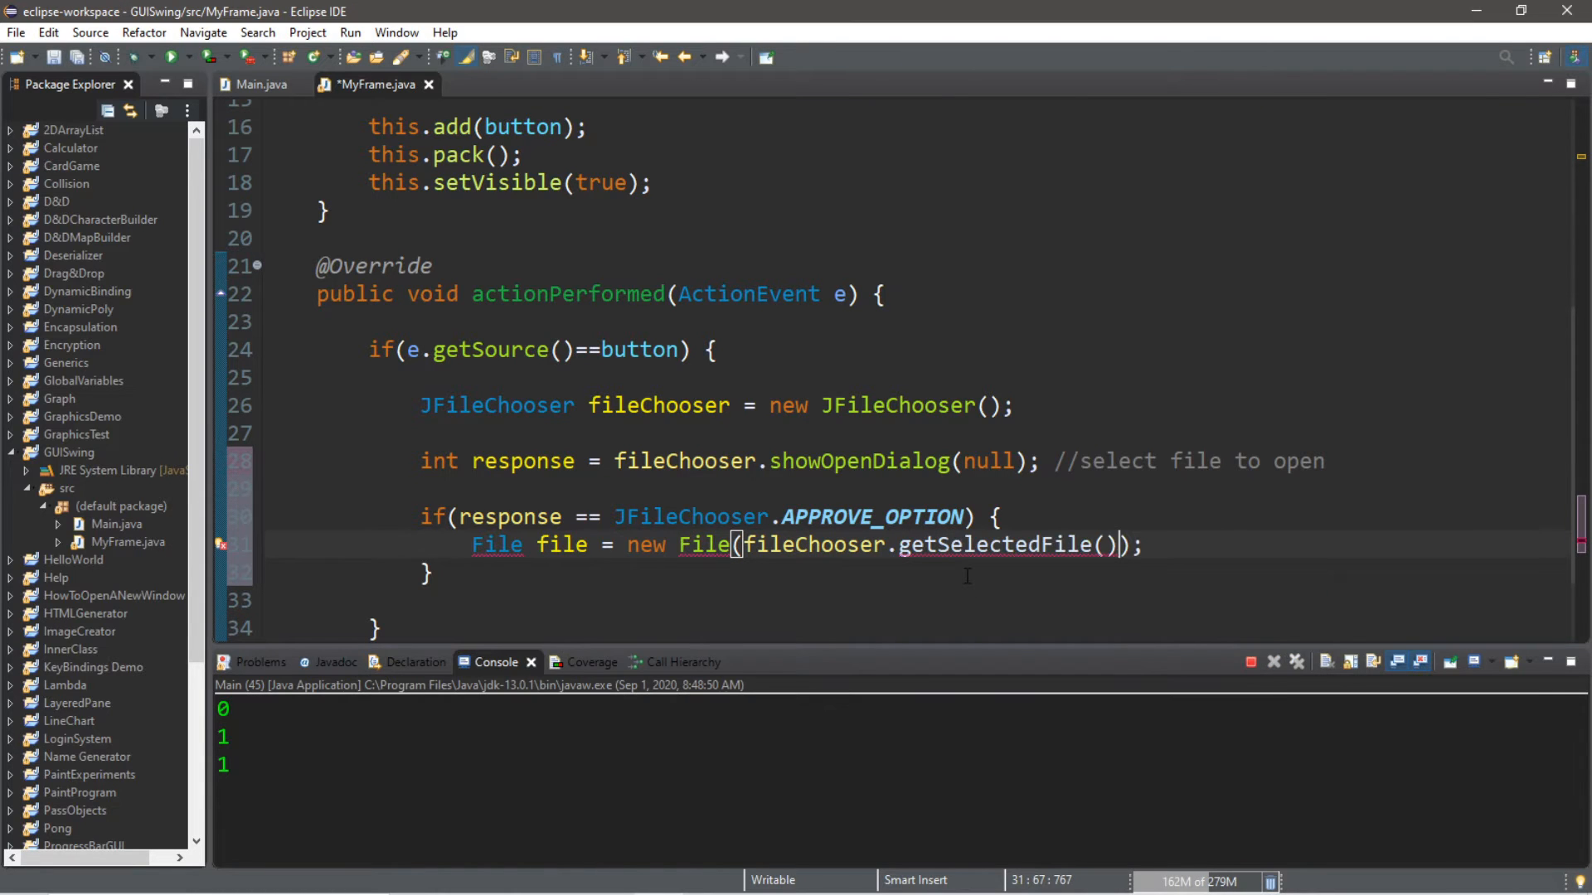
text(.getAbsolutePath()
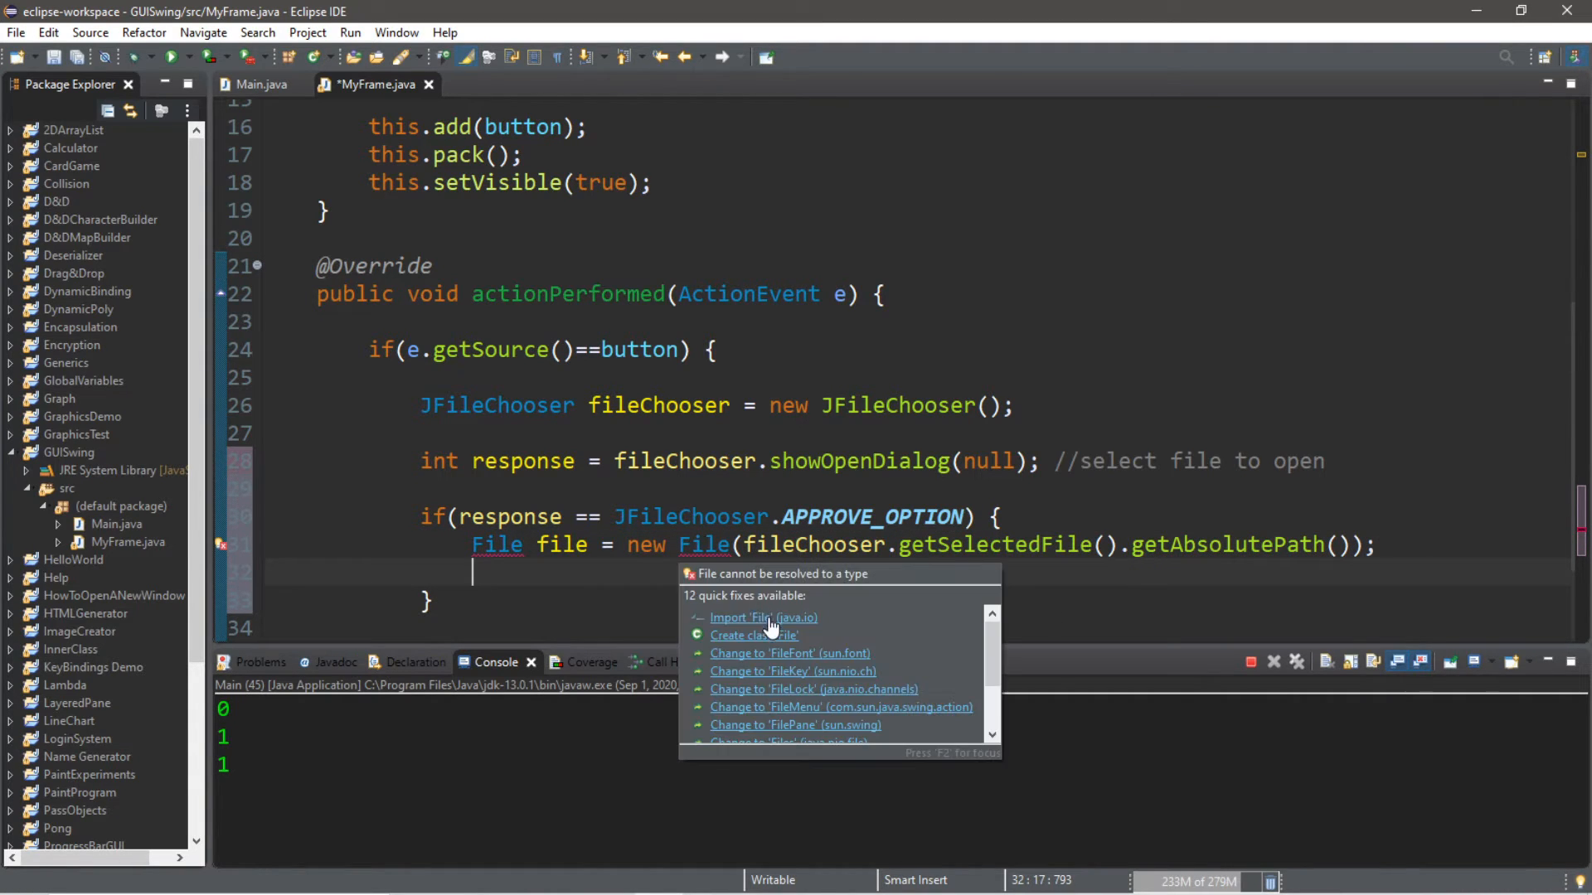
click(763, 617)
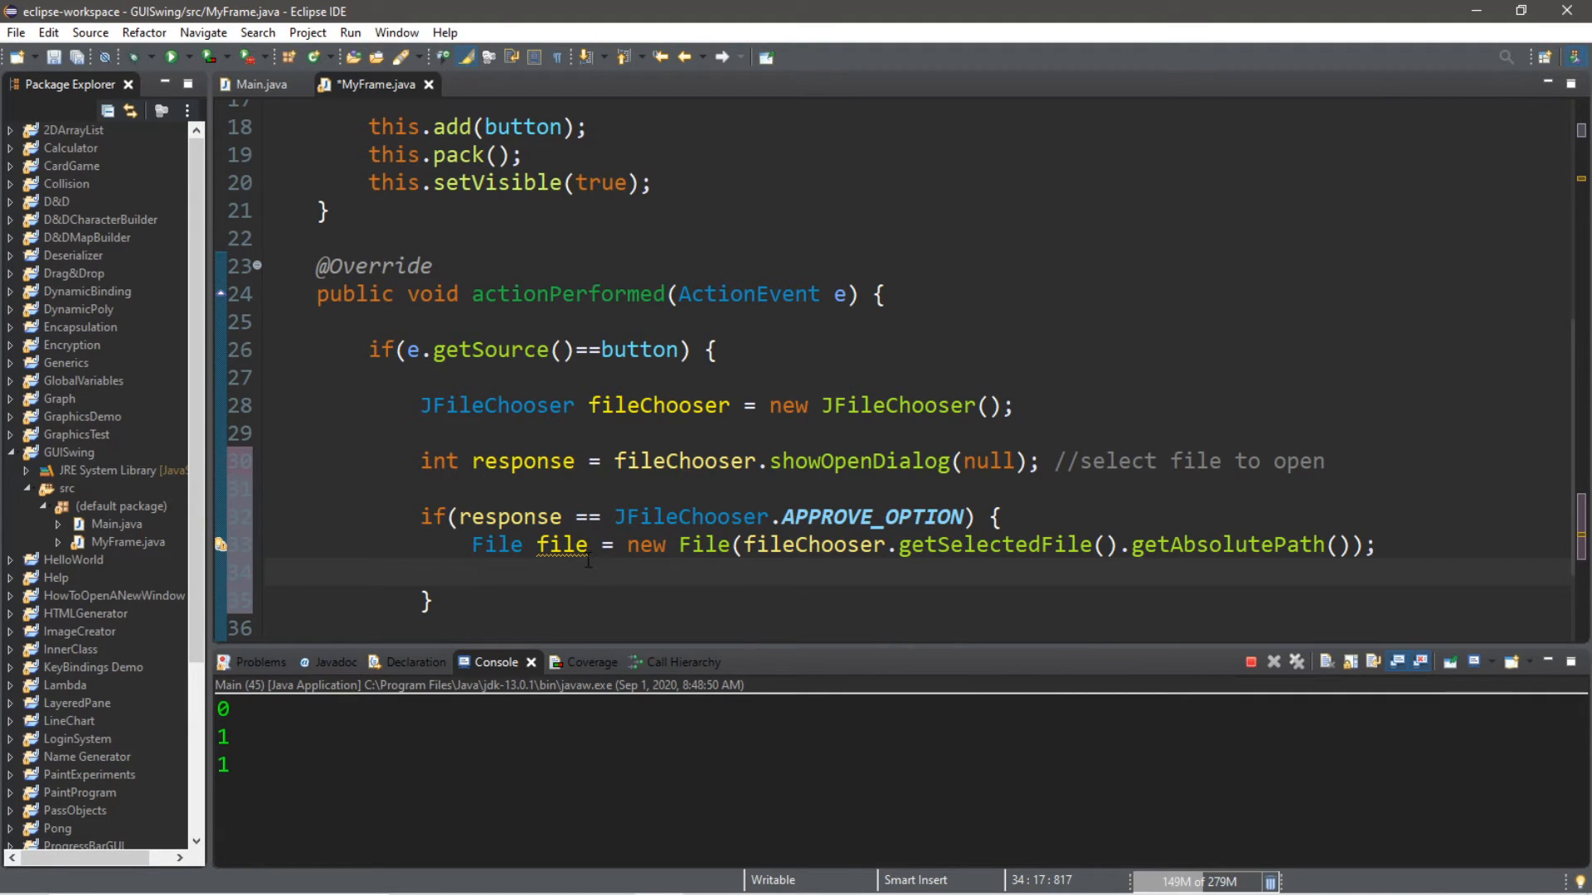
text(System.out.println();)
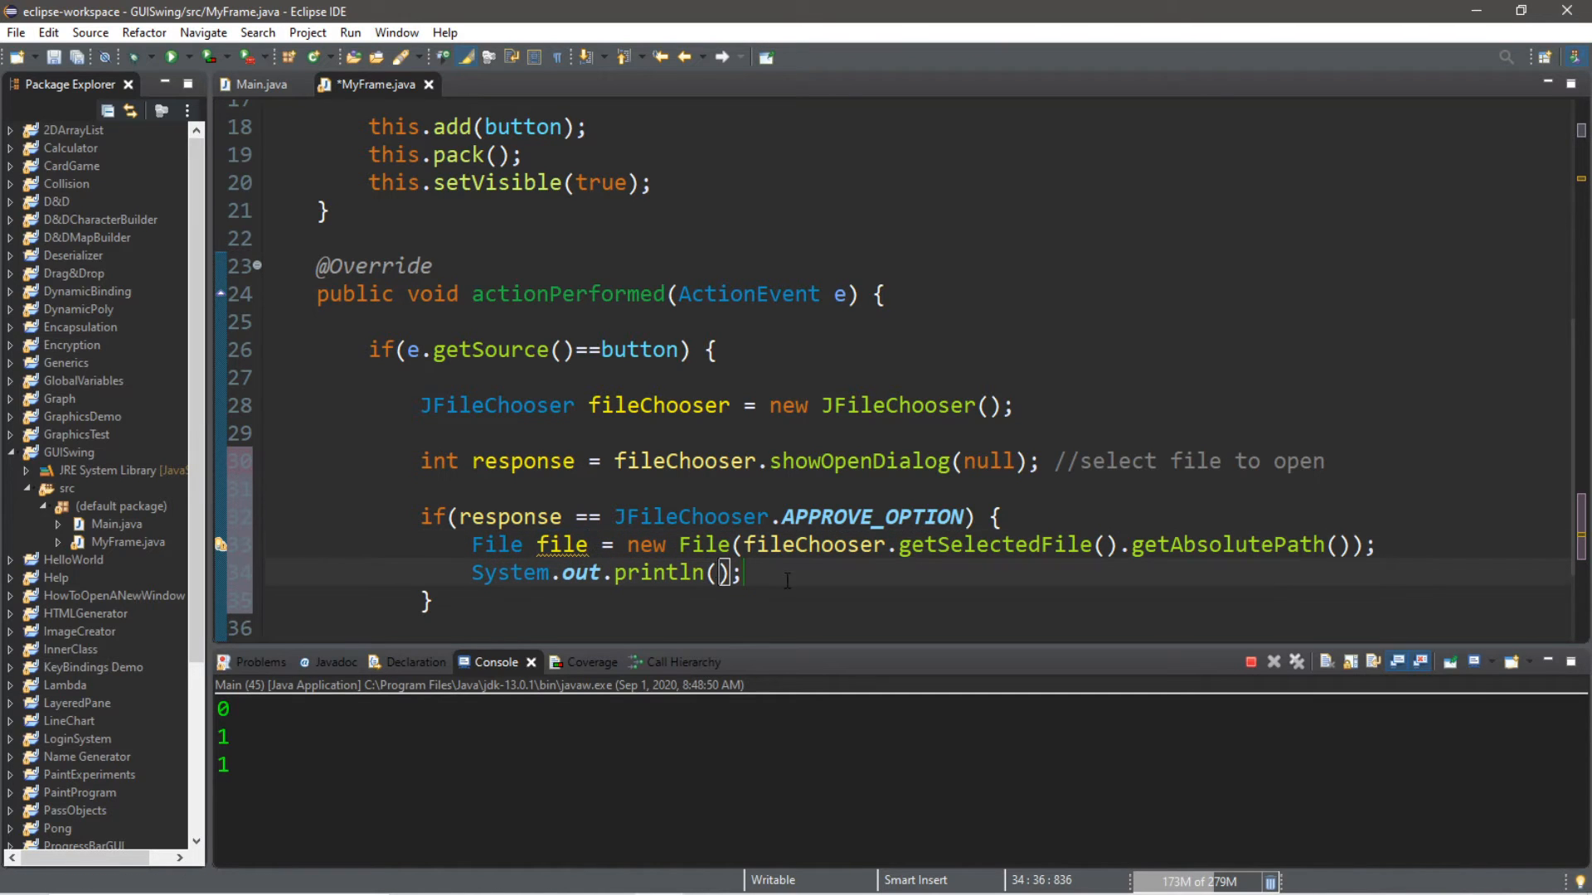
text(file)
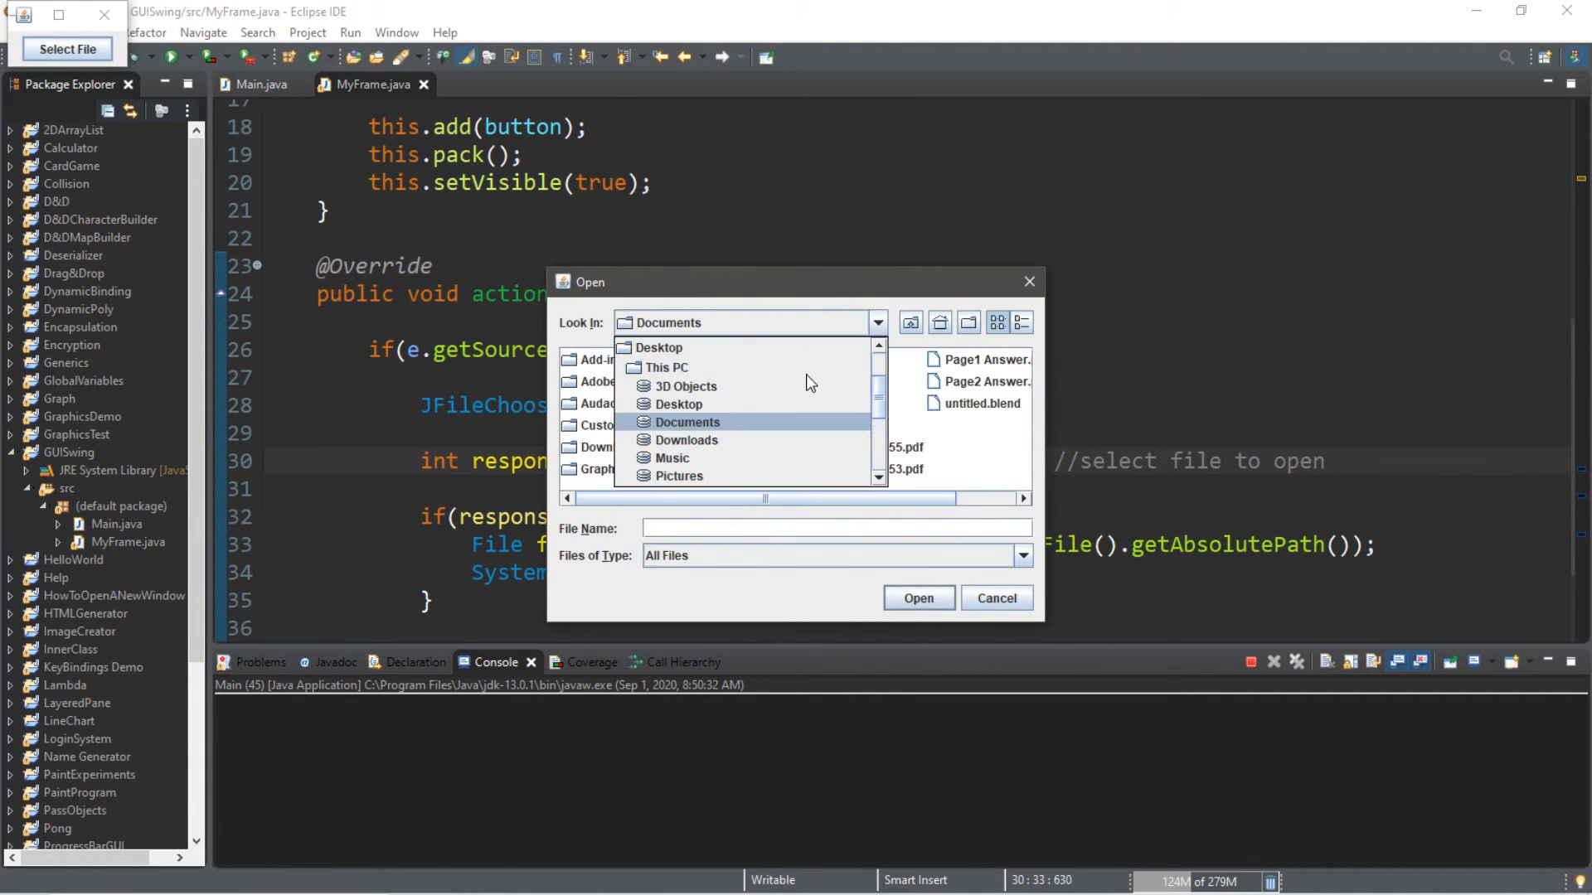
Step: Open HelloWorld.txt from the Desktop folder in the running program's open dialog
click(679, 403)
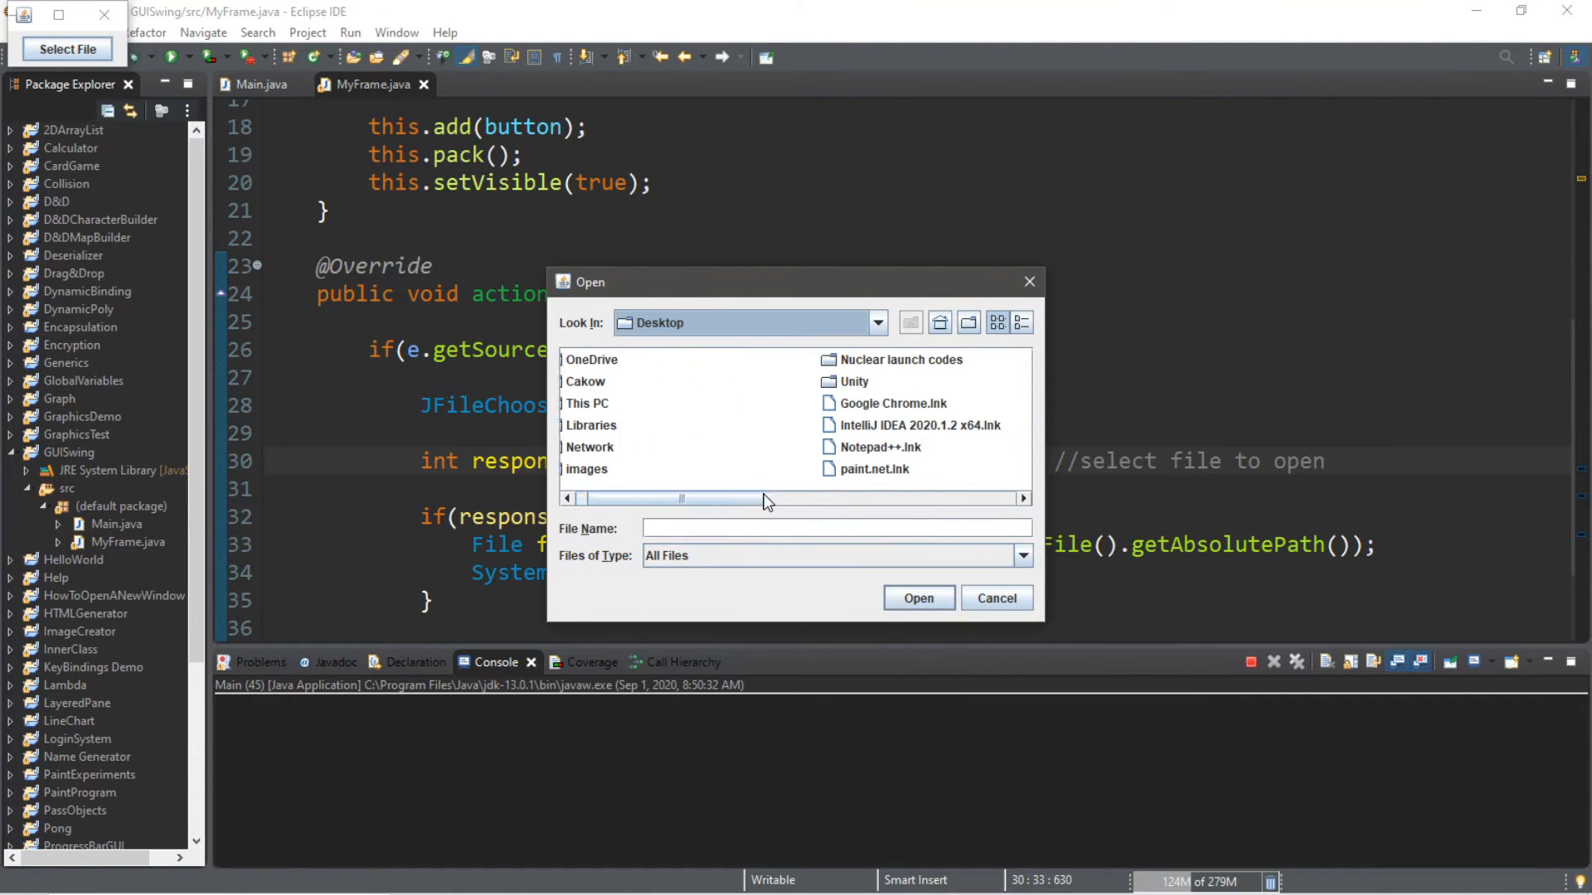
click(781, 468)
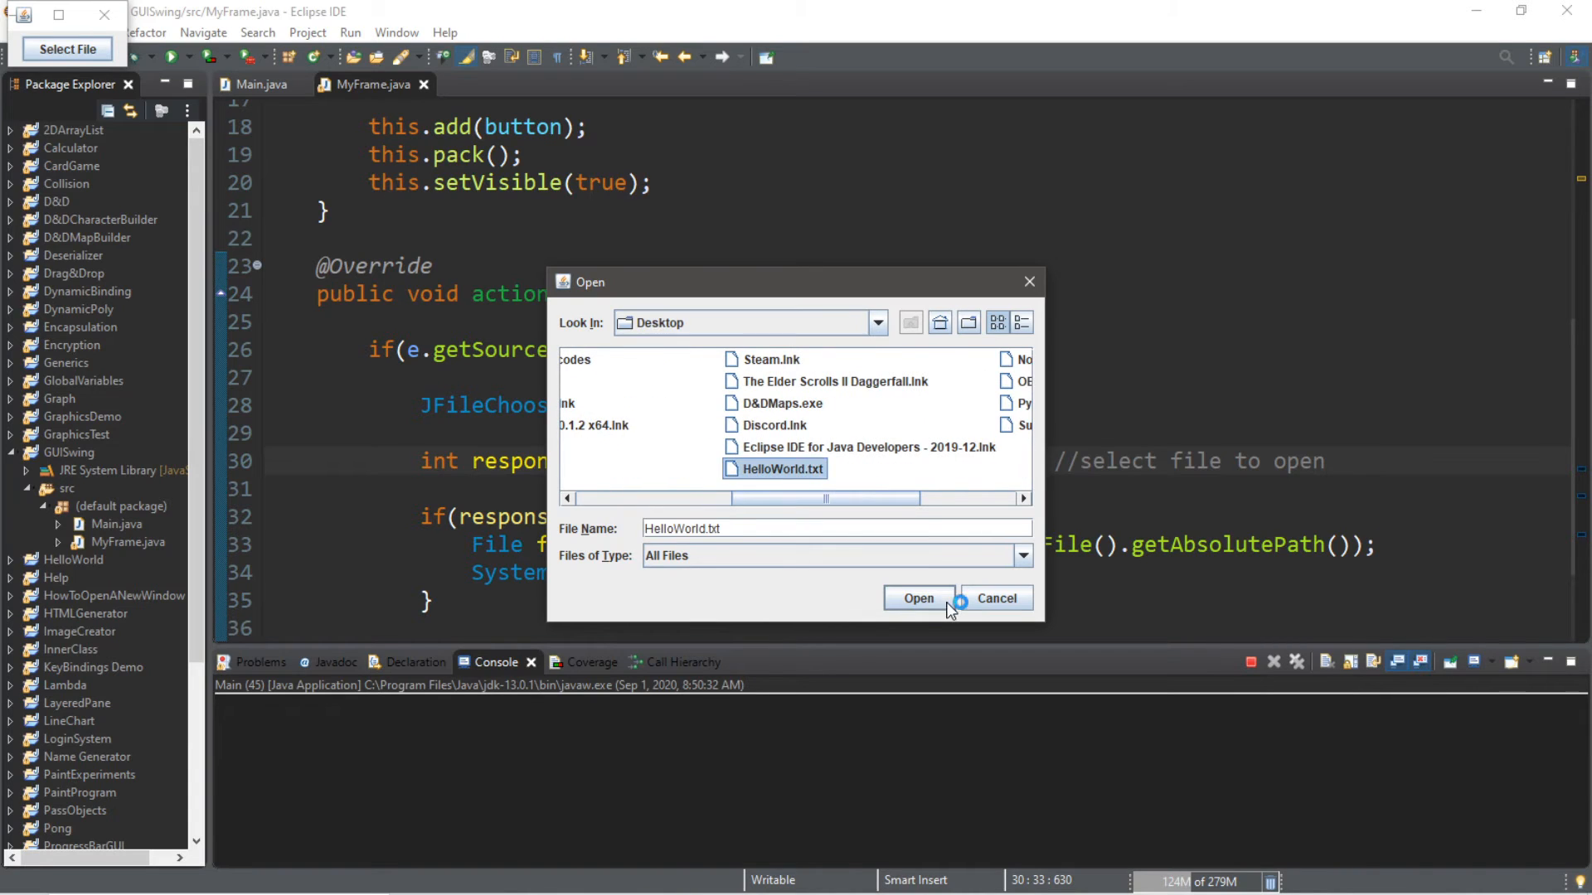
click(918, 598)
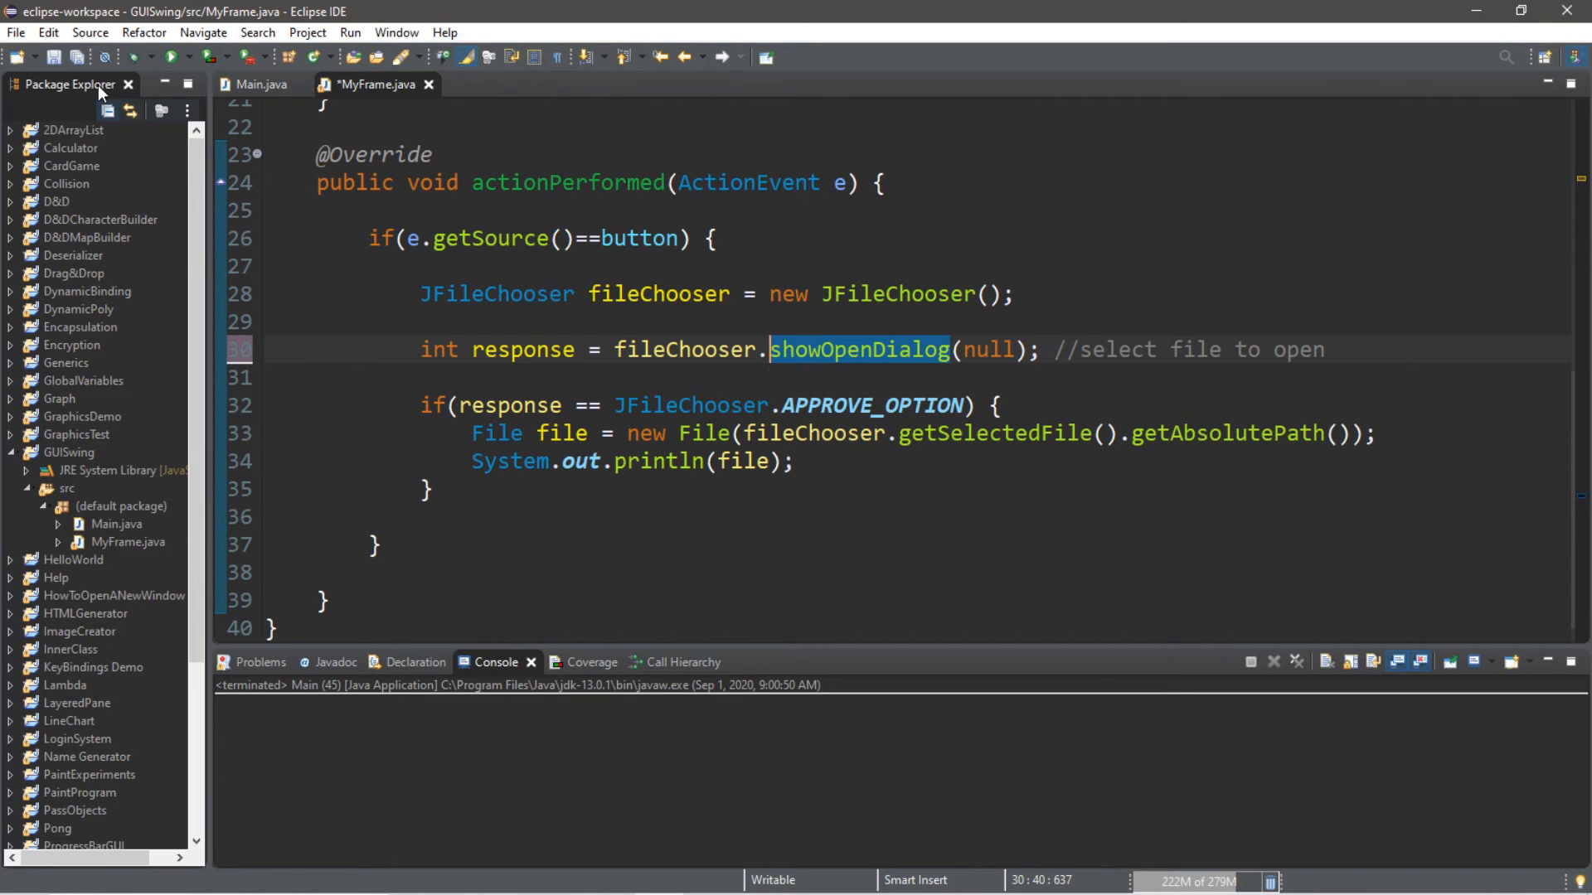
Step: Relaunch Main, bring up the Select File chooser again, and dismiss it with Open
click(171, 56)
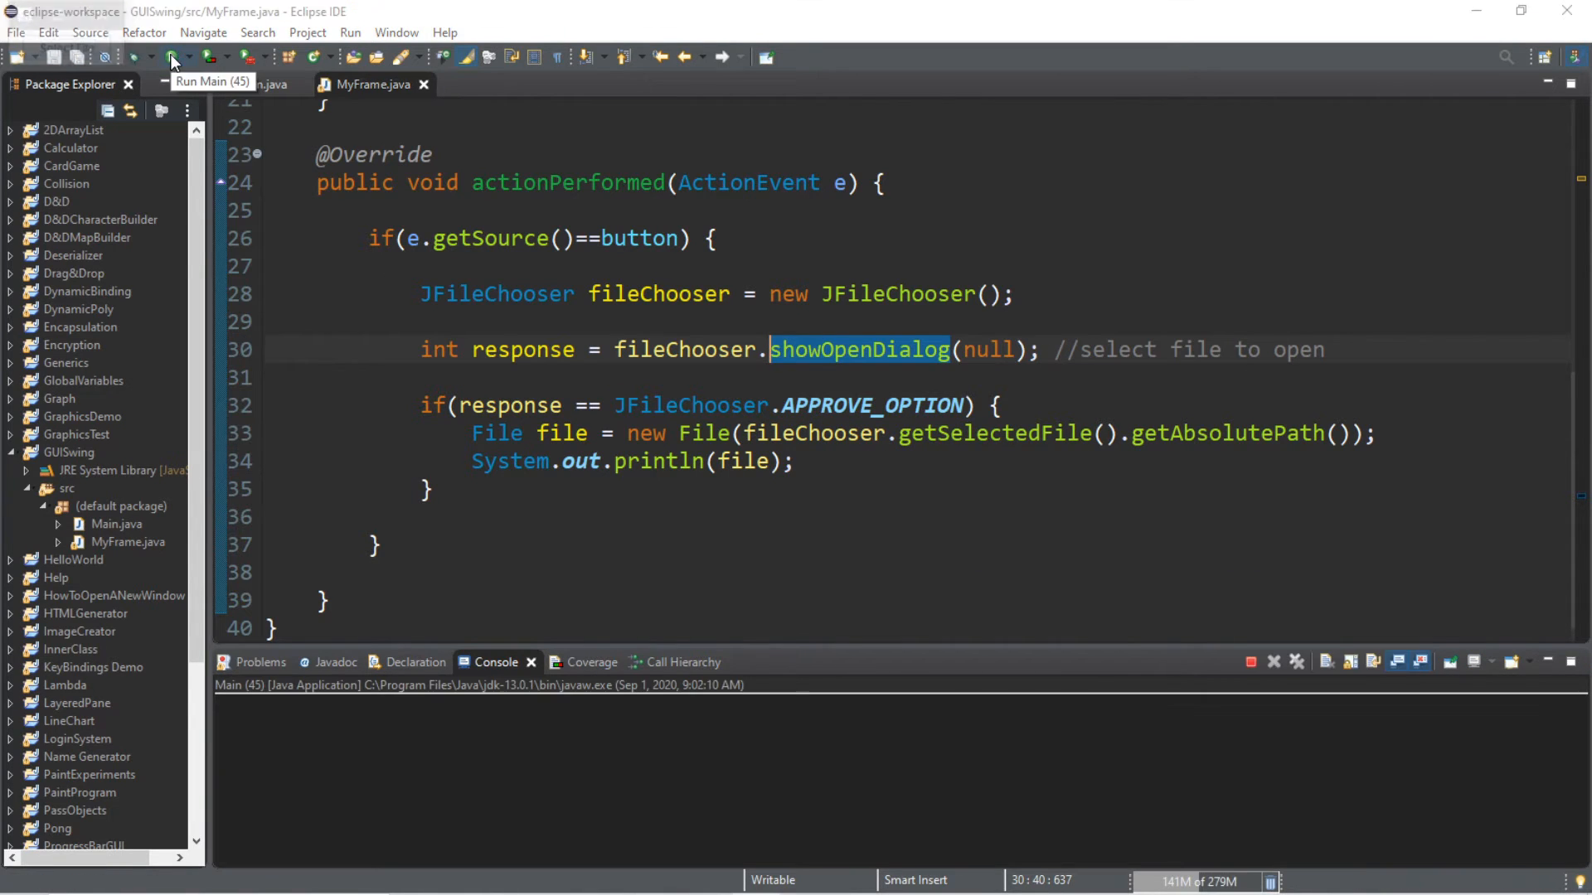
click(172, 57)
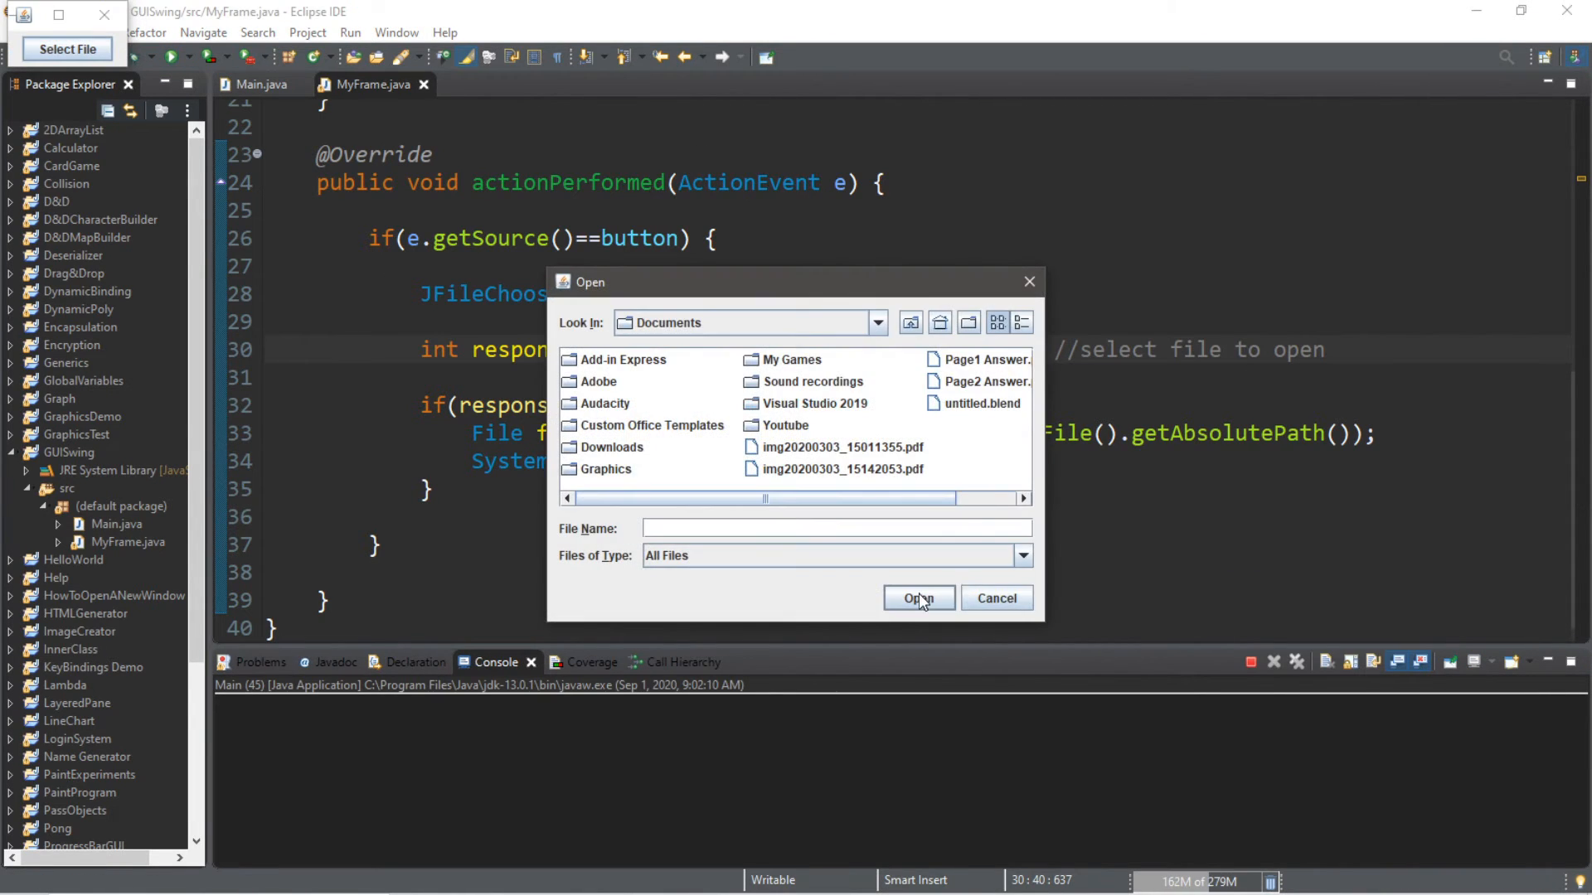
click(919, 598)
text(int response = fileChooser.showSaveDialog(null);)
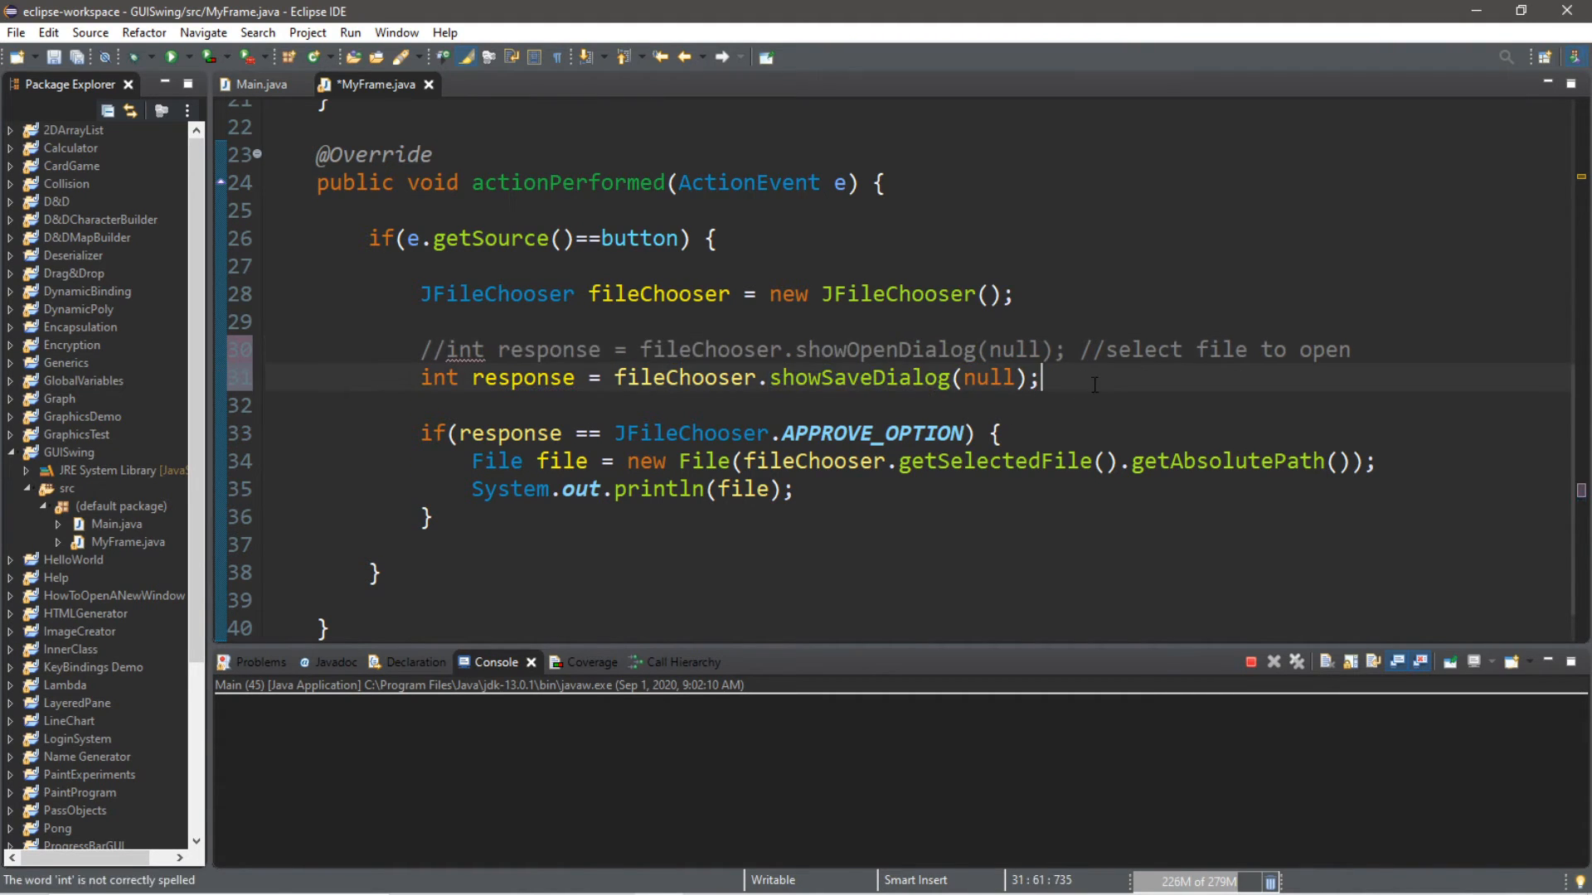
Step: Add the comment //select file to save to the new showSaveDialog(null) line
text(//select file to save)
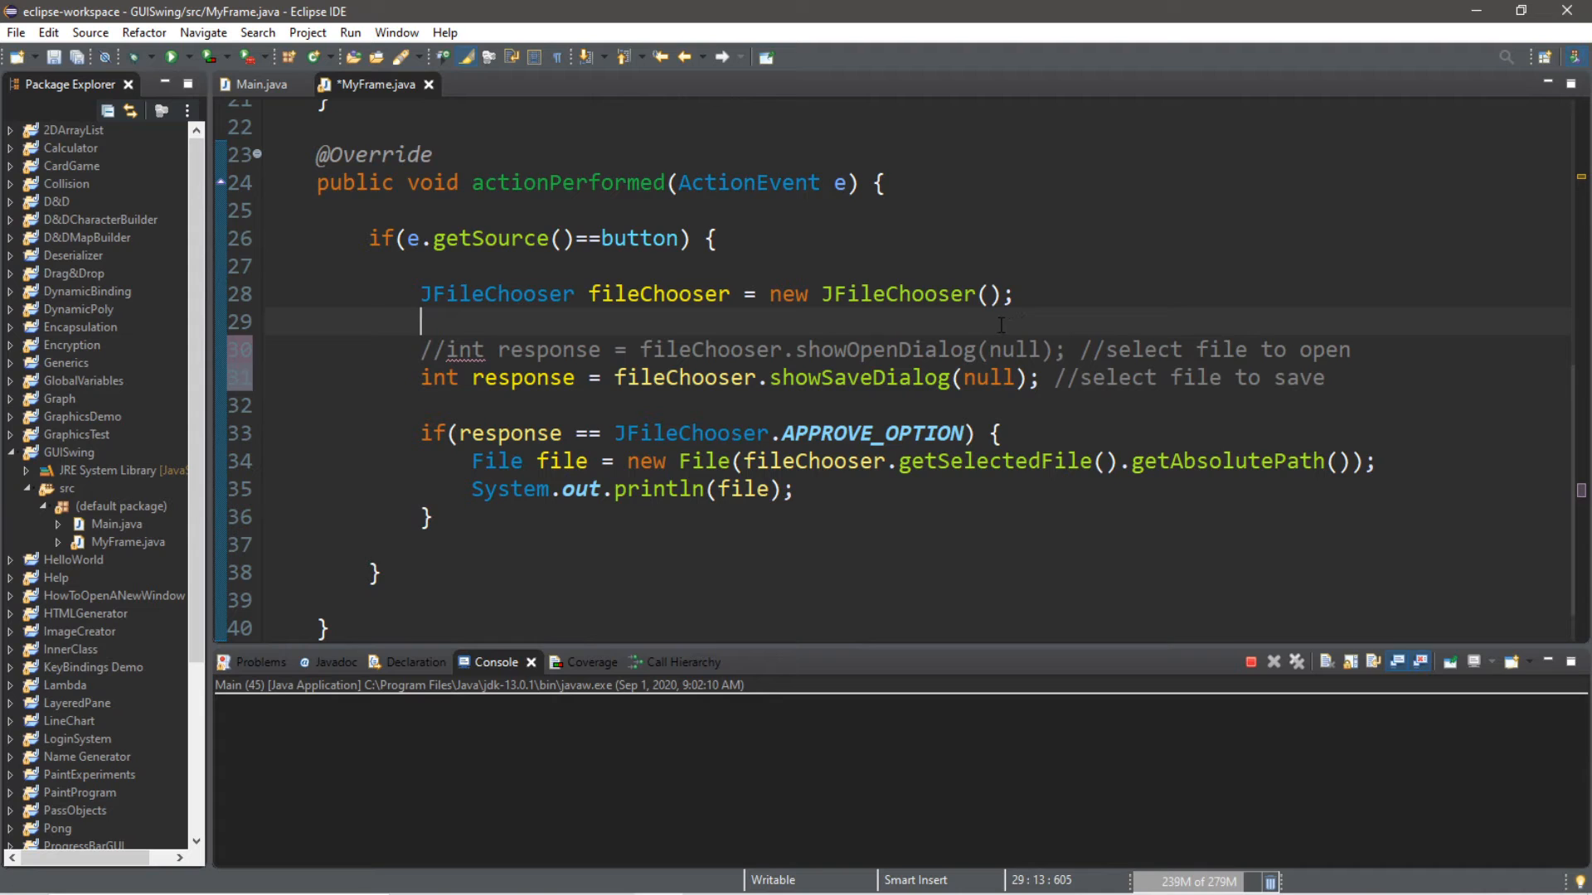
Step: Run the updated program and save as TesFile.txt, printing C:\Users\Cakow\Desktop\TesFile.txt
click(172, 59)
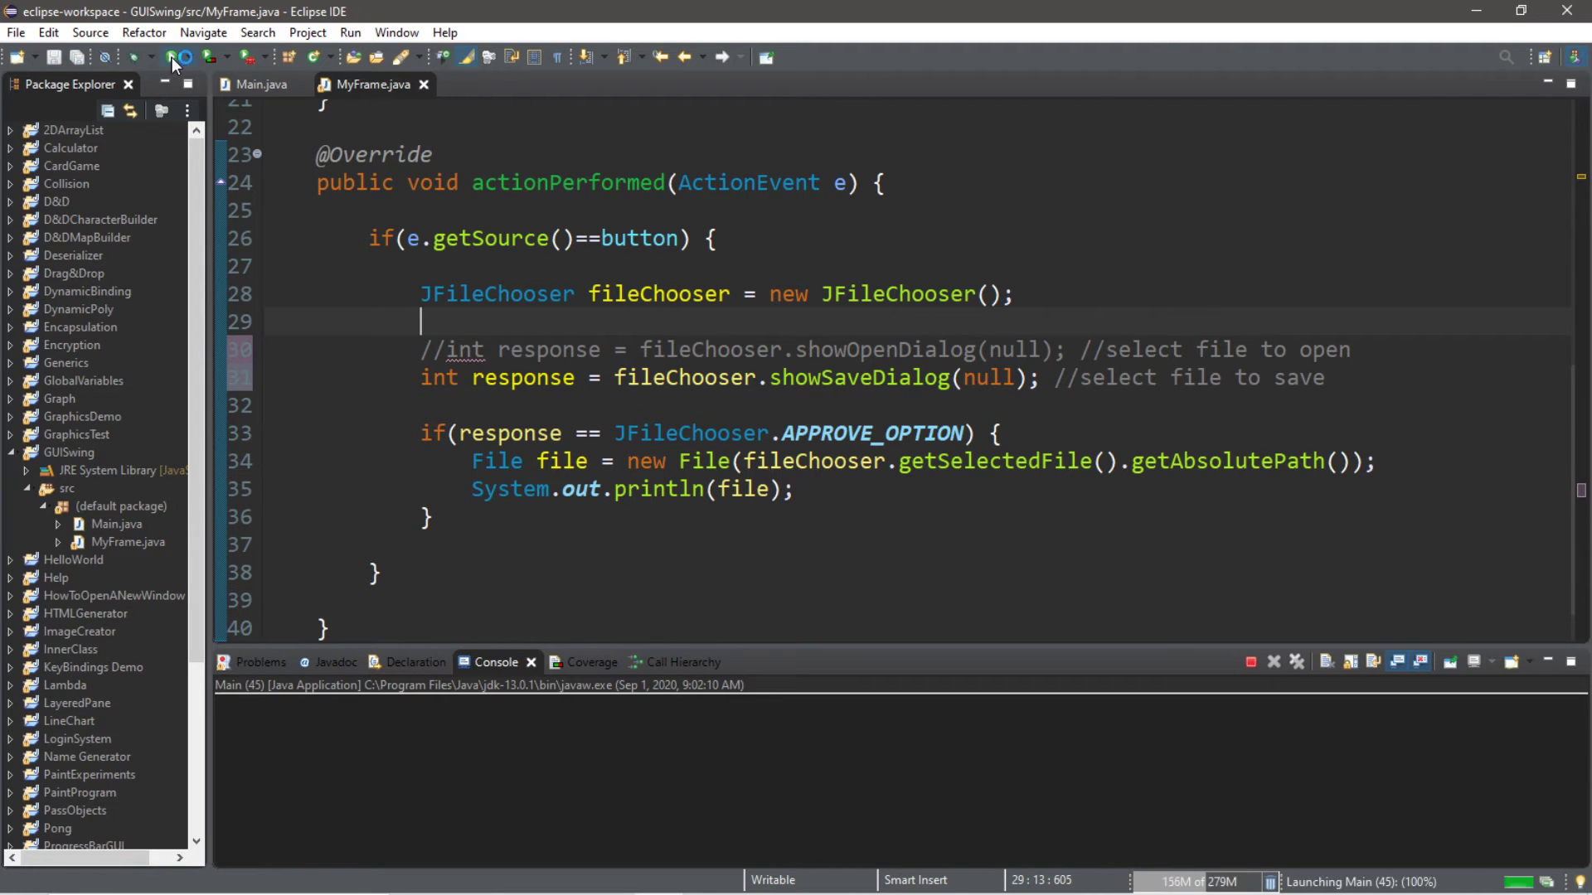
click(175, 58)
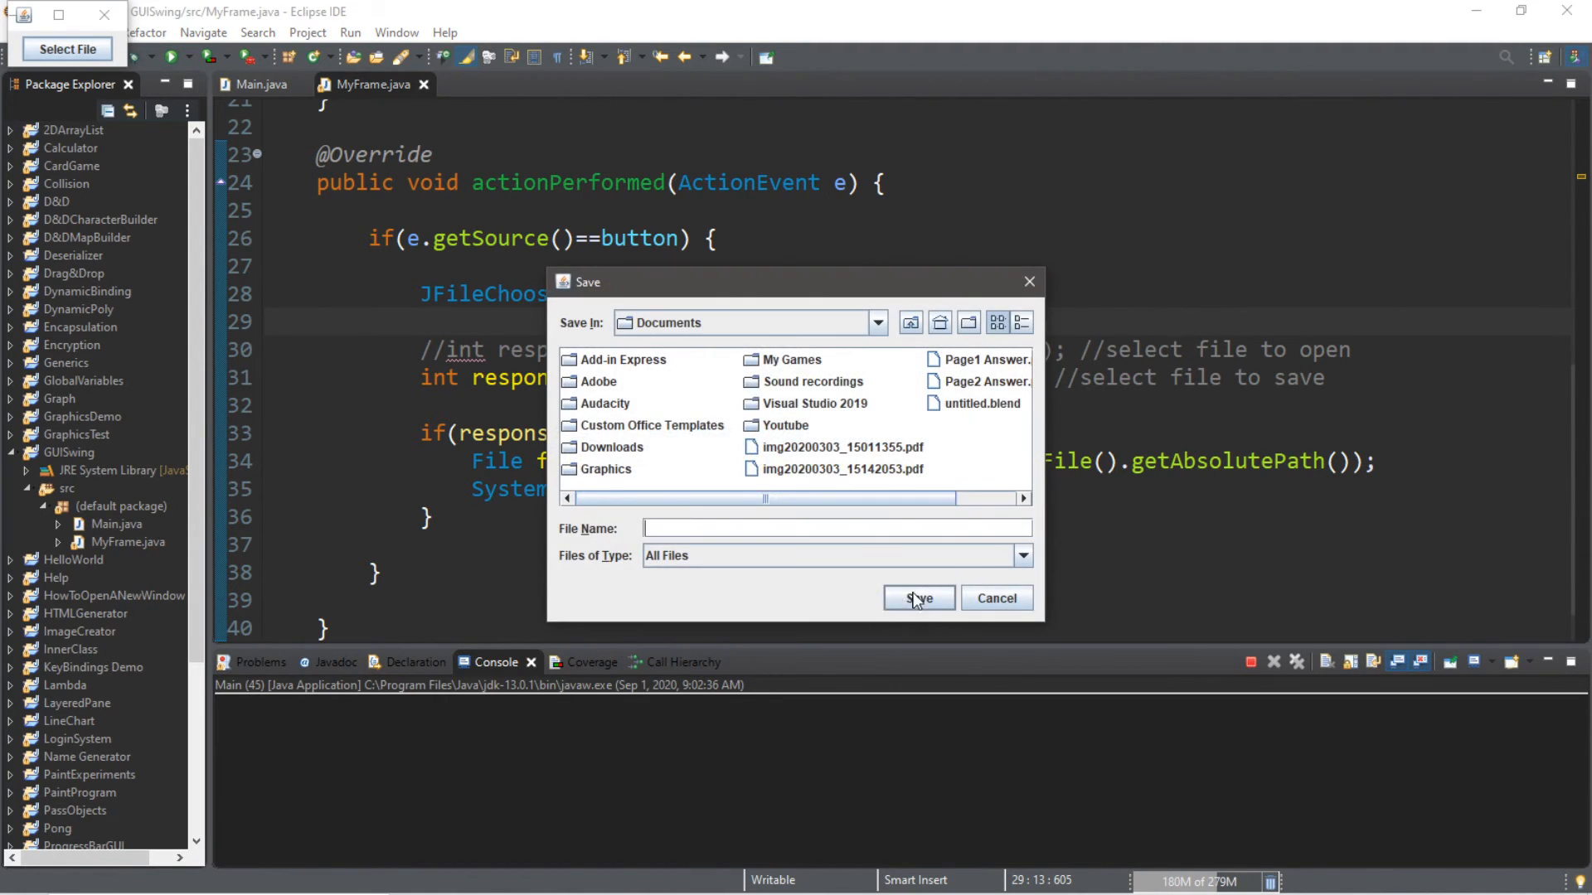
mouse_move(870, 489)
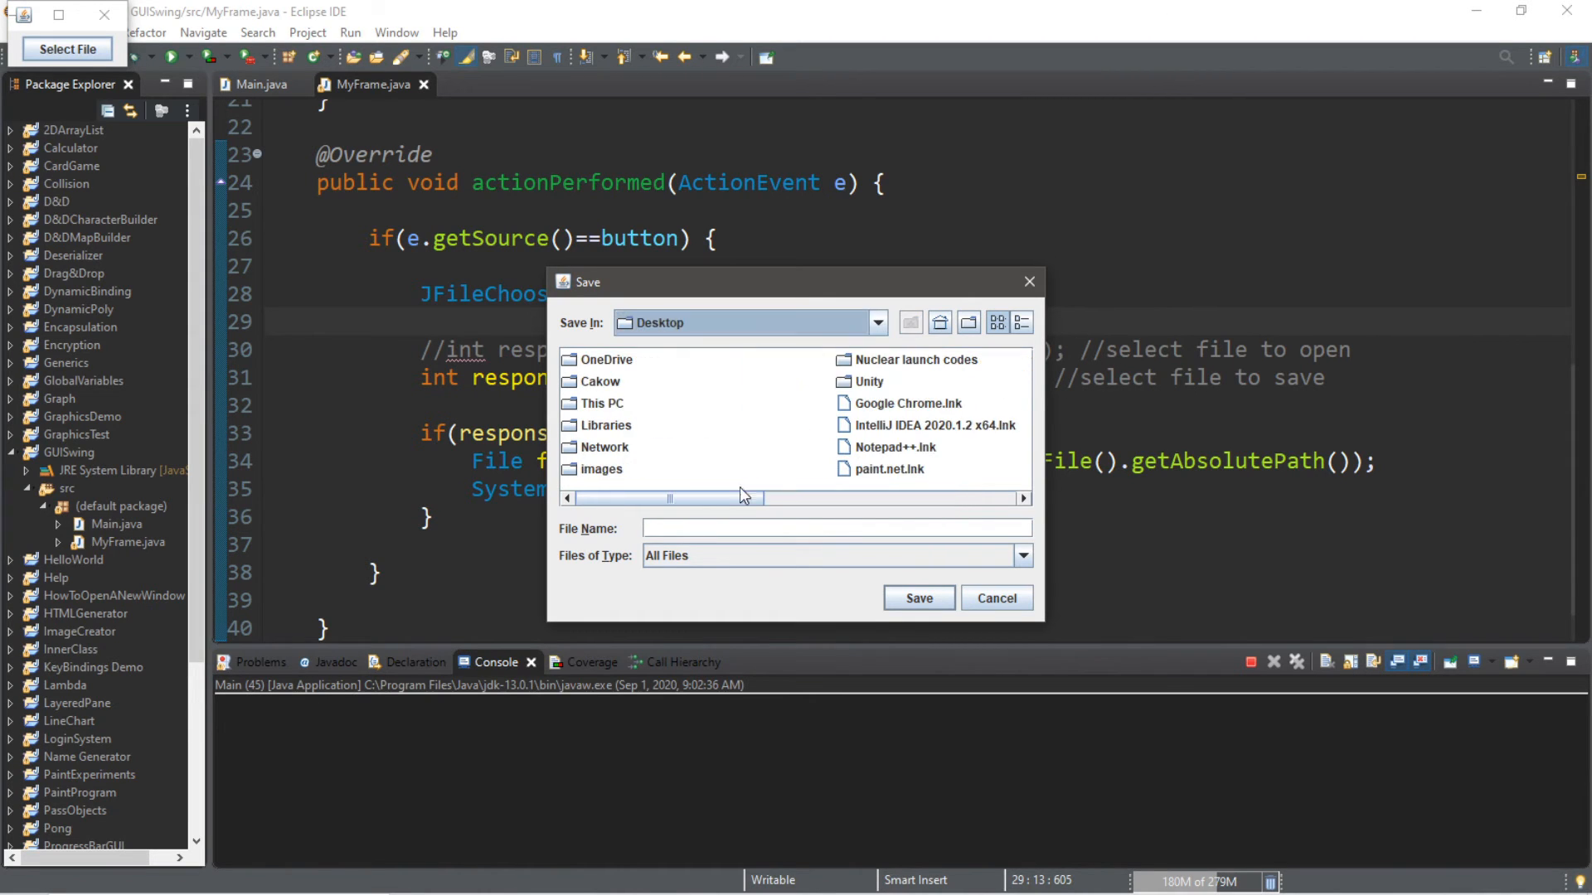
text(Te)
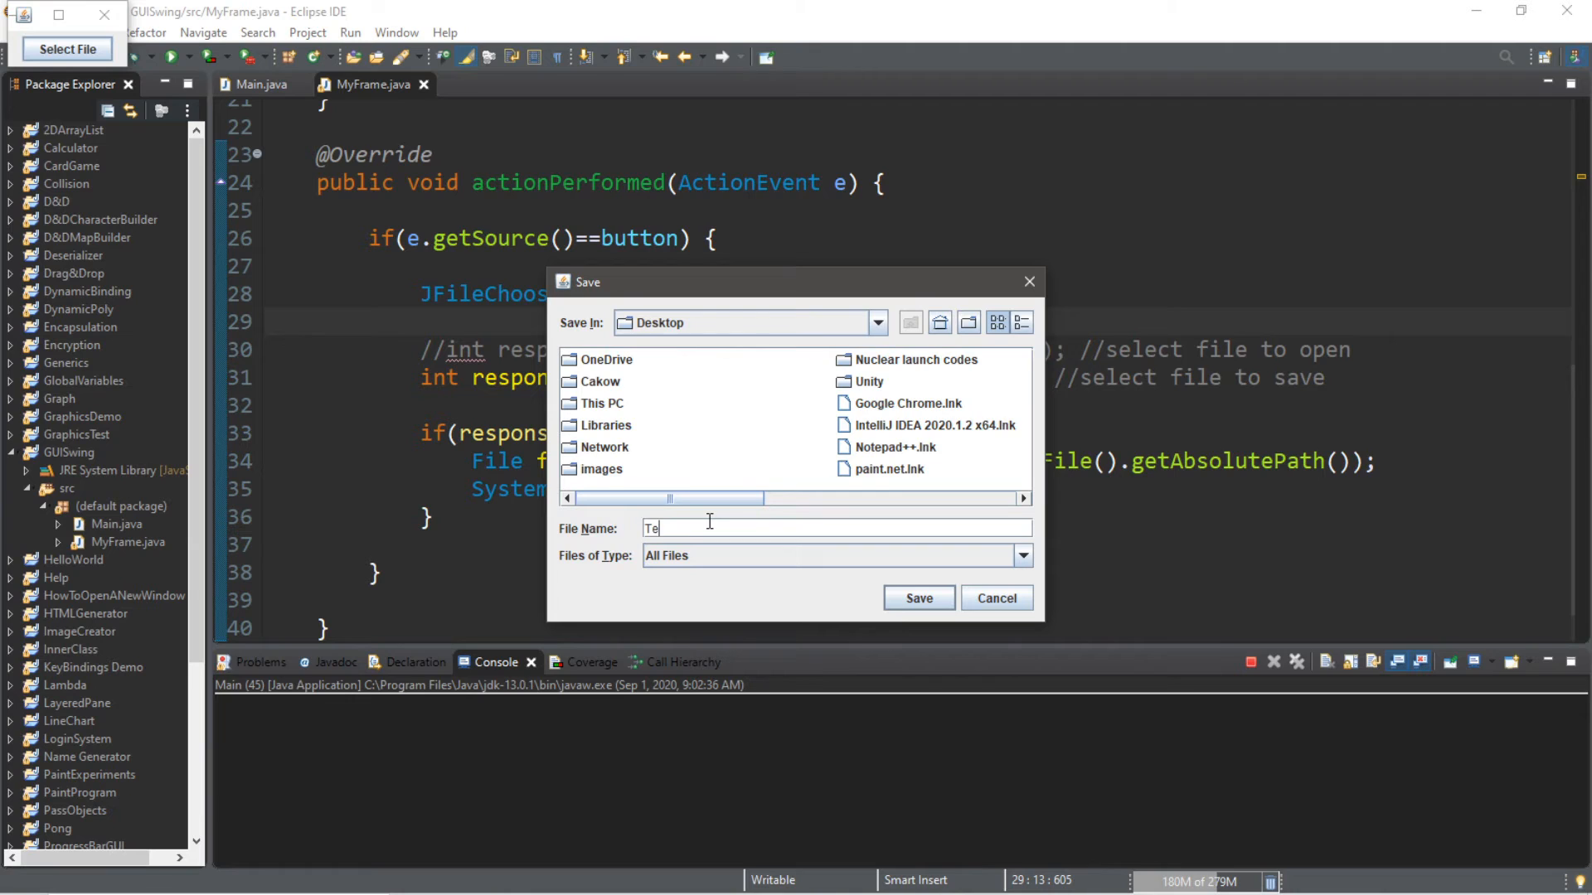
text(sFile)
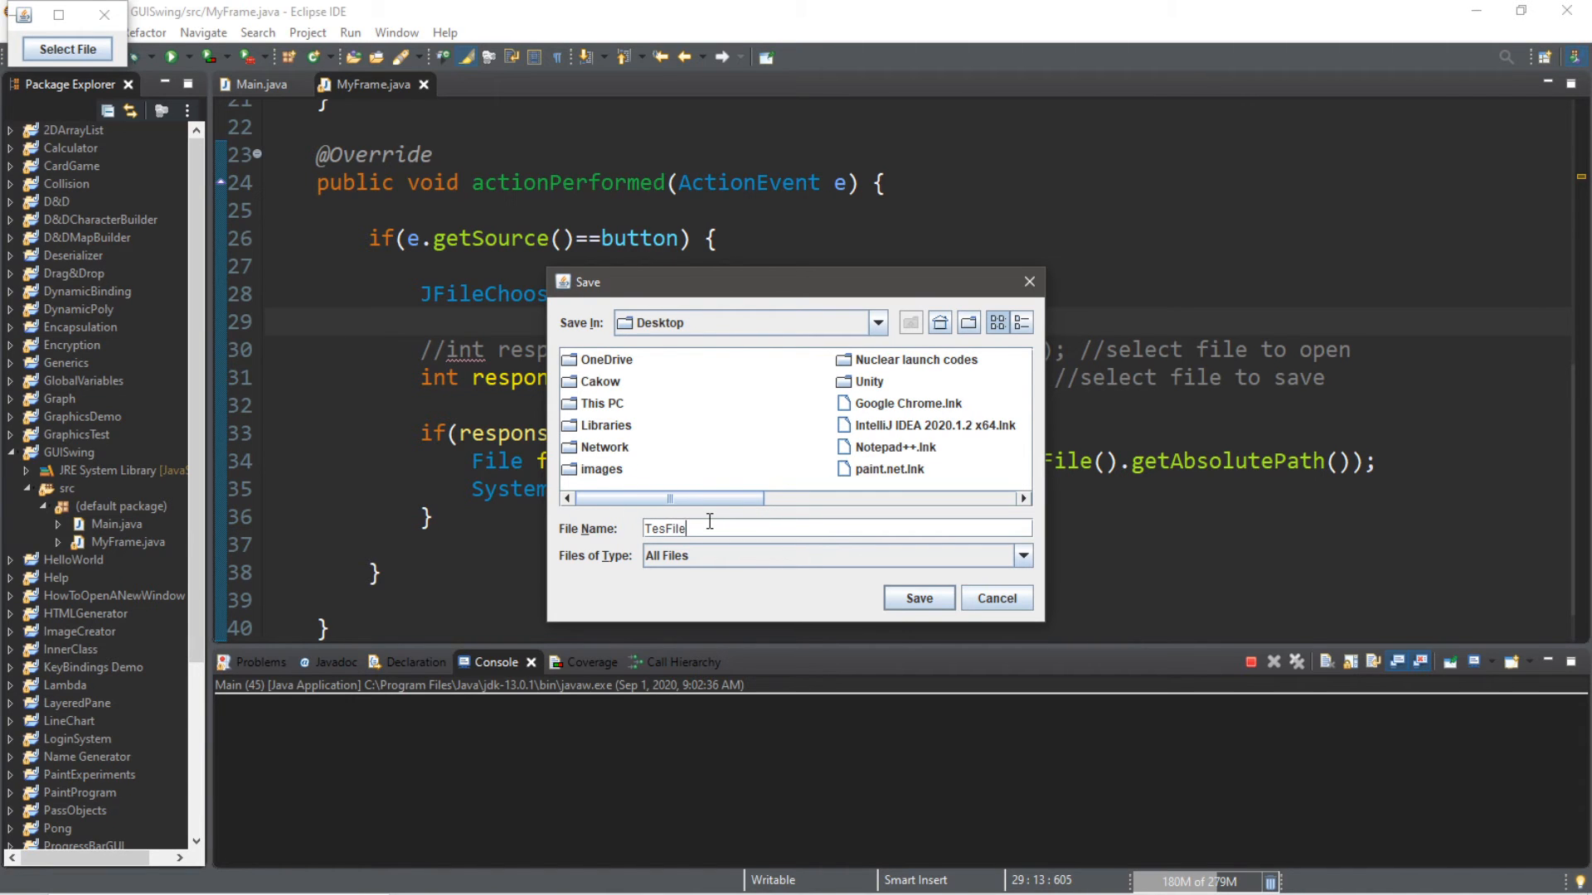
text(.txt)
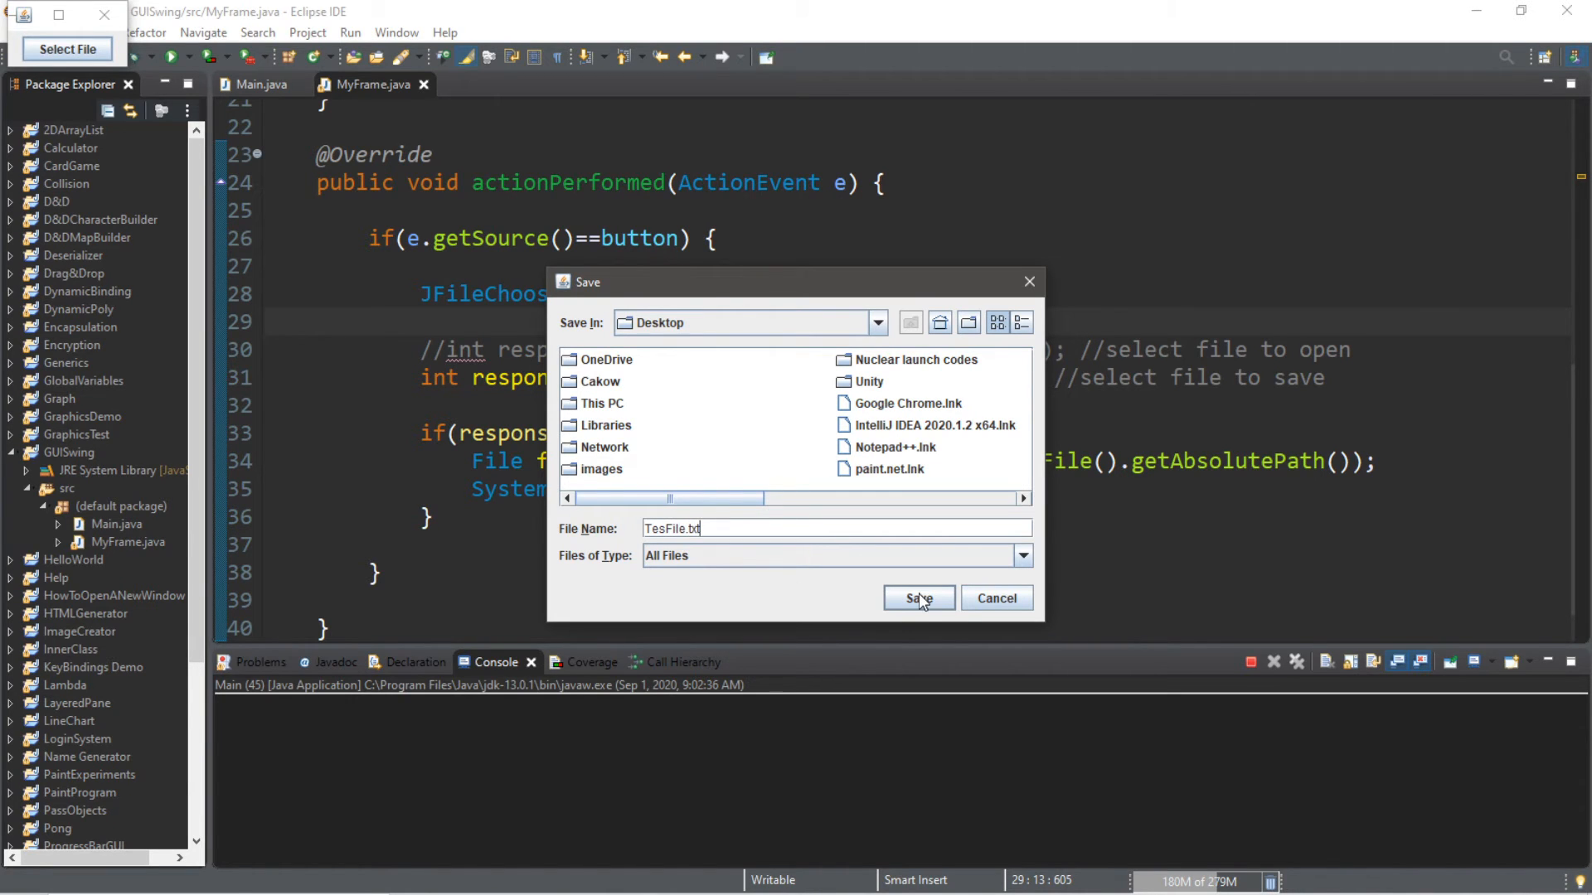
click(919, 598)
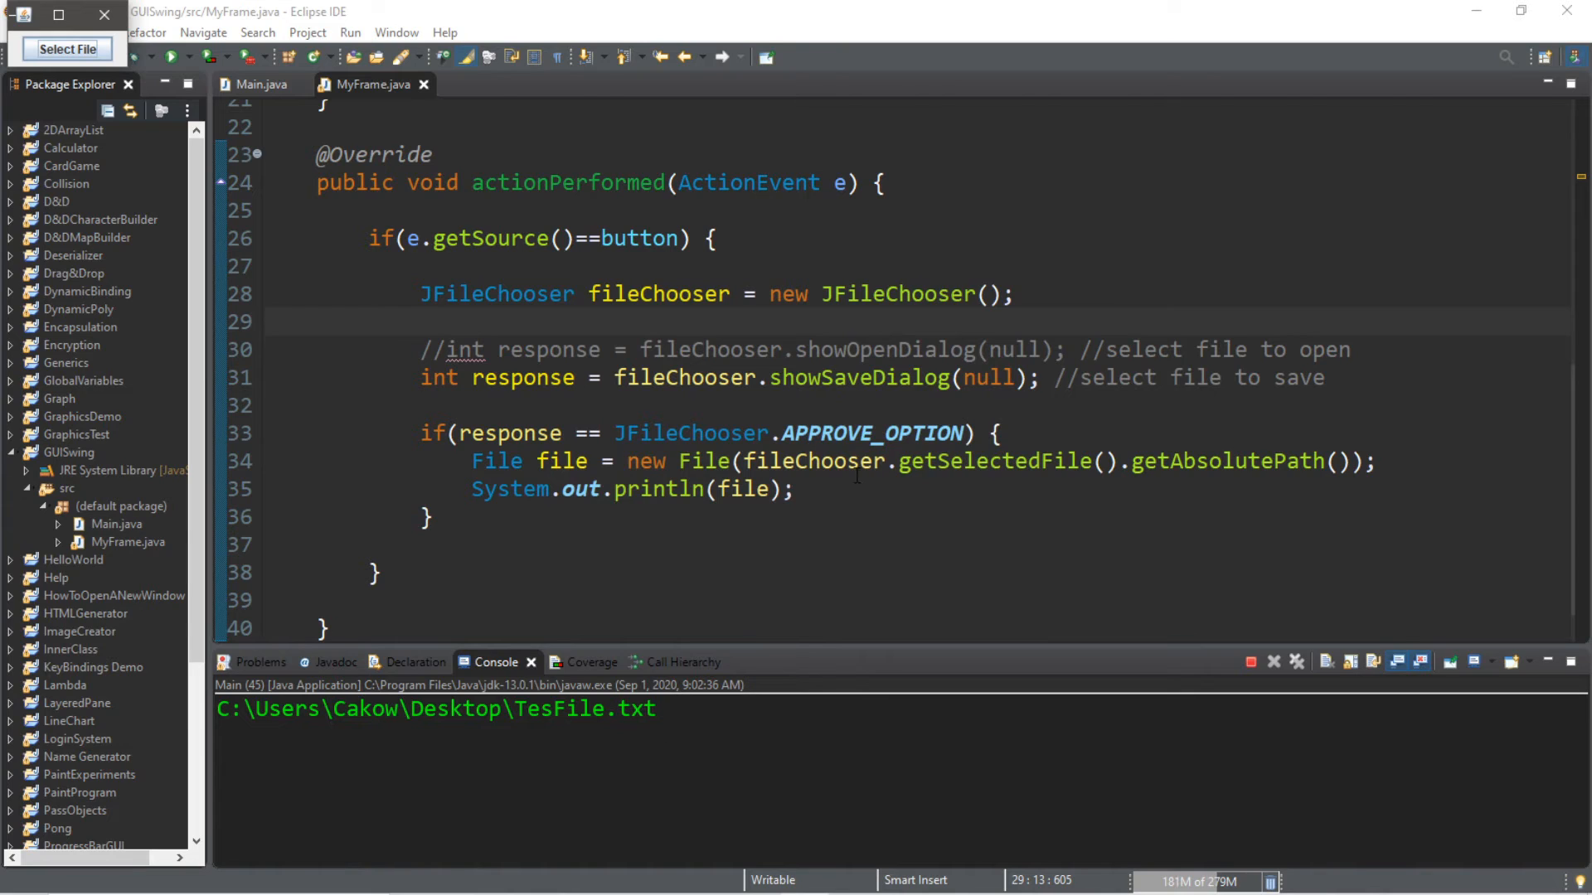
double_click(743, 490)
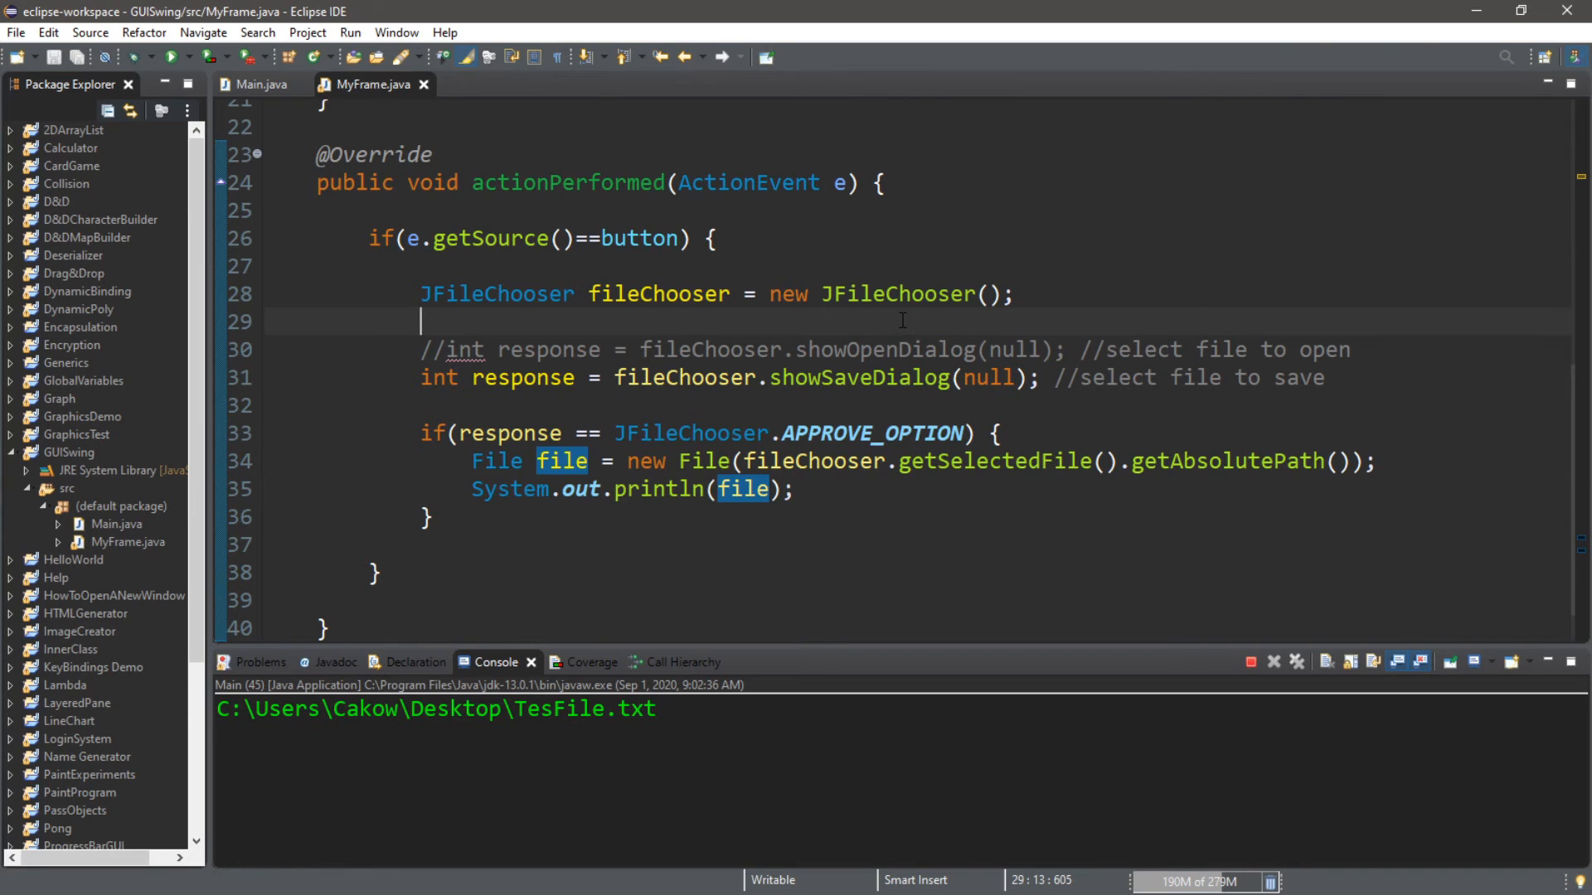
Step: Insert a blank line below the JFileChooser creation and dismiss the test save dialog
key(Enter)
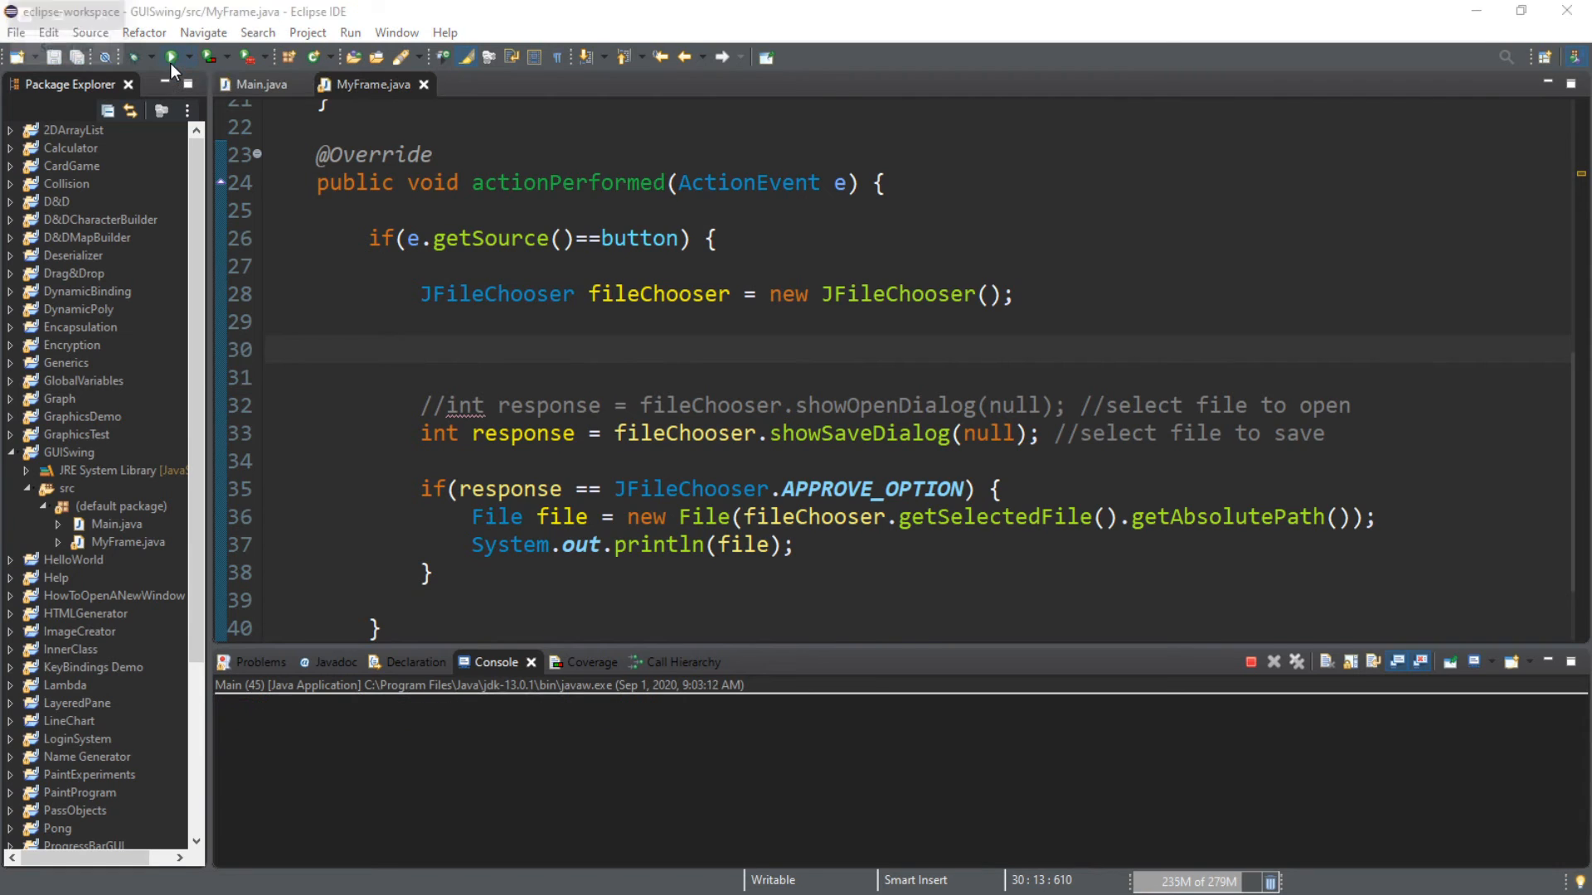
click(170, 56)
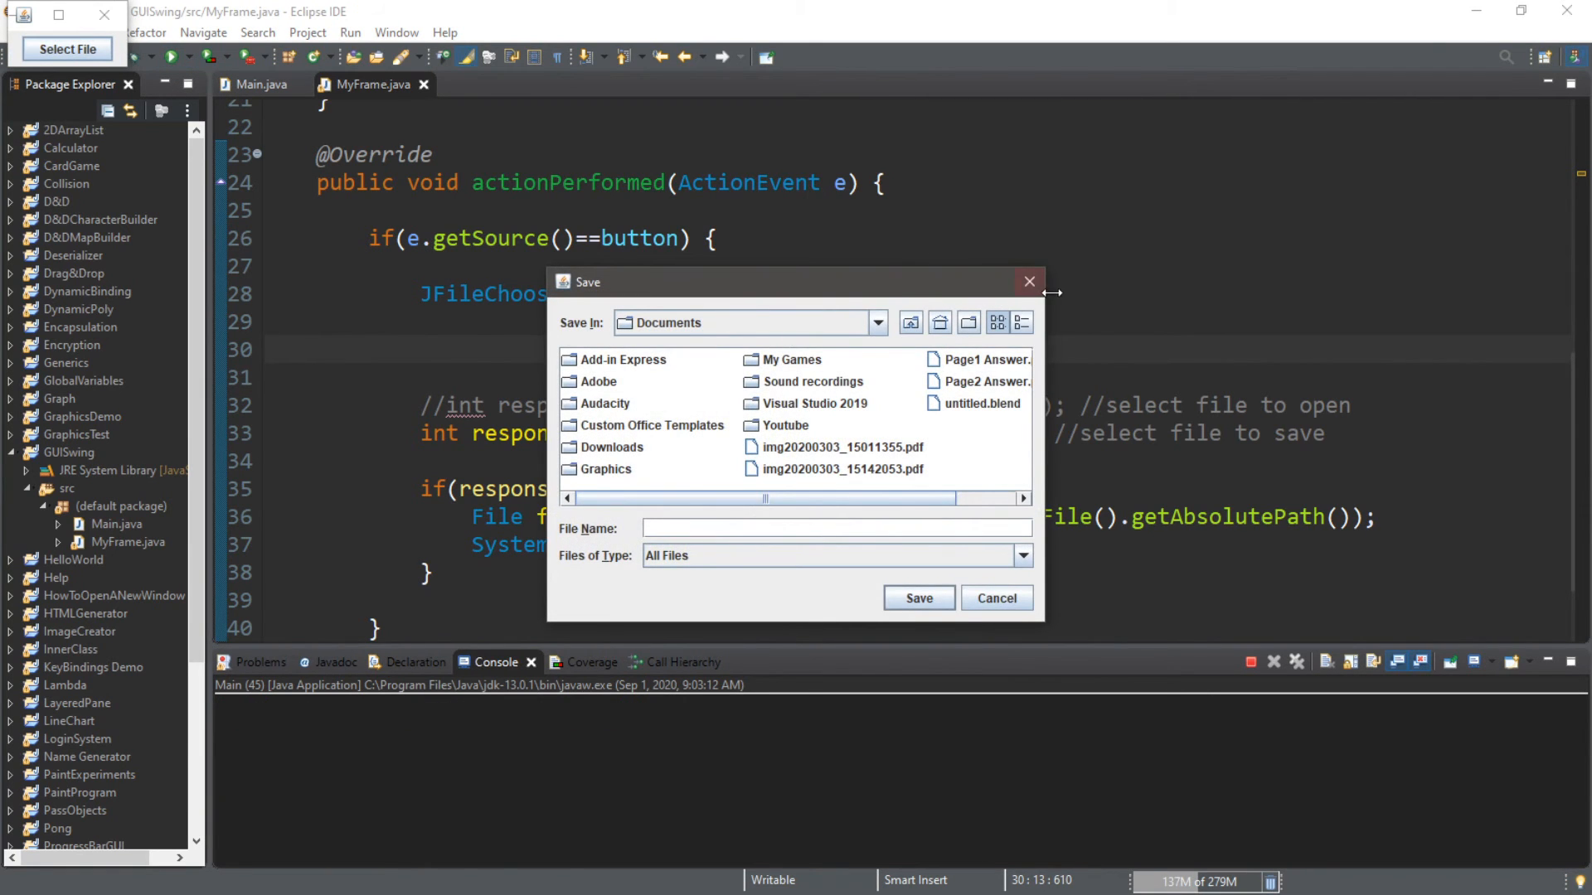
click(1029, 282)
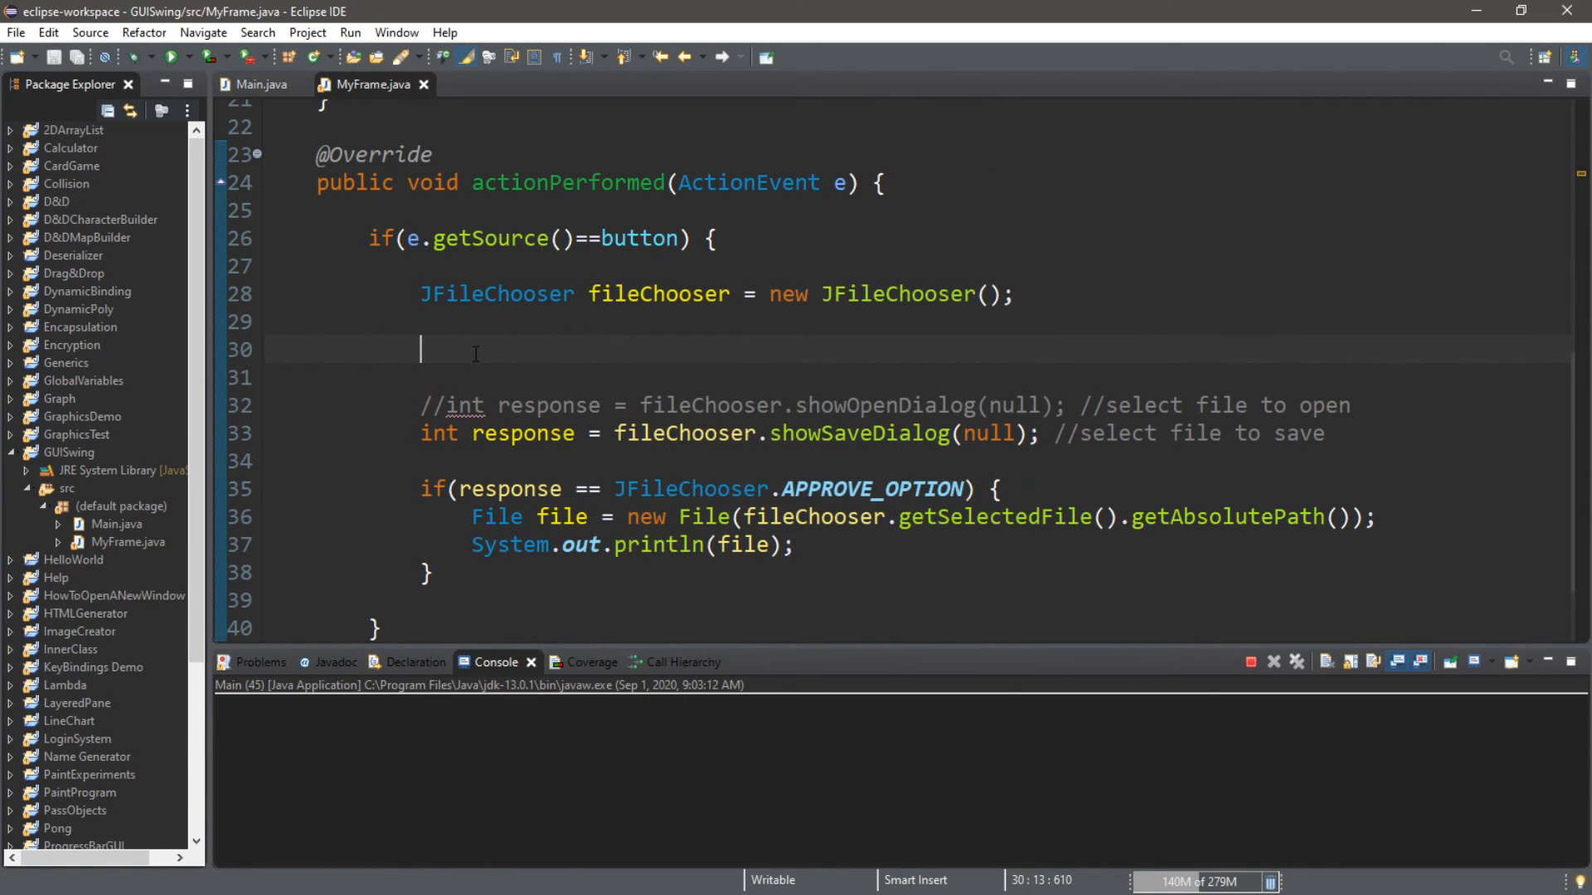
Step: Add fileChooser.setCurrentDirectory(new File(".")) via autocomplete and save the source
text(fil)
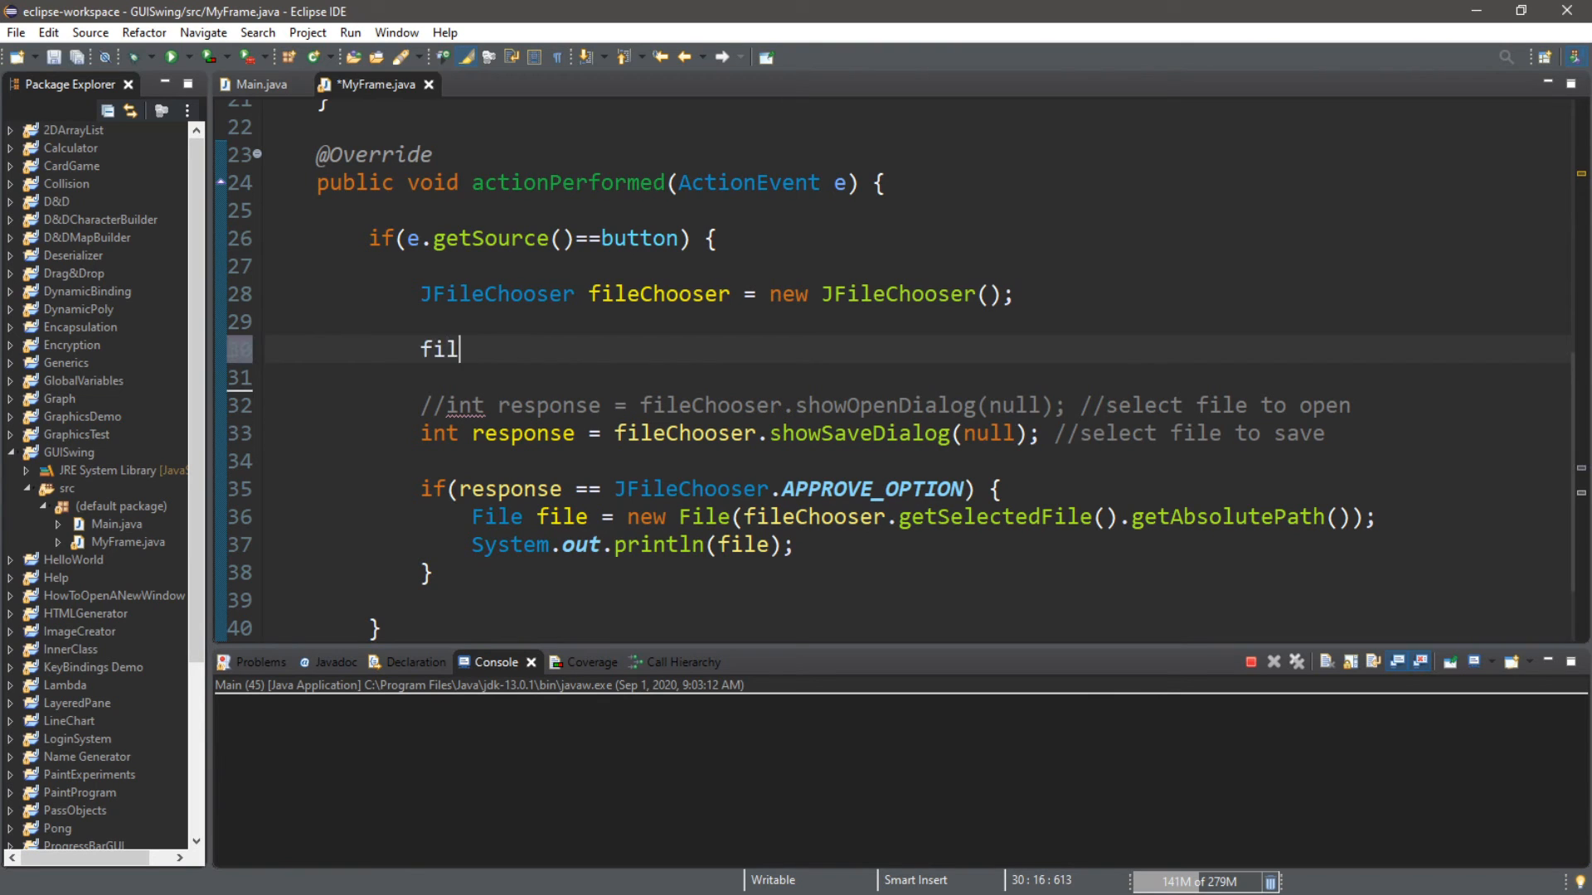
text(eChooser)
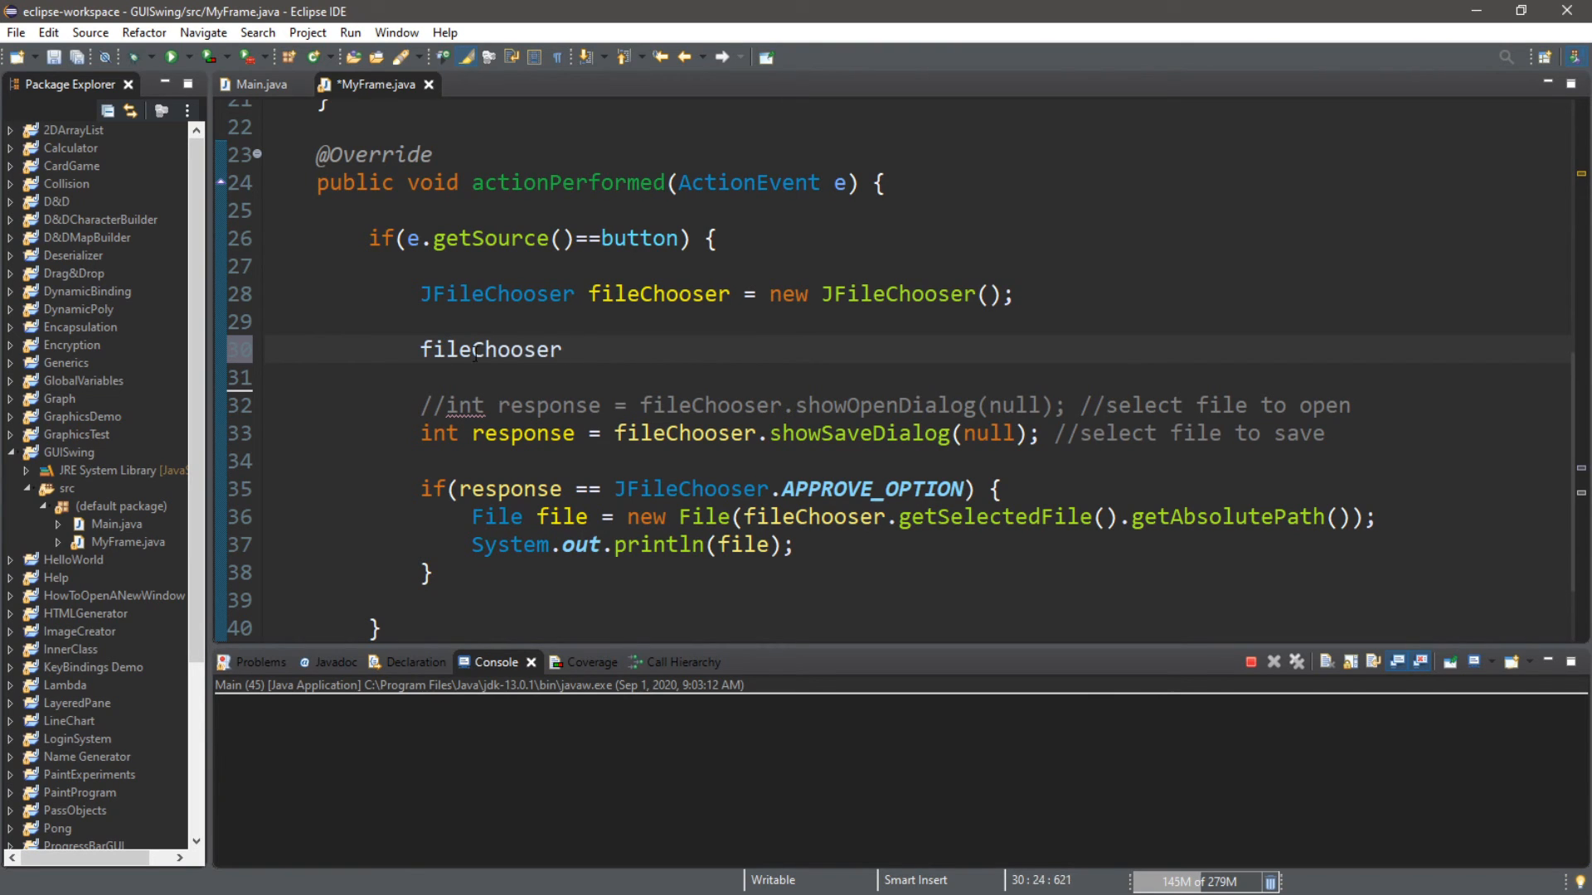
text(.setCu)
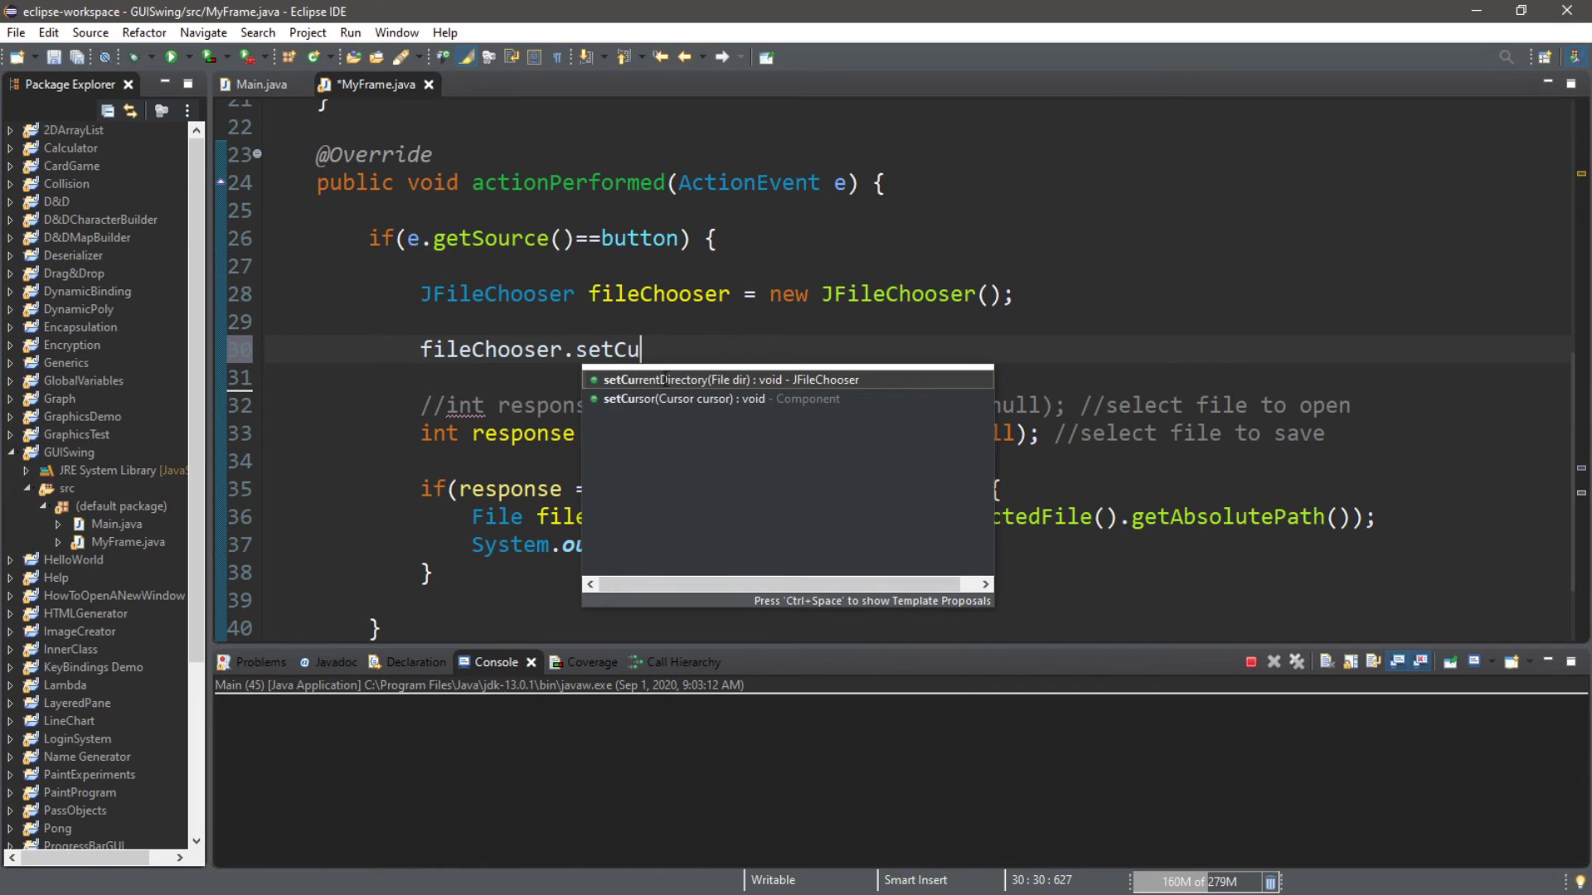
click(664, 379)
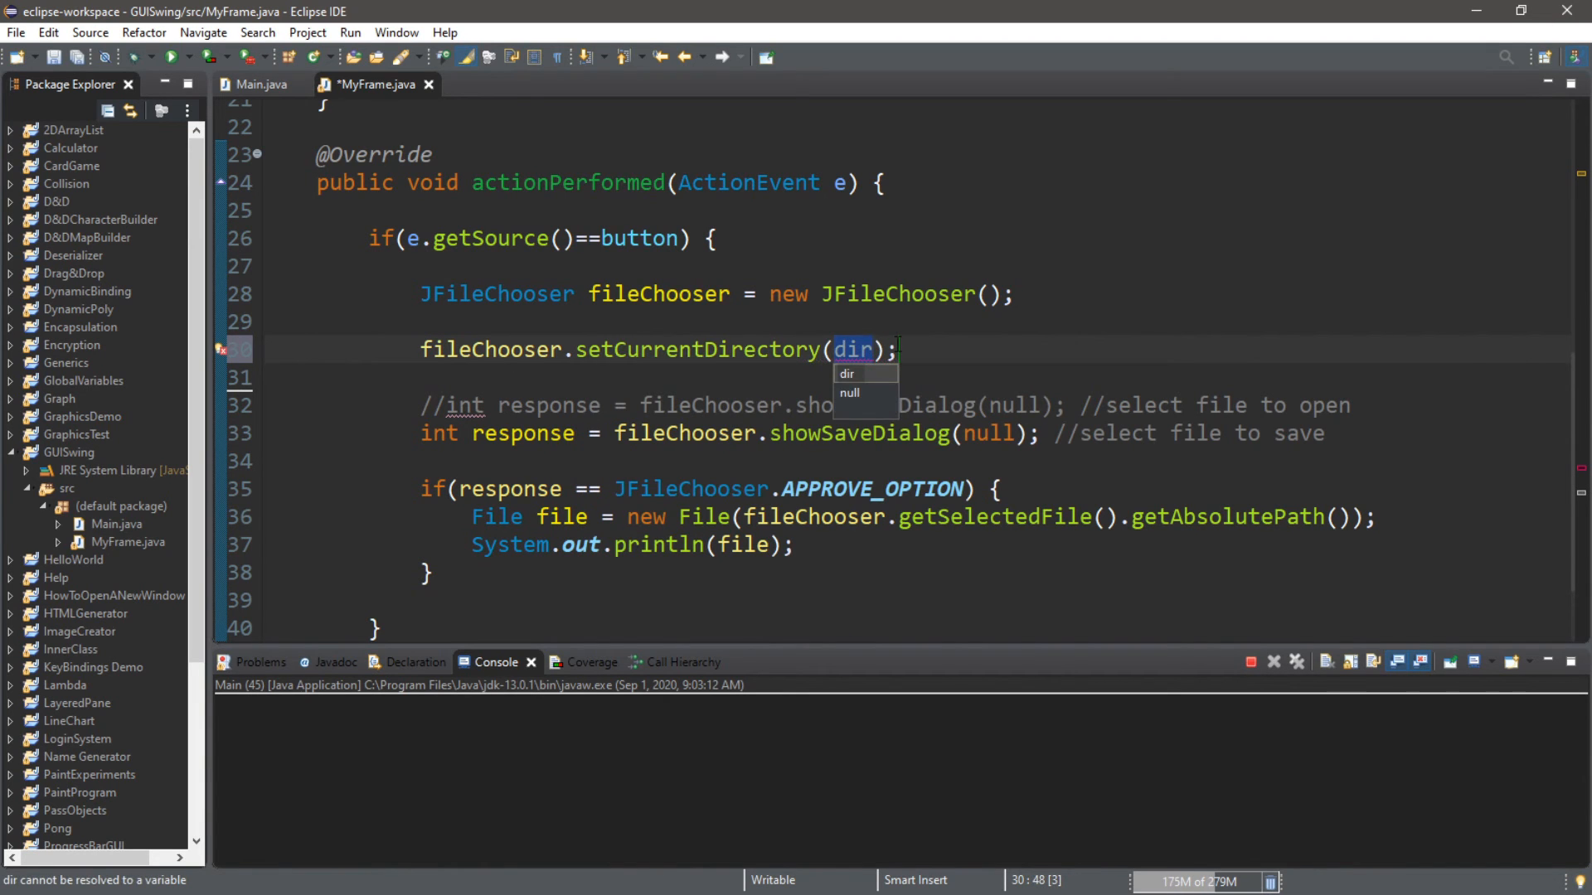
text(new File())
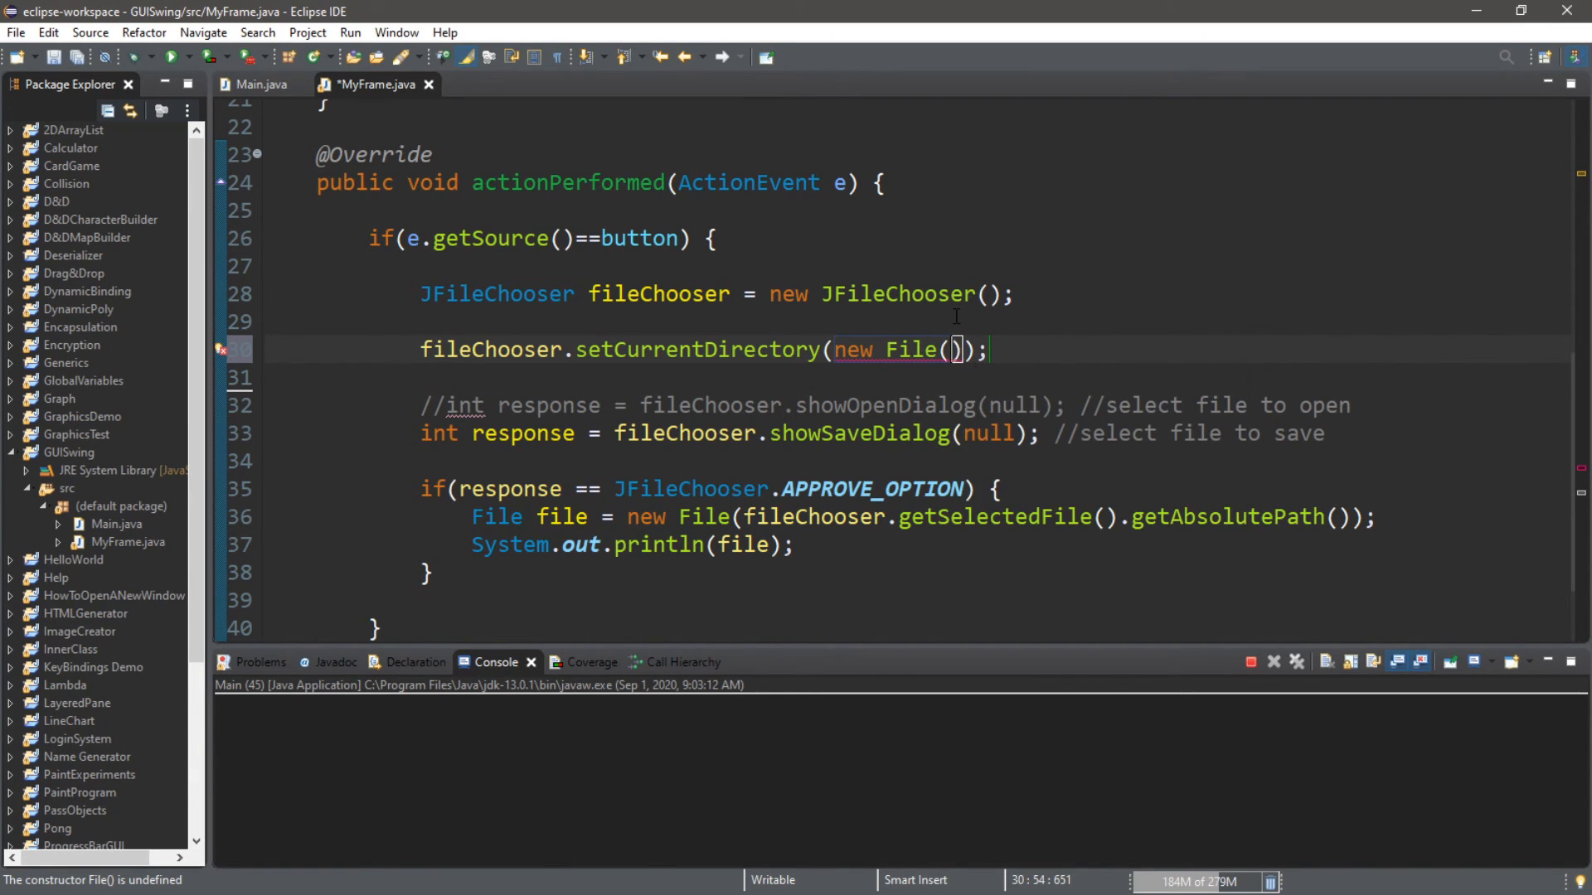
mouse_move(685, 369)
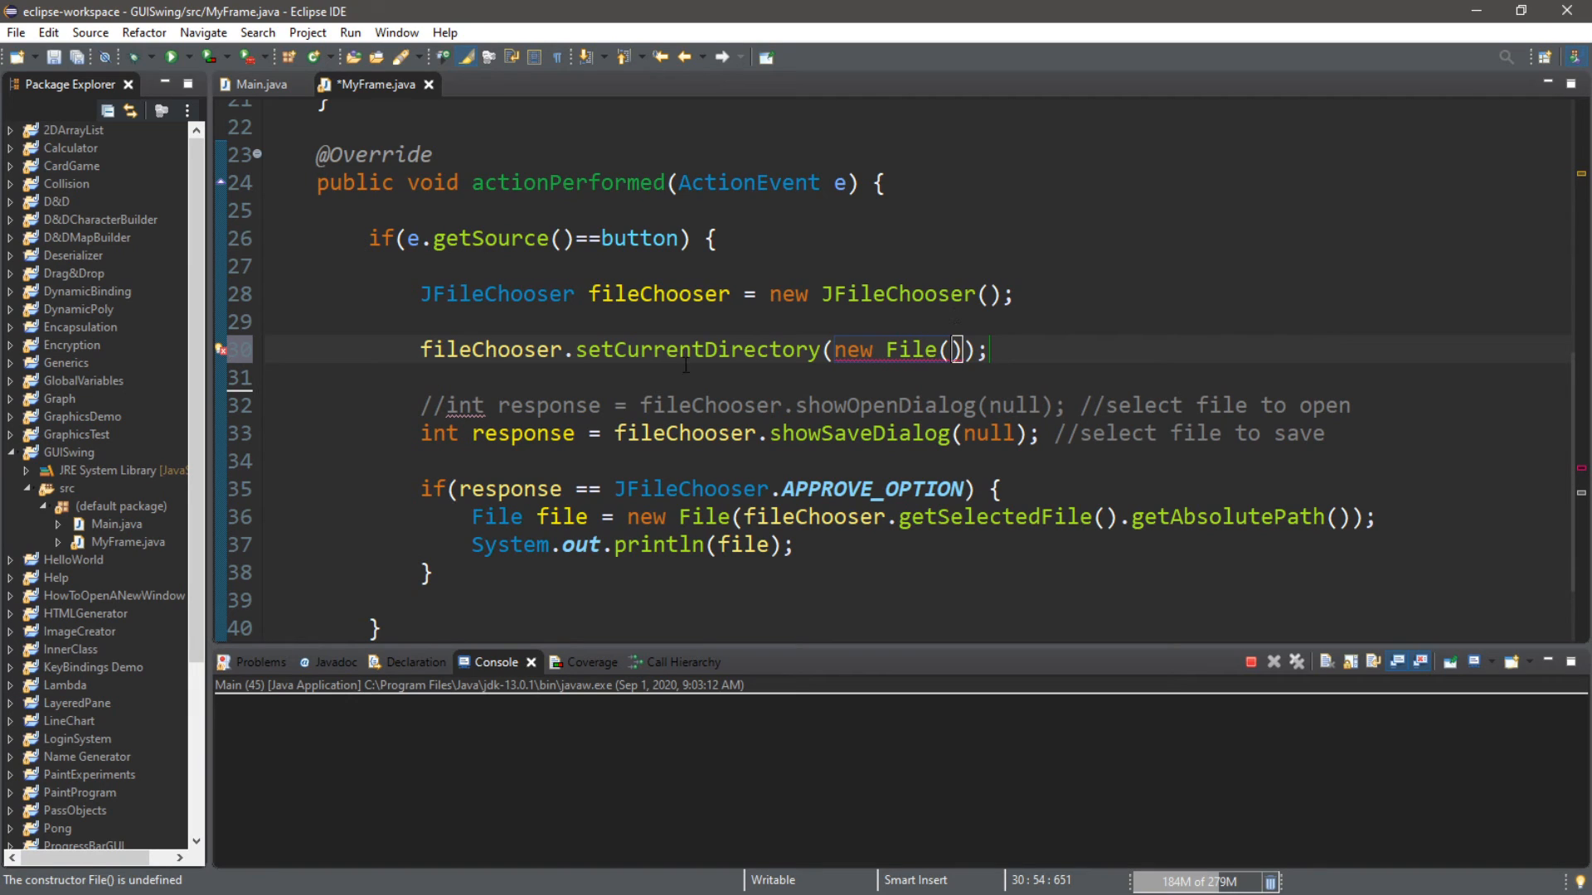
click(57, 452)
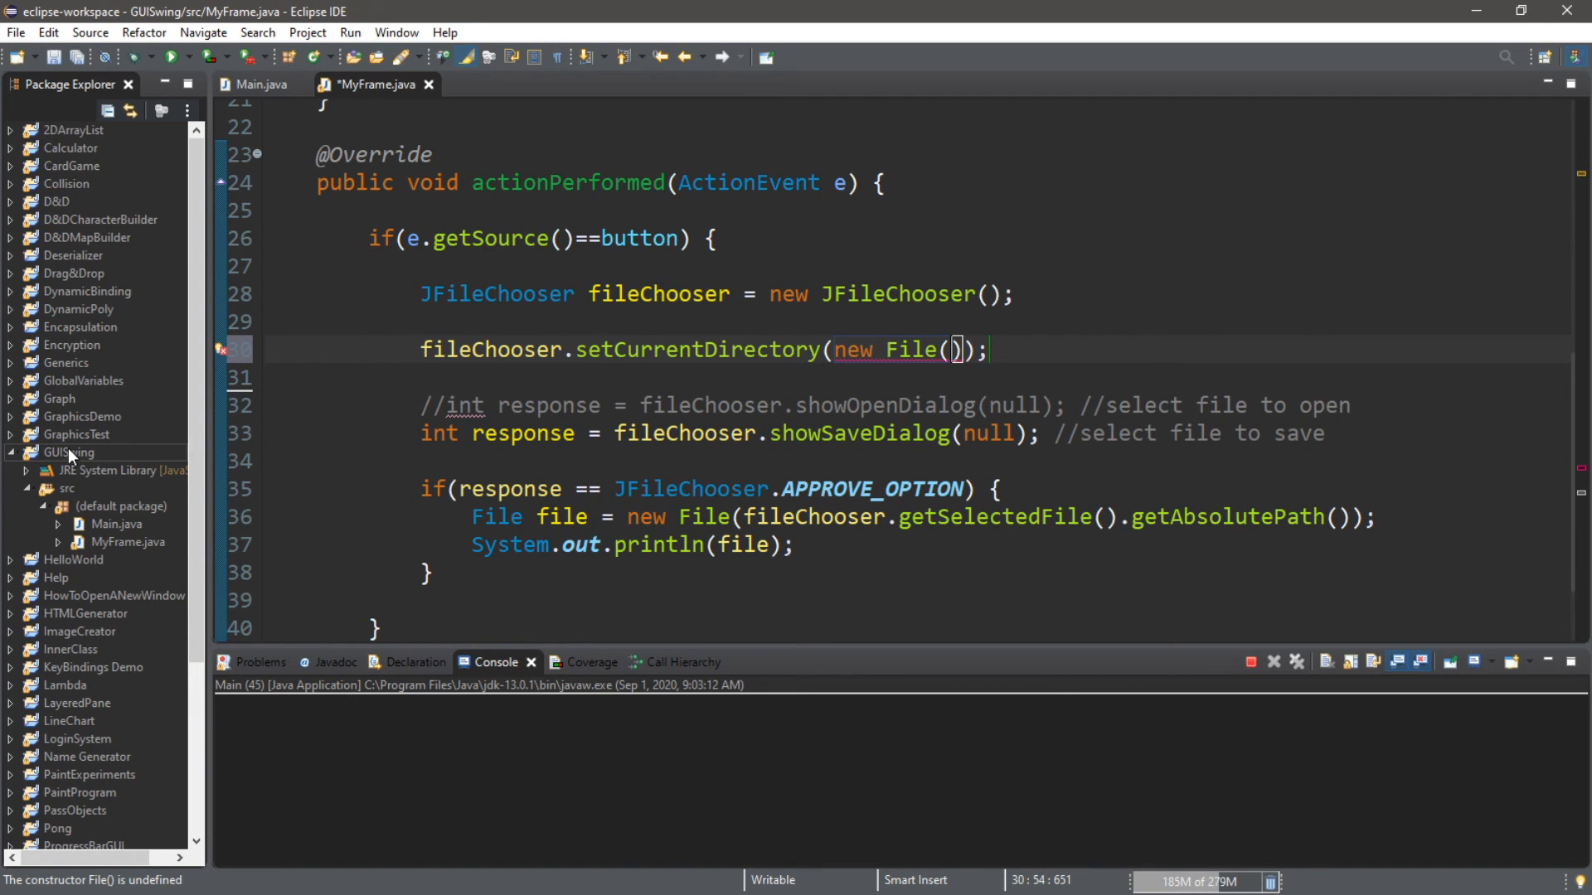
text(")
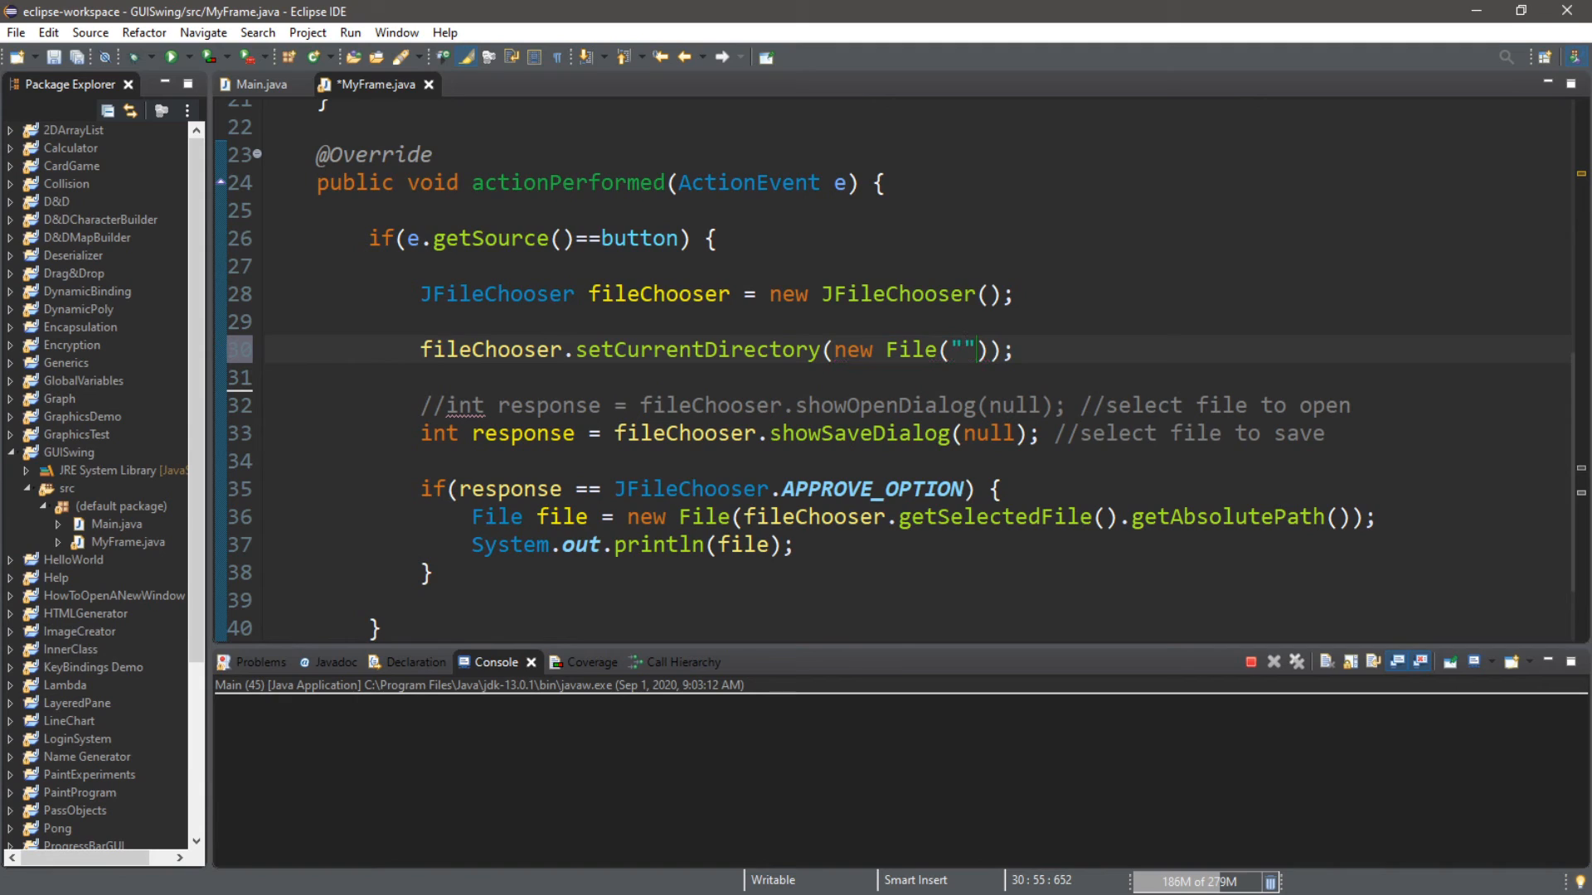
text(.)
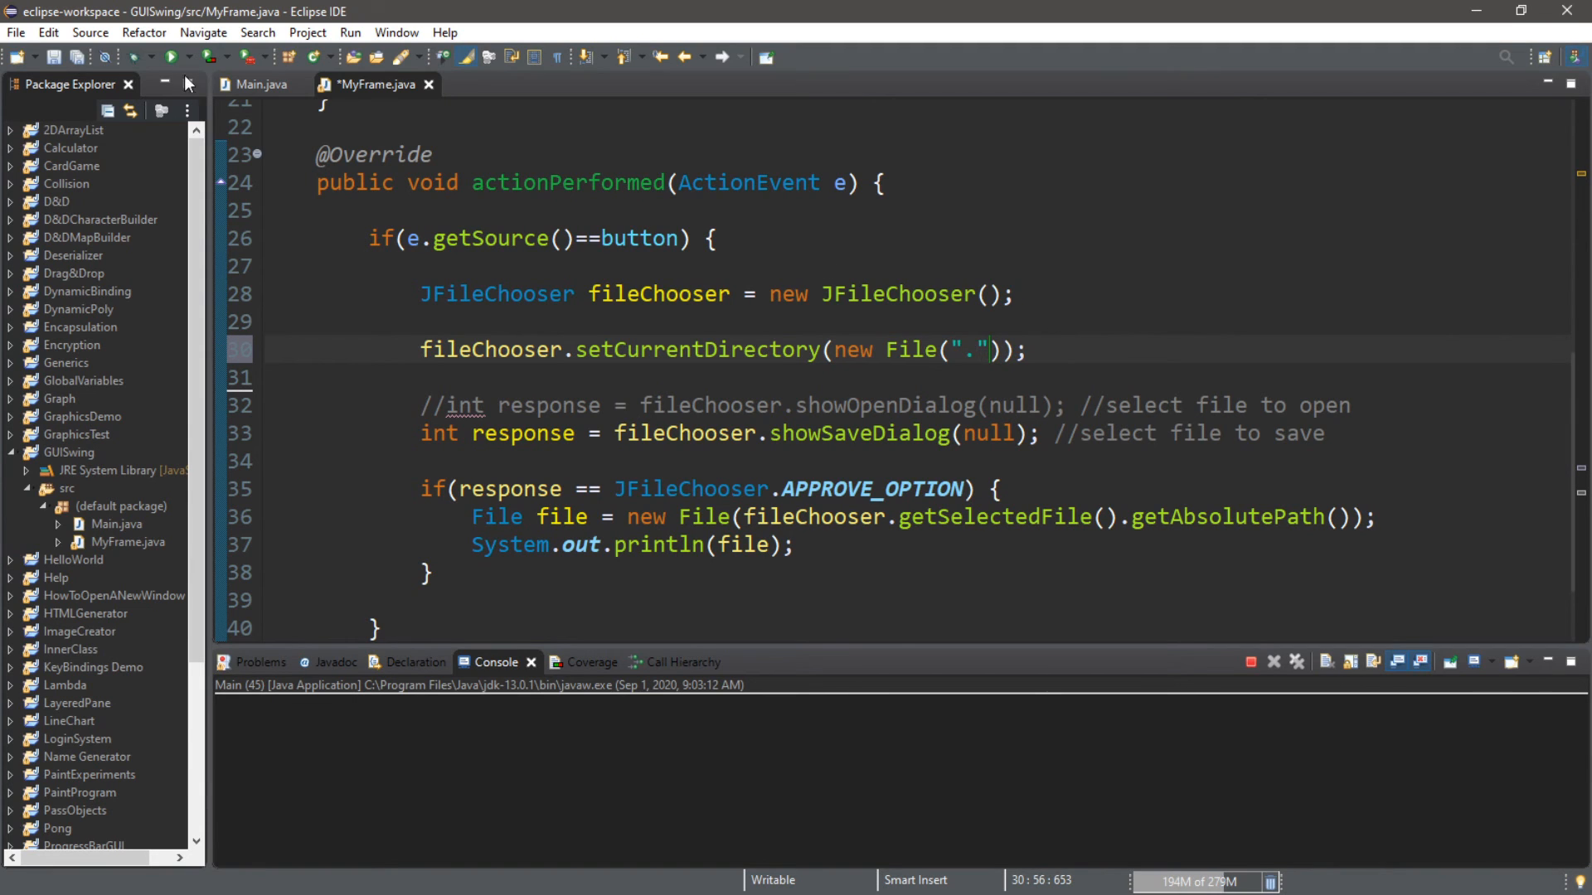
key(ctrl+s)
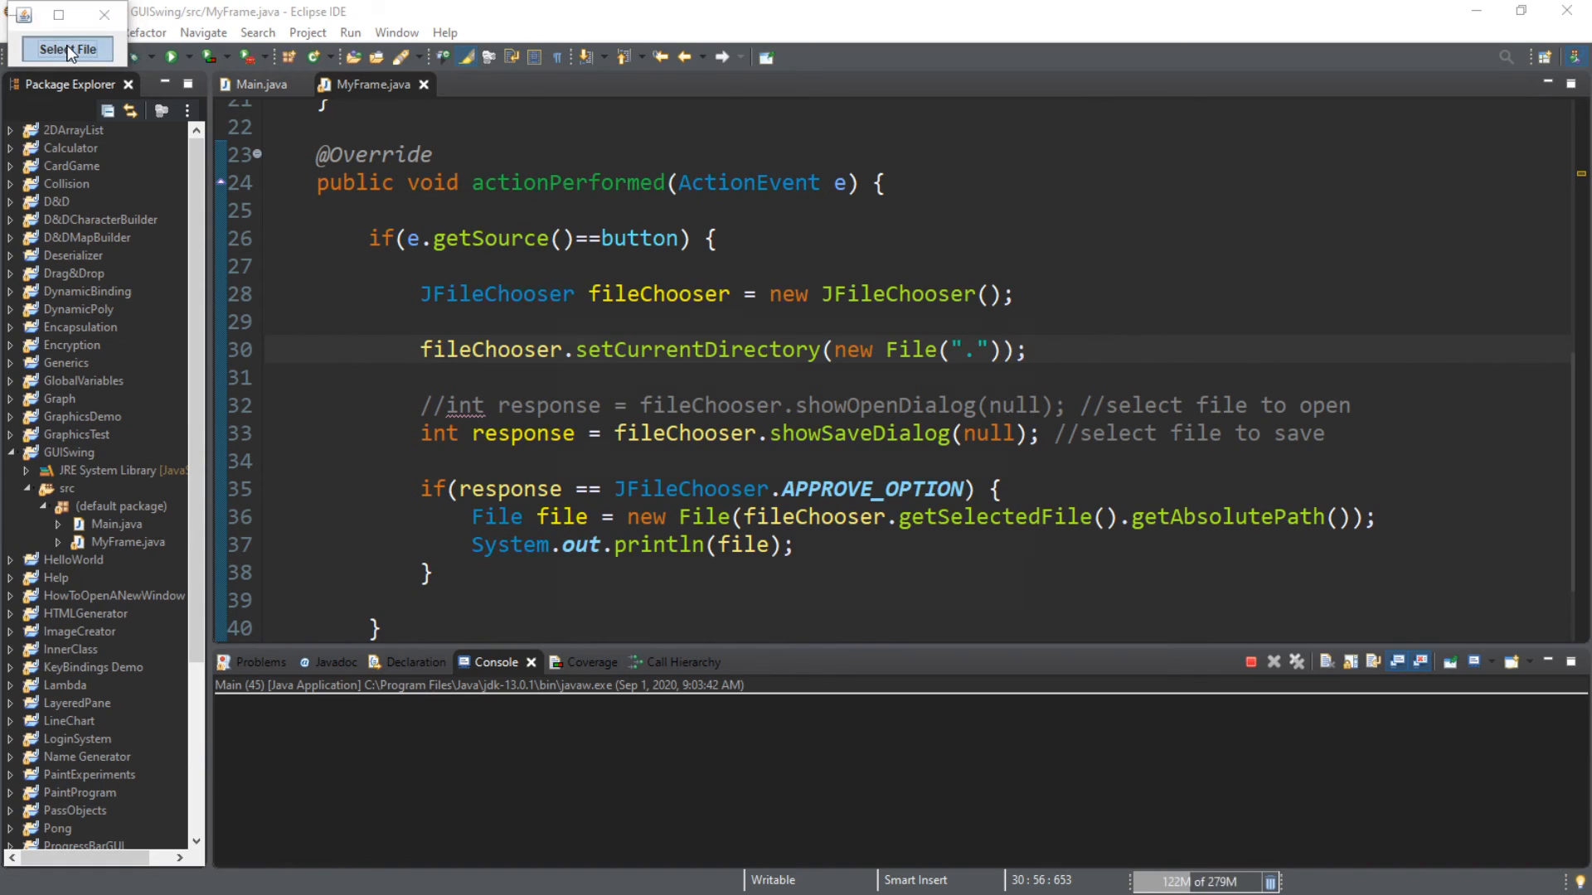
Step: Open the Save dialog and confirm it starts in GUISwing, listing bin, src and .classpath
click(68, 48)
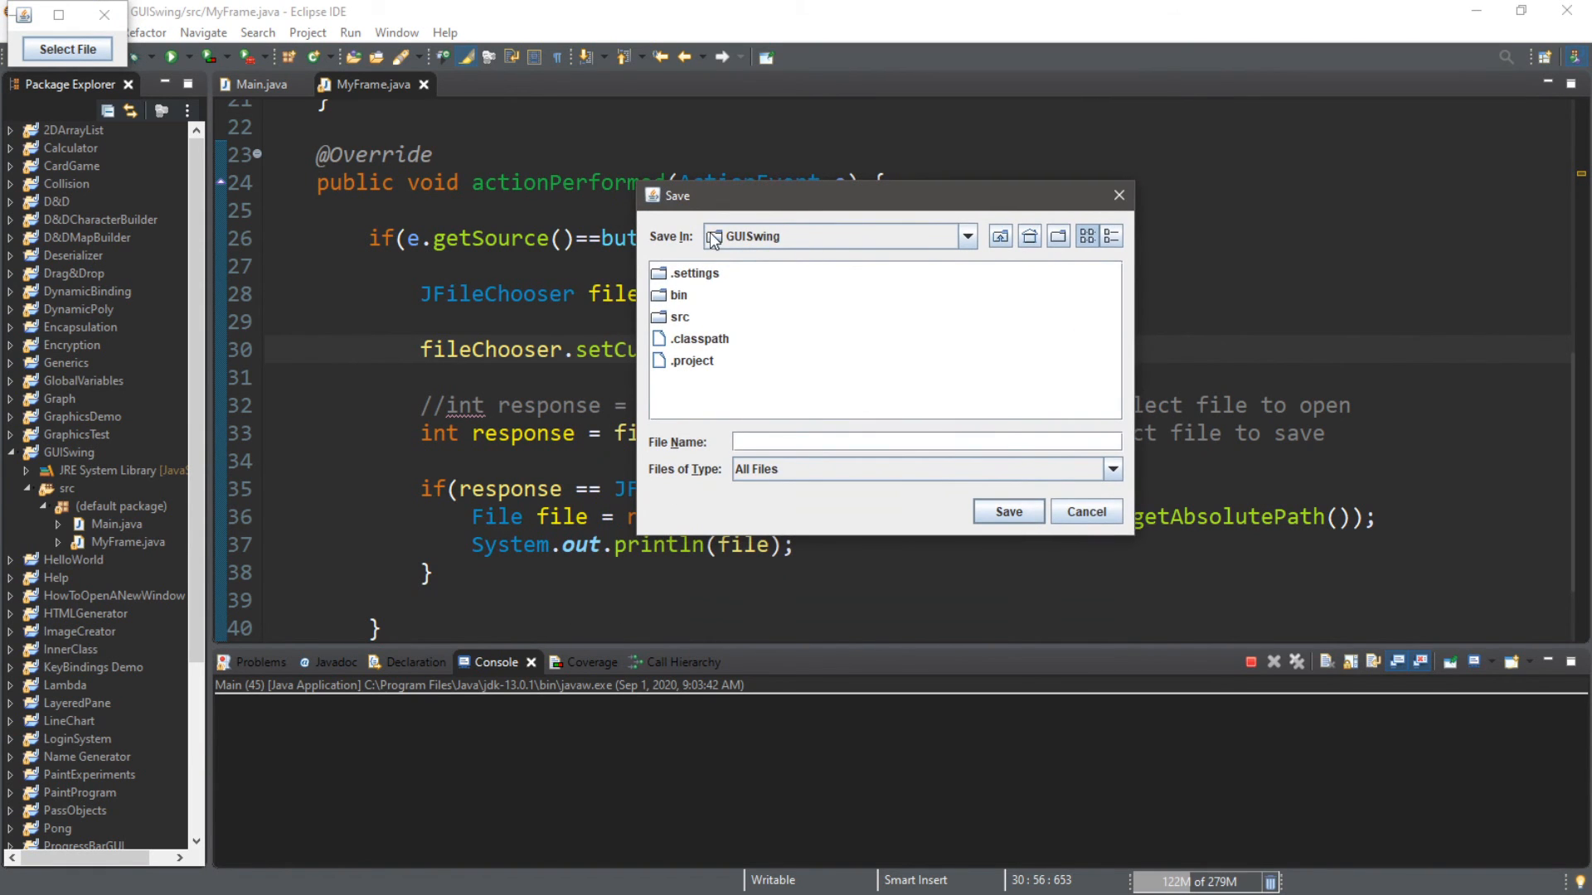
mouse_move(967, 253)
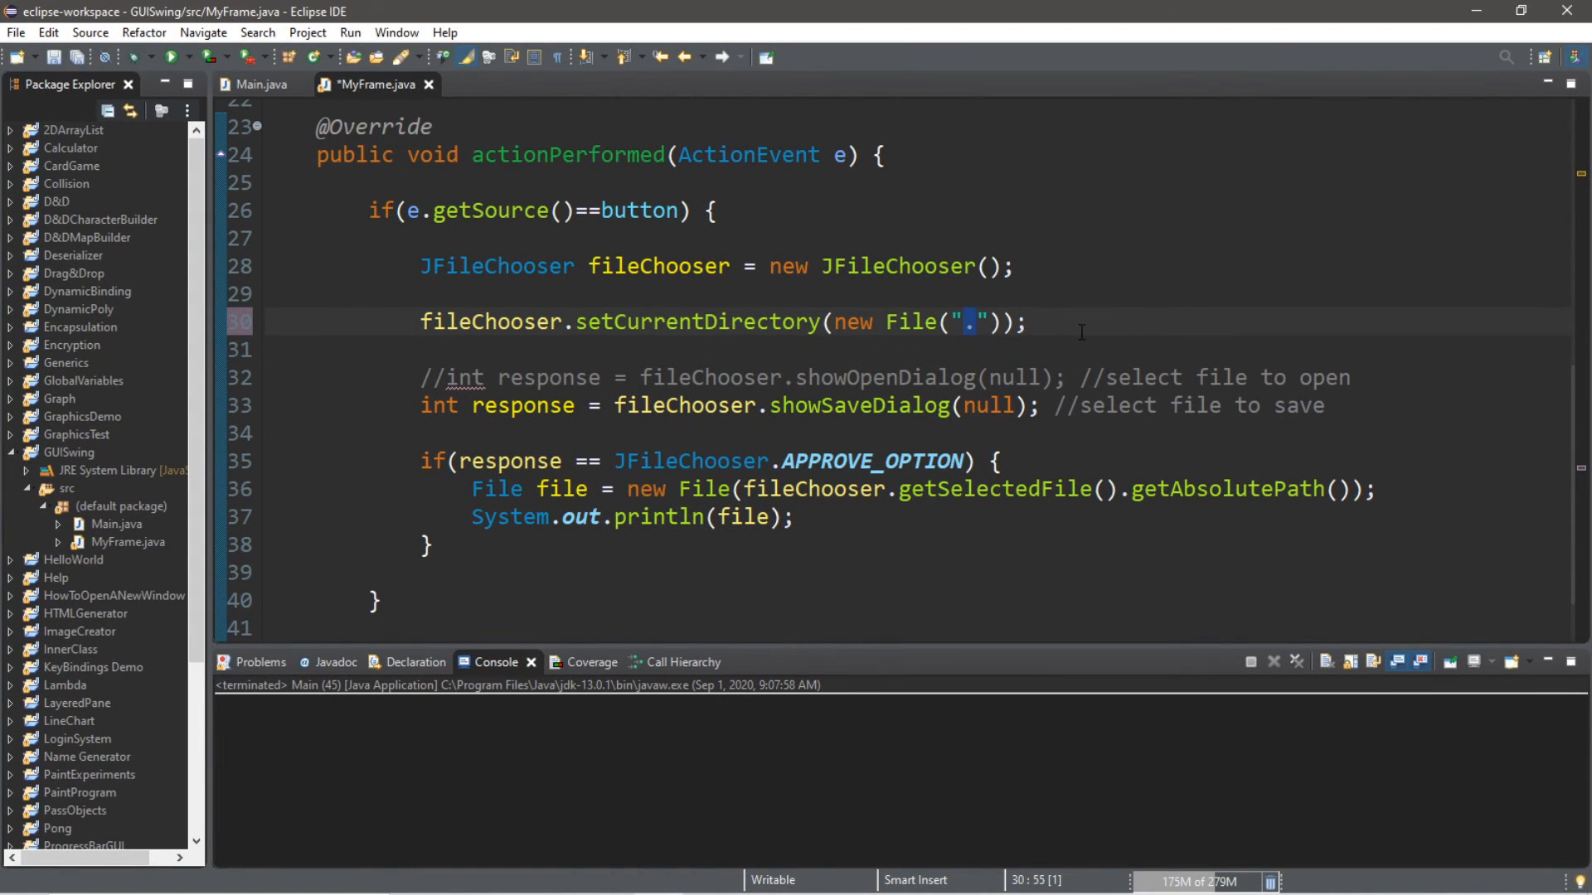
mouse_move(944, 351)
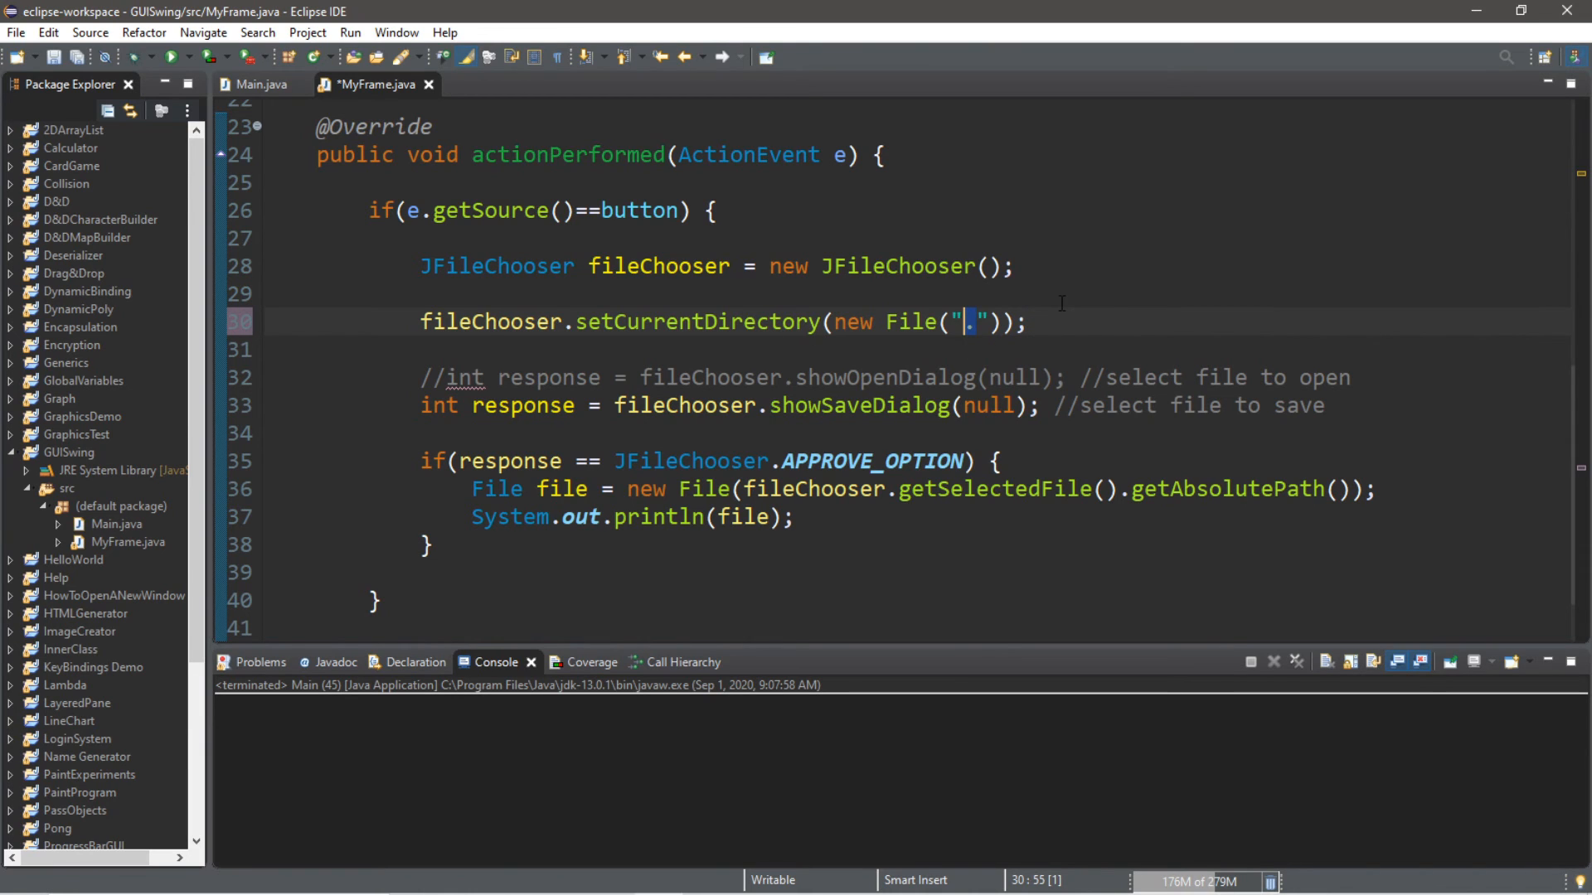
Step: Set the start directory to C:\\Users\\Cakow\\Desktop, then save HelloWorld.txt from the chooser
text(C:\\Users\\Cakow\\Desktop)
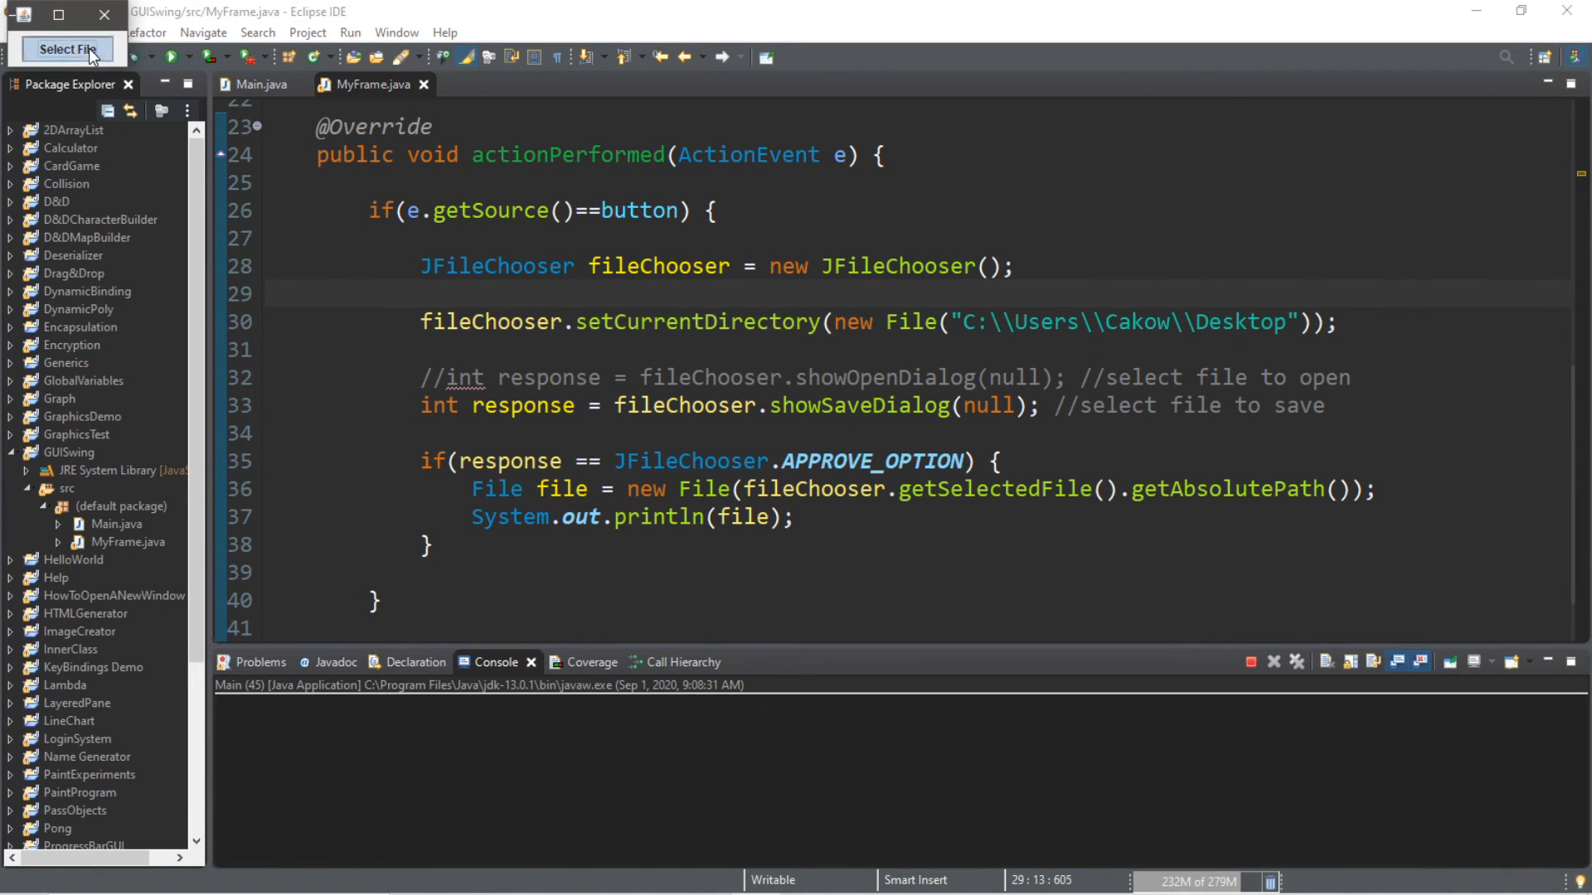
click(68, 49)
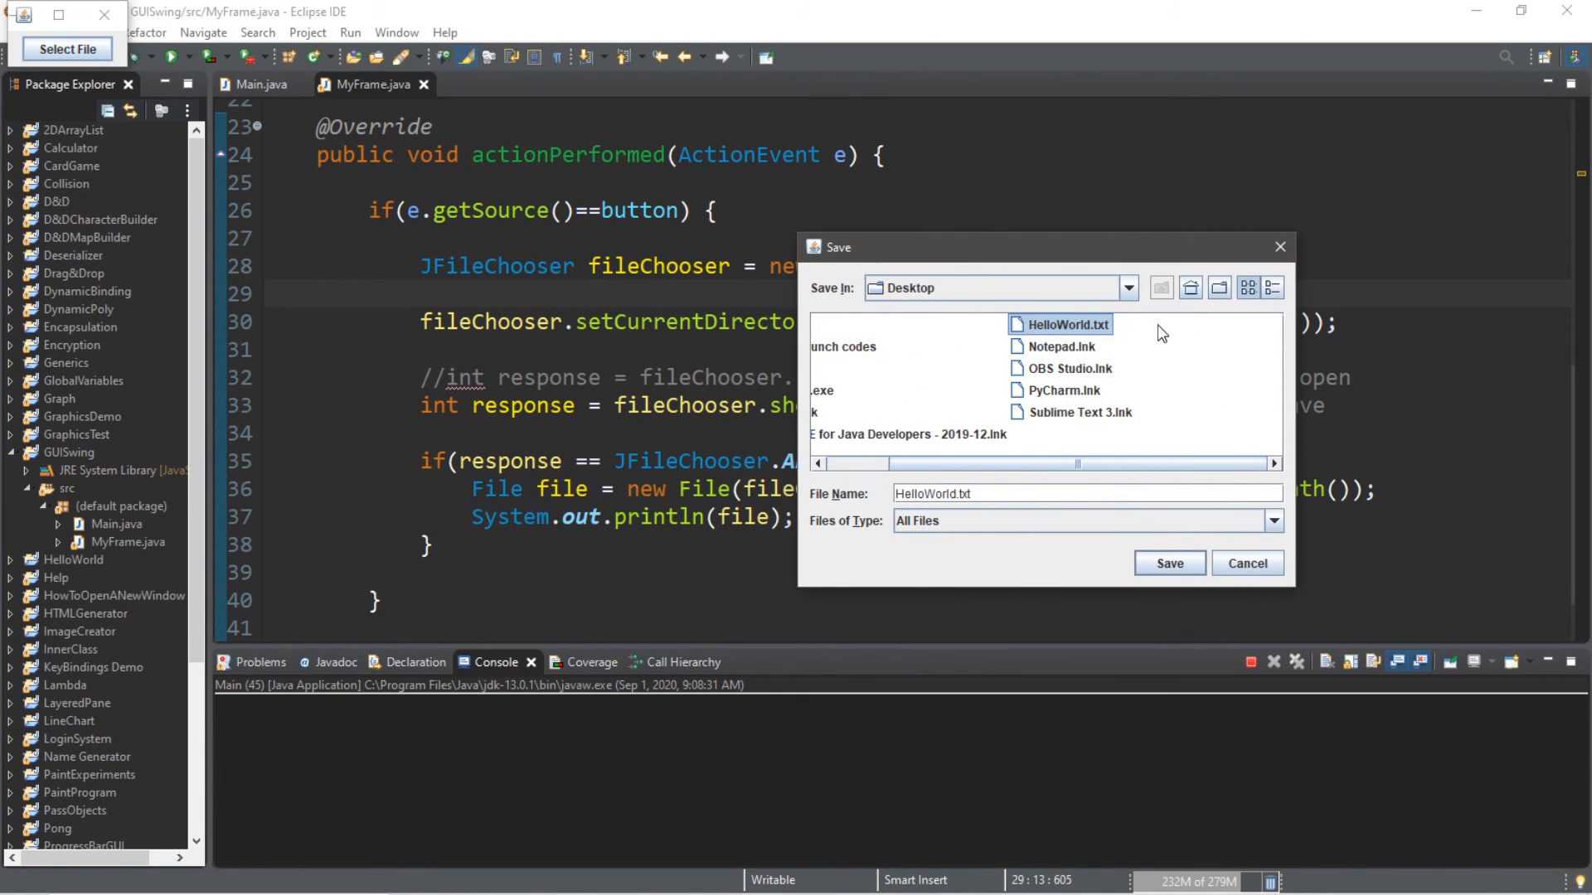
click(1170, 564)
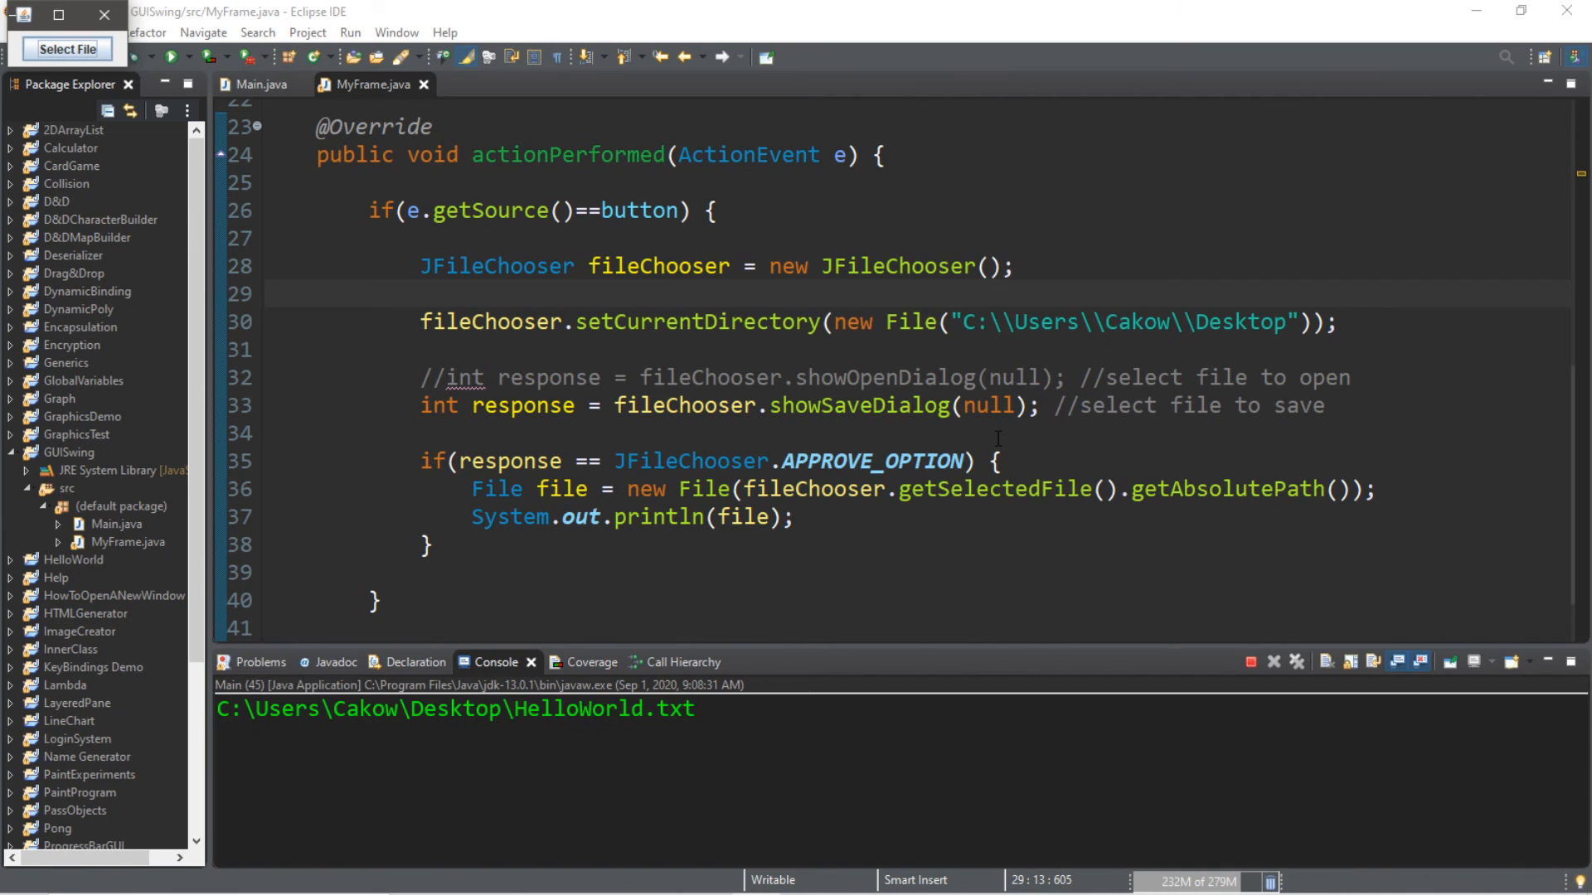
Step: Select JFileChooser in MyFrame's code and hover over it to show its Javadoc
double_click(496, 349)
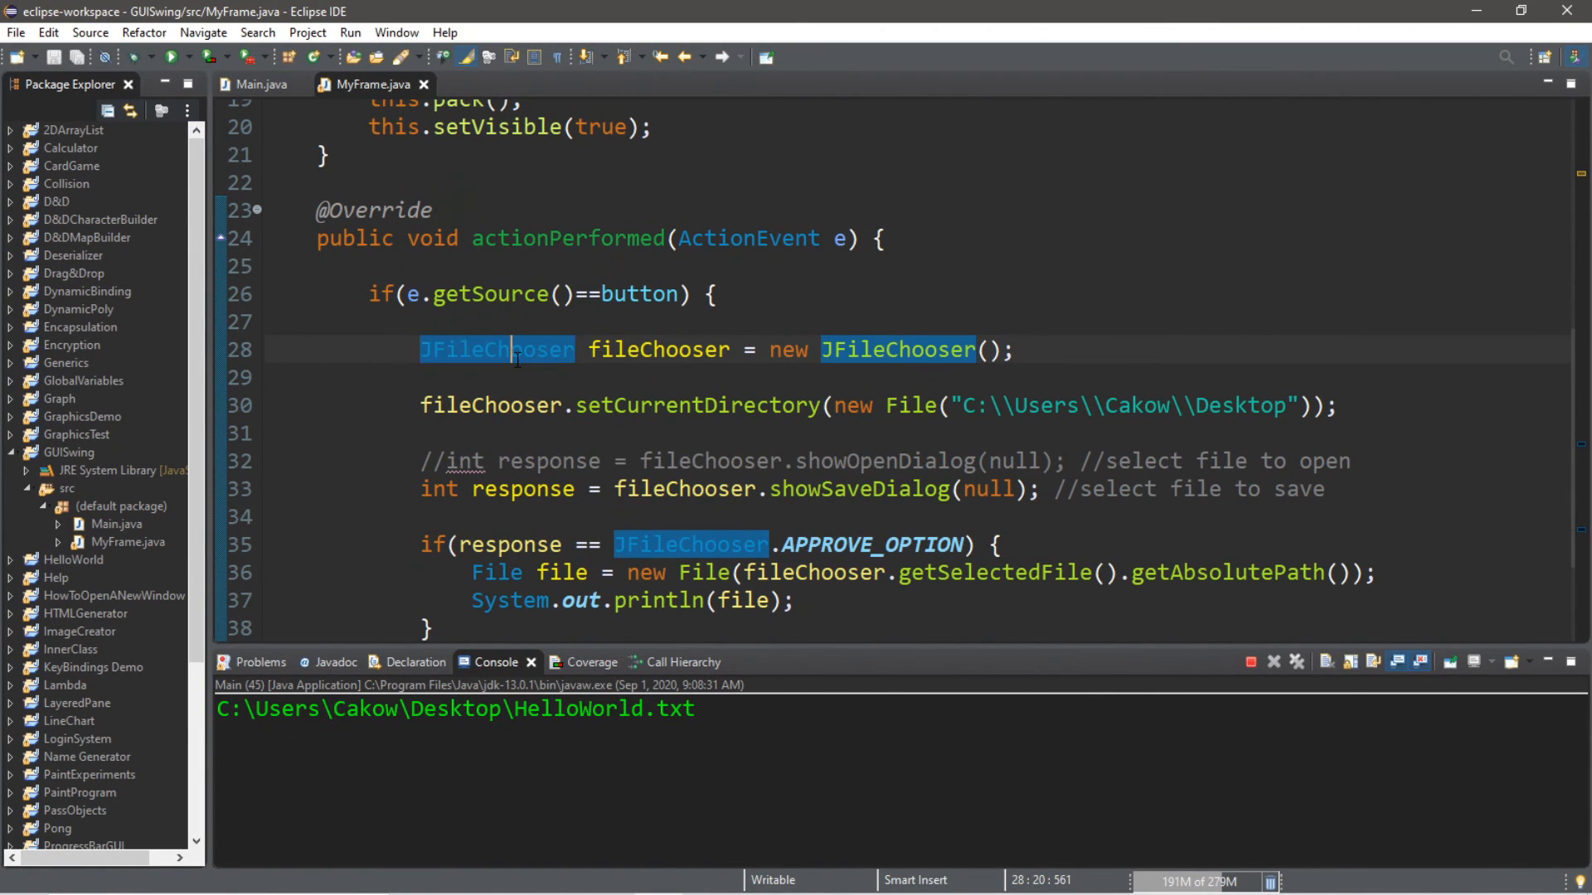
mouse_move(623, 295)
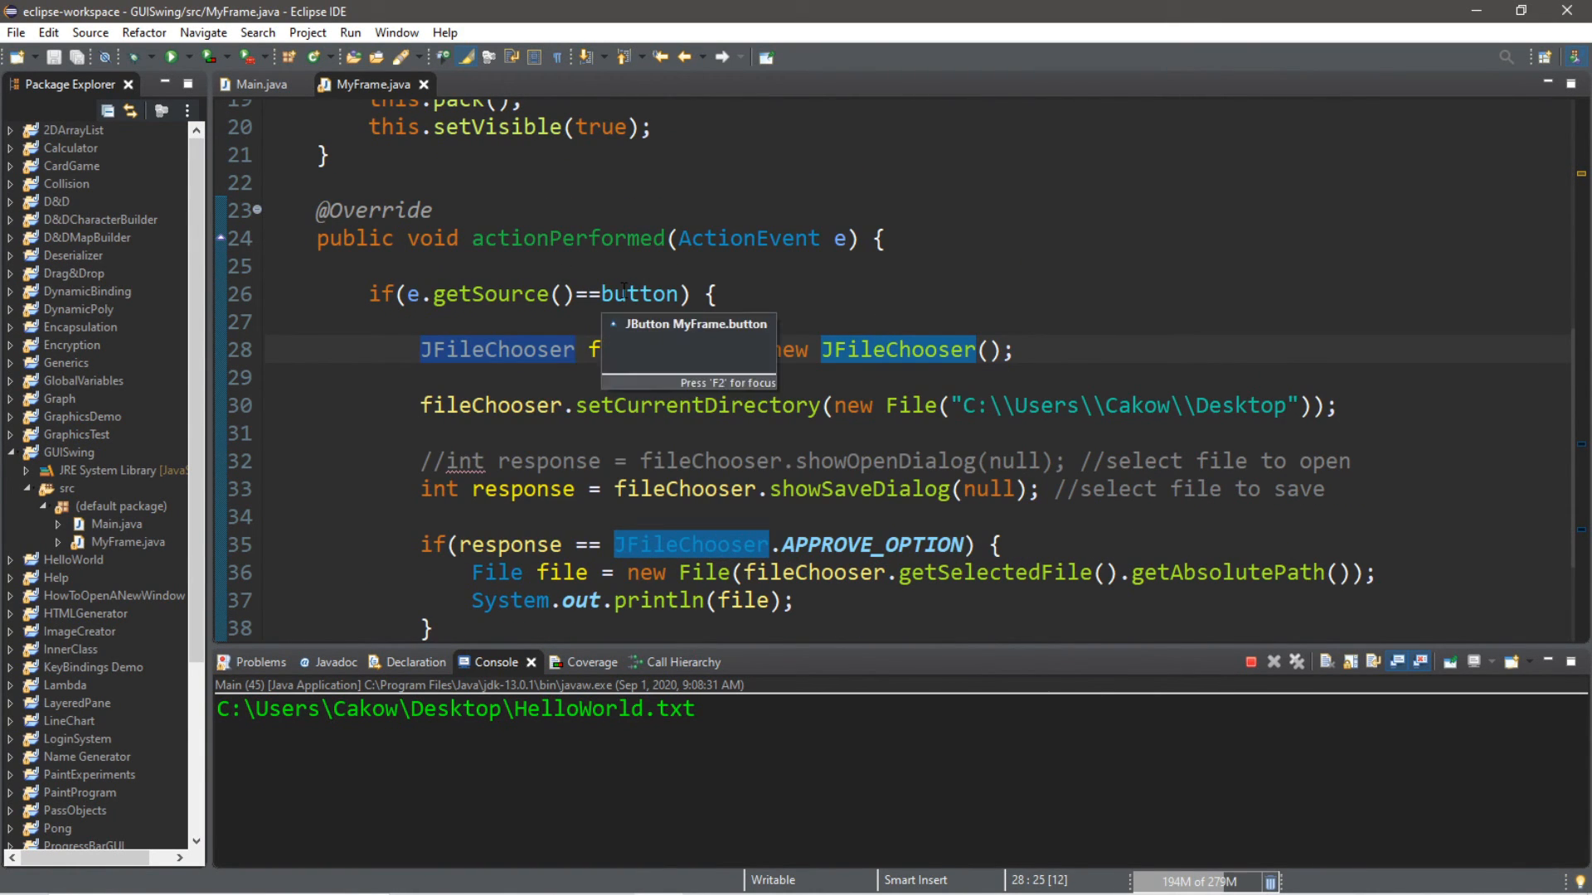
mouse_move(943, 329)
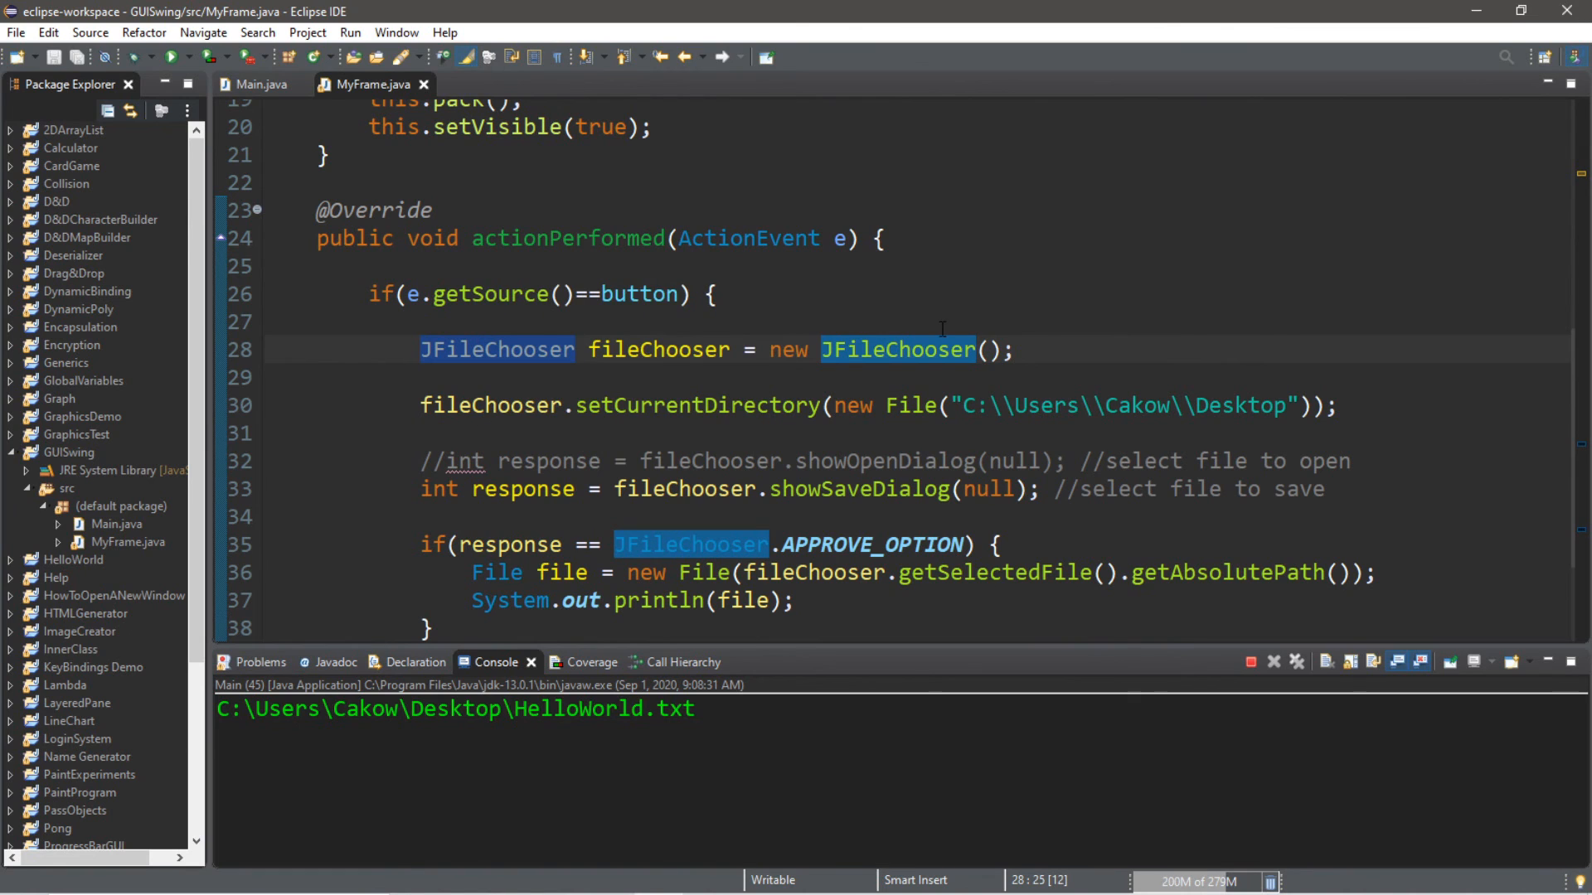
click(578, 349)
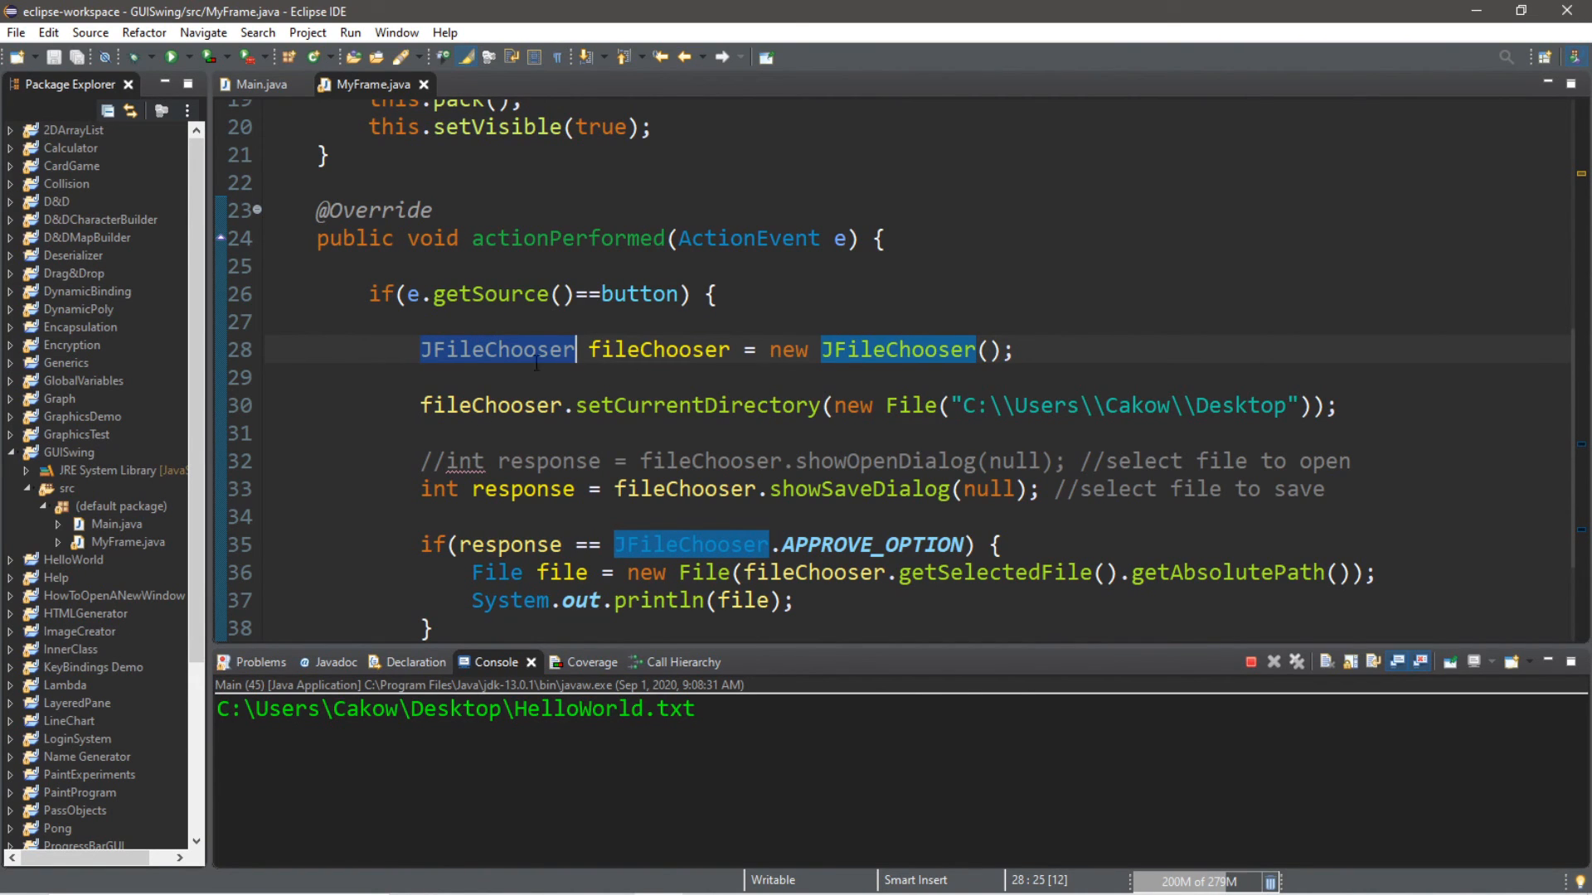
mouse_move(514, 350)
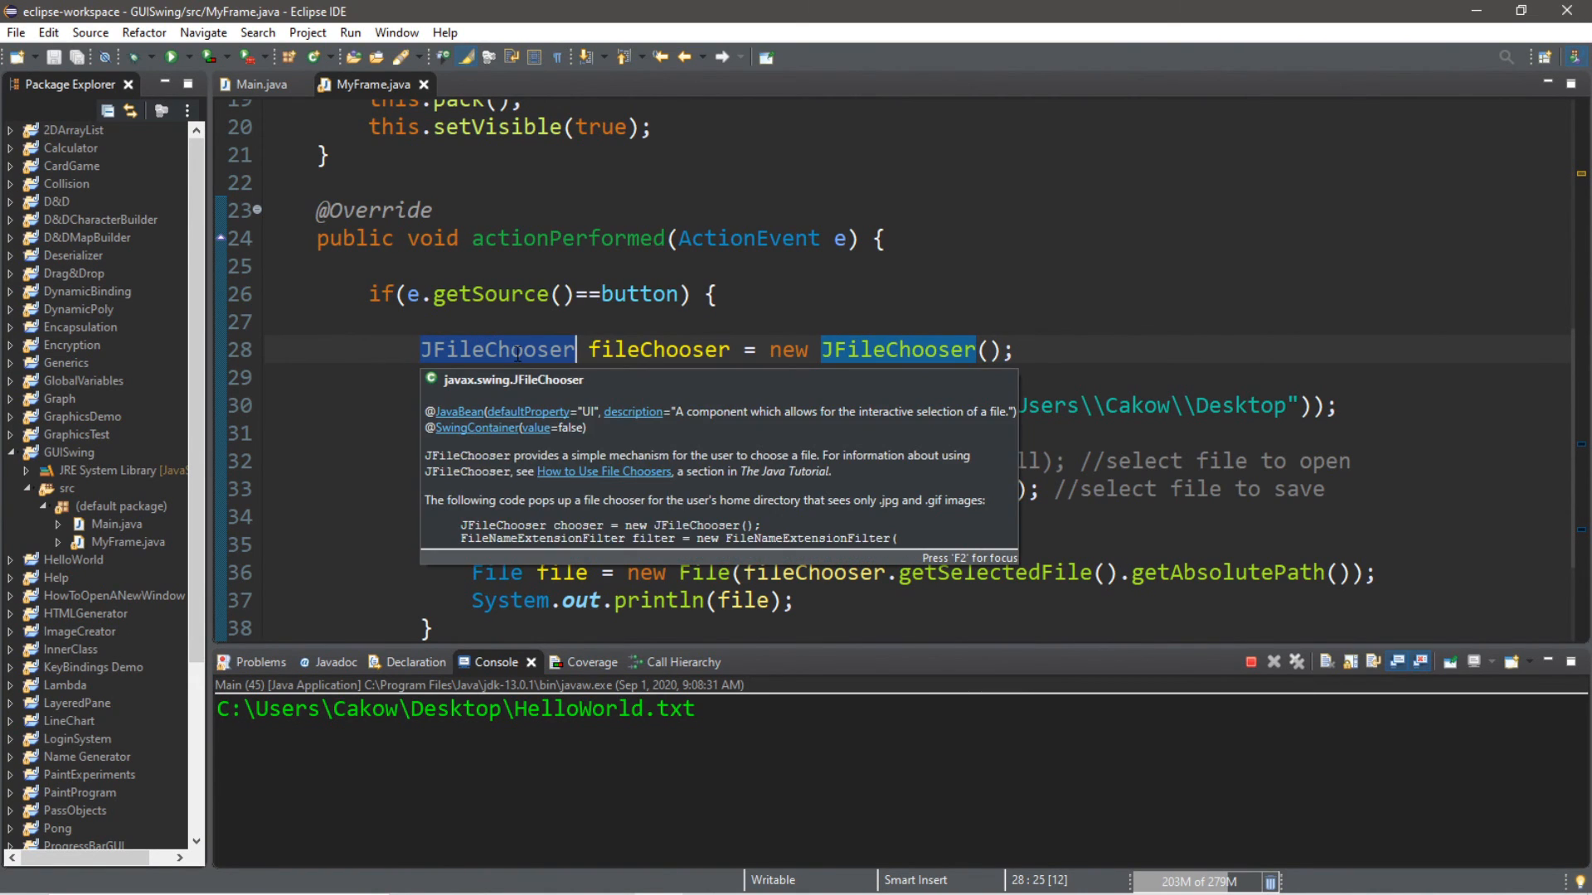